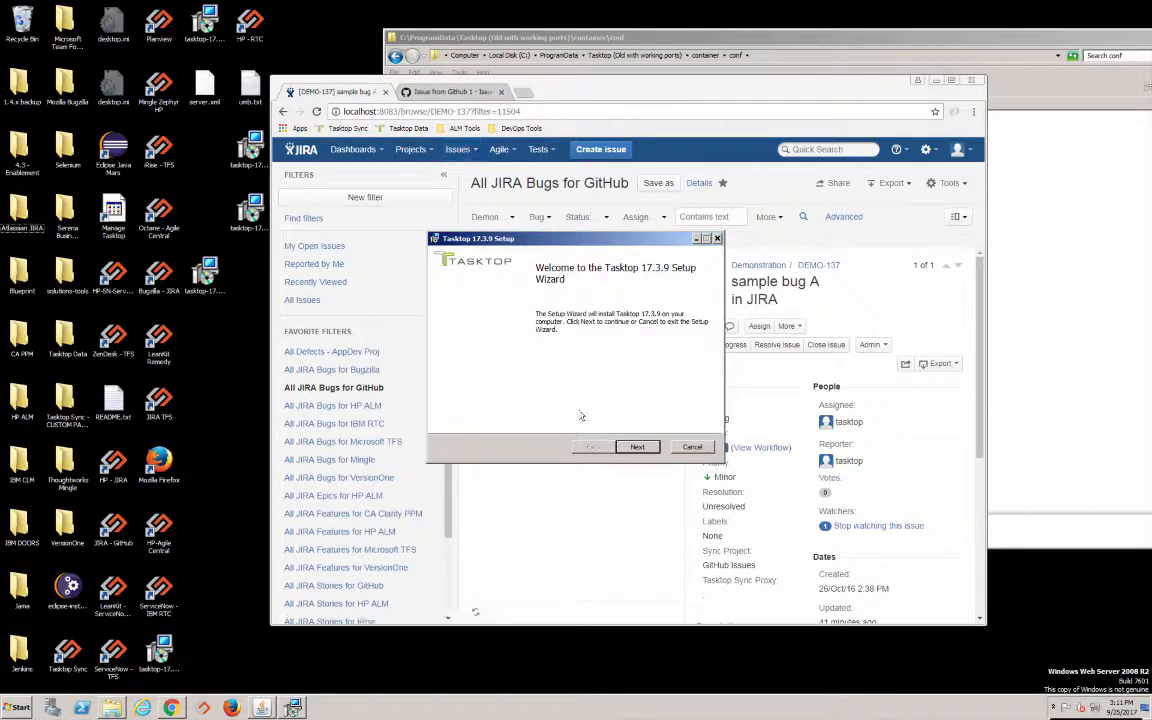
# Accept the Tasktop 17.3.9 license, keep the default C:\ProgramData\Tasktop folder, and start installation
pyautogui.click(637, 446)
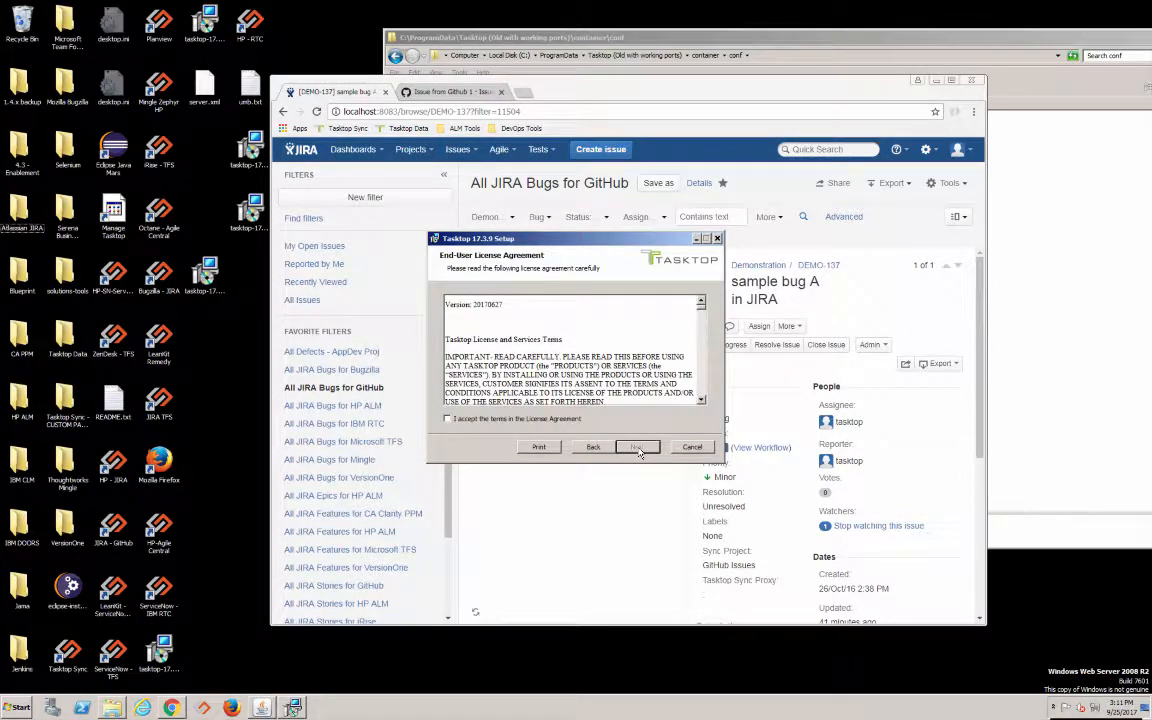
pyautogui.click(448, 418)
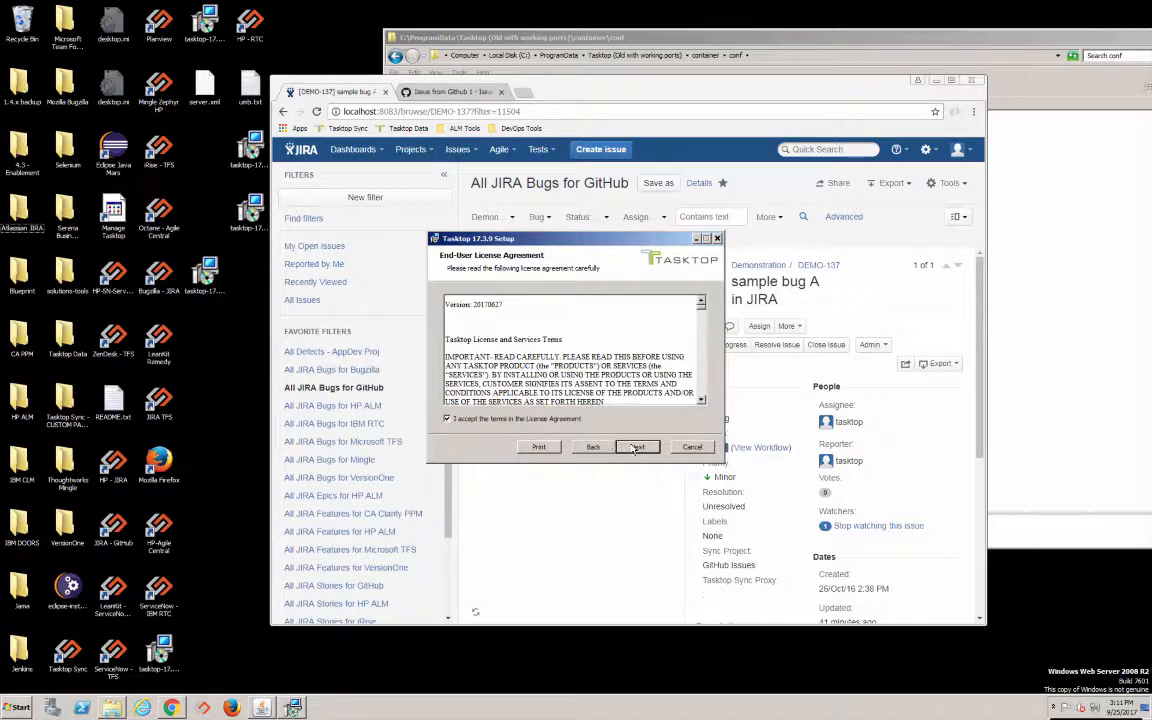
pyautogui.click(637, 447)
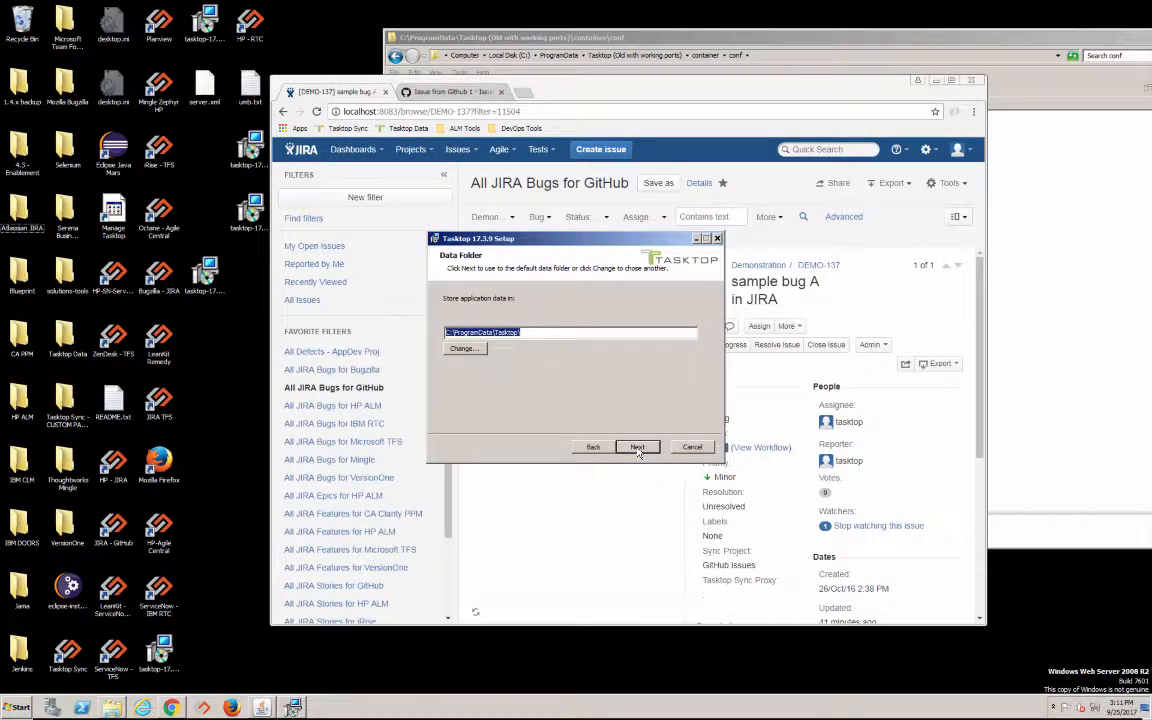
pyautogui.click(637, 447)
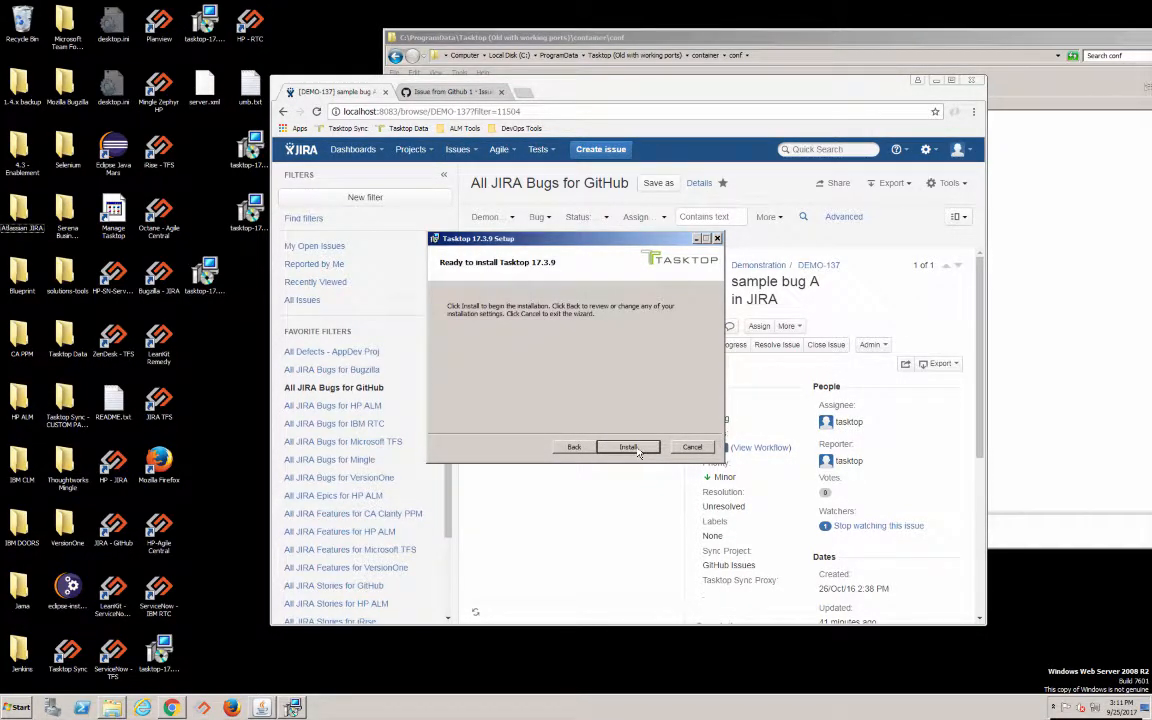
pyautogui.click(627, 447)
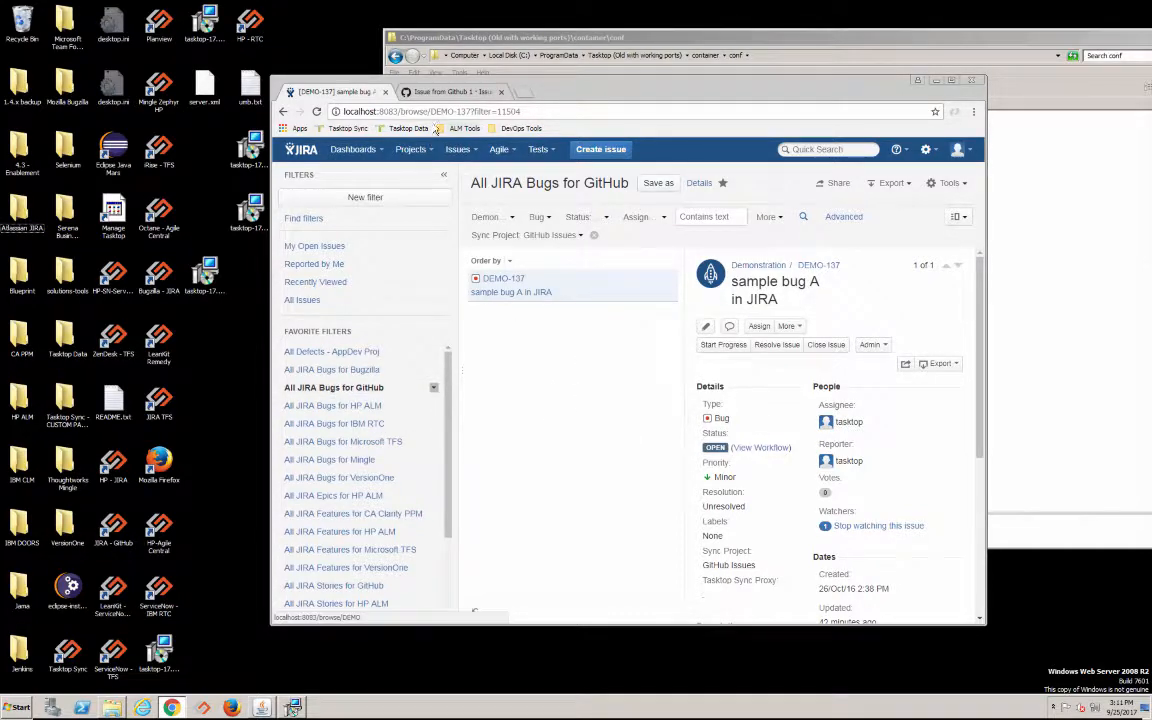
# Switch to the 'Issue from Github 1' GitHub tab and close the finished Tasktop setup wizard
pyautogui.click(450, 91)
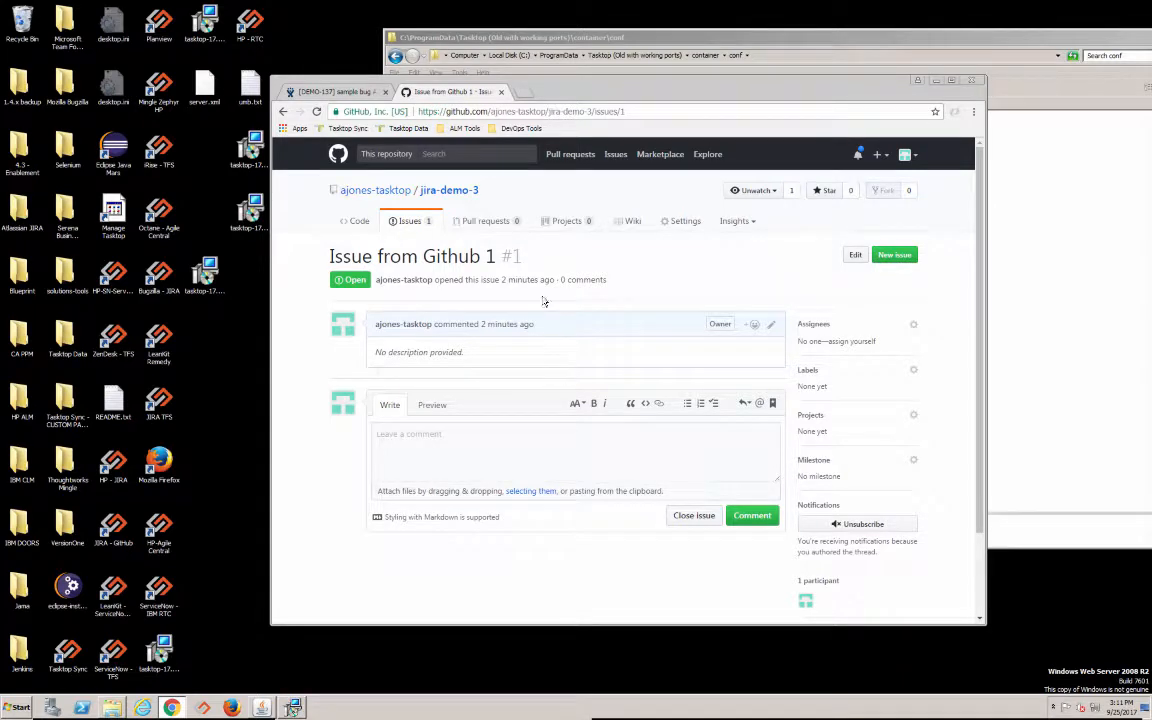
pyautogui.moveTo(537, 317)
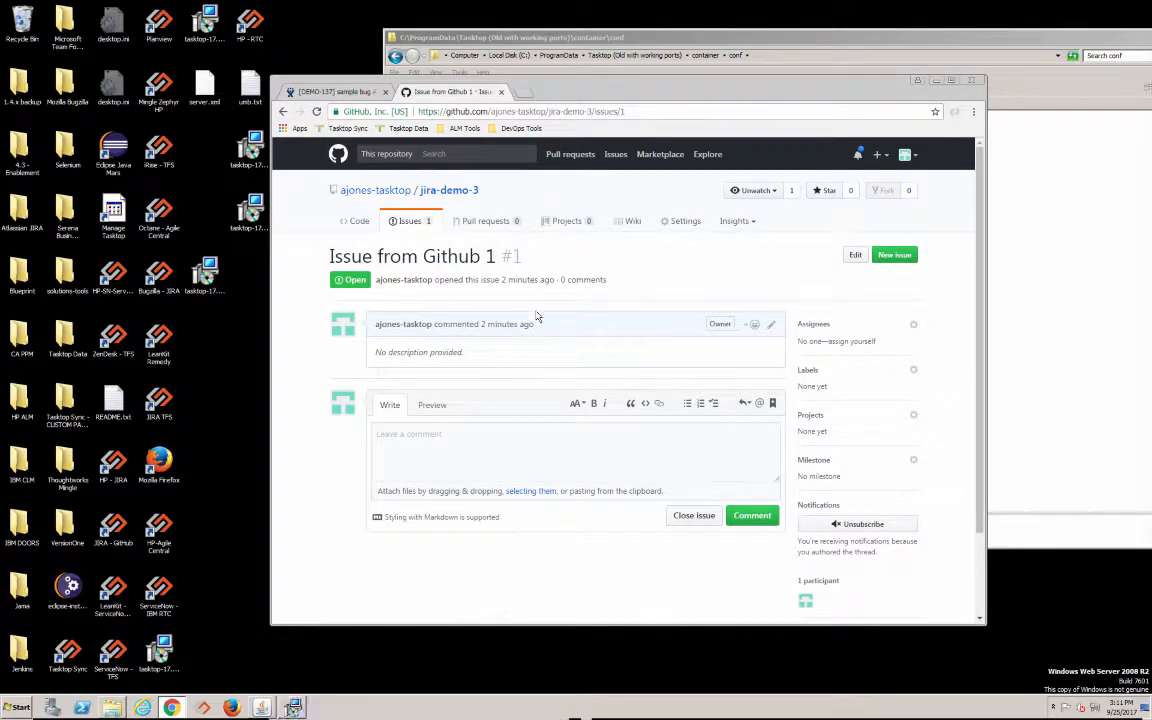
pyautogui.moveTo(364, 137)
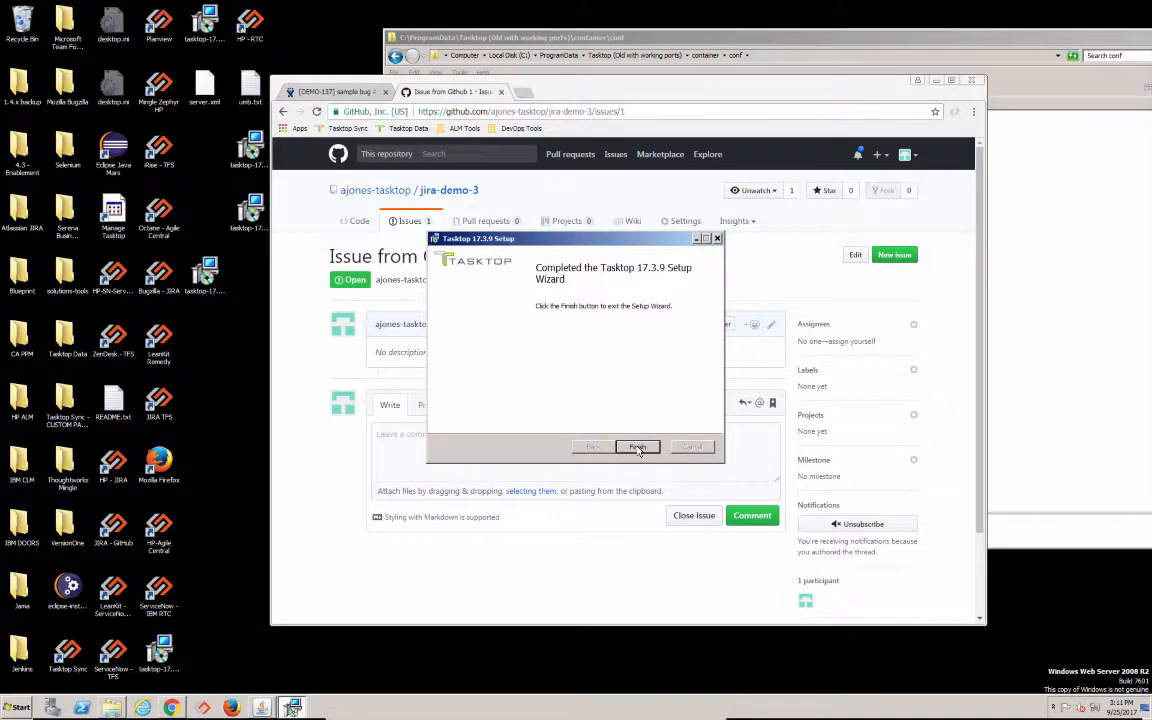
pyautogui.click(637, 447)
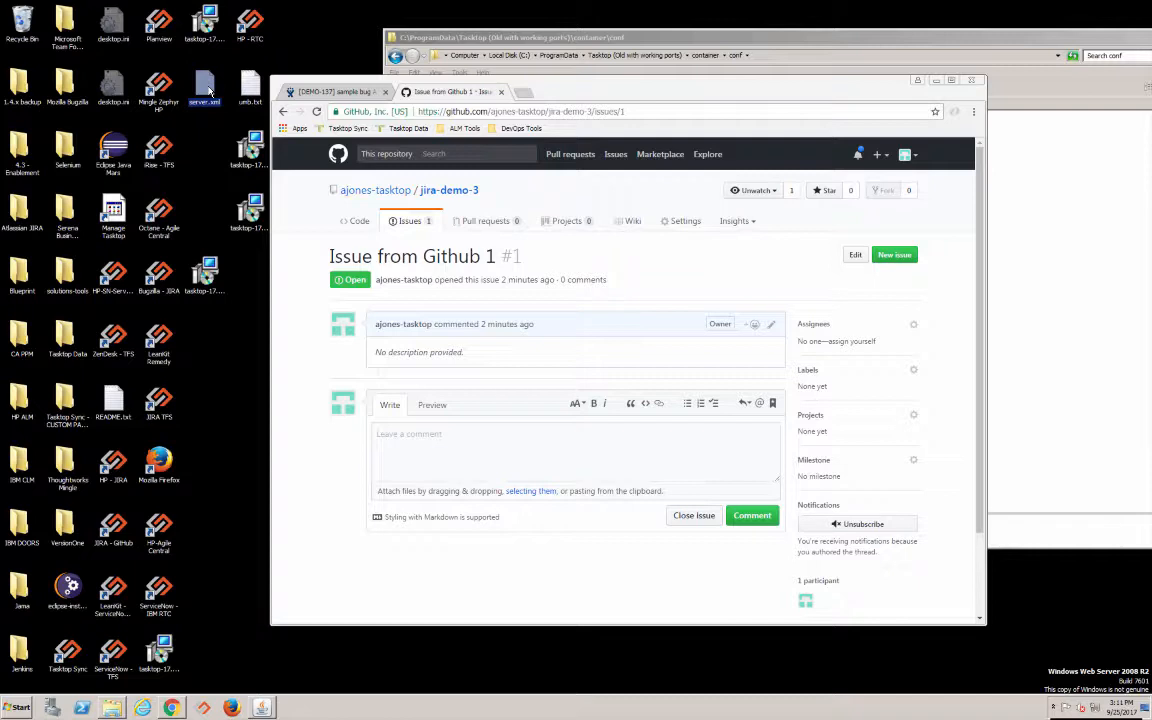
pyautogui.moveTo(497, 18)
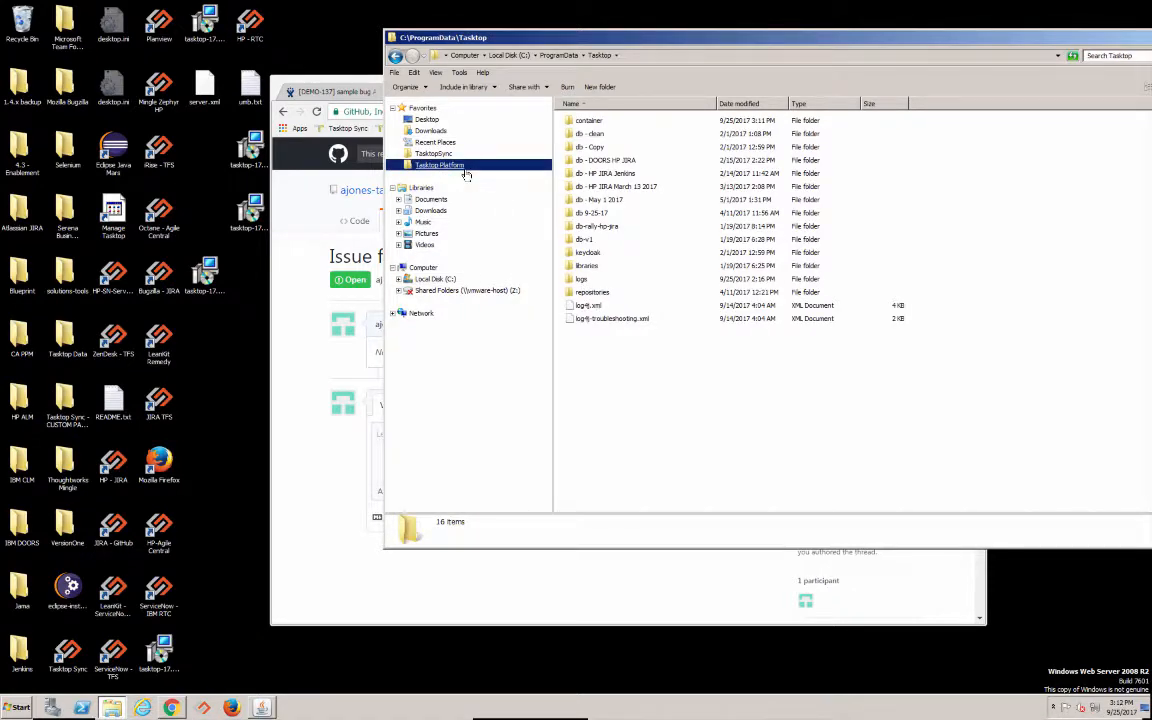
# Paste the replacement server.xml into Tasktop's container\conf folder and launch Start Tasktop
pyautogui.doubleClick(589, 120)
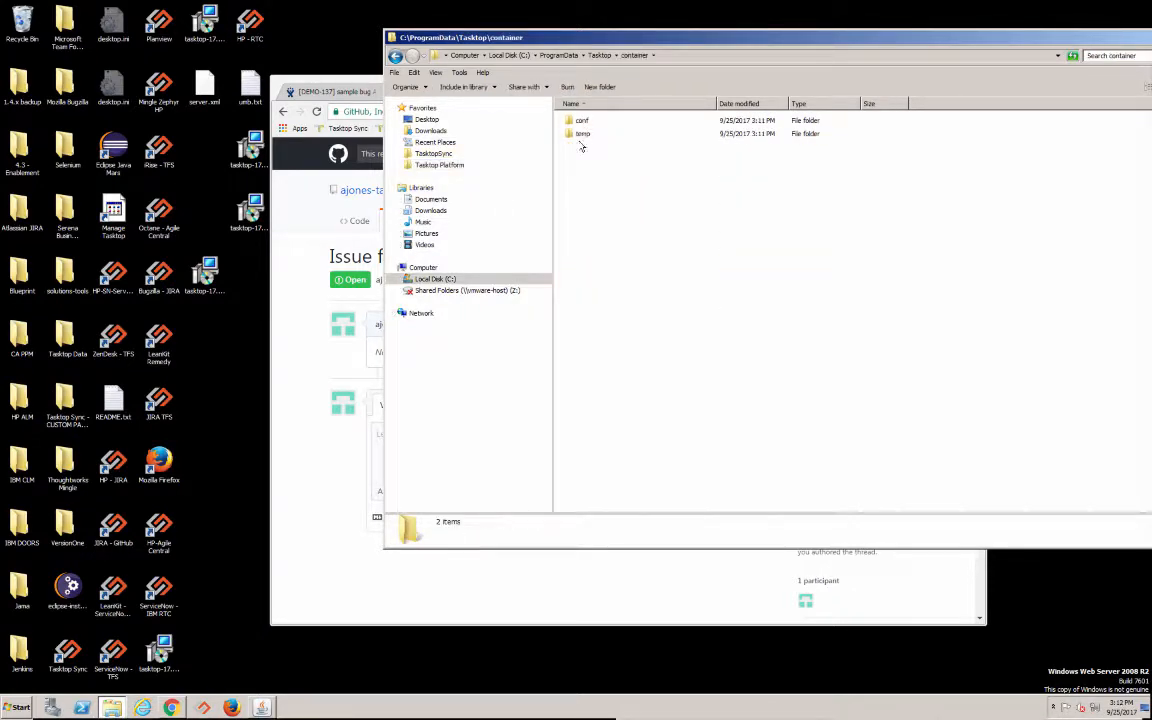
pyautogui.doubleClick(582, 120)
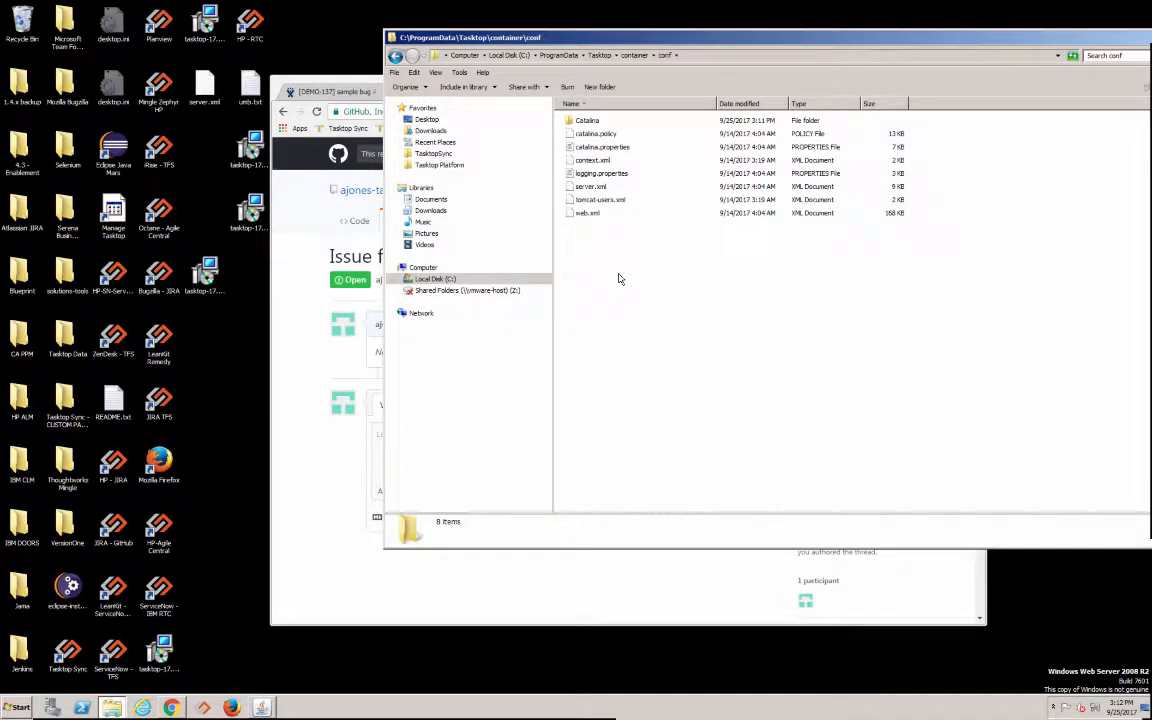
pyautogui.click(591, 186)
pyautogui.write('start')
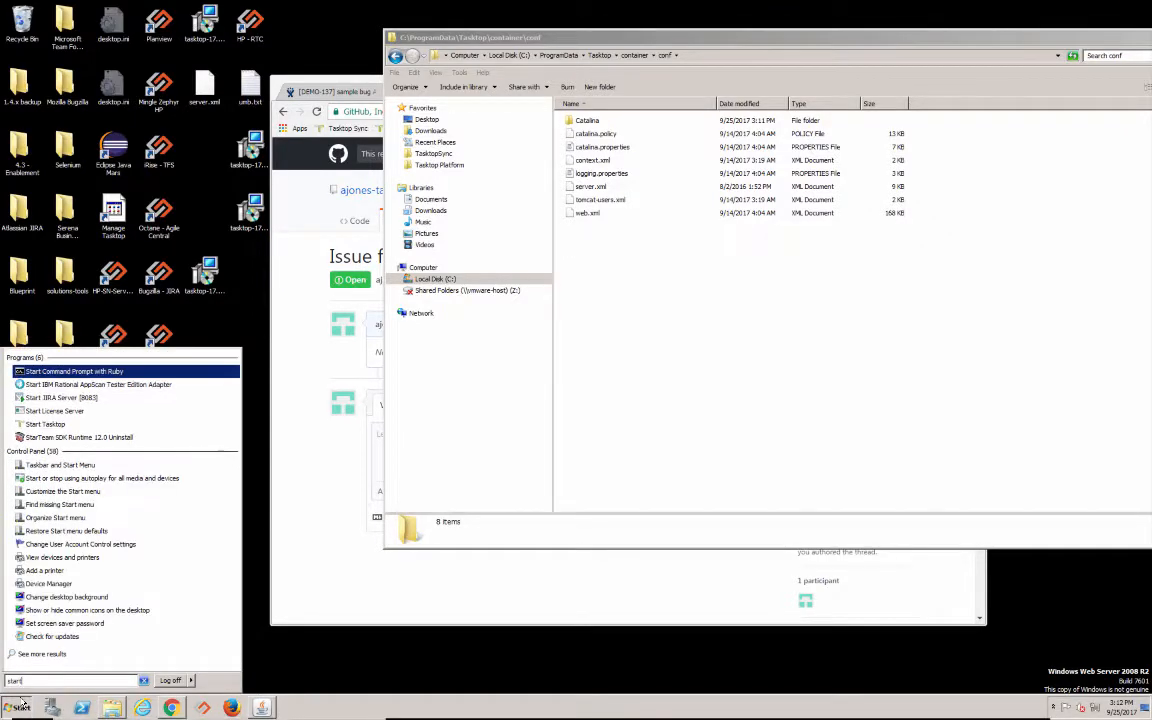
pyautogui.moveTo(45, 424)
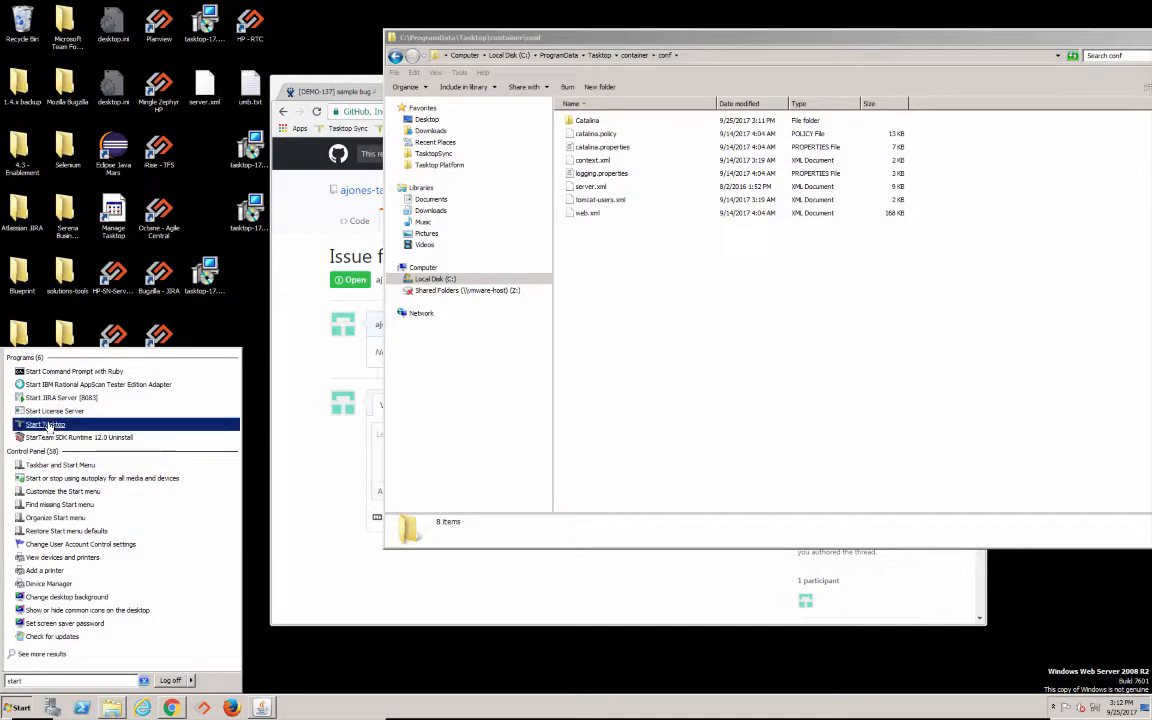
pyautogui.click(45, 424)
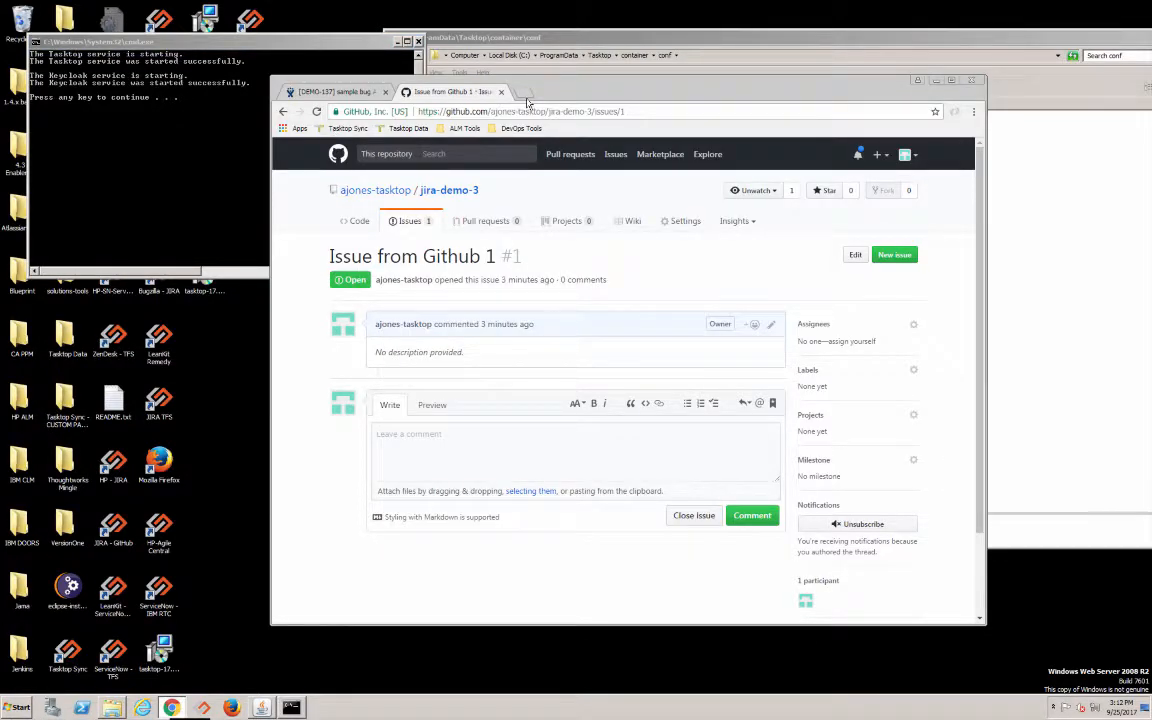
# Open localhost:8443 in a new tab and proceed past the certificate warning
pyautogui.click(545, 91)
pyautogui.write('https://localhost:8443/#/home')
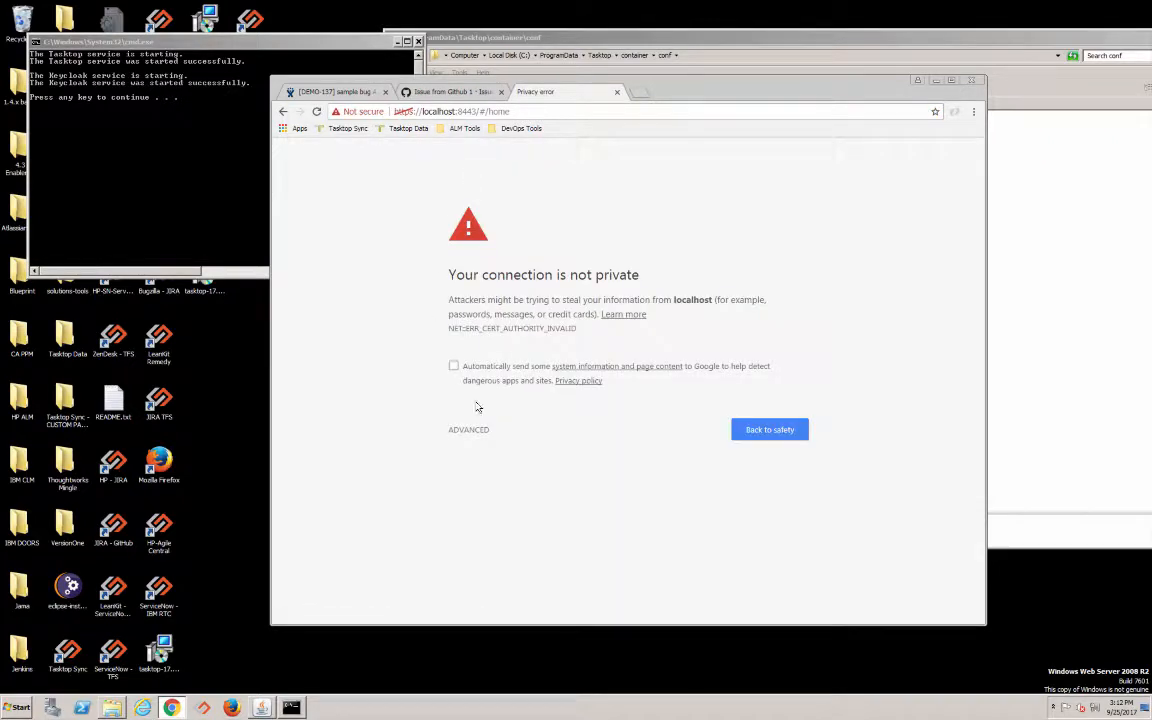
pyautogui.click(468, 429)
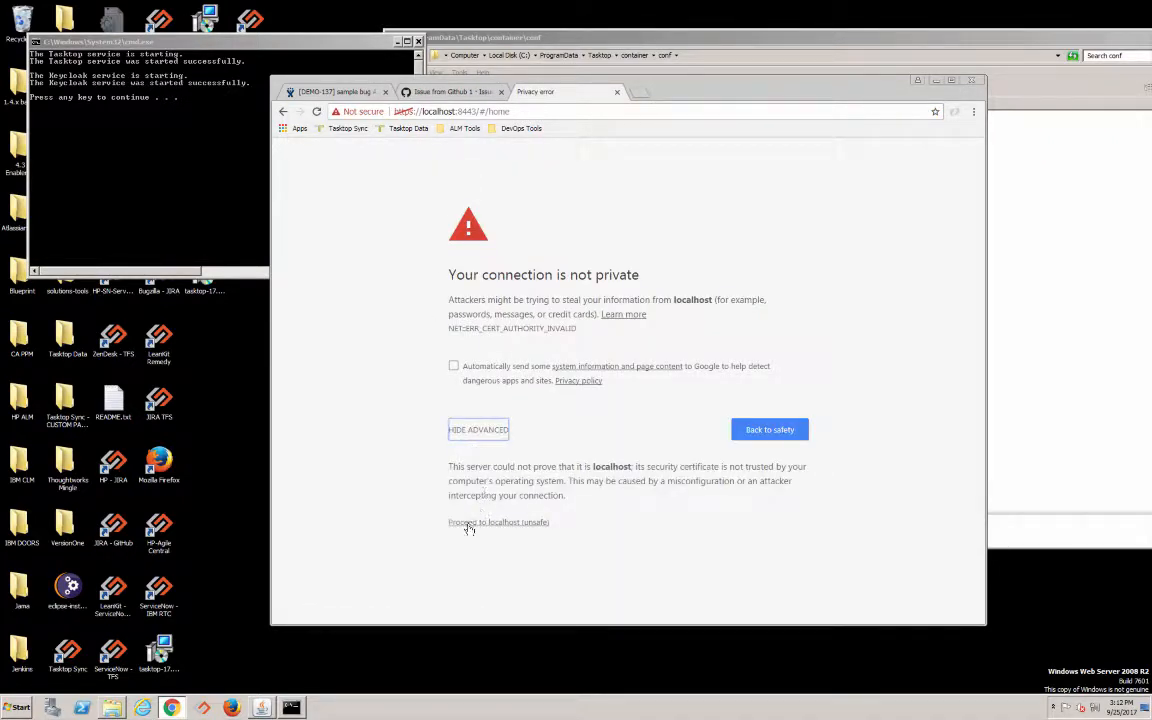
pyautogui.click(498, 522)
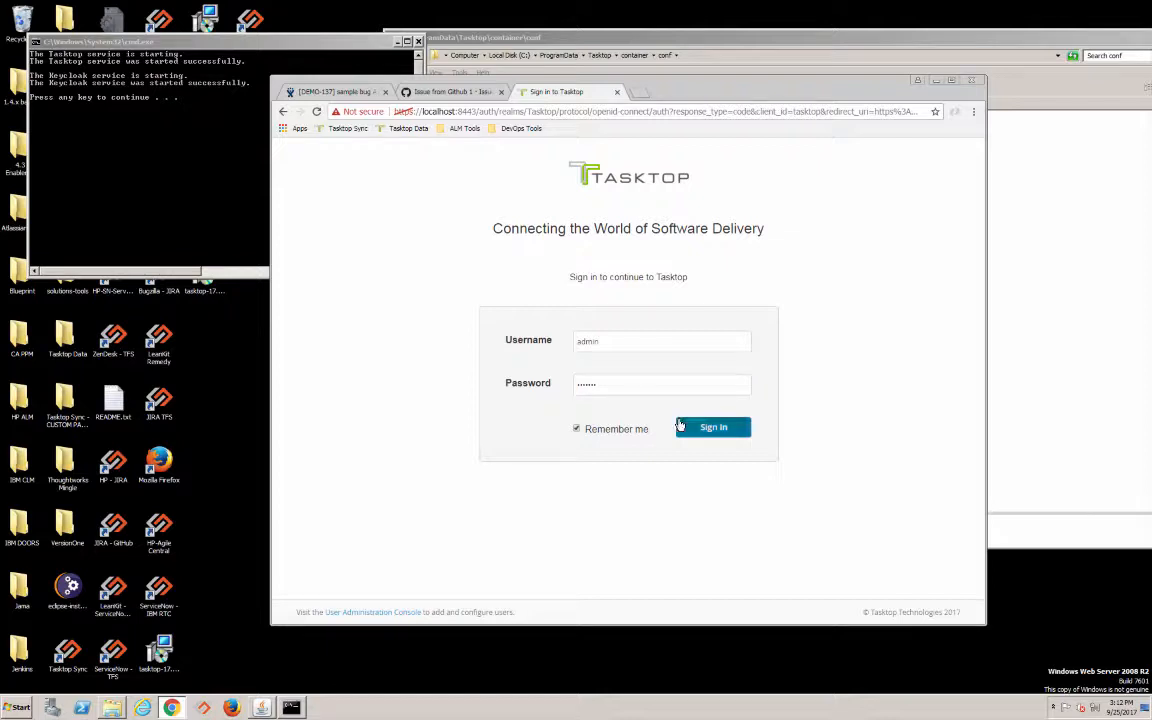
# Sign in as admin, then enter and save the master password
pyautogui.click(713, 427)
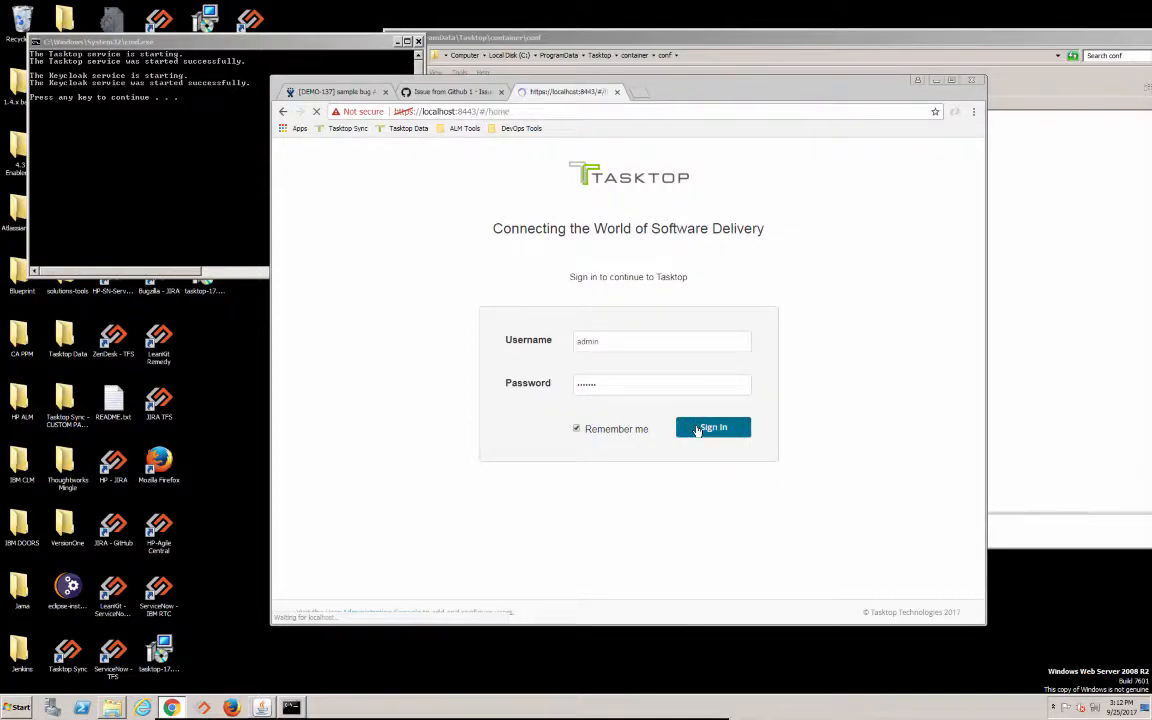
pyautogui.click(713, 428)
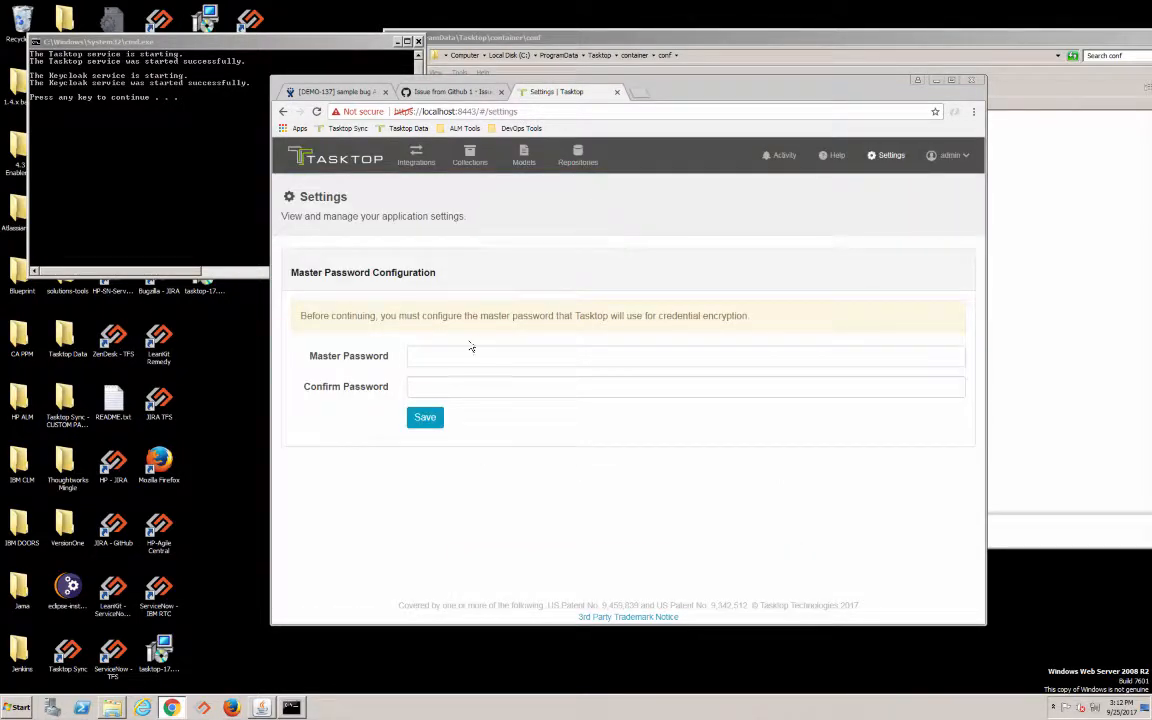
pyautogui.write('***')
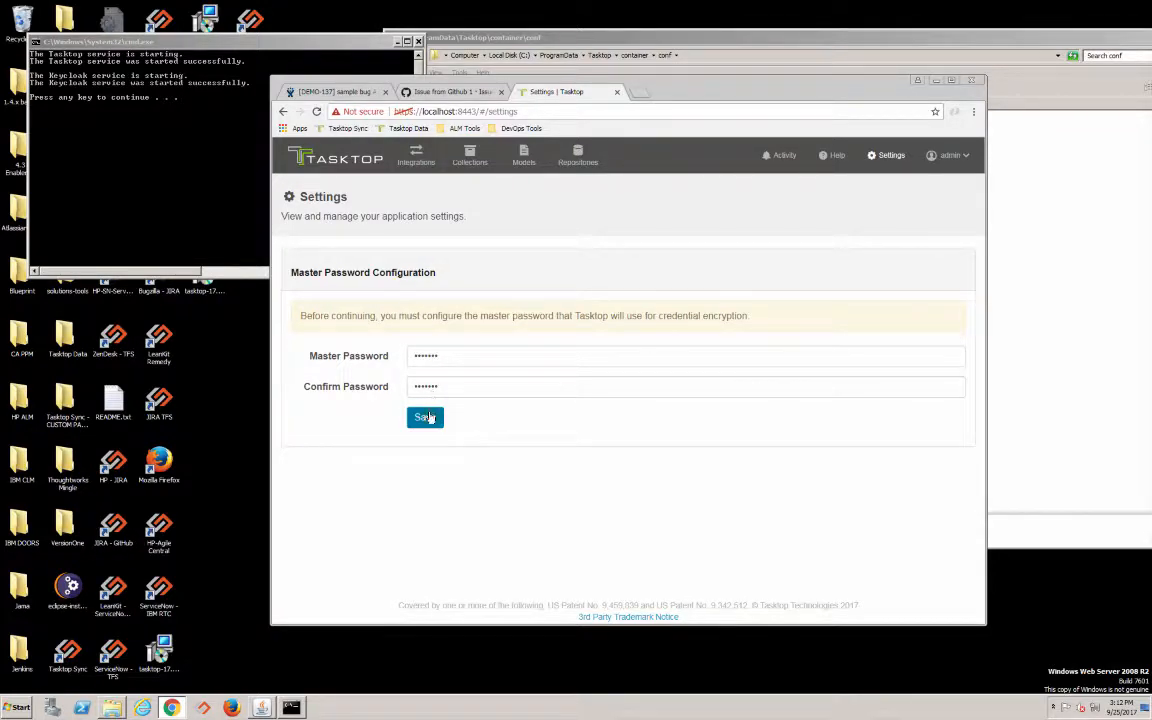
pyautogui.click(425, 417)
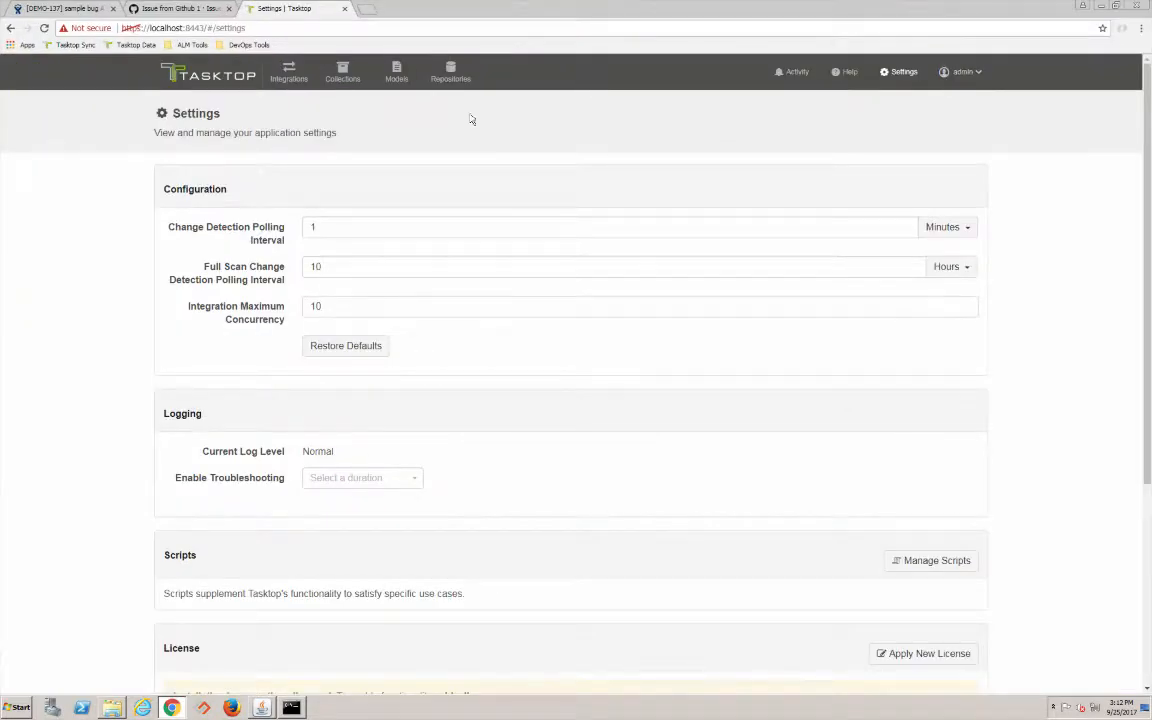
# Go to Repositories and start a new repository connection
pyautogui.click(455, 71)
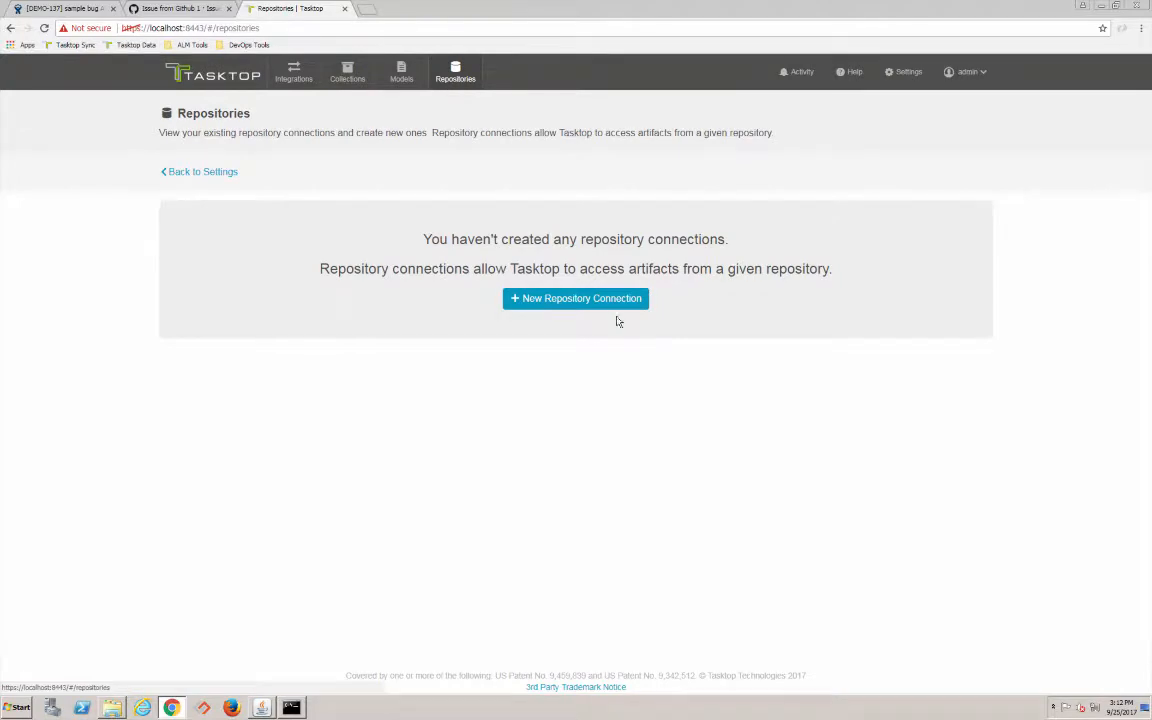
pyautogui.click(575, 298)
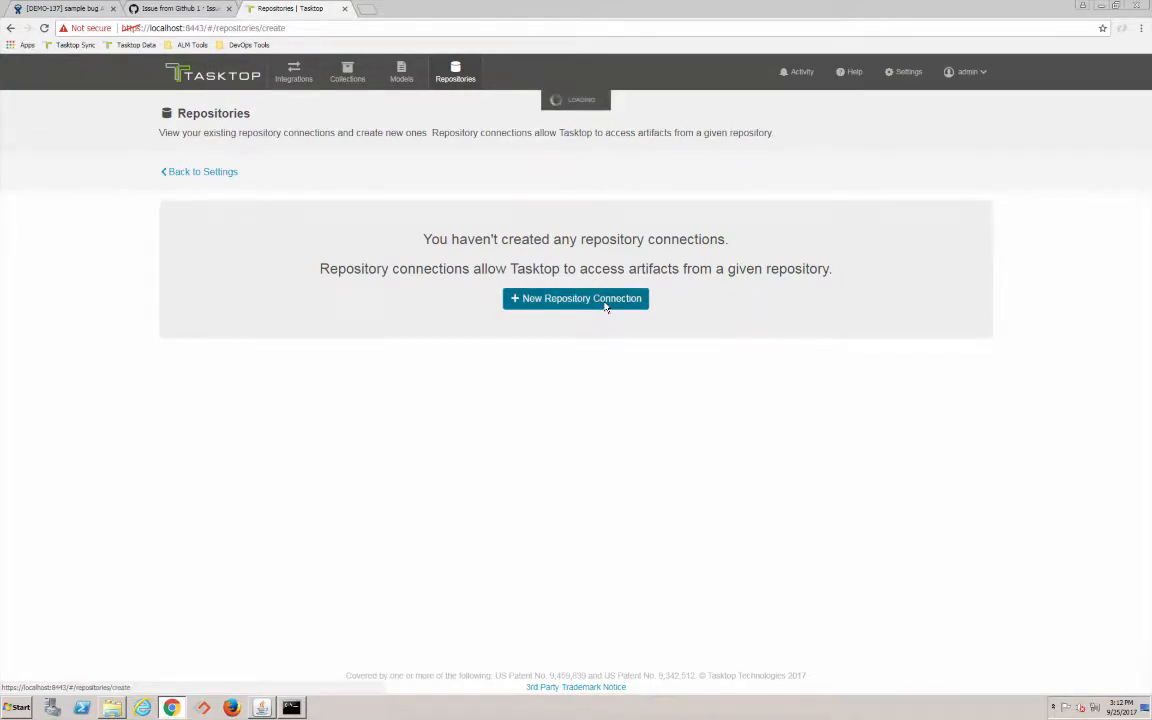
pyautogui.click(575, 298)
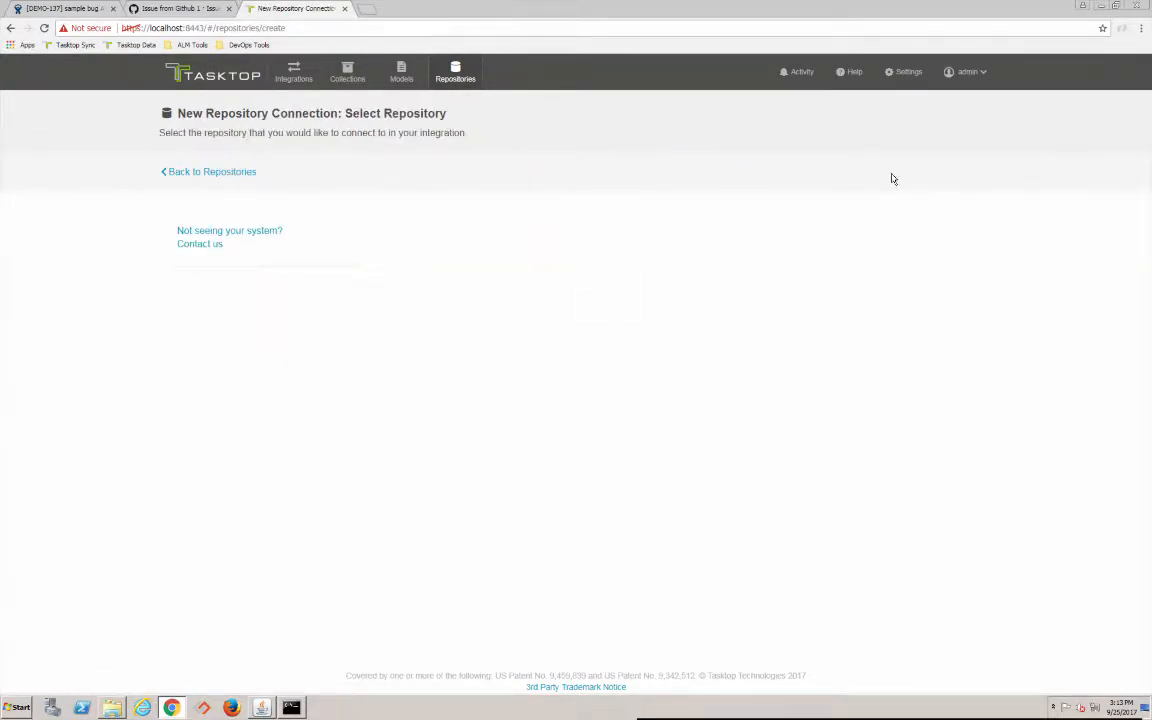
# Return to Settings, paste in the license text copied from Sublime Text, and save it
pyautogui.click(903, 71)
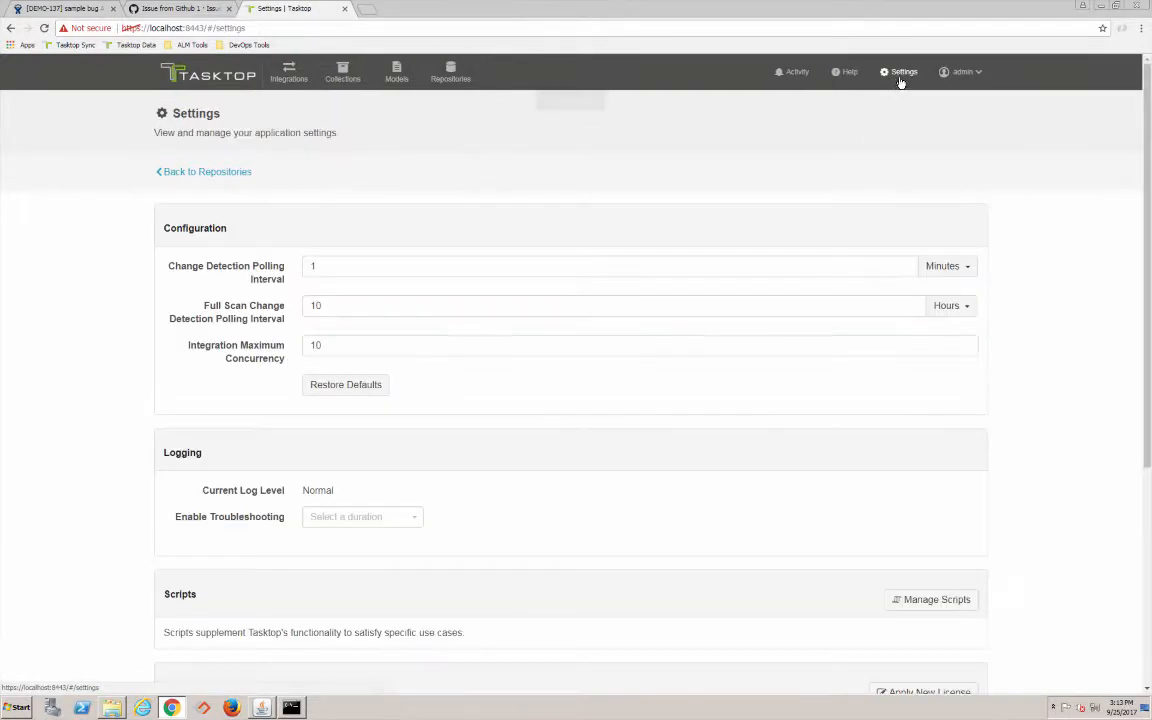
pyautogui.scroll(-3)
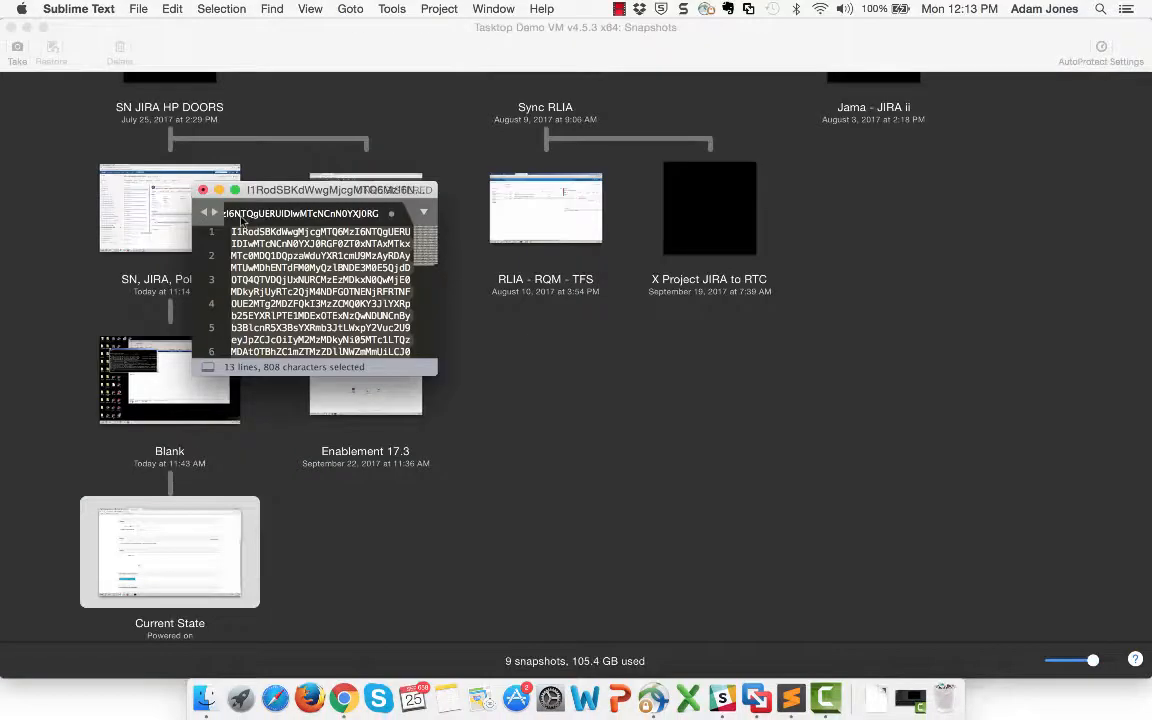
pyautogui.press('cmd+c')
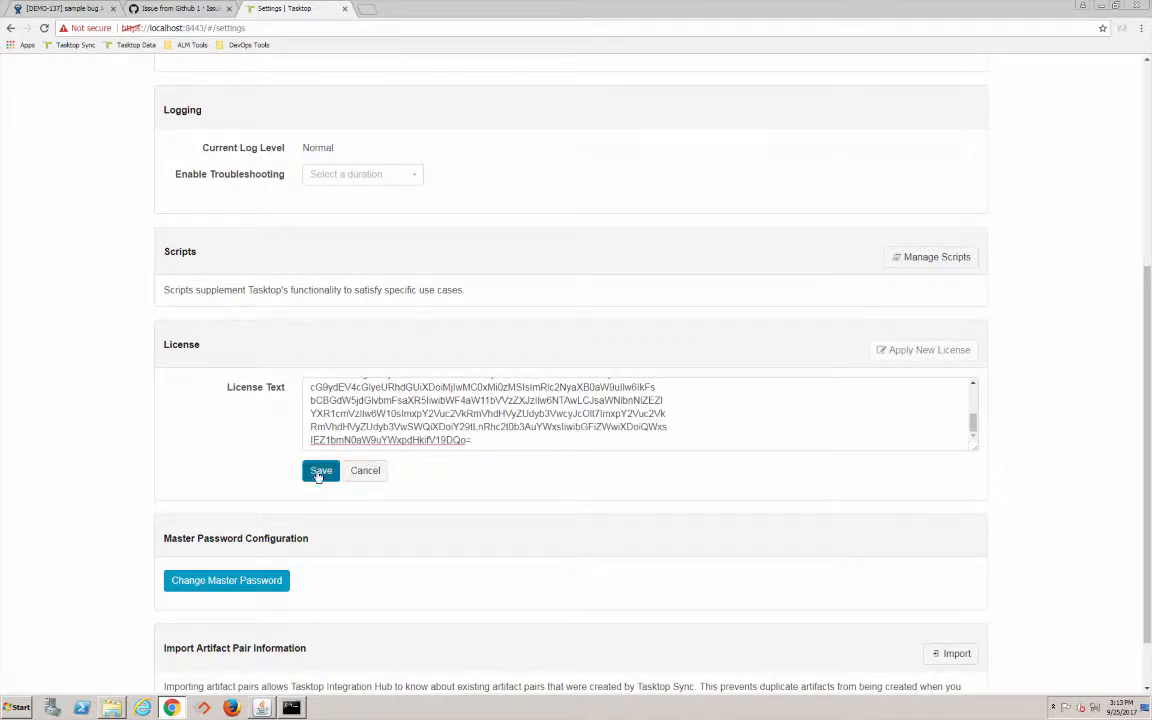
pyautogui.click(321, 470)
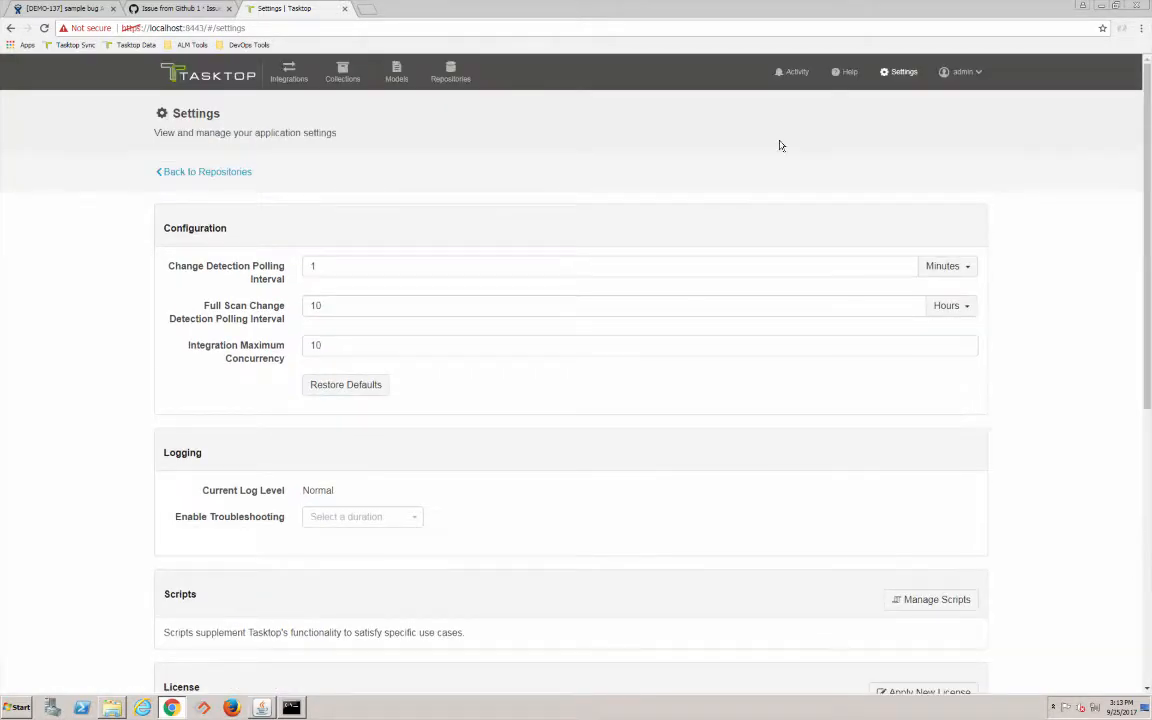
pyautogui.click(455, 71)
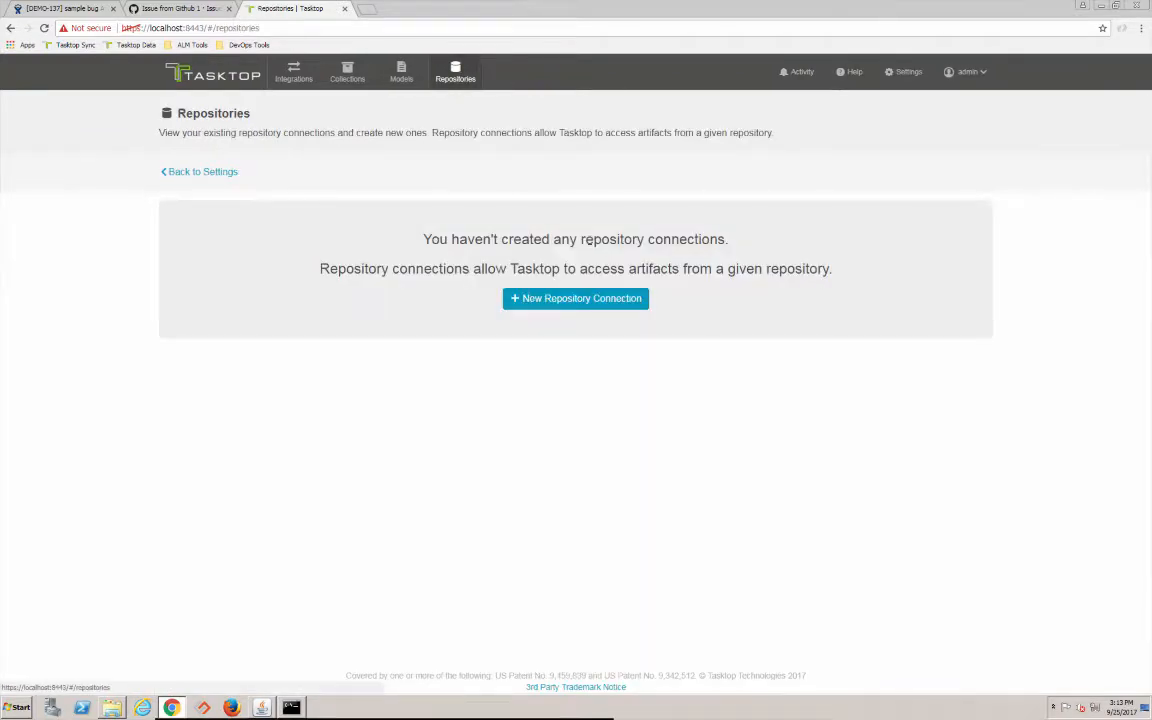
pyautogui.click(575, 298)
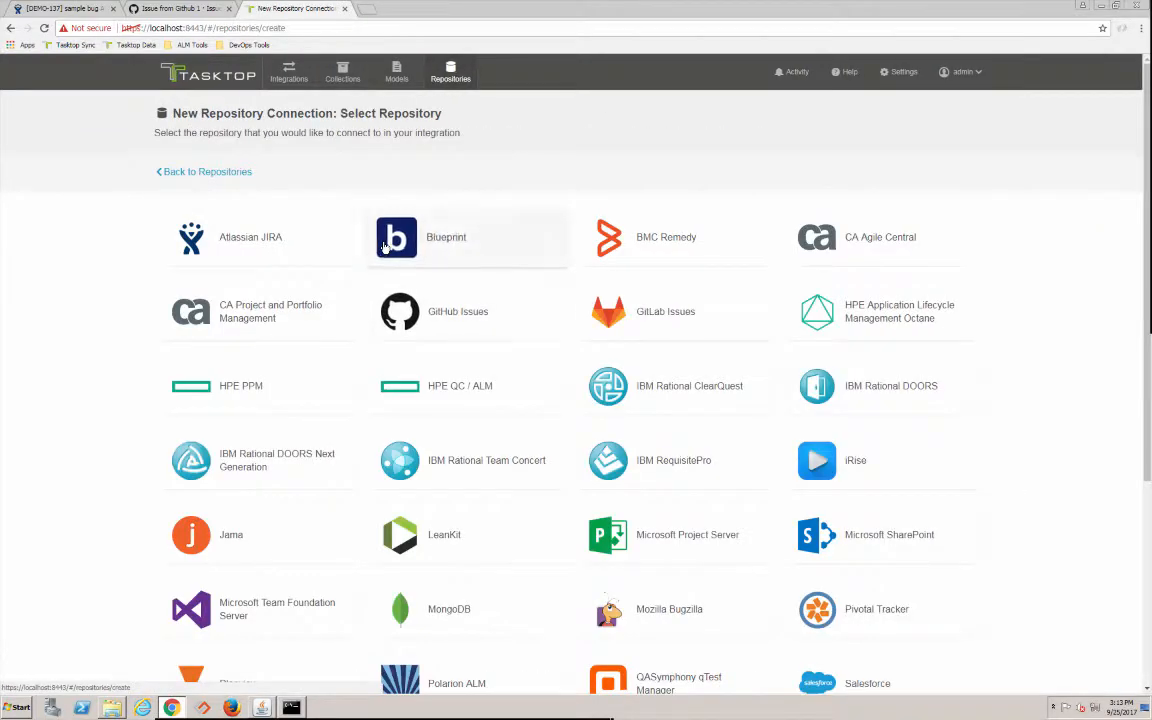
pyautogui.click(250, 237)
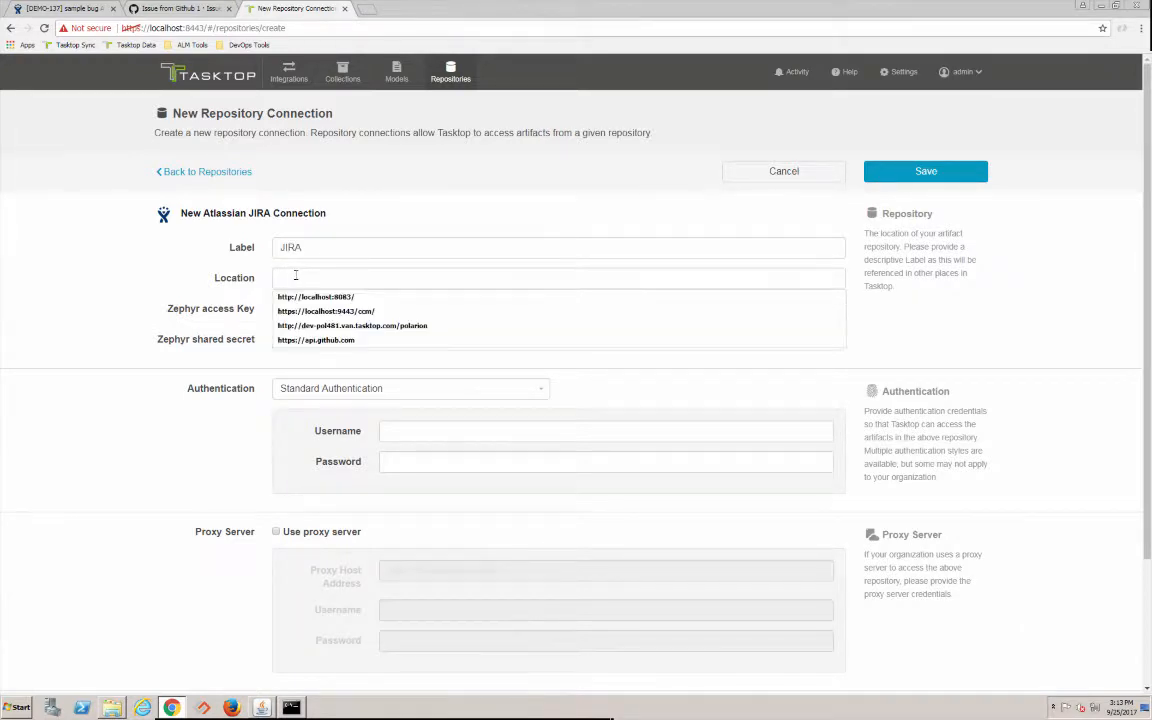
pyautogui.click(315, 296)
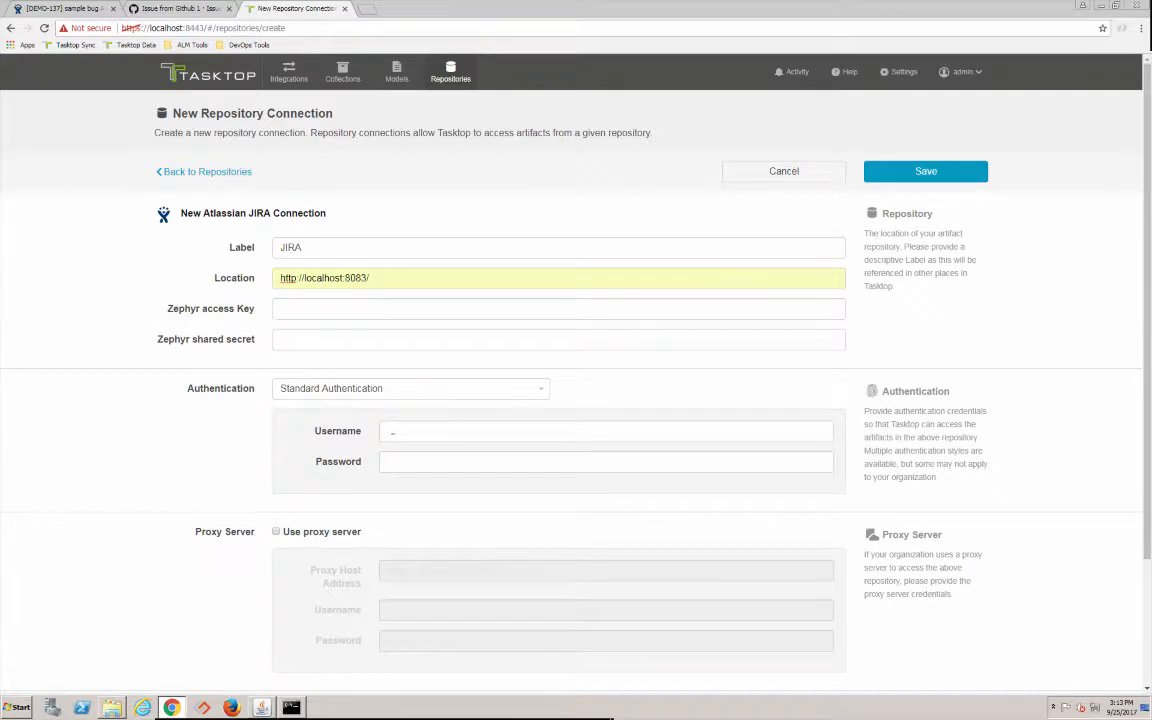
pyautogui.write('tasktop')
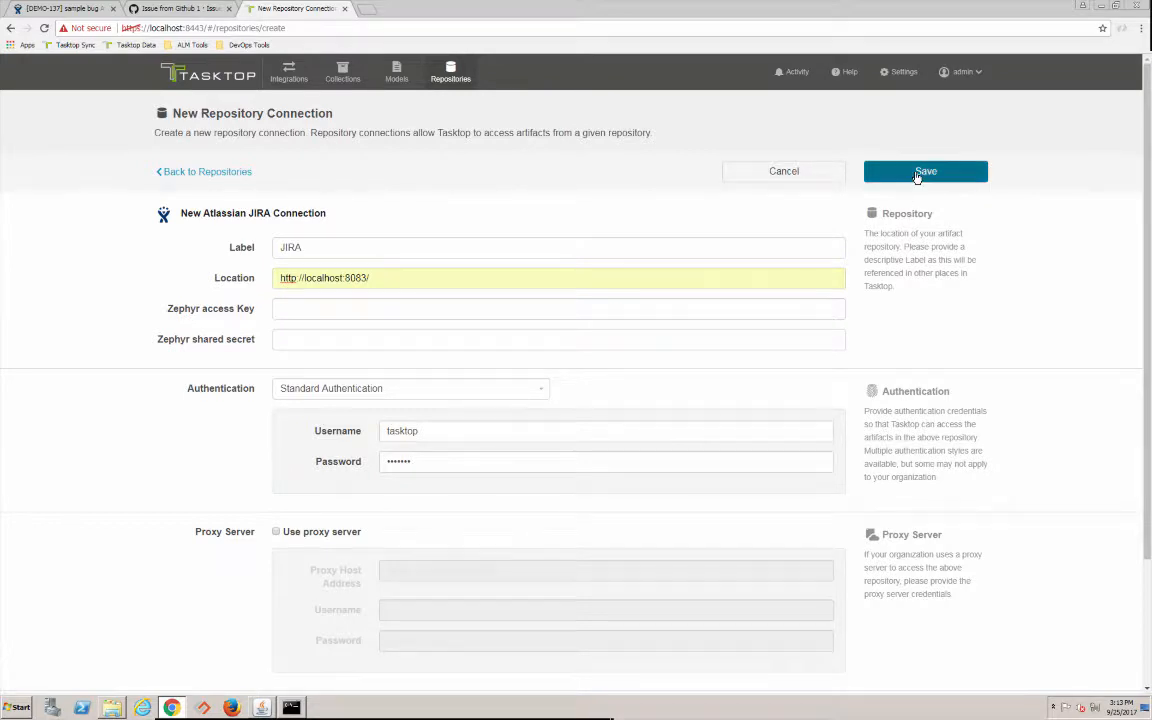
pyautogui.click(925, 171)
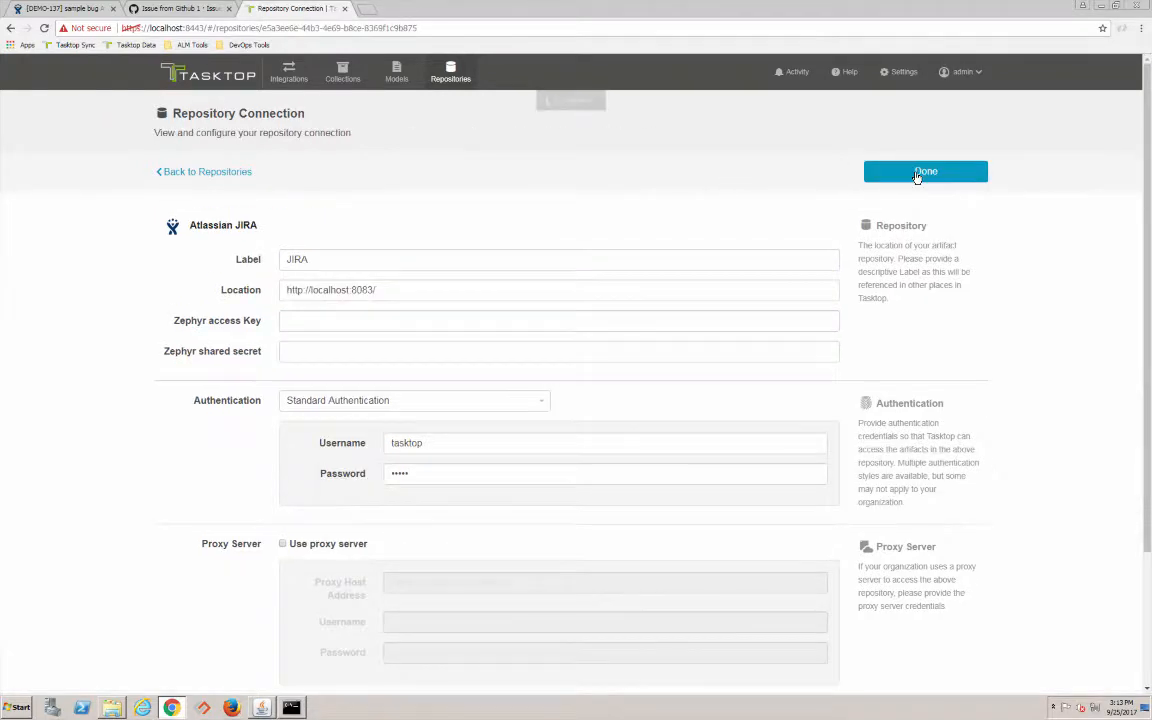
pyautogui.click(925, 171)
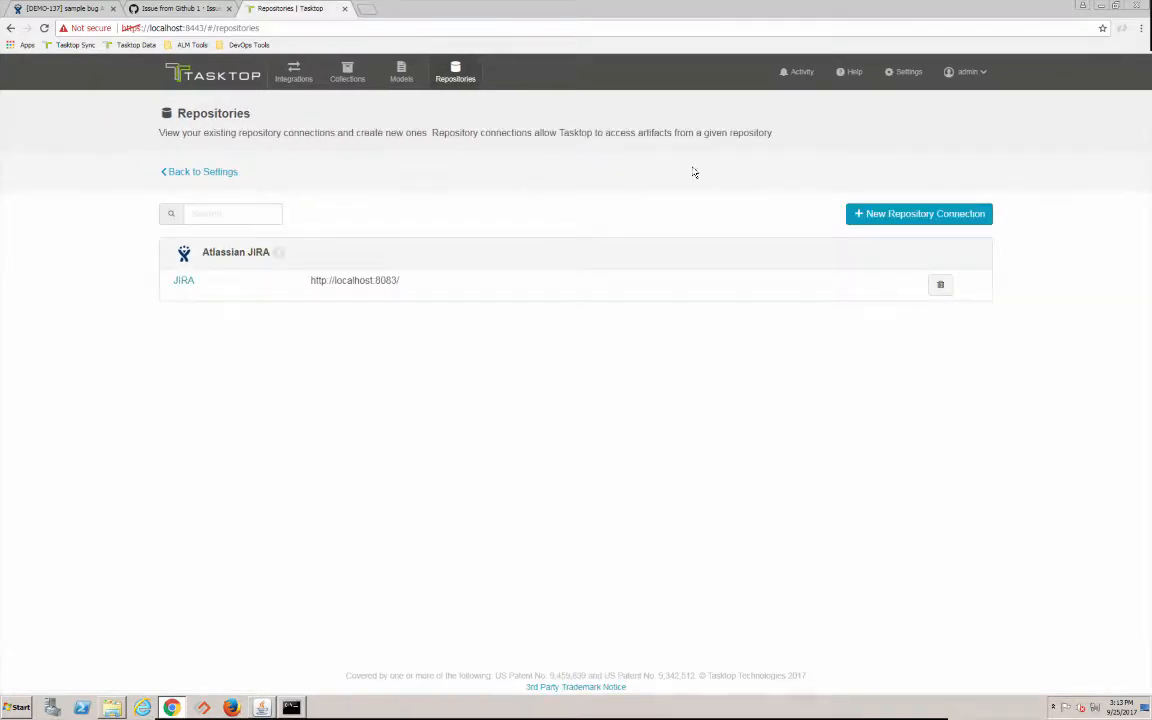
pyautogui.click(917, 213)
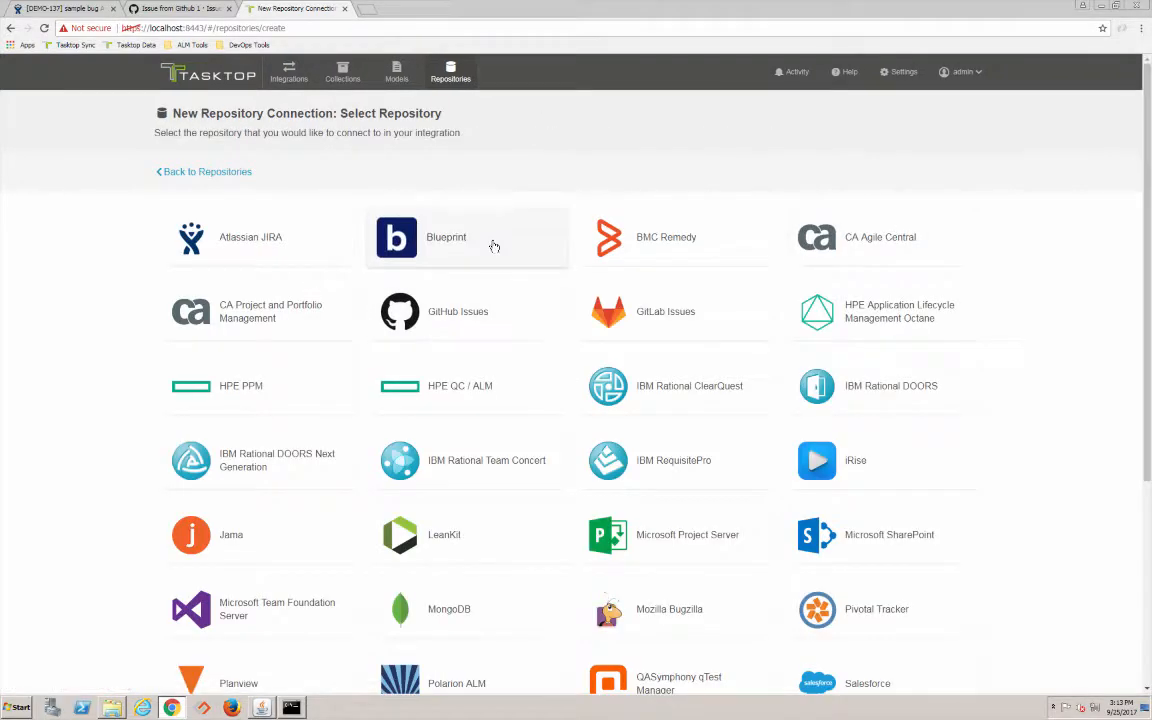
pyautogui.click(458, 311)
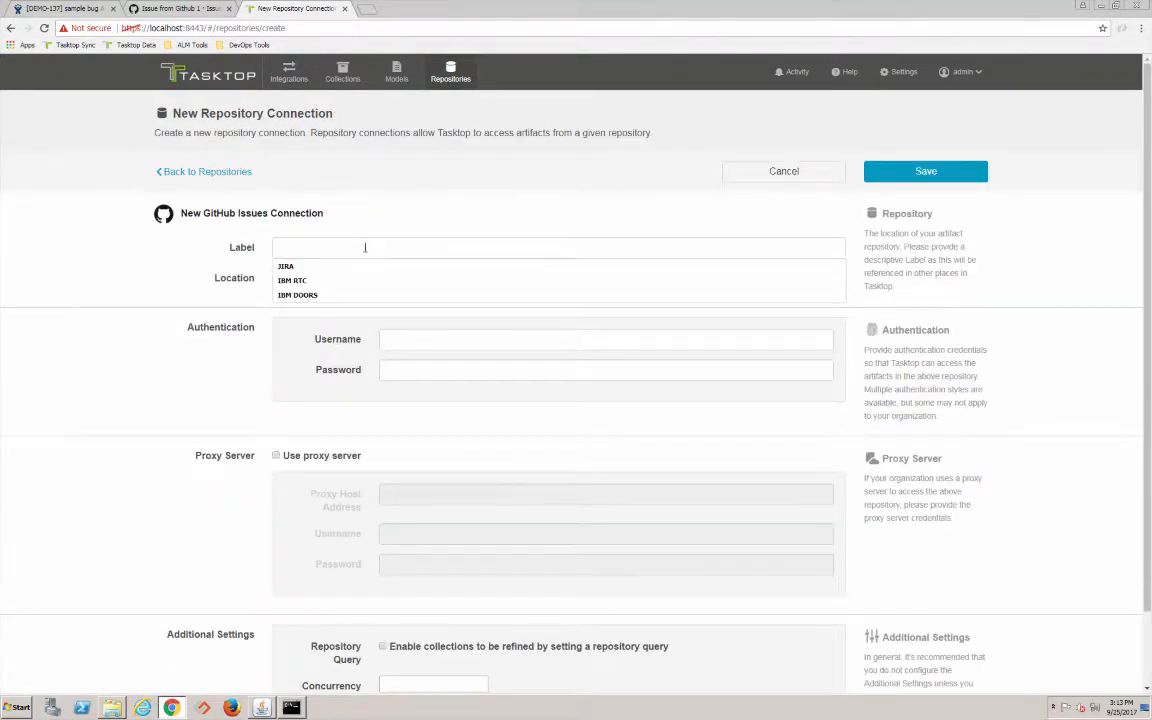
pyautogui.write('GitH')
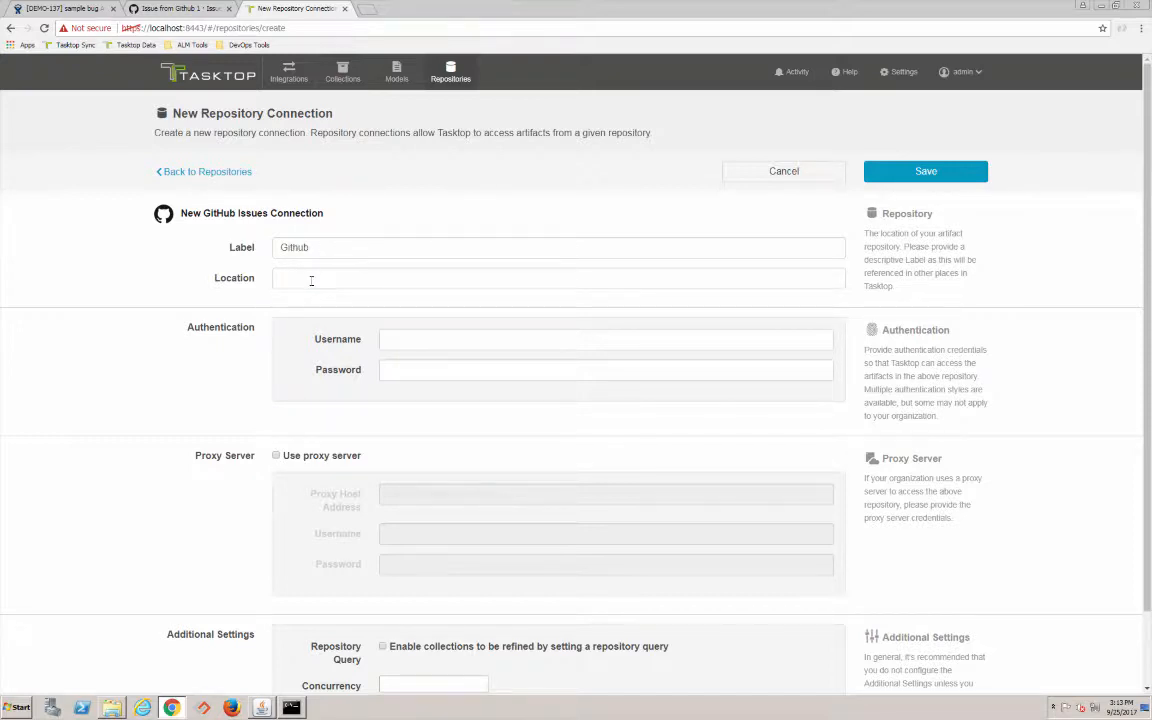
pyautogui.write('ht')
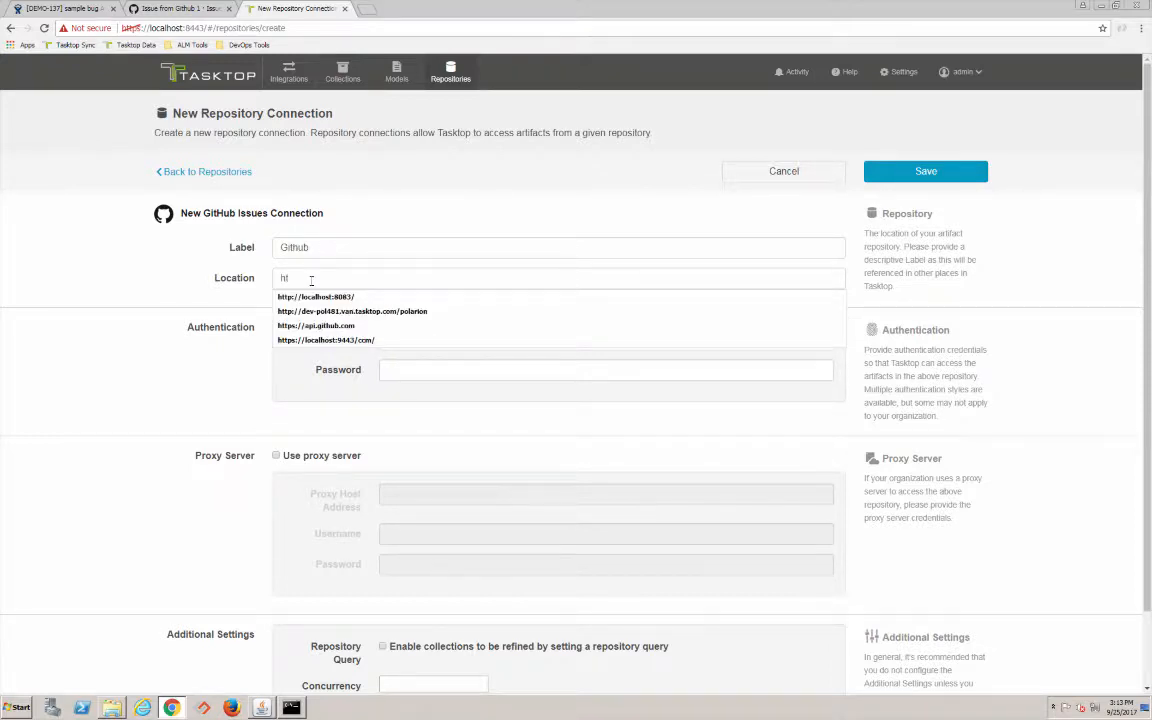
pyautogui.click(316, 326)
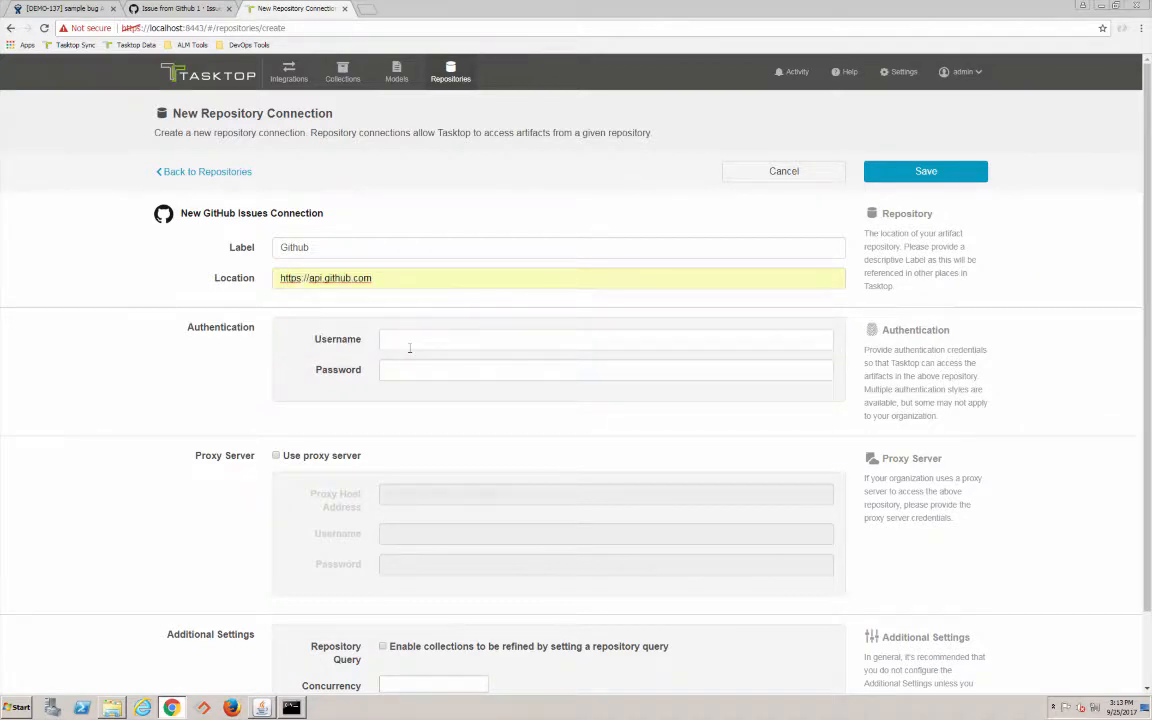
# Enter the GitHub credentials, save the connection, and go to Collections
pyautogui.click(606, 339)
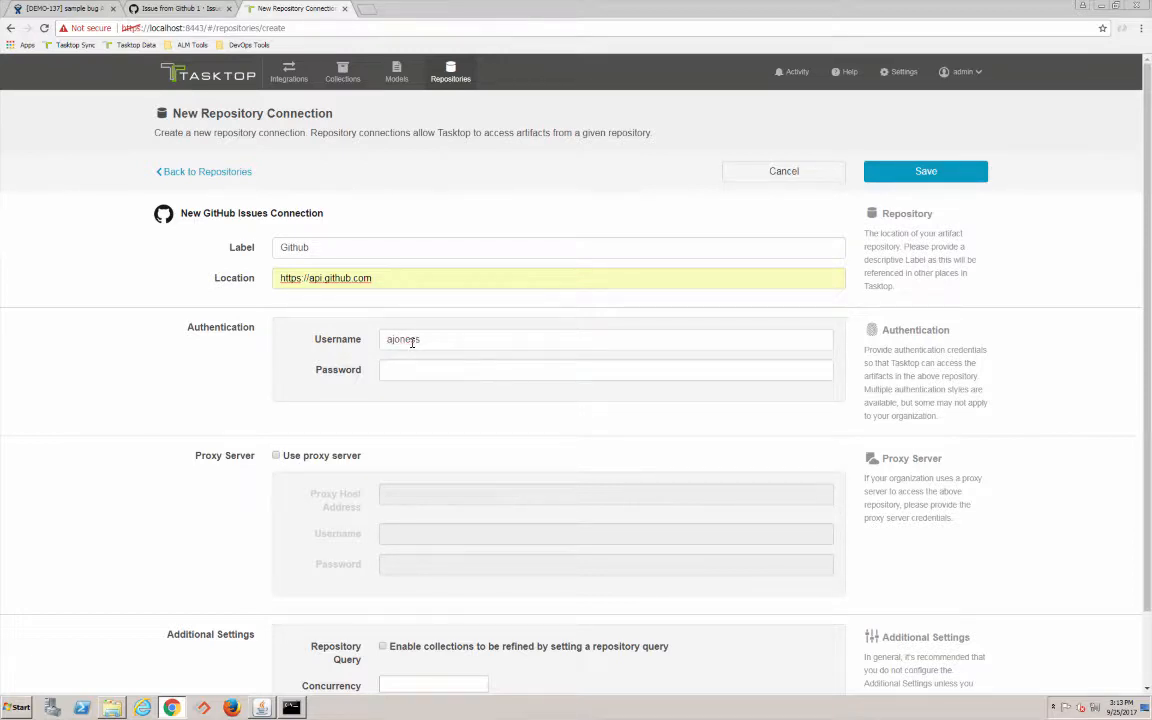
pyautogui.write('-tak')
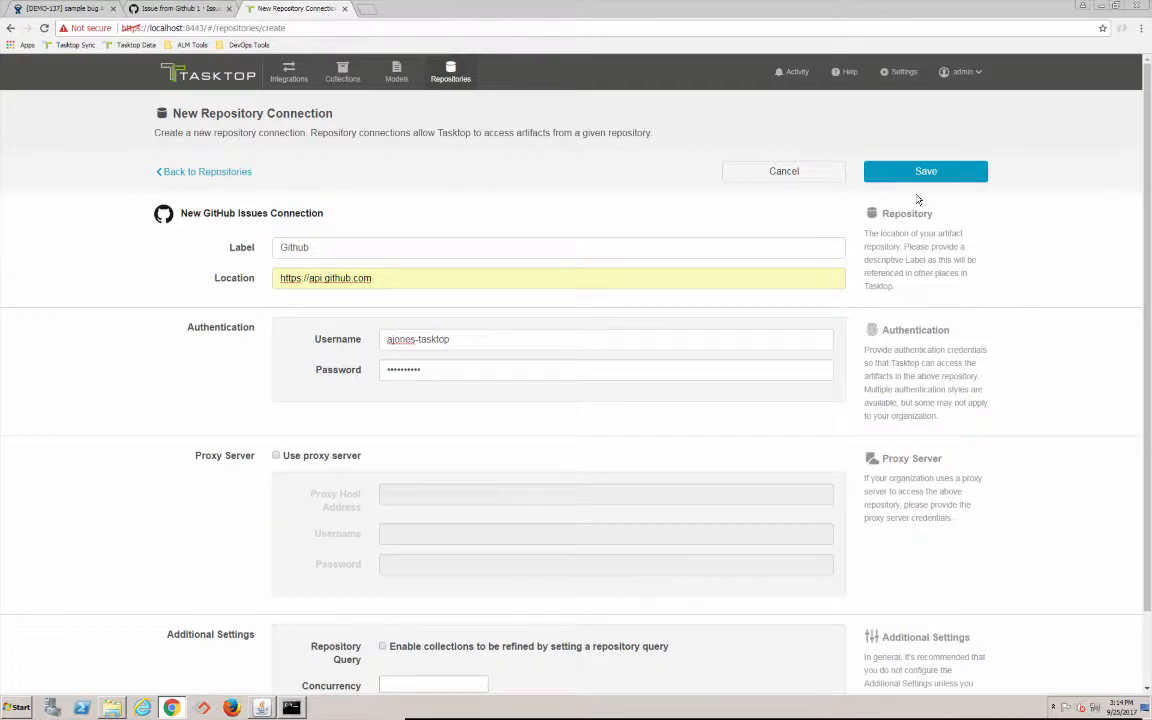
pyautogui.click(925, 171)
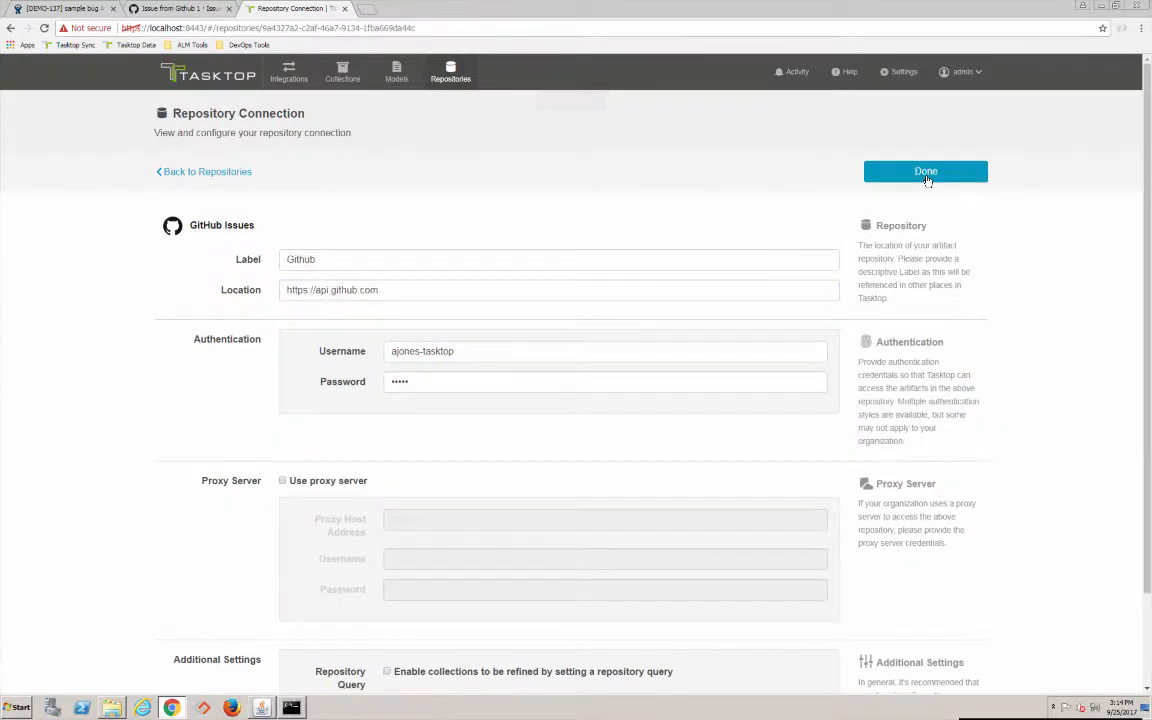
pyautogui.click(925, 171)
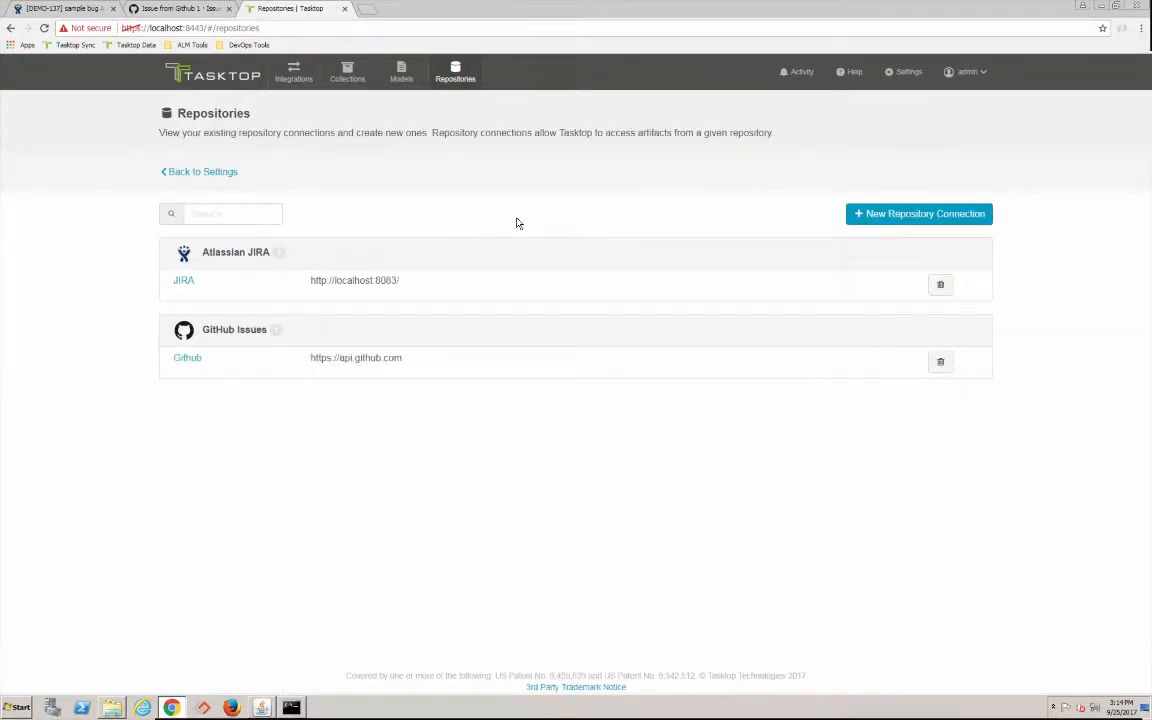
pyautogui.moveTo(347, 71)
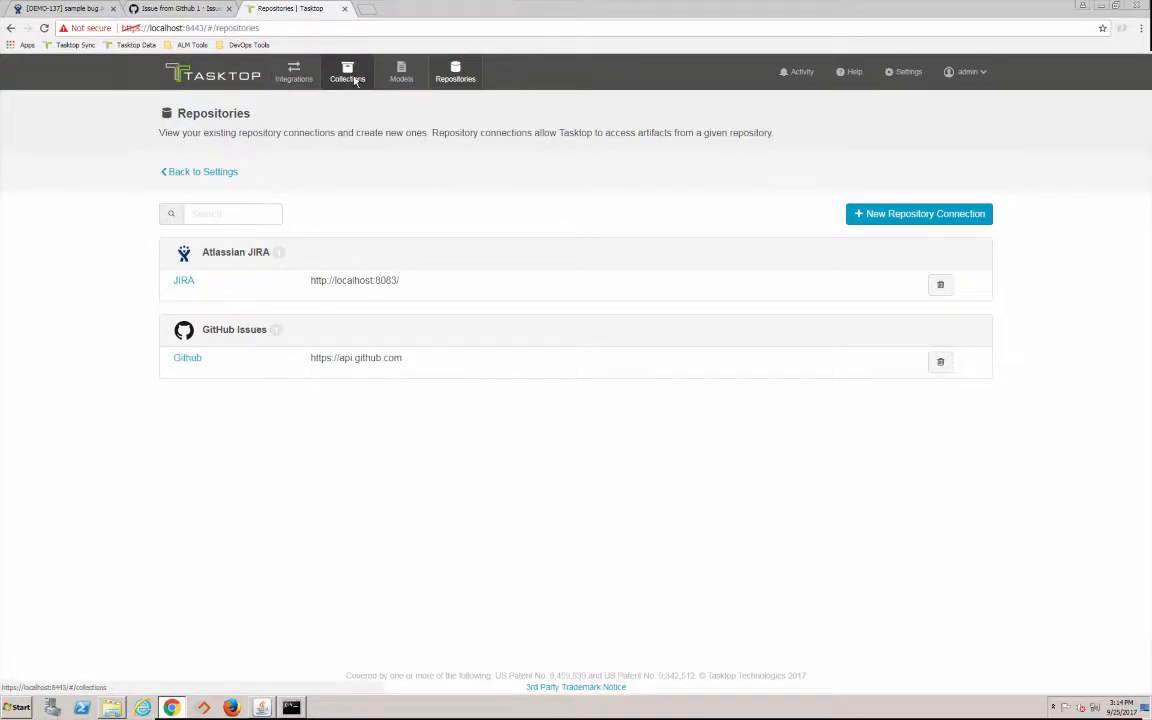
pyautogui.click(347, 71)
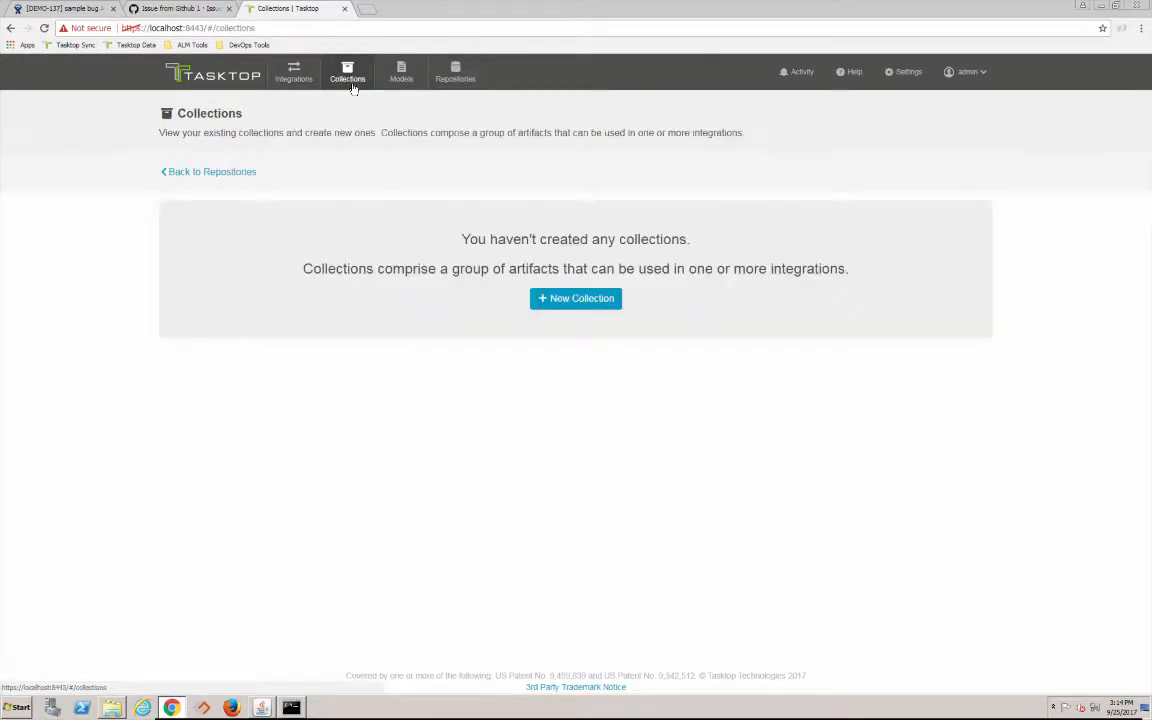
# Start a new repository collection named 'Github Issues'
pyautogui.click(575, 298)
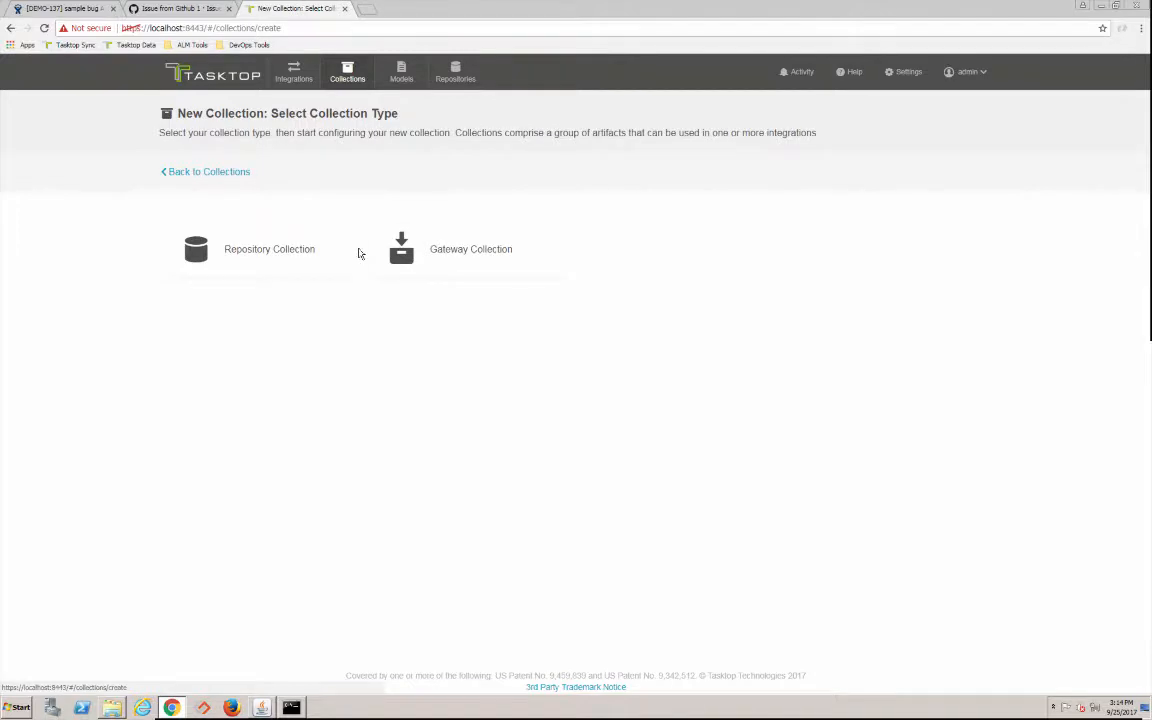
pyautogui.click(196, 249)
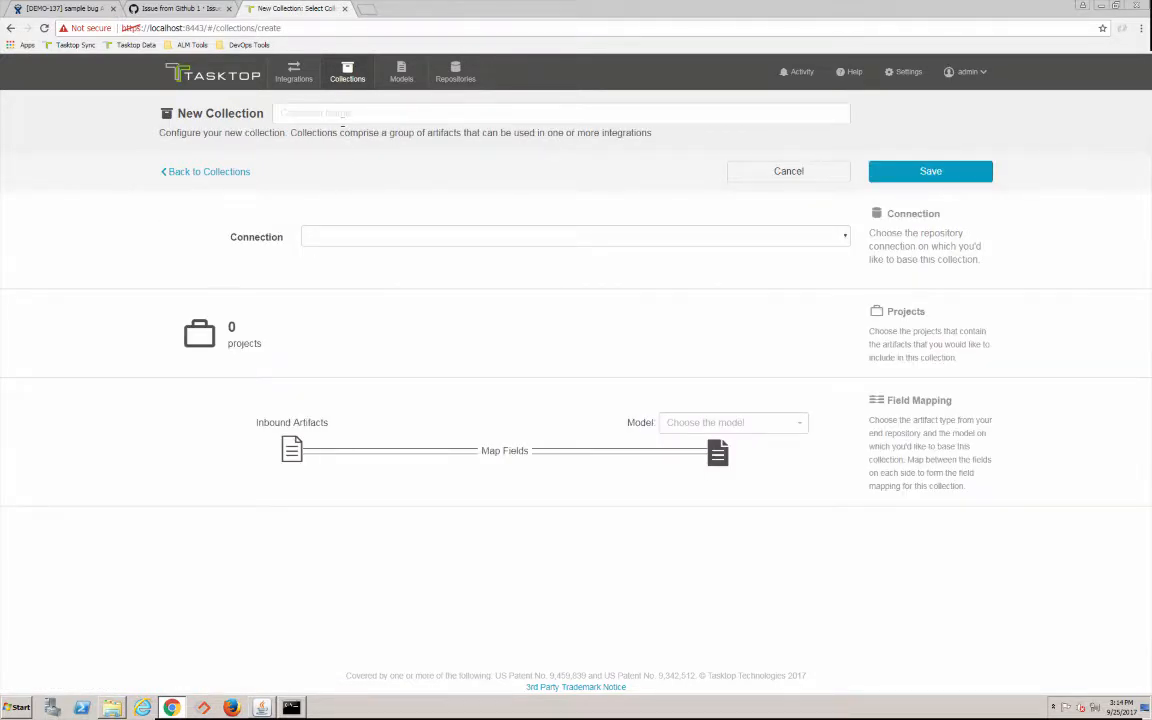
pyautogui.write('Git')
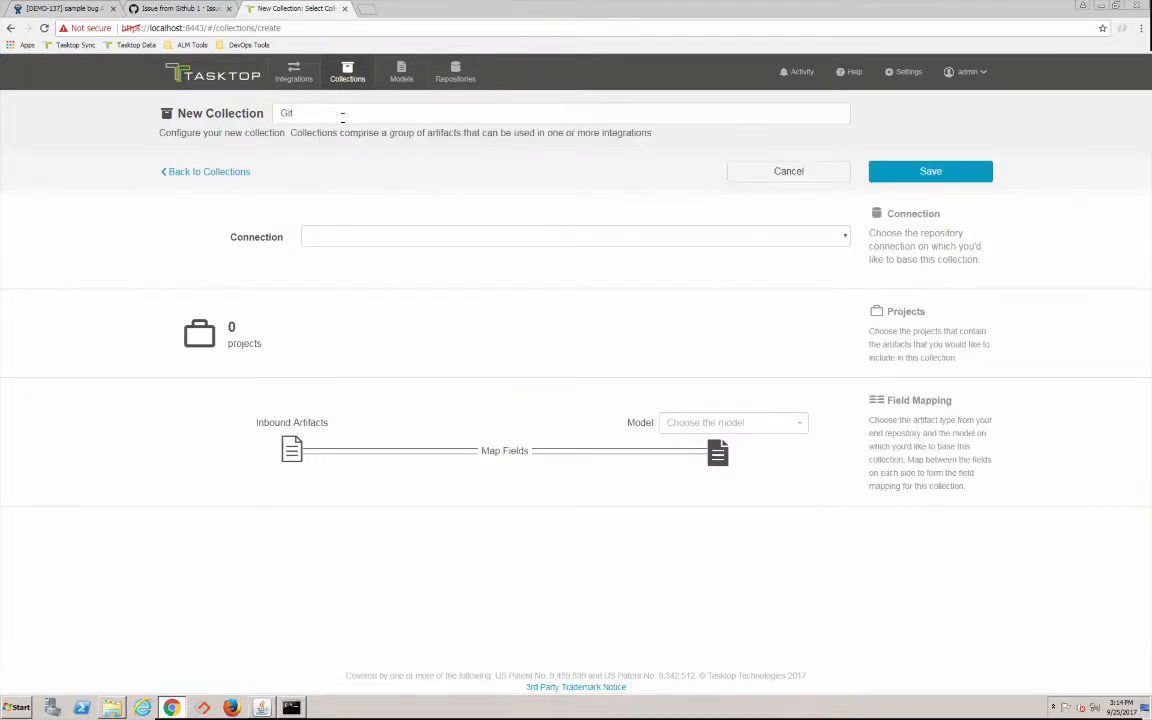
pyautogui.write('Github Issues')
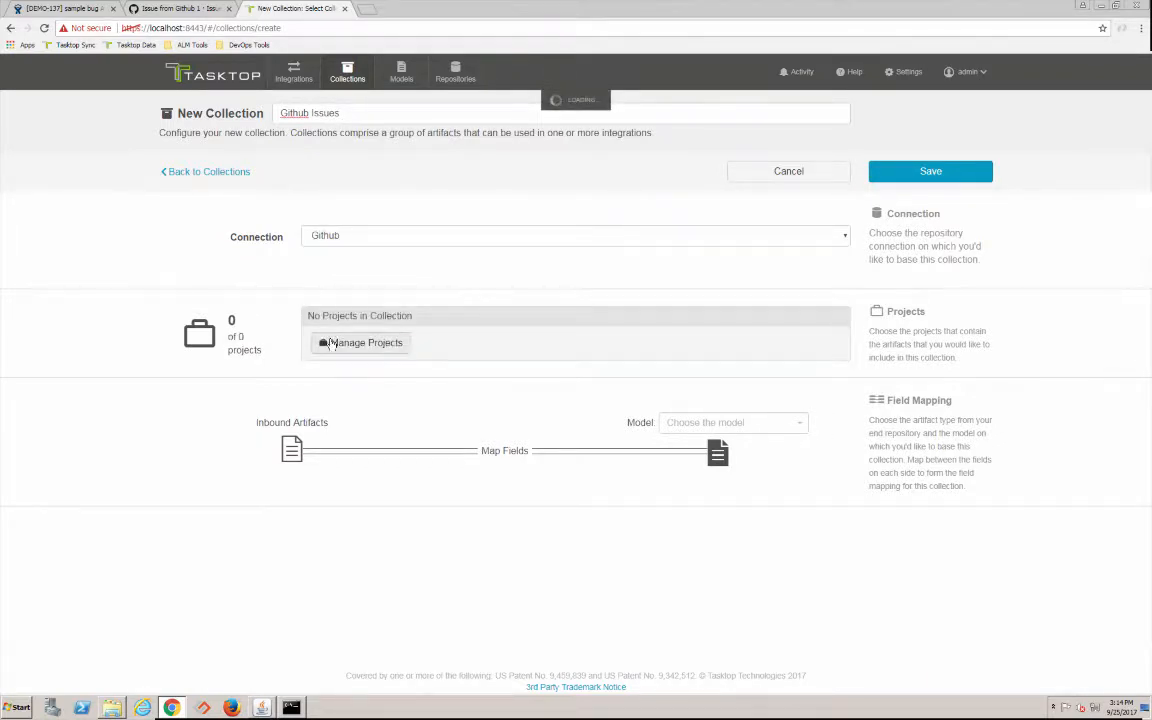
# Add the jira-demo-3 project and base the collection on the Defect model
pyautogui.click(361, 342)
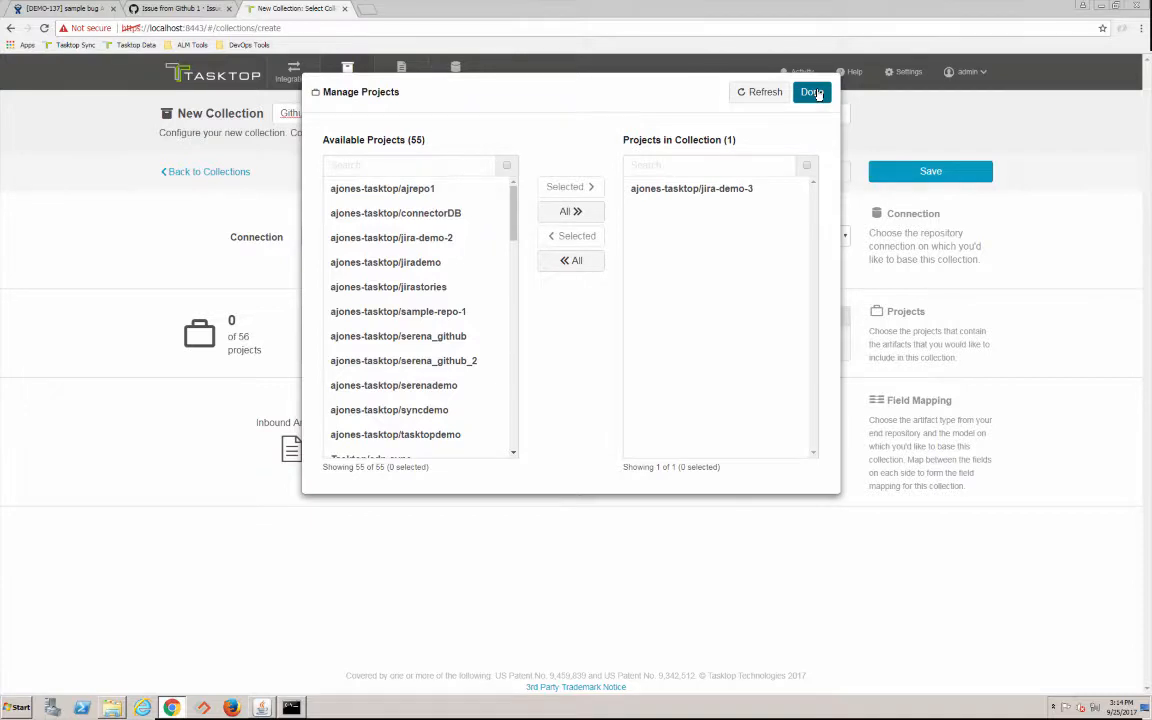
pyautogui.click(812, 92)
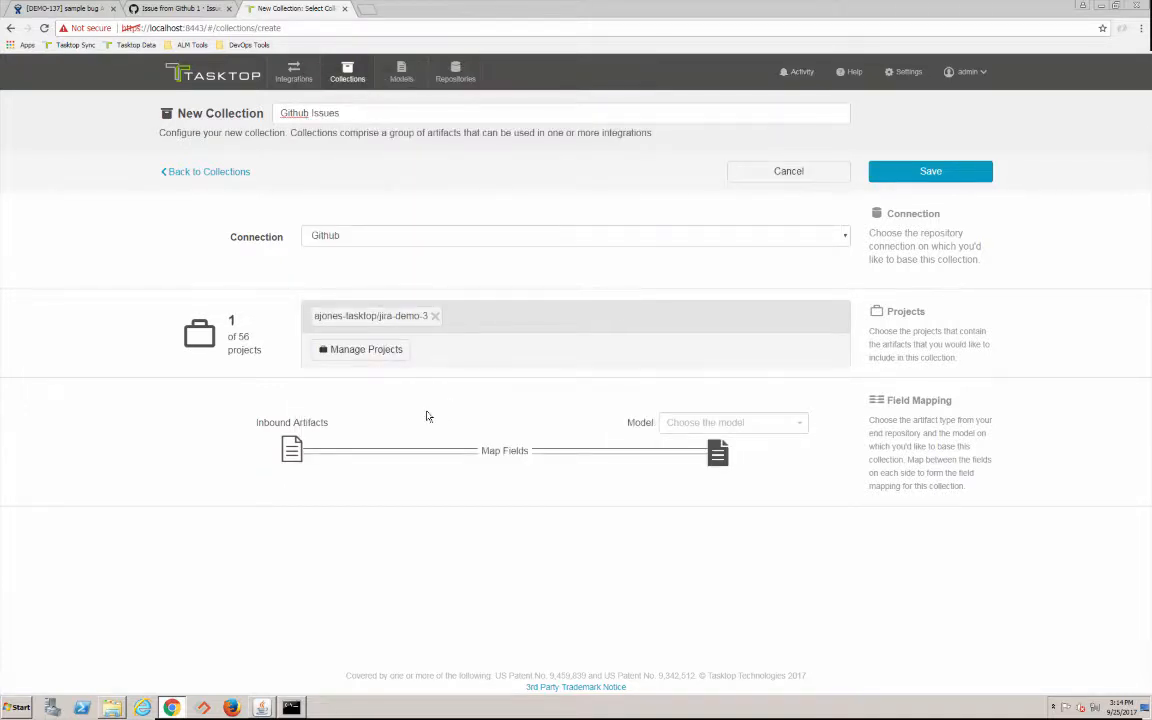
pyautogui.click(733, 422)
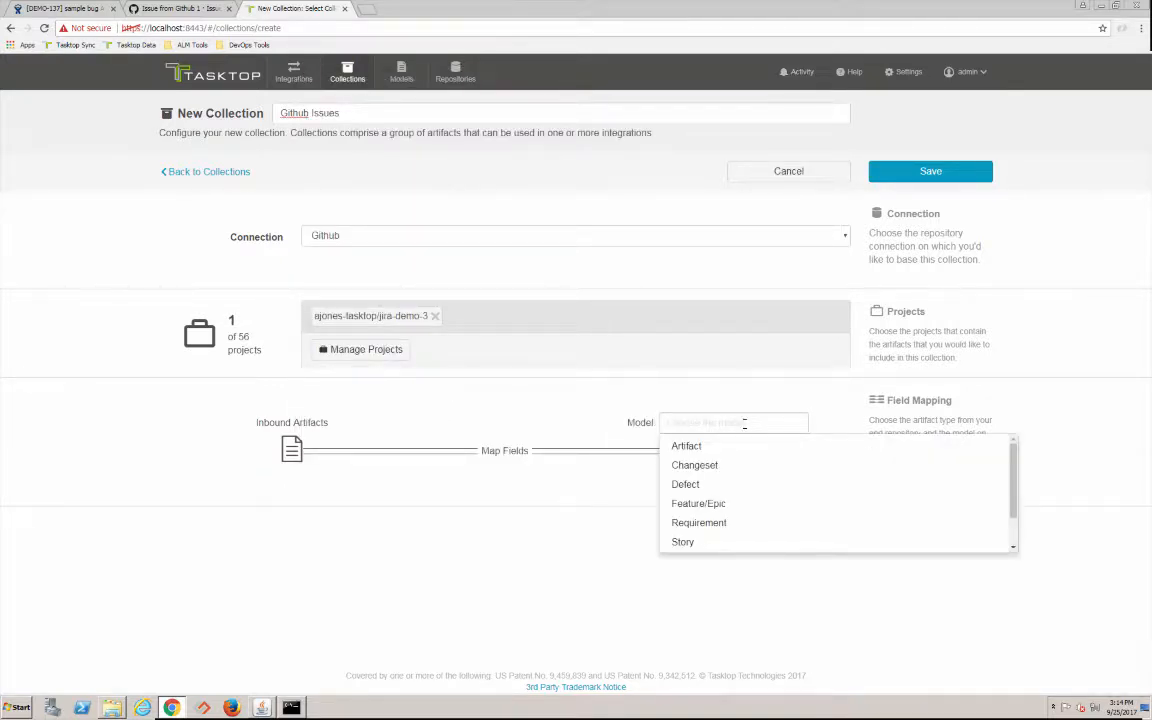
pyautogui.click(685, 484)
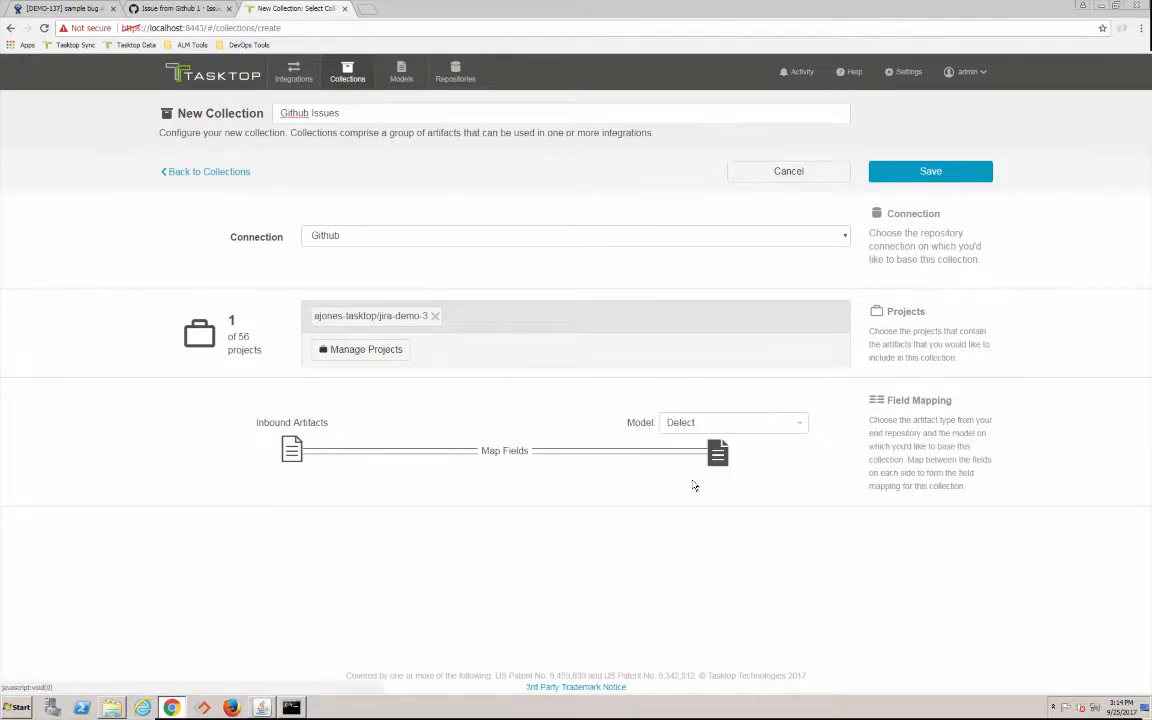
pyautogui.moveTo(580, 409)
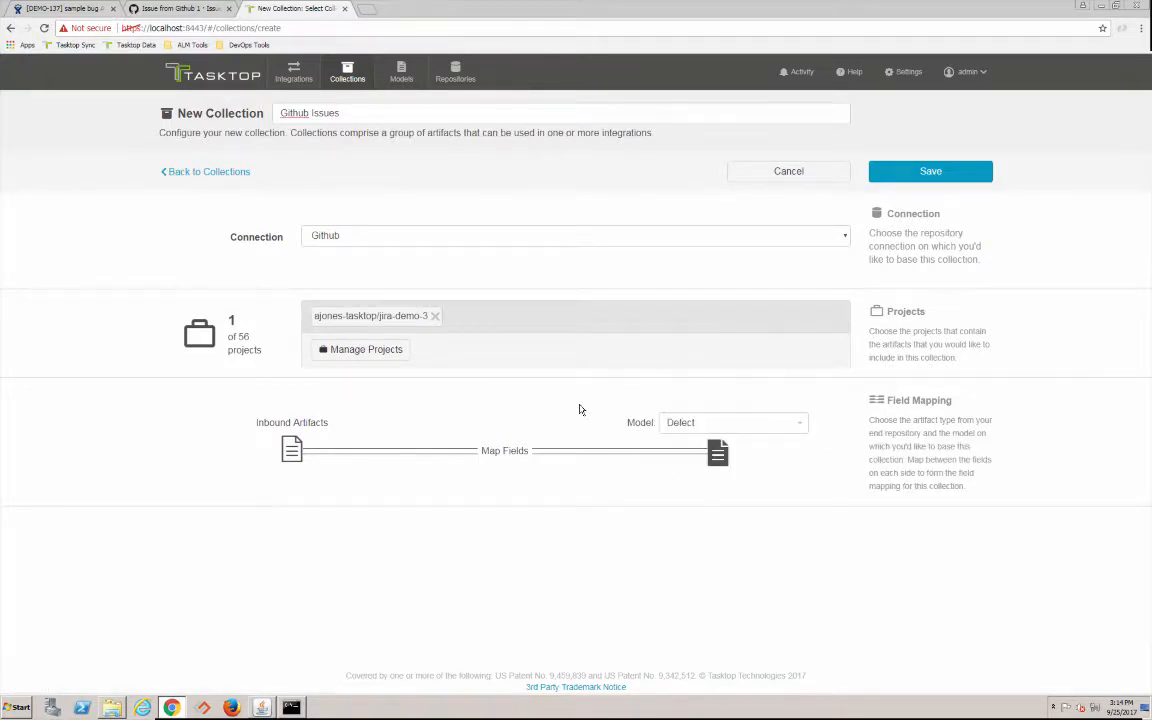
pyautogui.moveTo(866, 277)
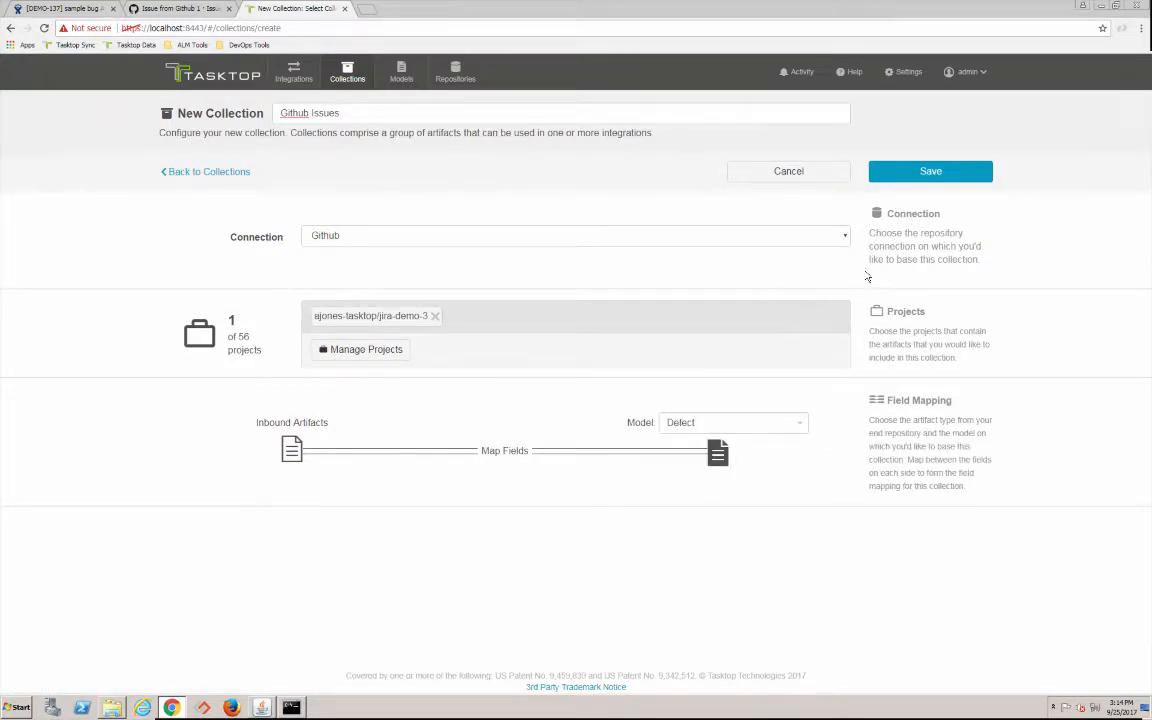
# Save the Github Issues collection and open its field mapping, showing 9 of 14 fields mapped
pyautogui.click(929, 171)
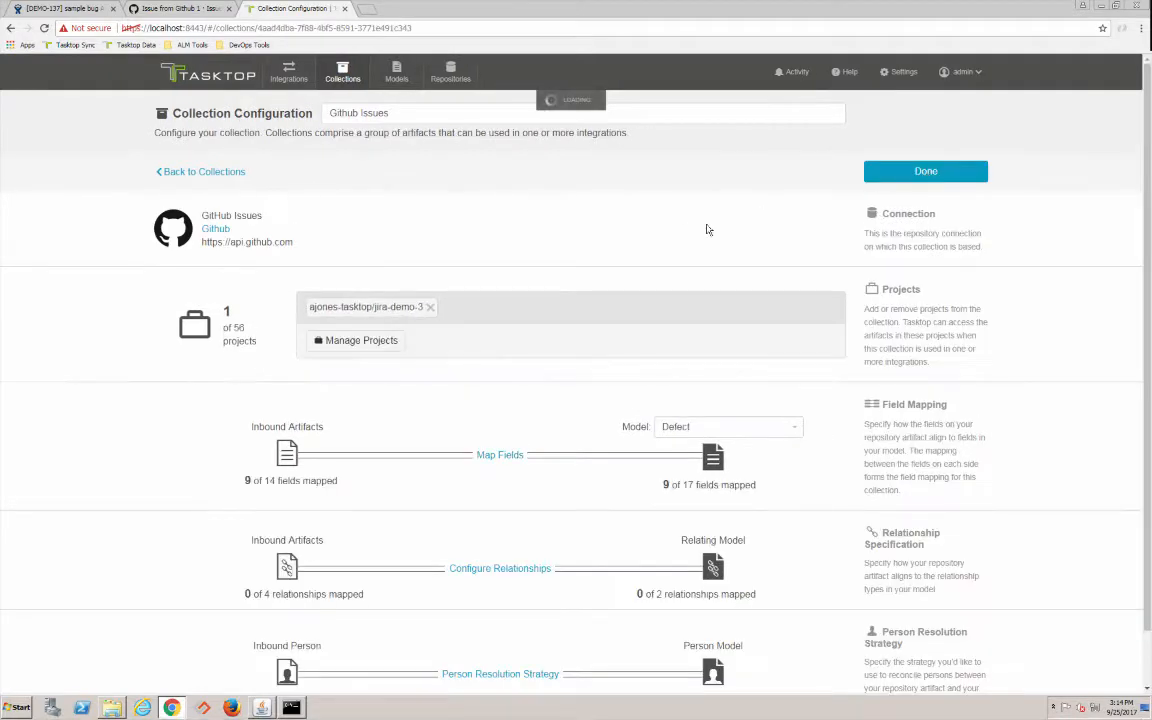
pyautogui.scroll(-3)
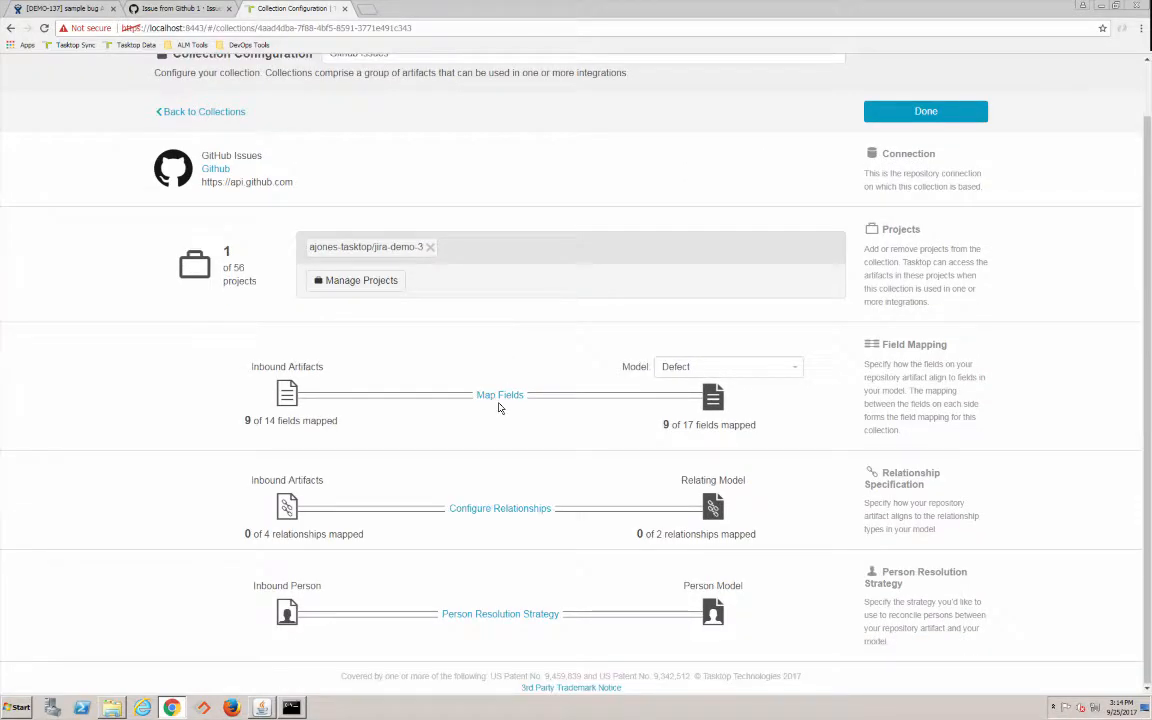
pyautogui.click(500, 394)
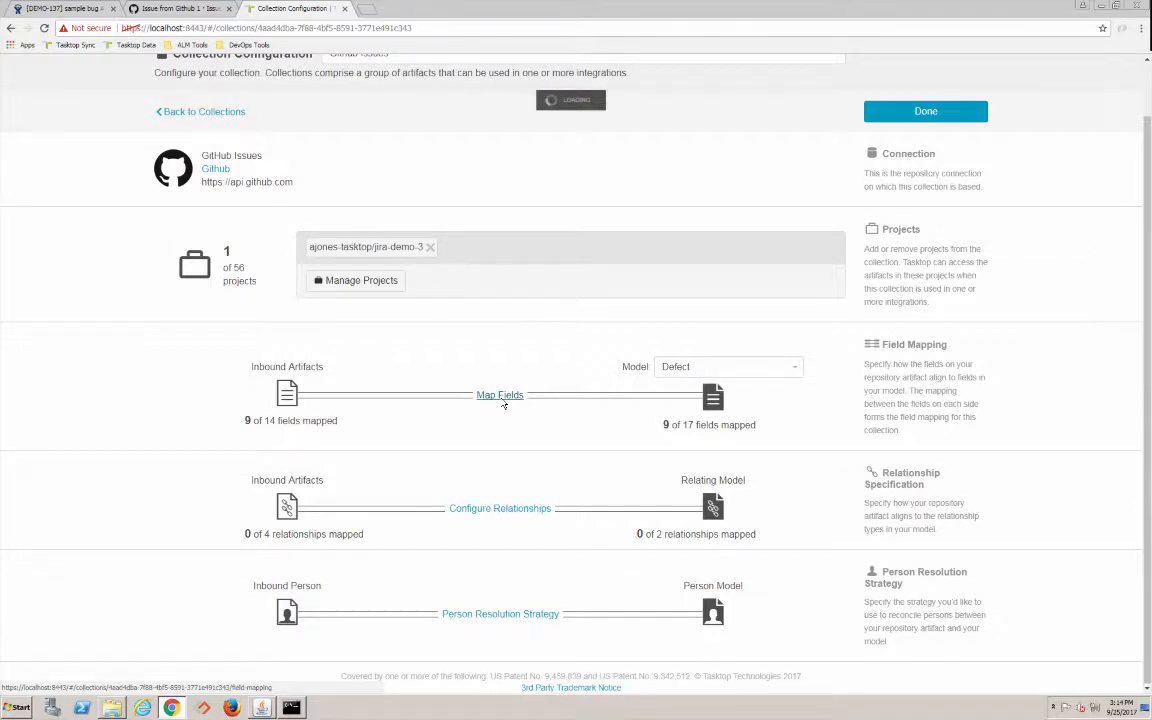
pyautogui.click(500, 394)
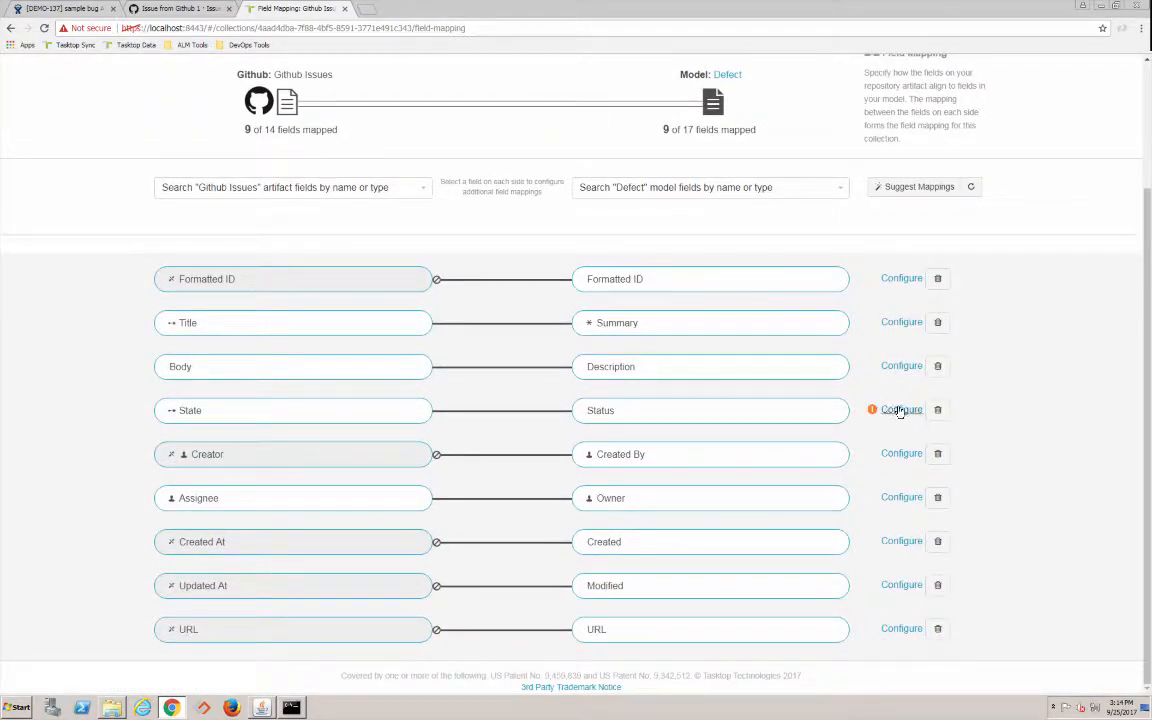
# Map GitHub state Open to New, To Do, In Progress and Empty, save, and finish mapping
pyautogui.click(900, 410)
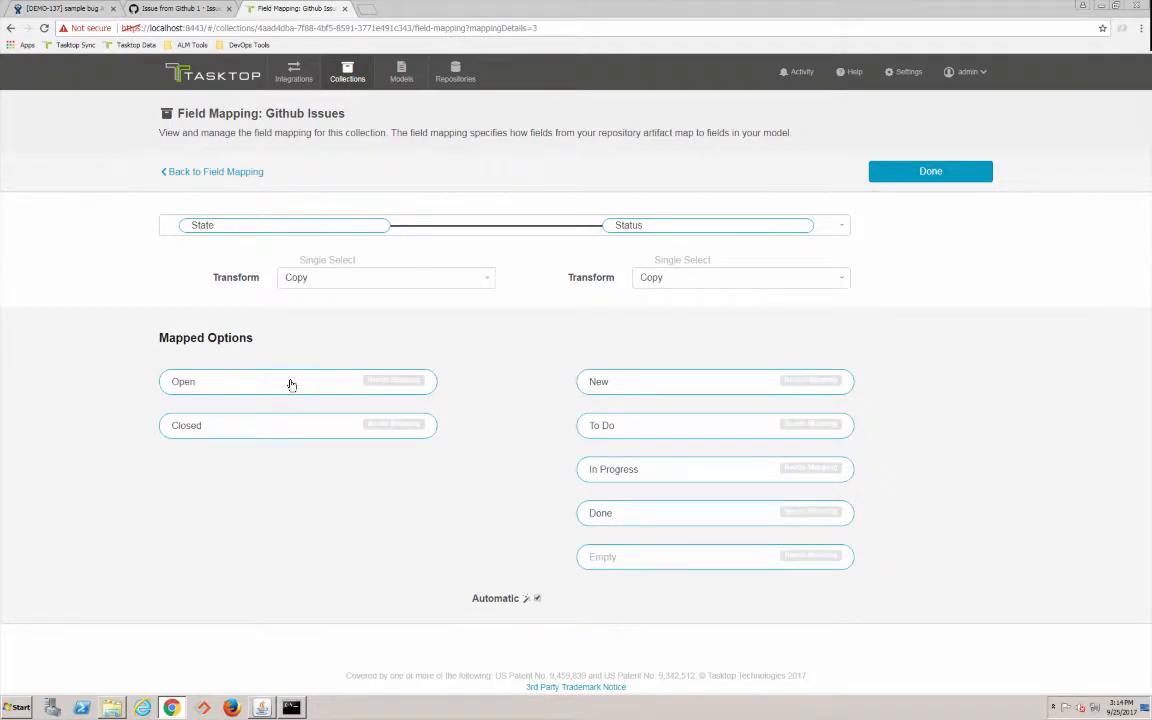
pyautogui.click(248, 425)
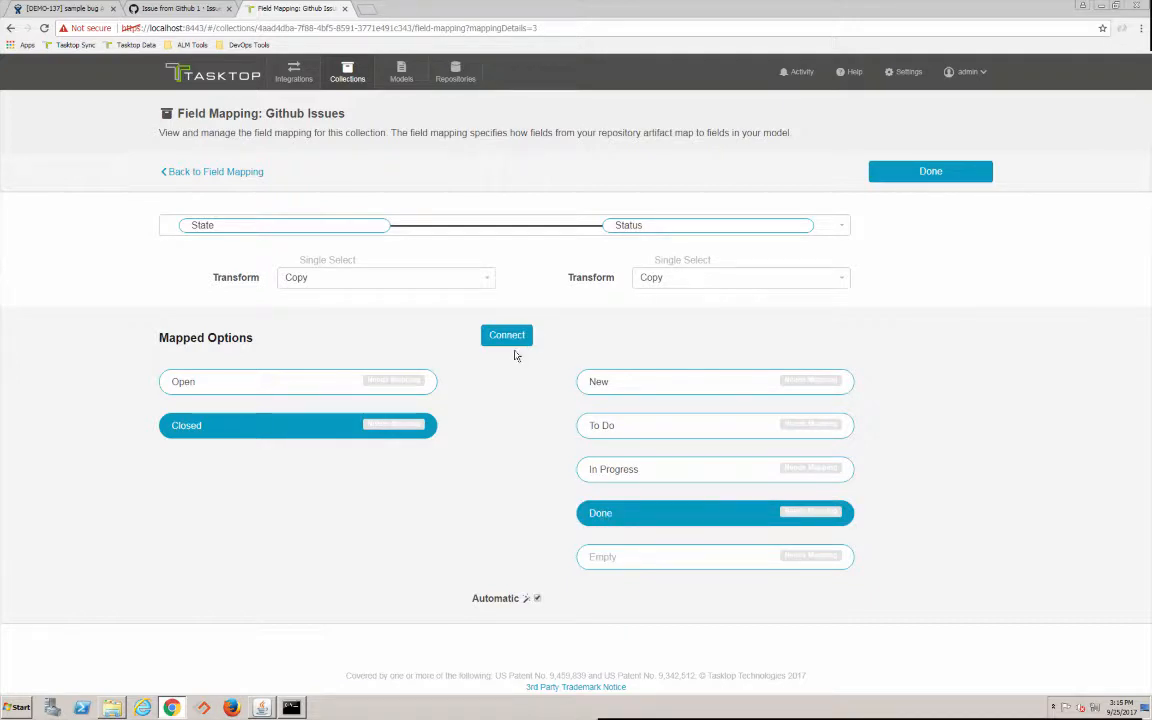
pyautogui.click(506, 335)
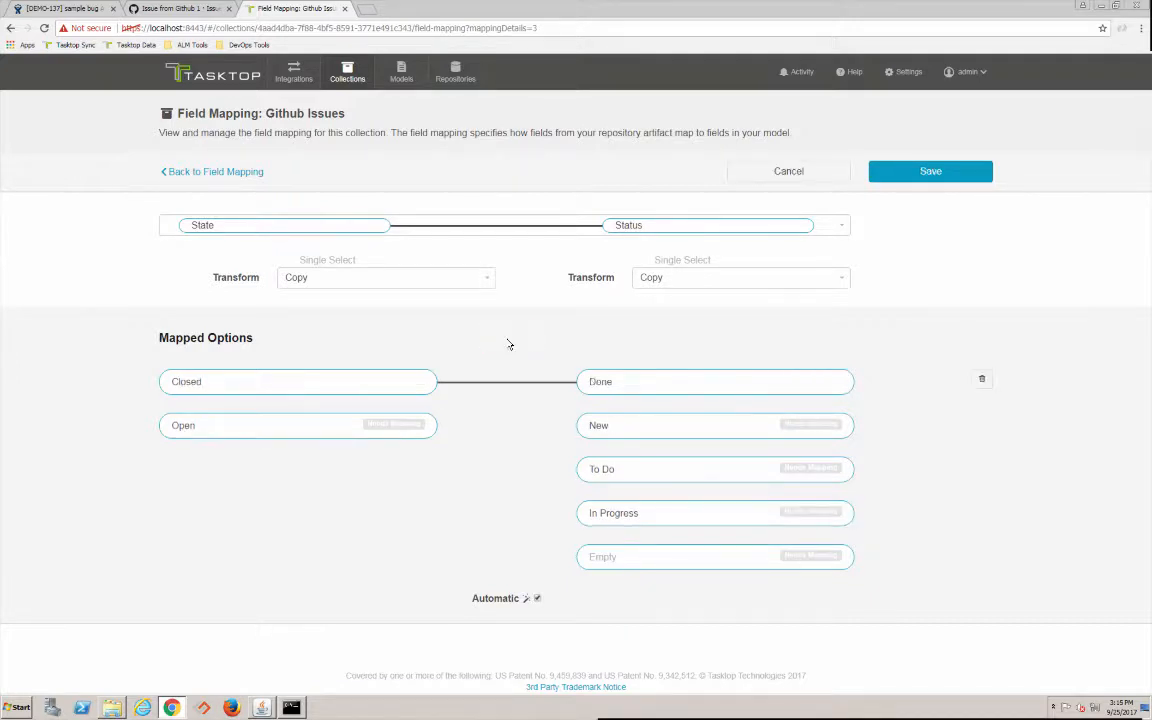
pyautogui.click(298, 425)
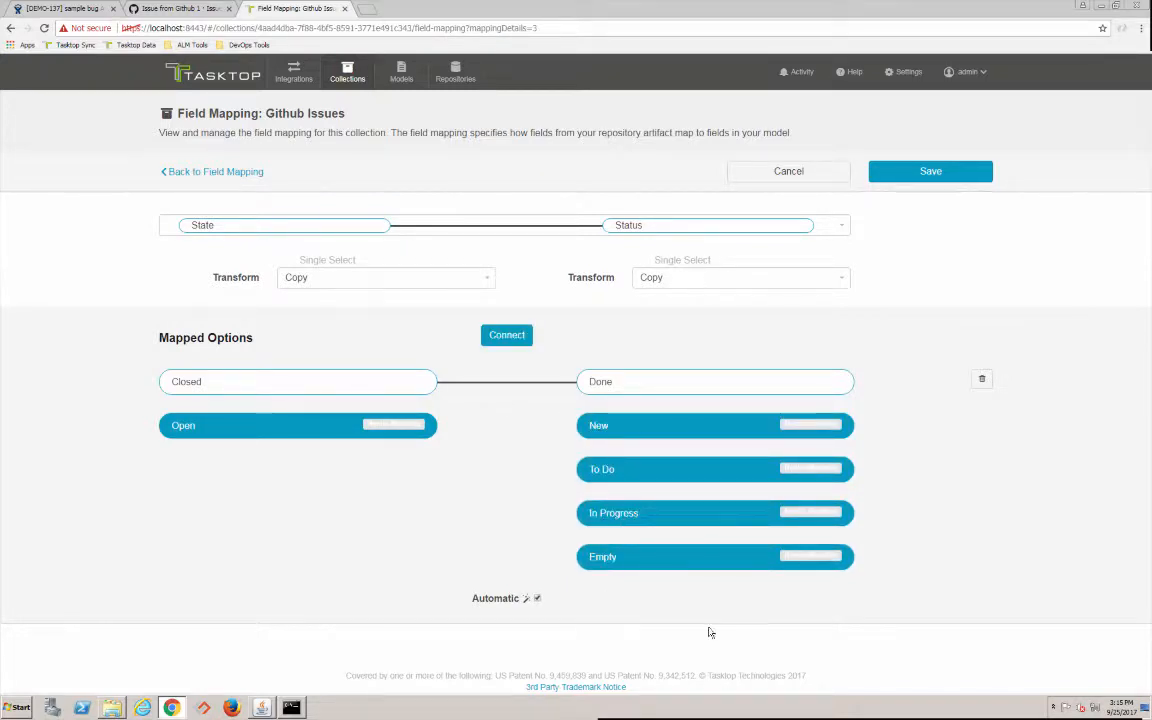
pyautogui.click(506, 335)
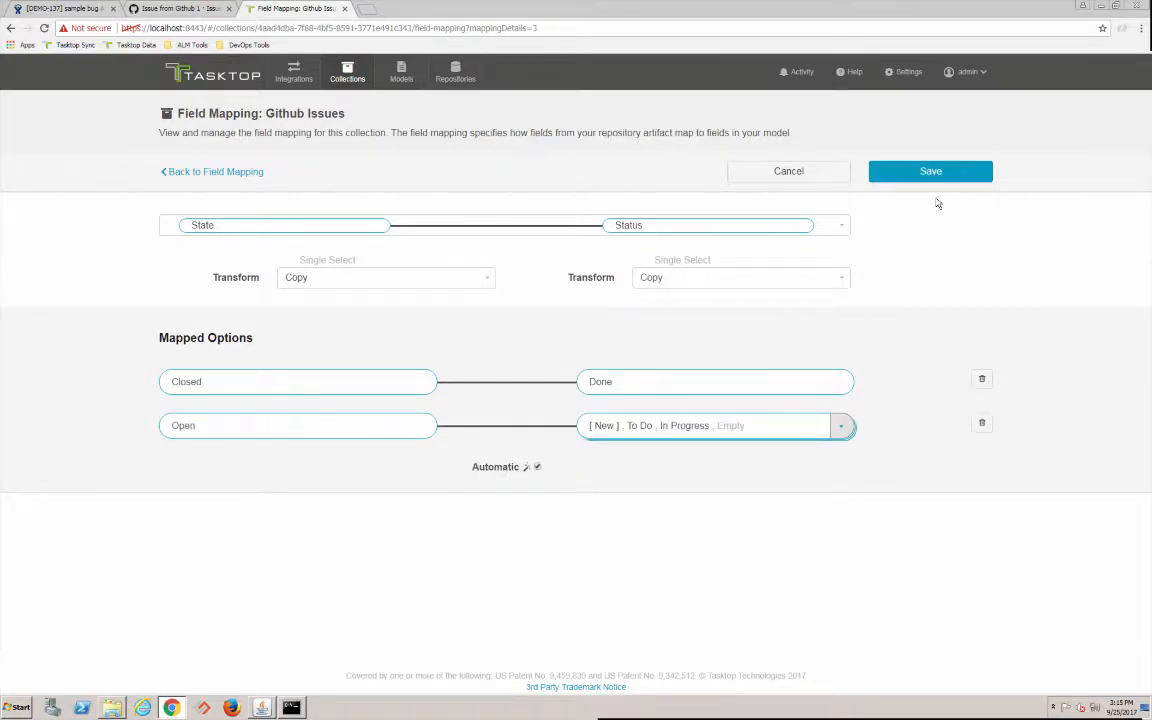
pyautogui.click(930, 171)
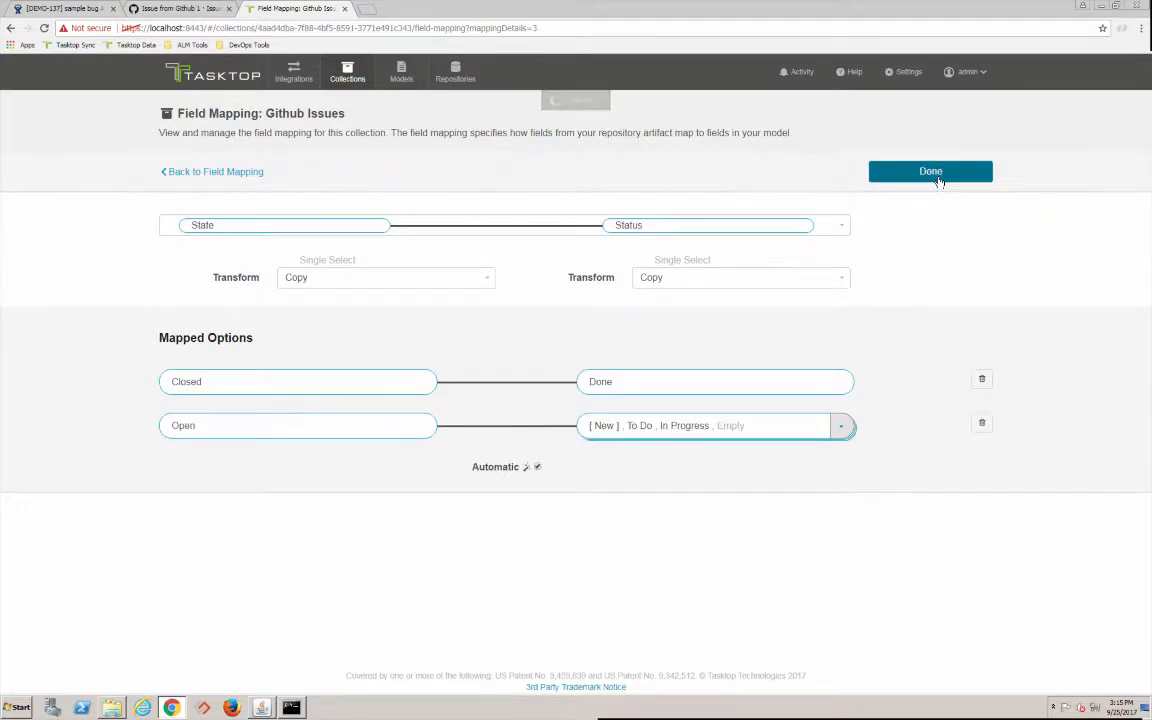
pyautogui.click(930, 171)
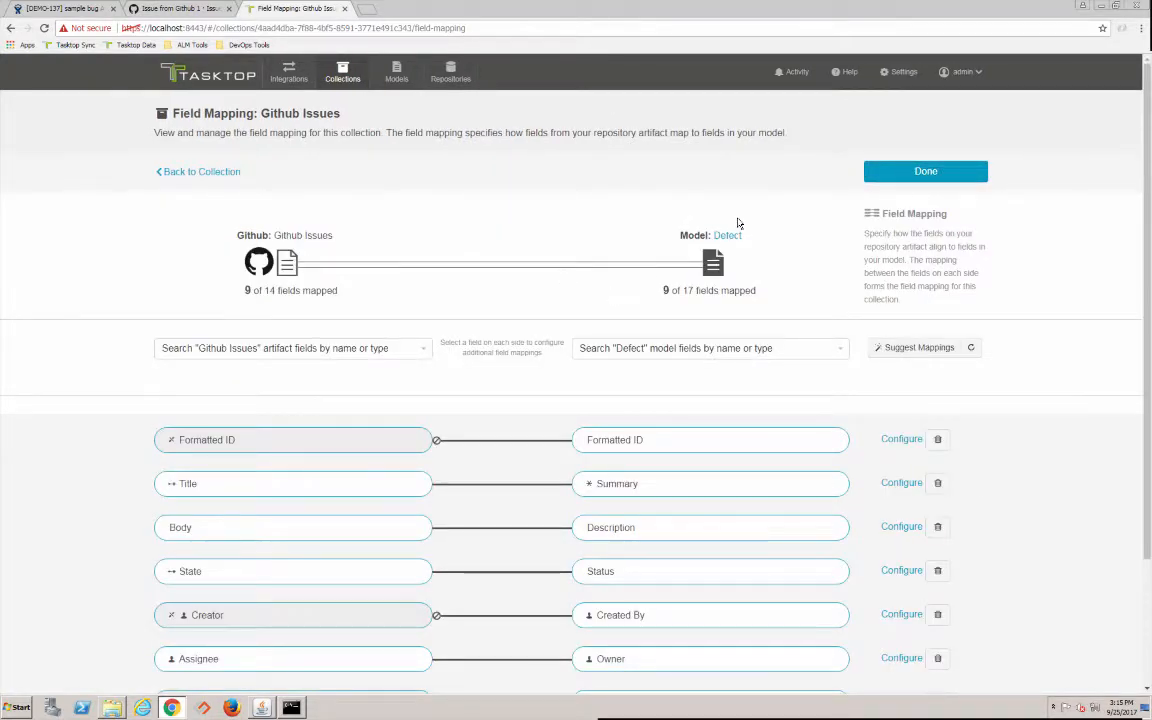
pyautogui.click(202, 171)
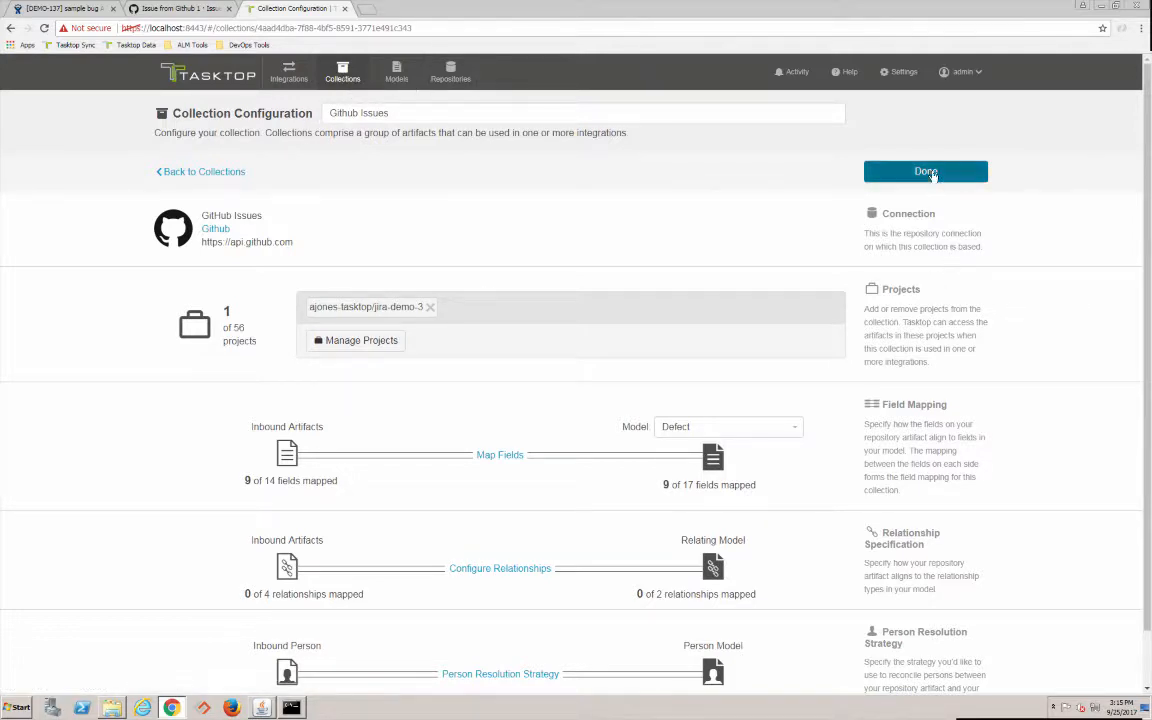
# Finish the GitHub Issues collection and start a repository collection with Demonstration and Defect model
pyautogui.click(925, 171)
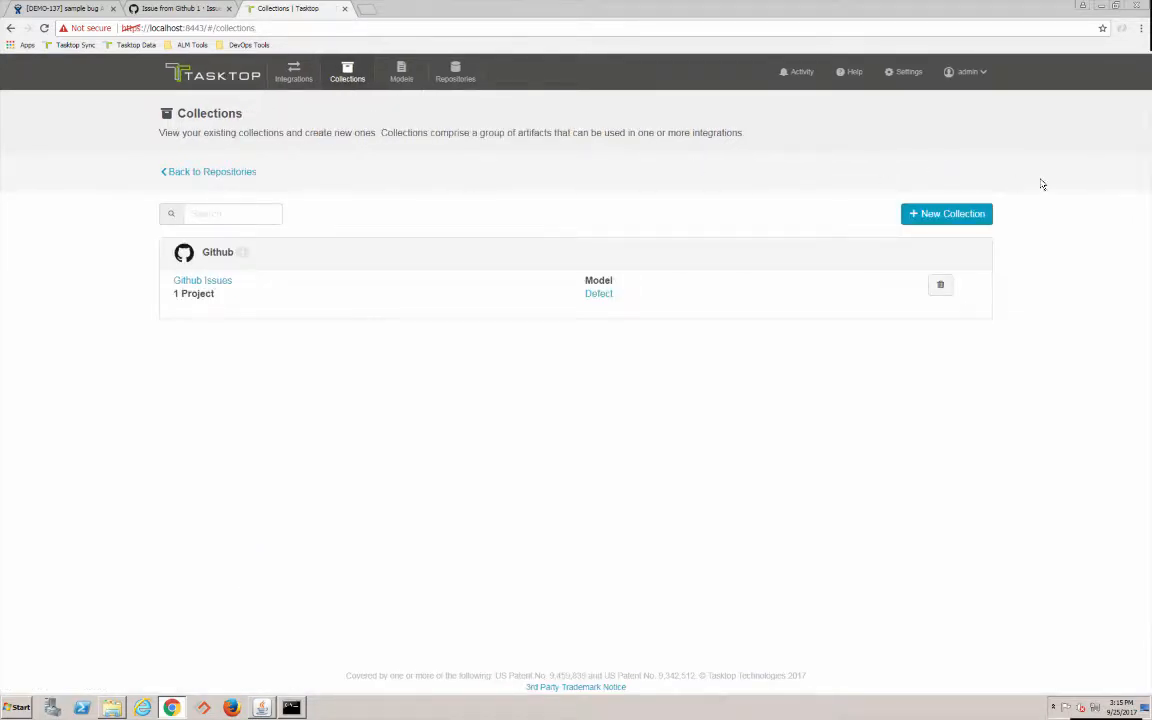
pyautogui.click(946, 213)
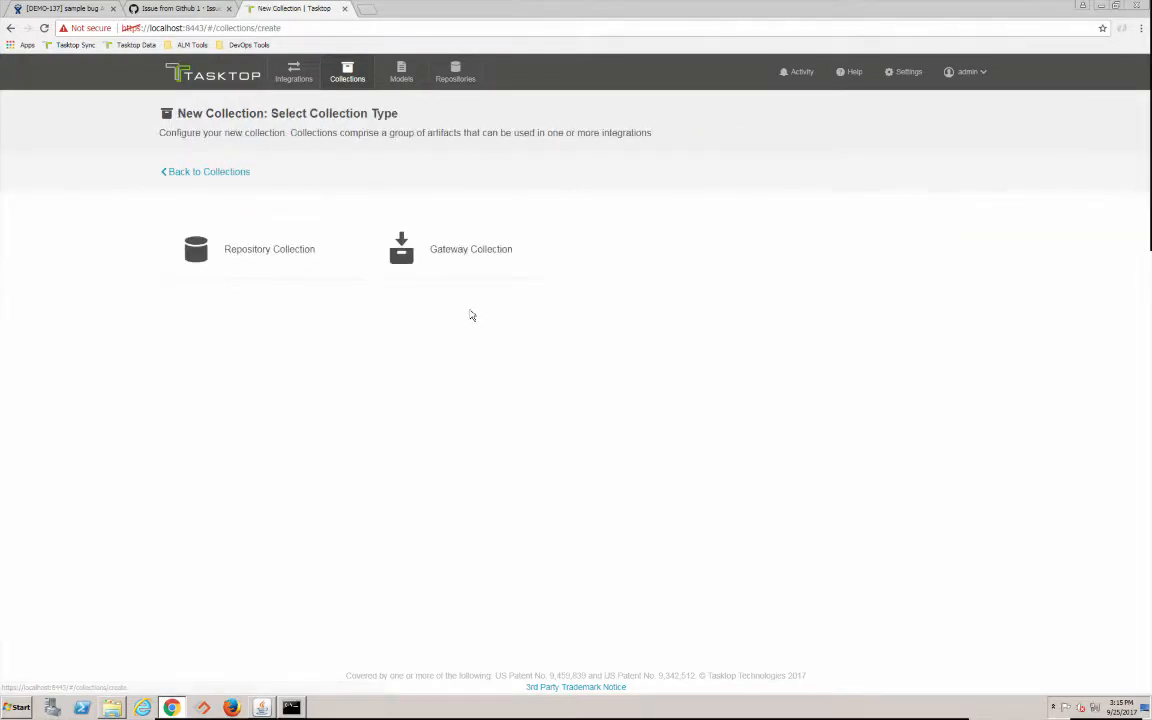
pyautogui.click(196, 249)
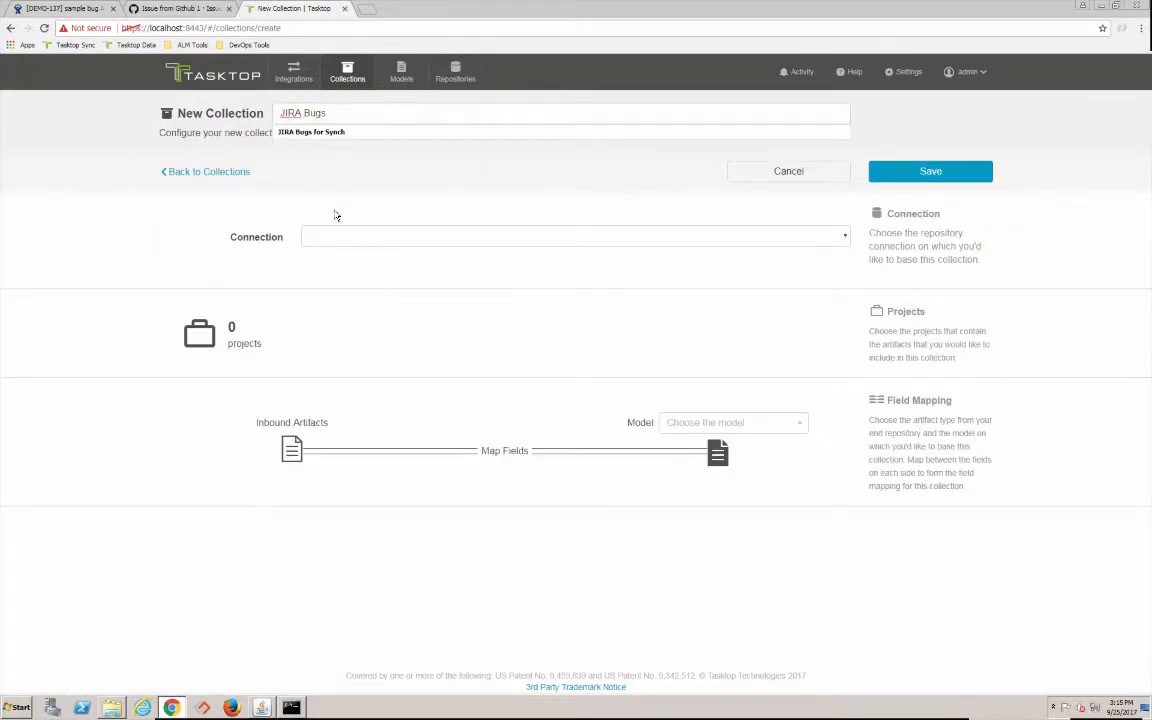
pyautogui.click(575, 236)
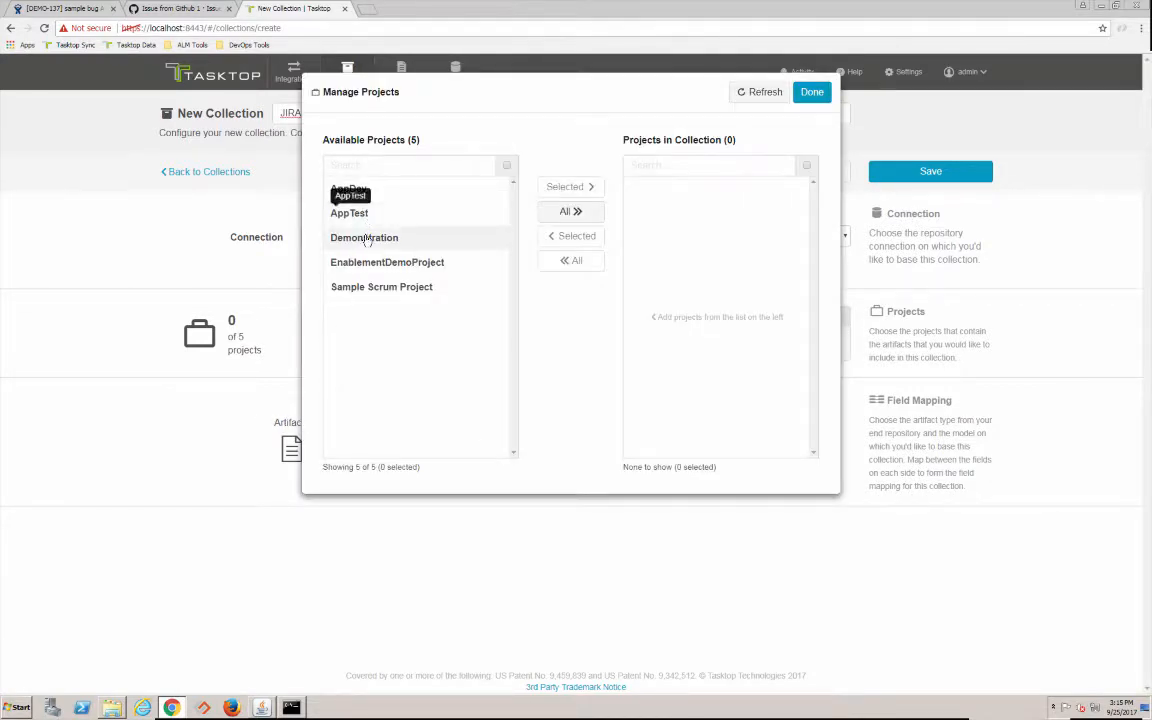
pyautogui.click(364, 237)
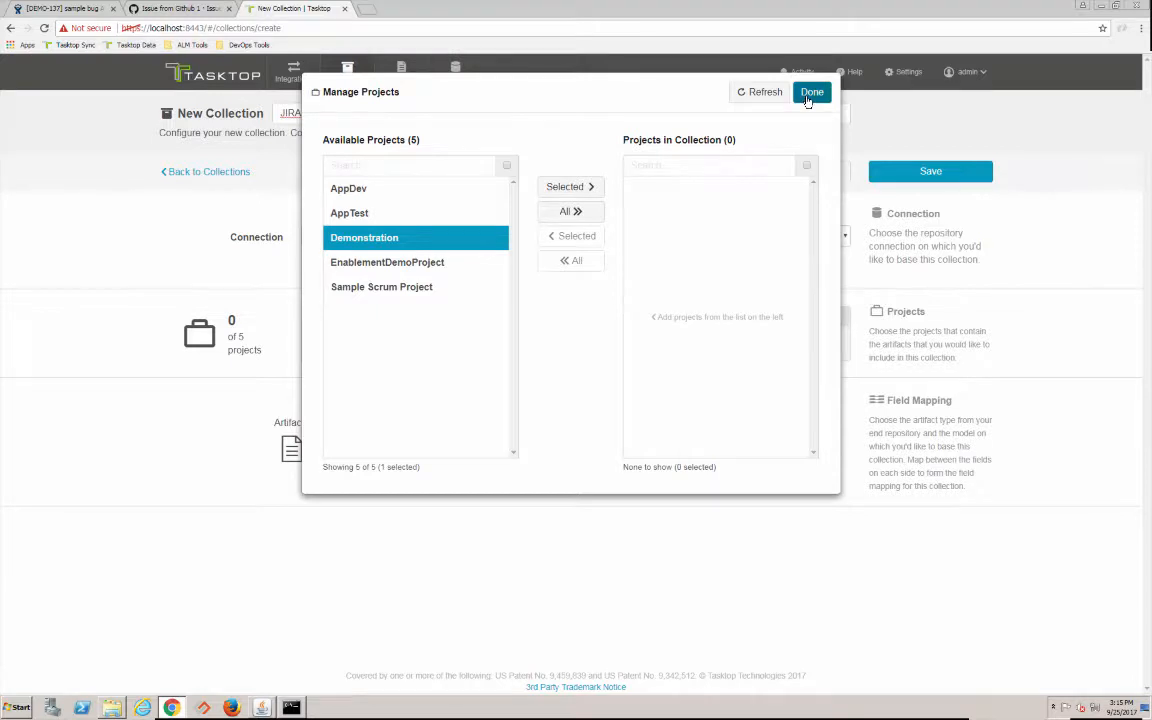
pyautogui.click(811, 91)
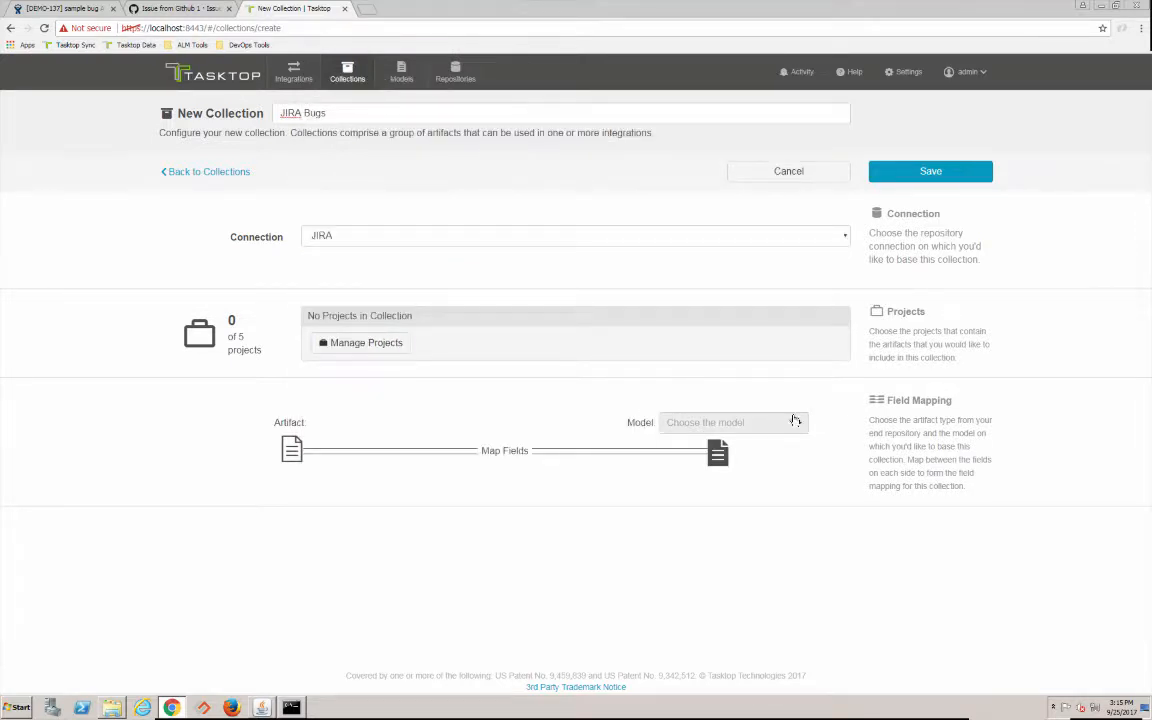
pyautogui.click(733, 422)
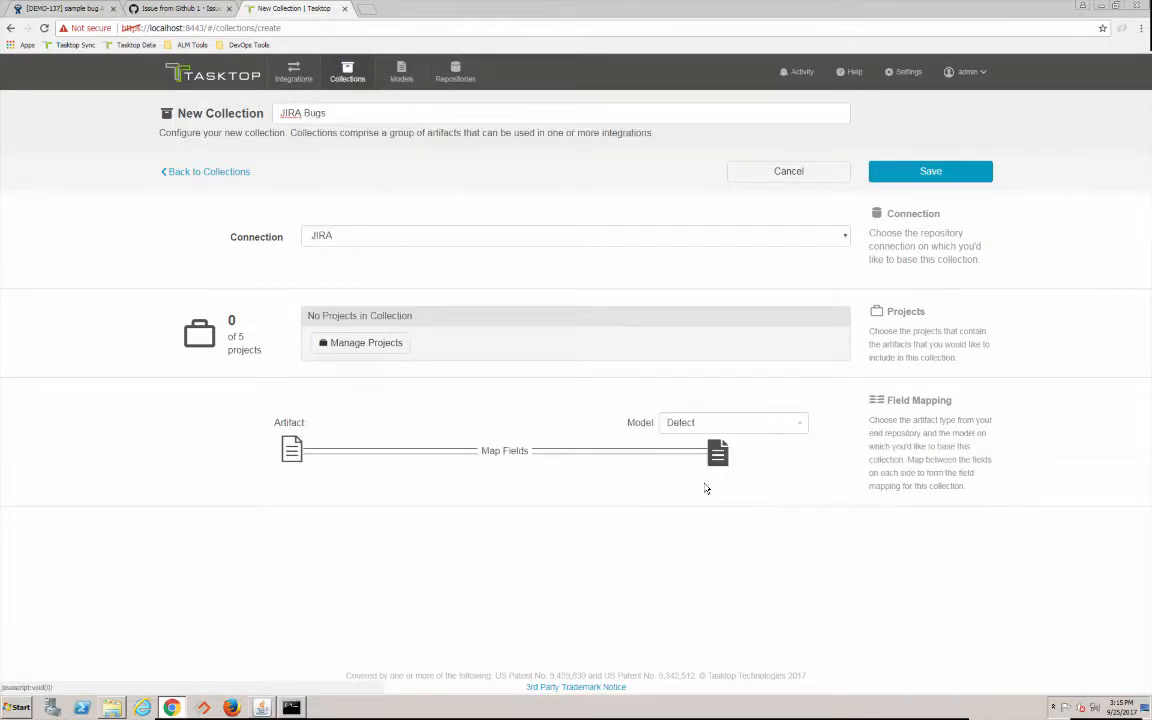
pyautogui.moveTo(930, 171)
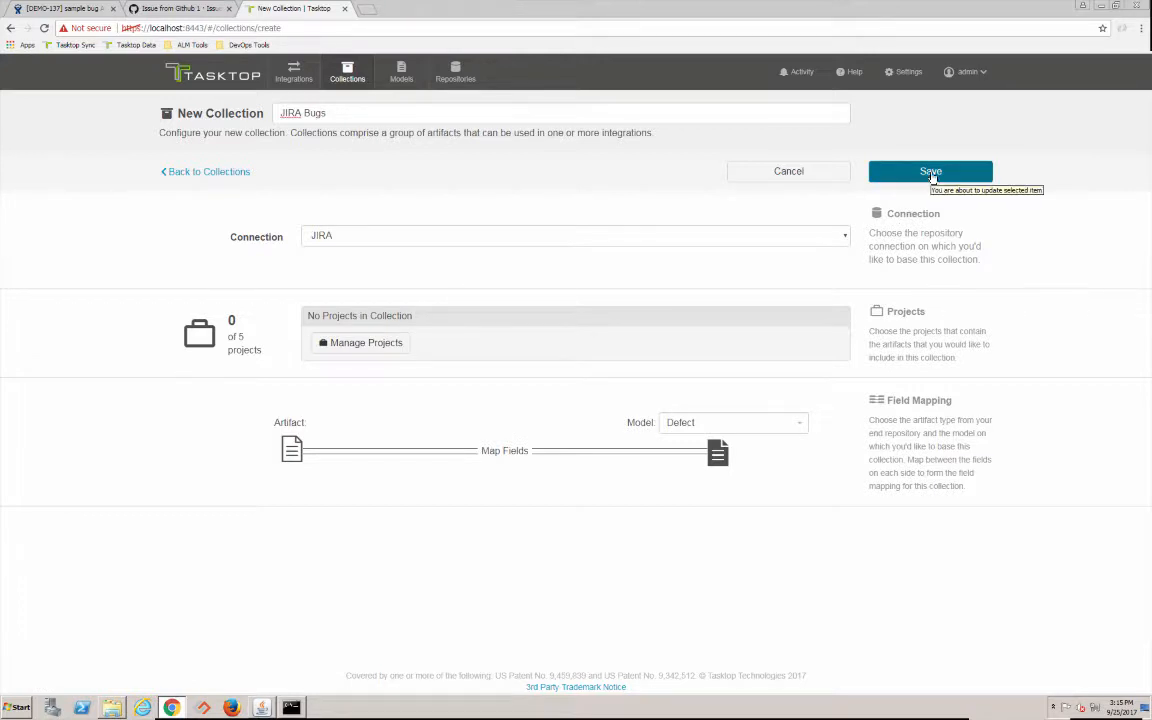
# Resolve the missing required fields, choose the Bug artifact type, and save JIRA Bugs
pyautogui.click(930, 171)
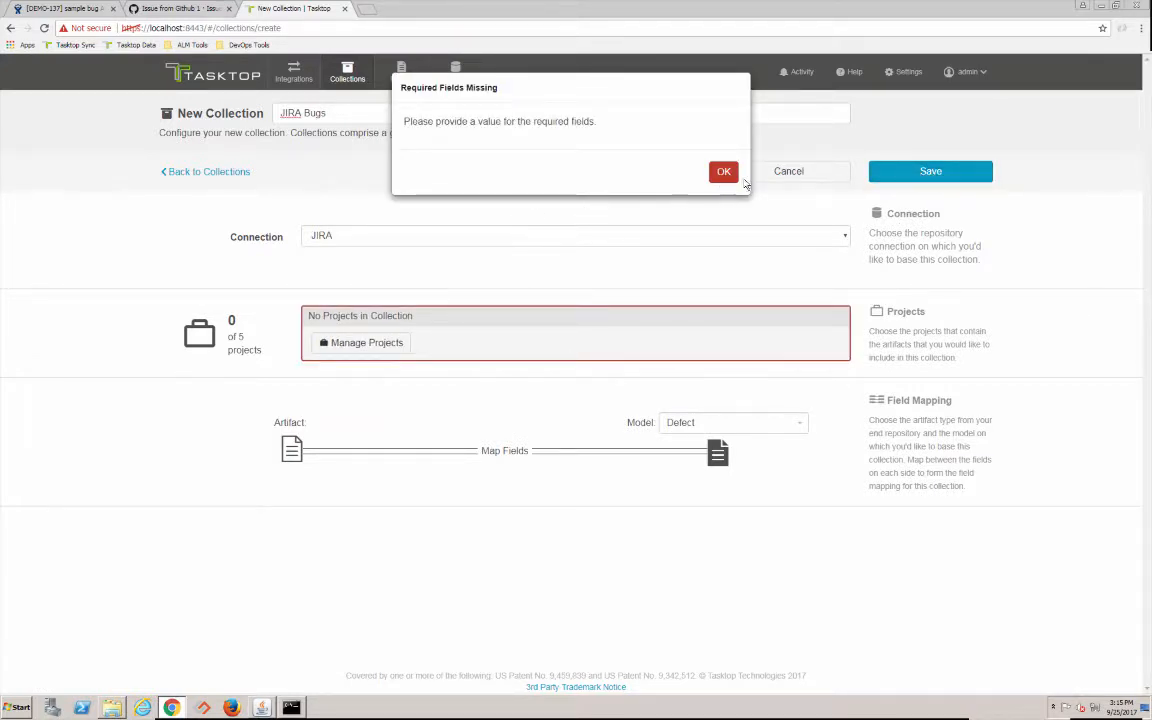
pyautogui.click(723, 171)
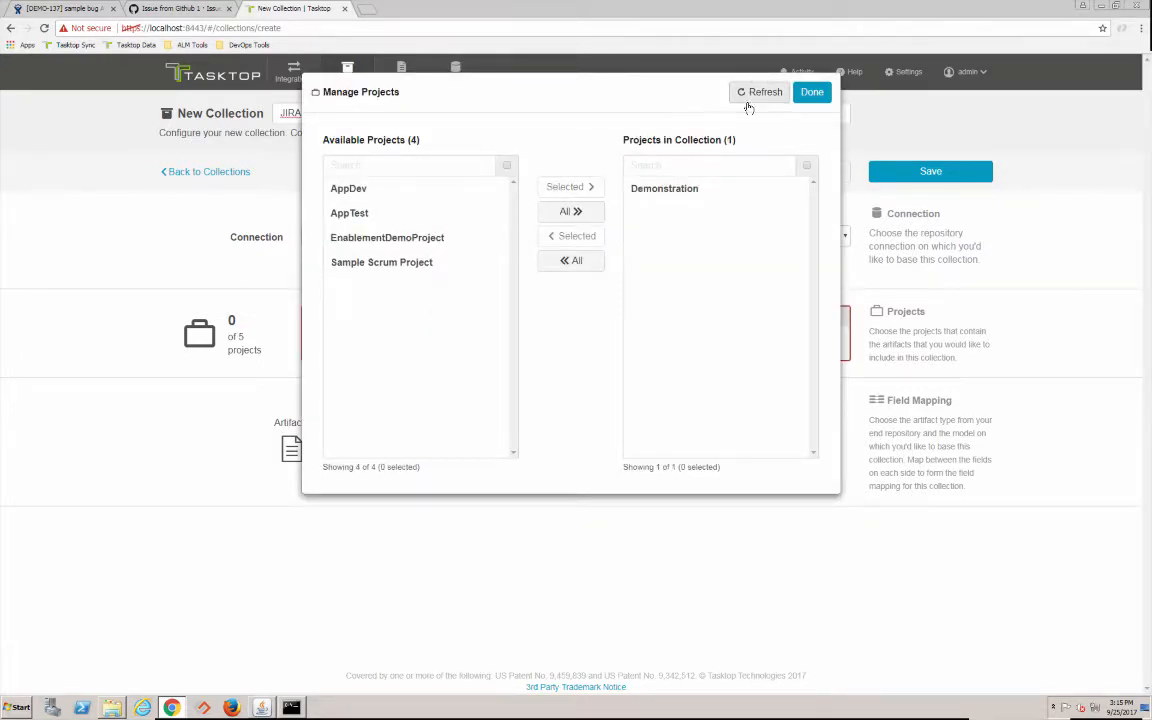
pyautogui.click(811, 91)
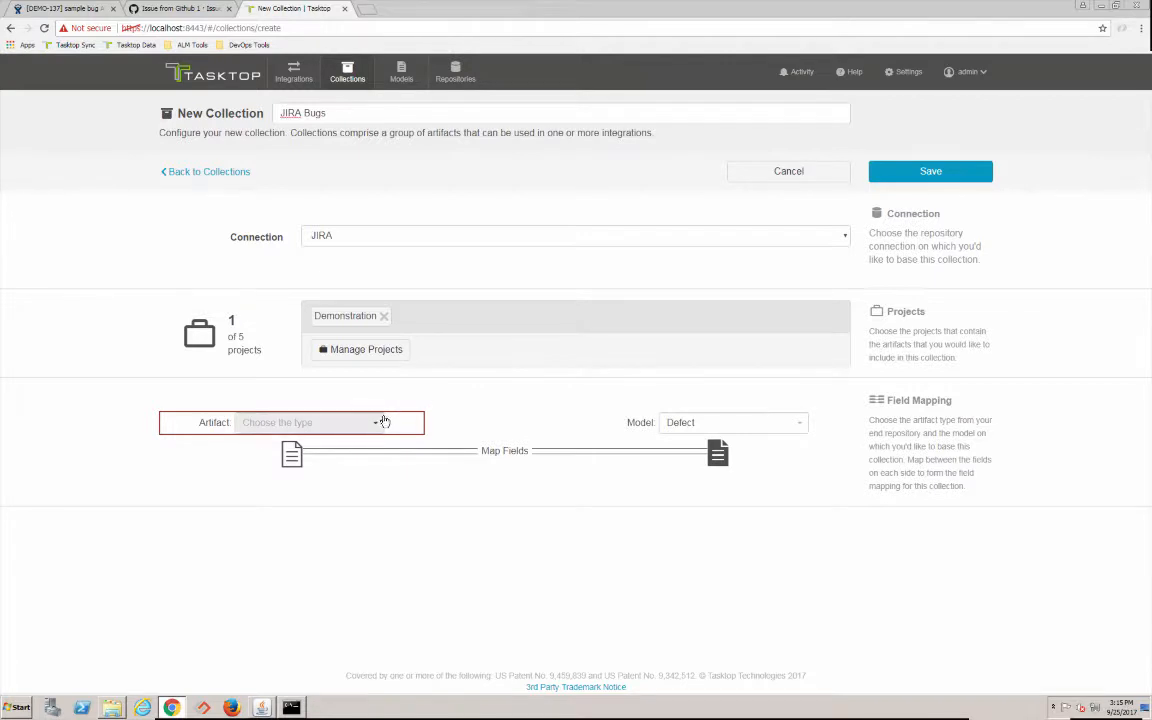
pyautogui.click(310, 422)
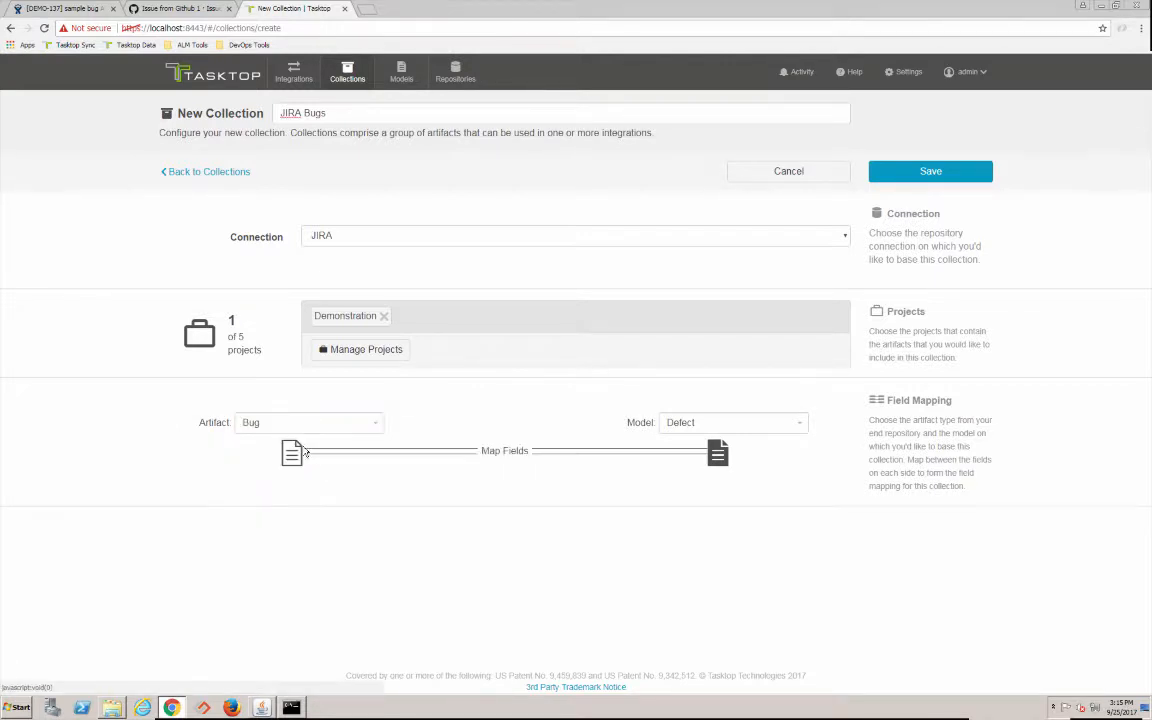
pyautogui.moveTo(568, 526)
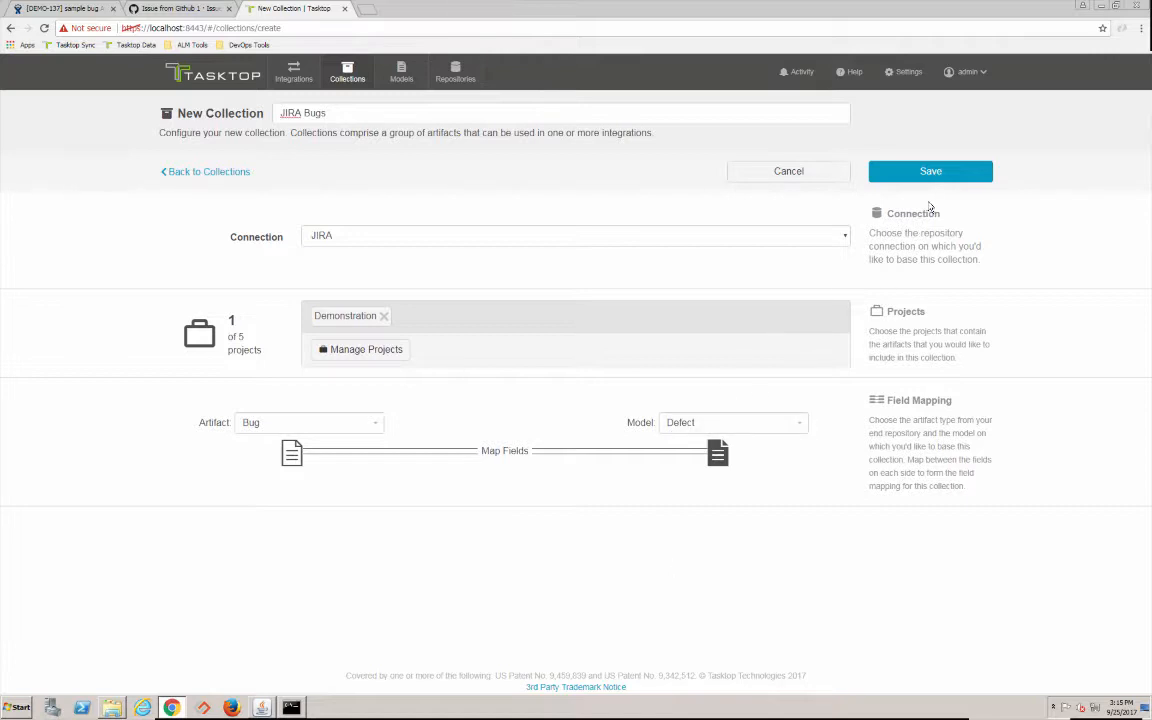
pyautogui.click(930, 171)
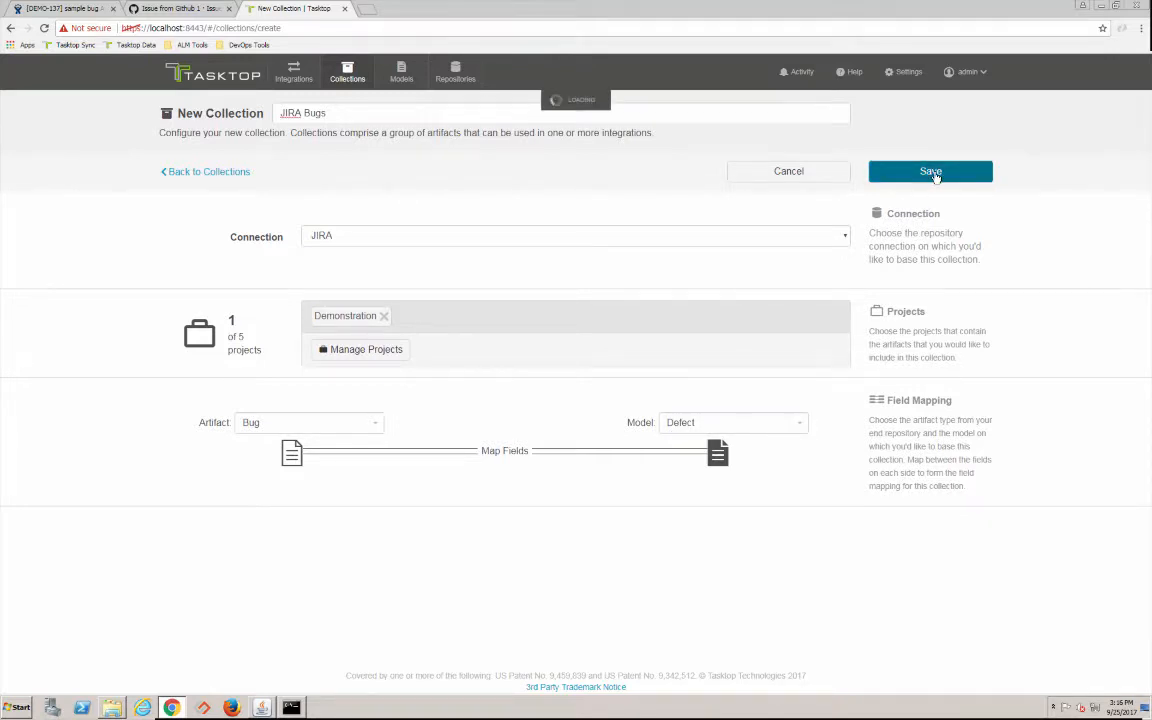
# In the JIRA Bugs field mapping, give Priority the constant value Minor
pyautogui.click(929, 171)
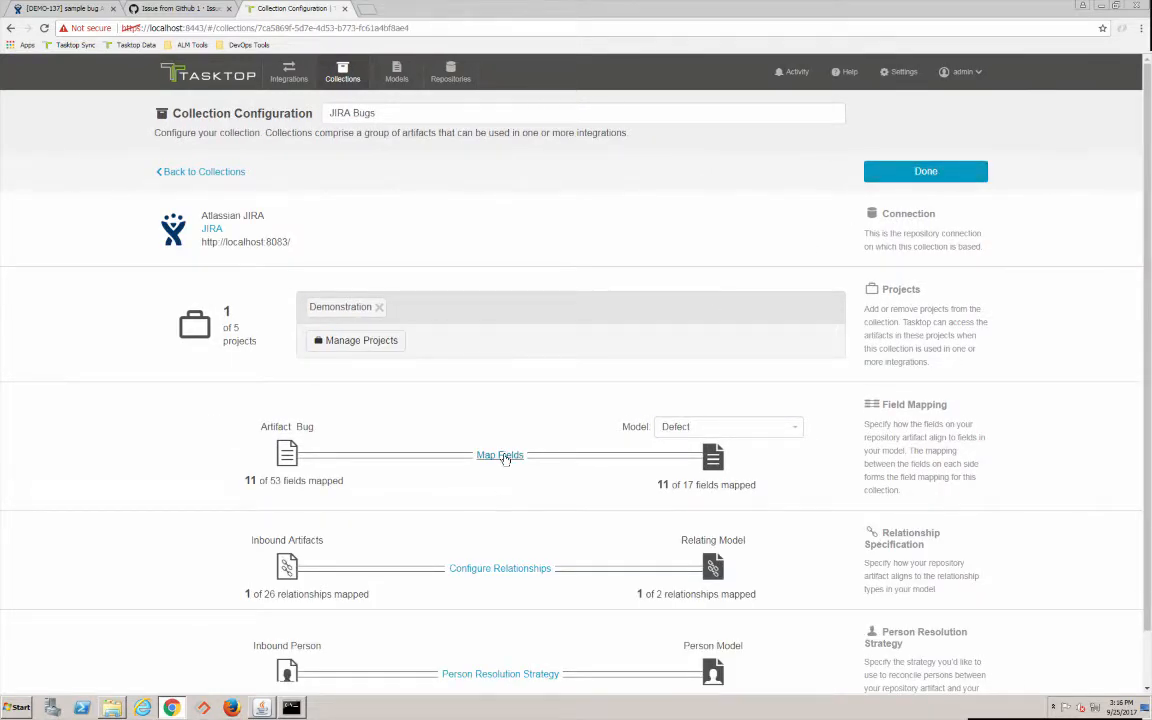
pyautogui.click(500, 455)
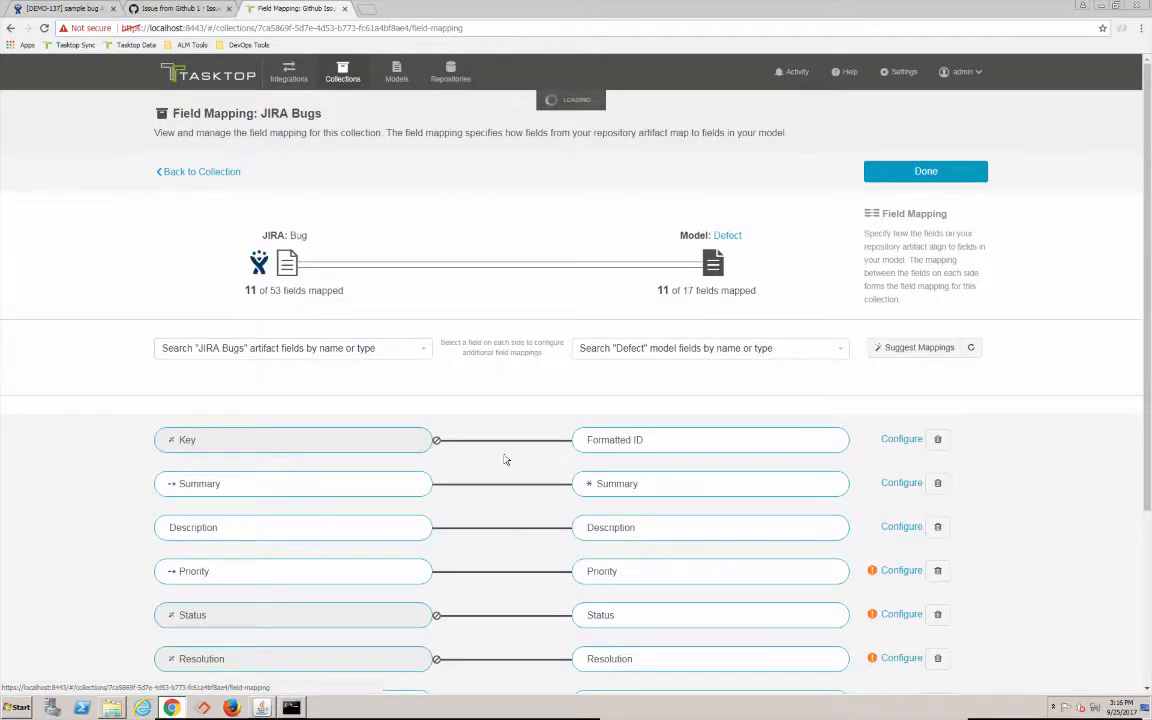
pyautogui.scroll(-3)
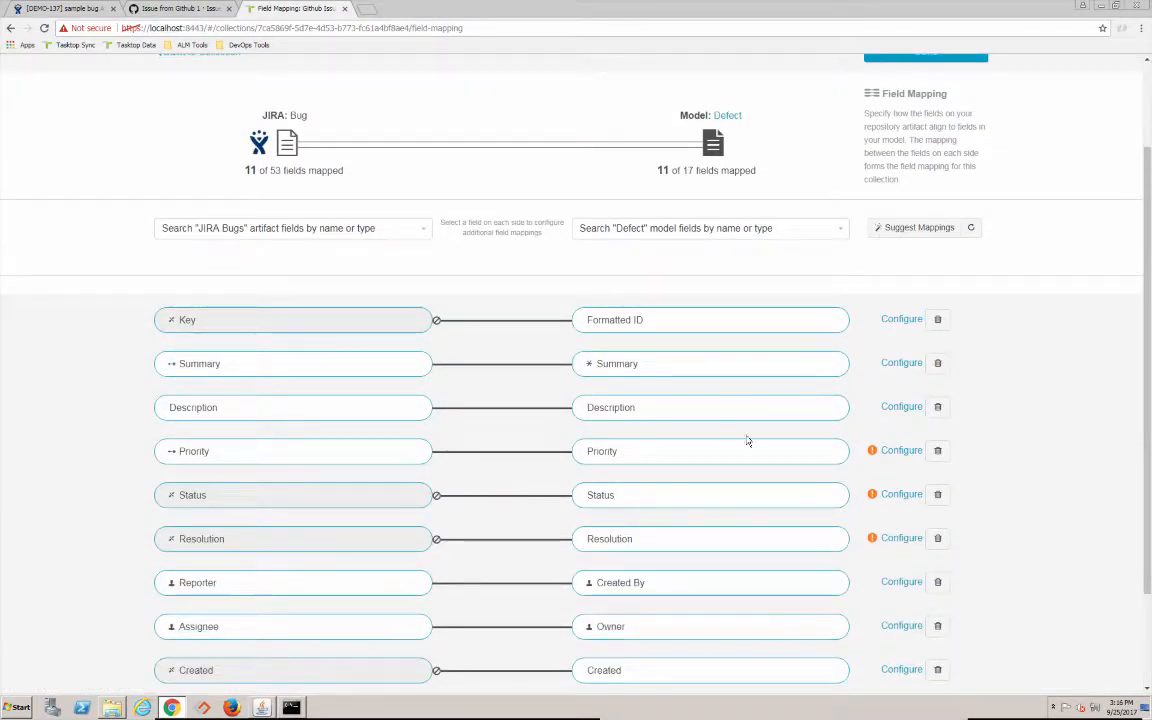
pyautogui.click(937, 450)
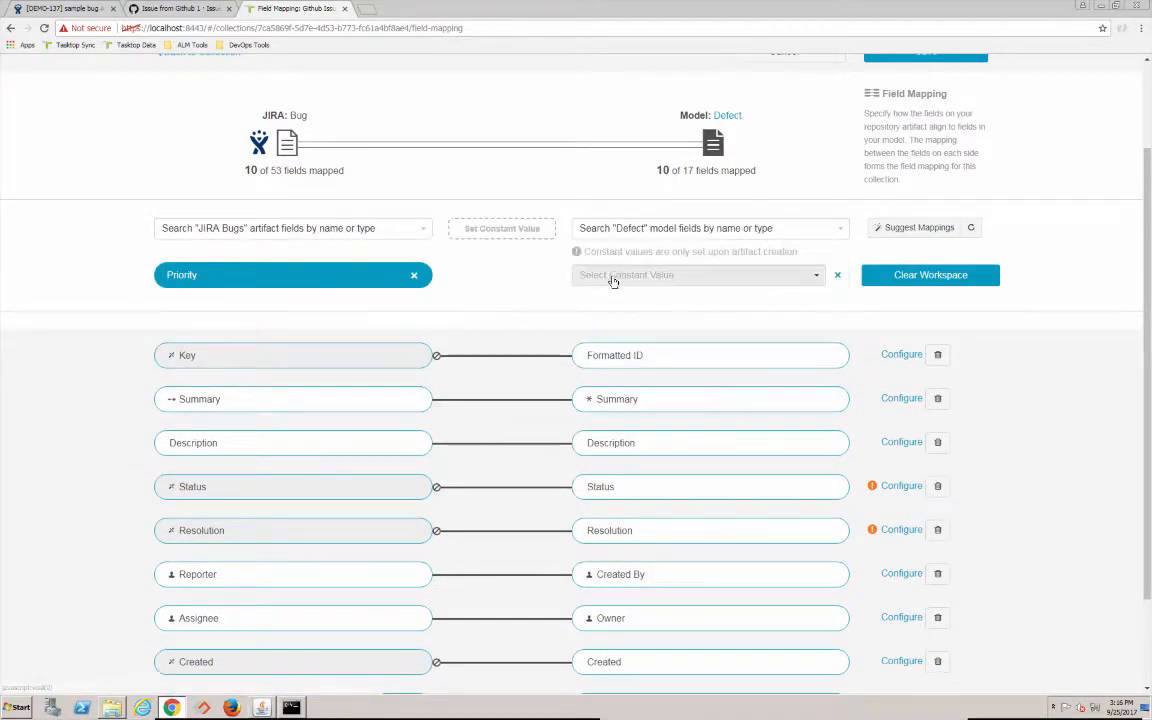
pyautogui.click(697, 275)
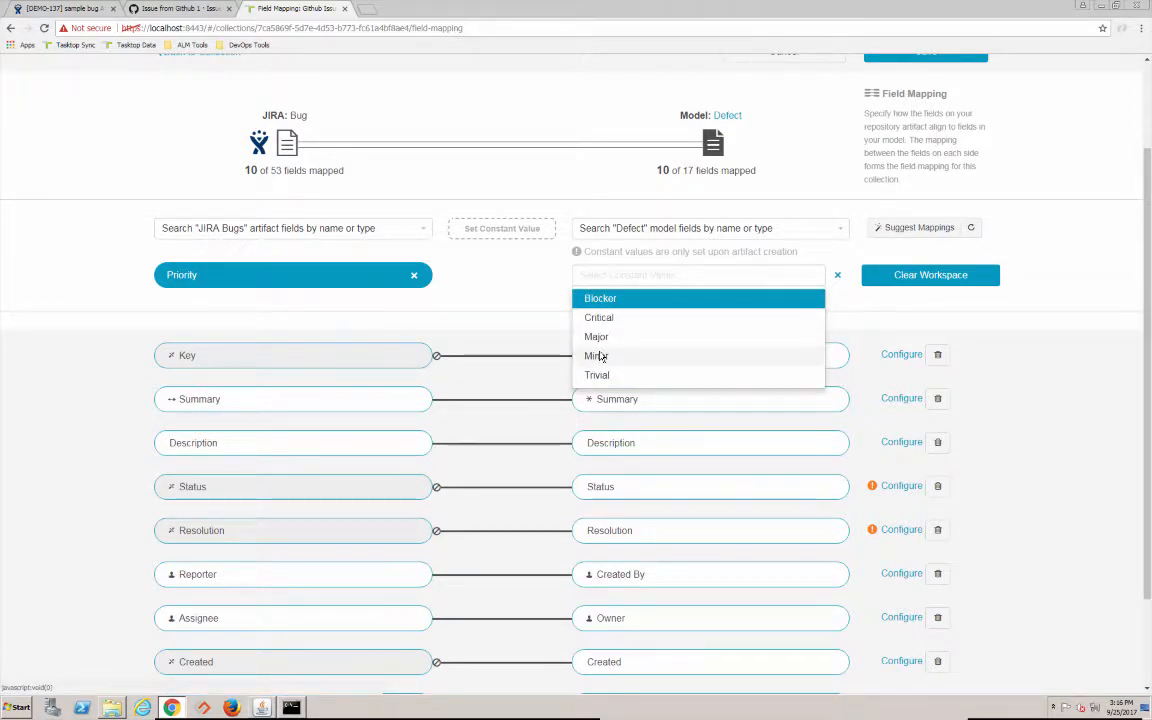
pyautogui.click(596, 355)
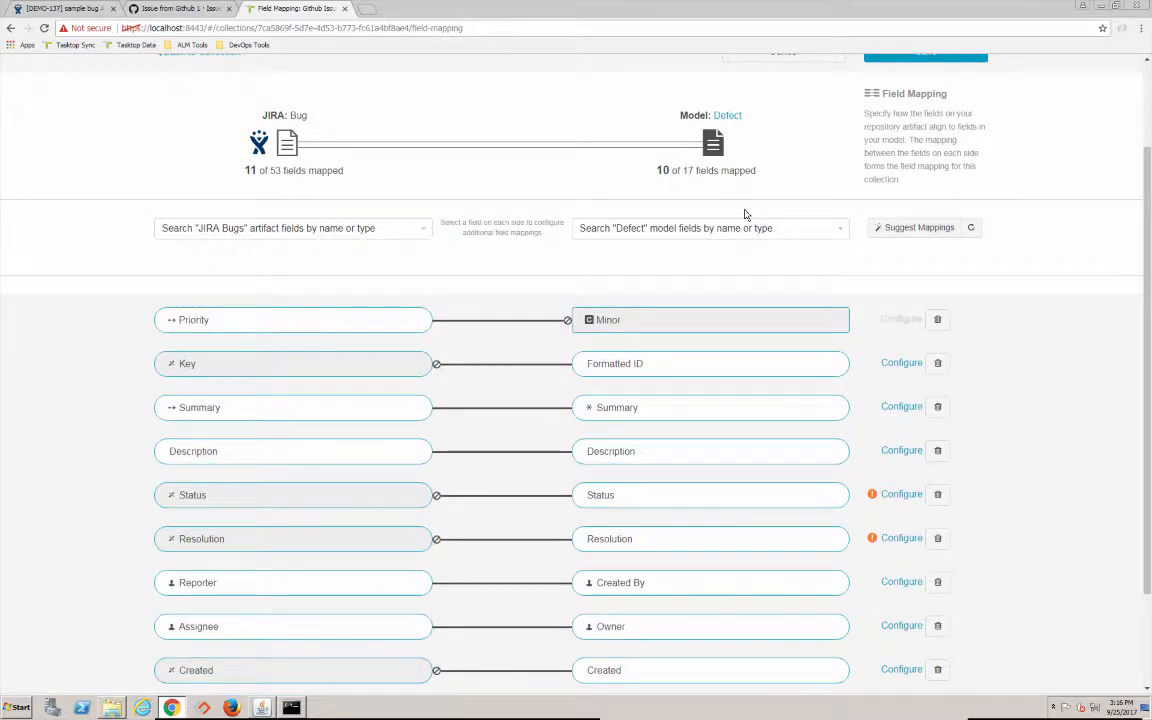
pyautogui.moveTo(634, 194)
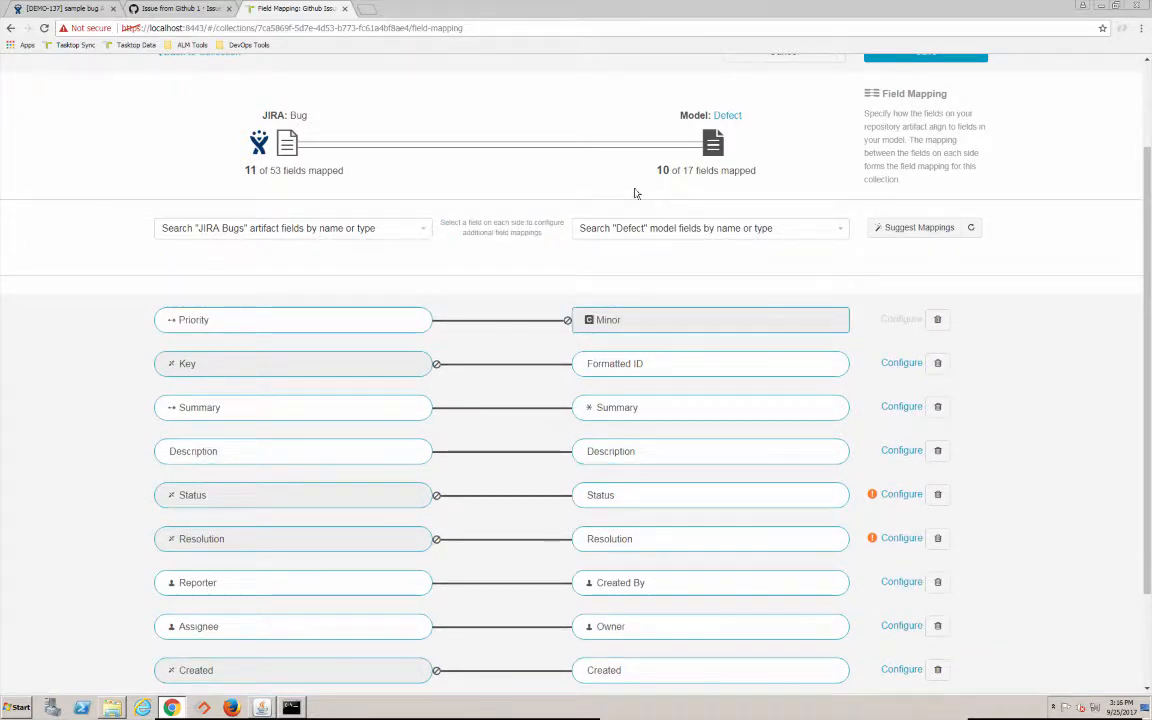
pyautogui.scroll(3)
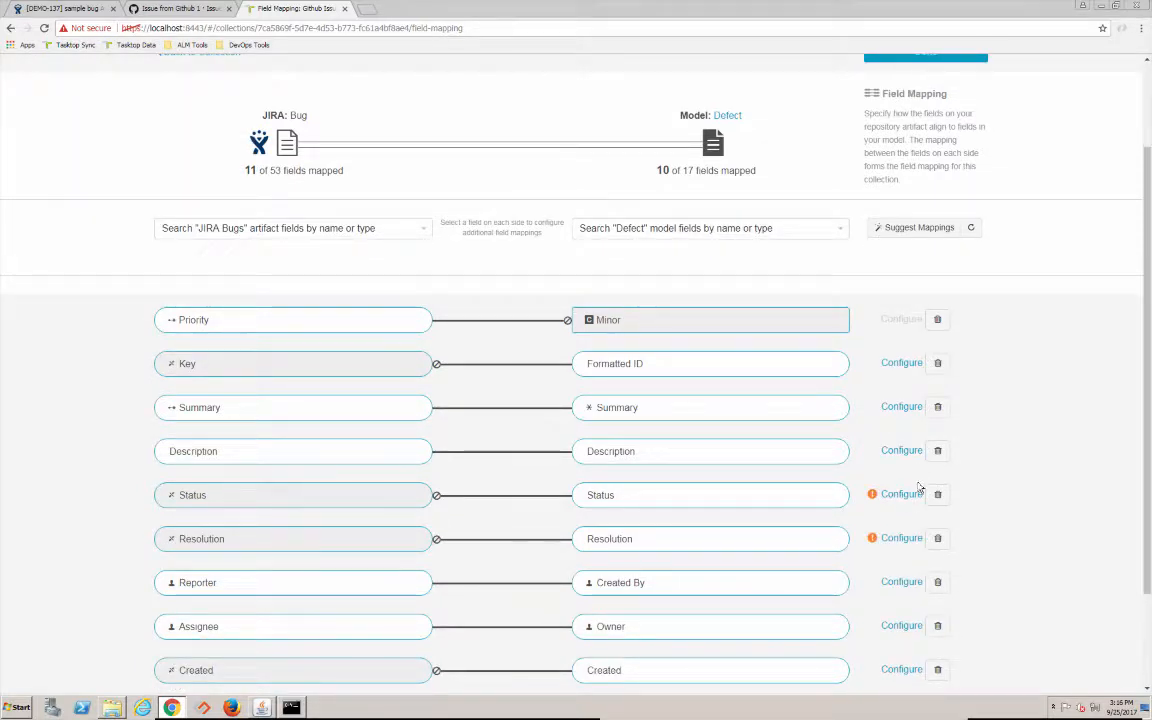
# Link JIRA statuses Resolved and Closed to Done, Open to New, and Reopened to To Do
pyautogui.click(900, 494)
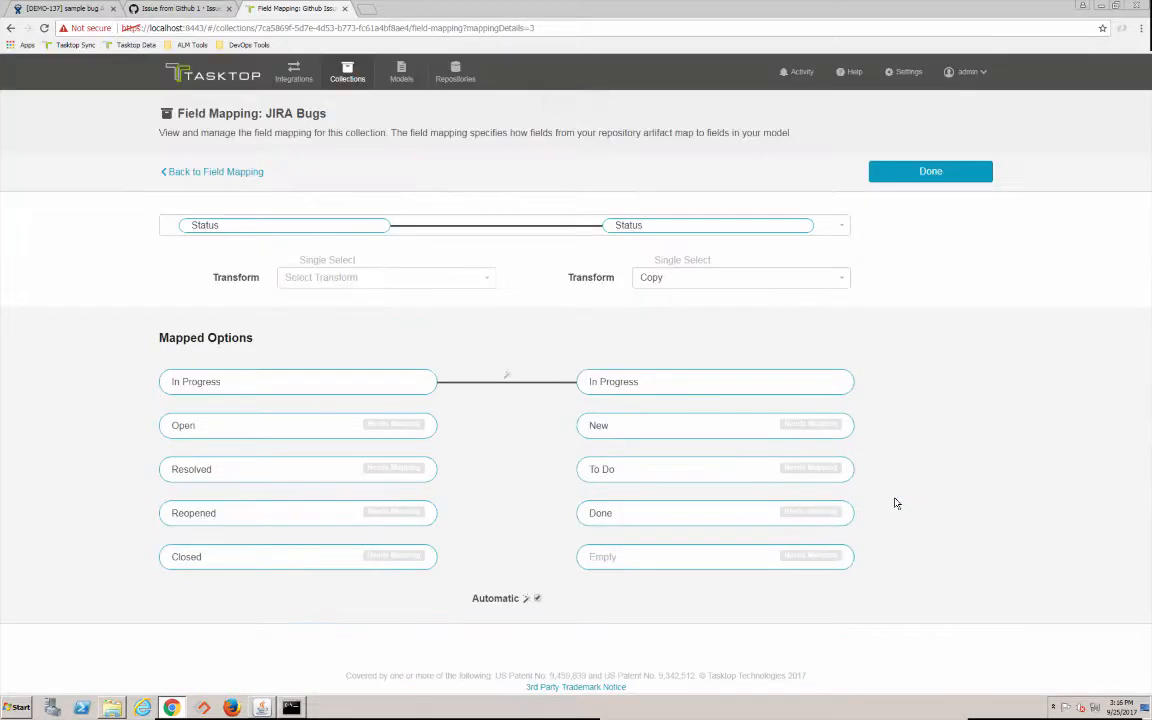
pyautogui.click(298, 425)
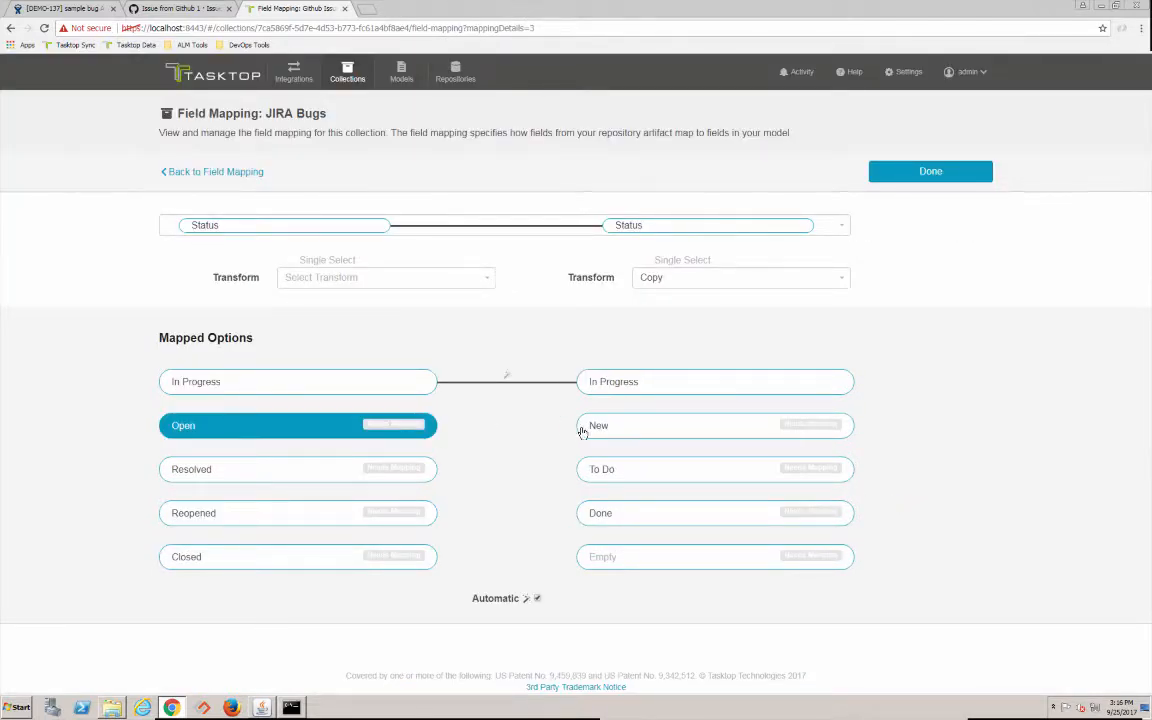
pyautogui.click(267, 468)
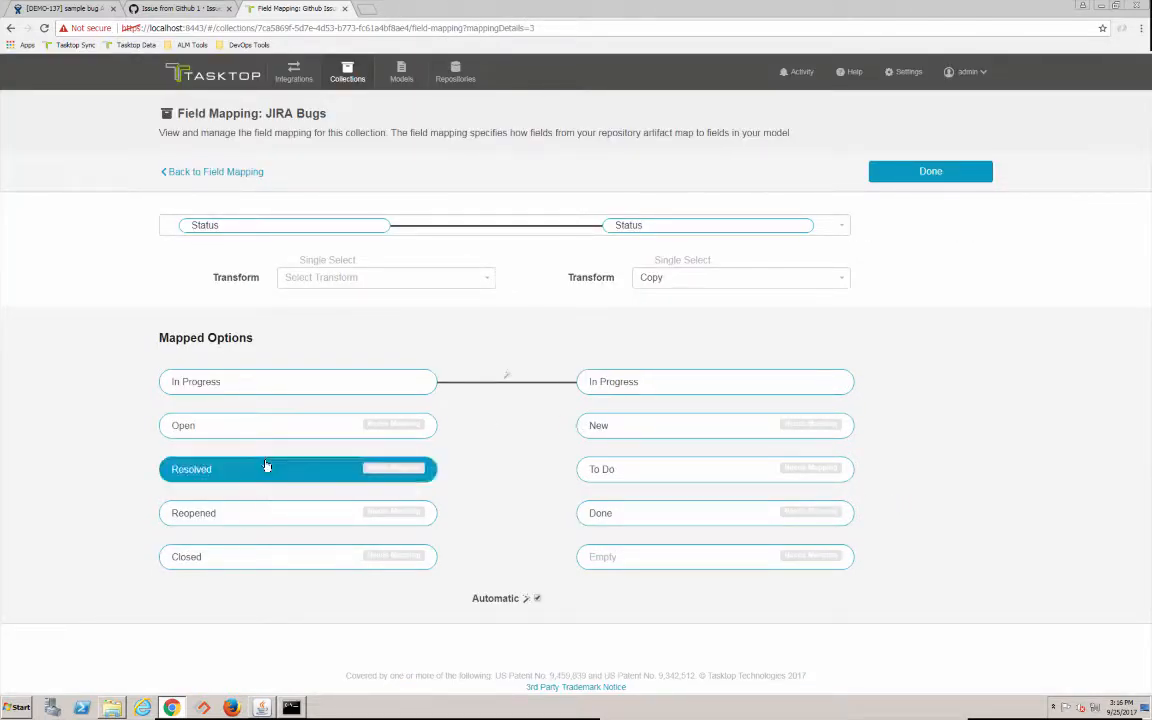
pyautogui.click(186, 557)
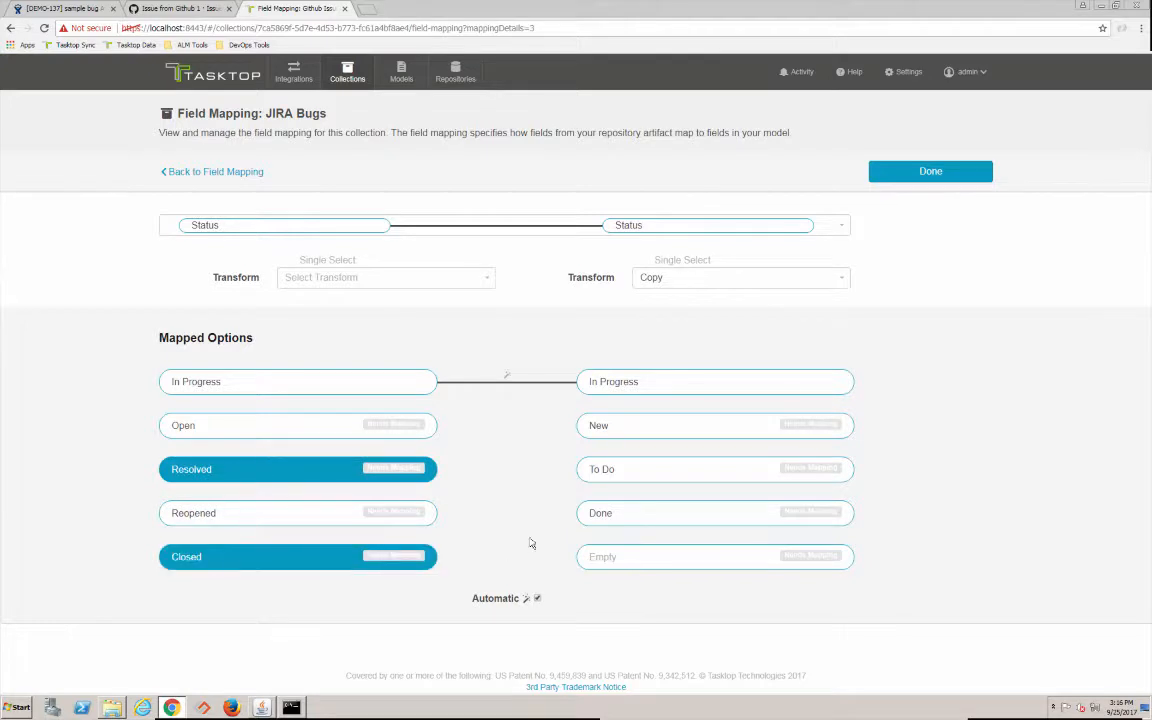
pyautogui.click(714, 513)
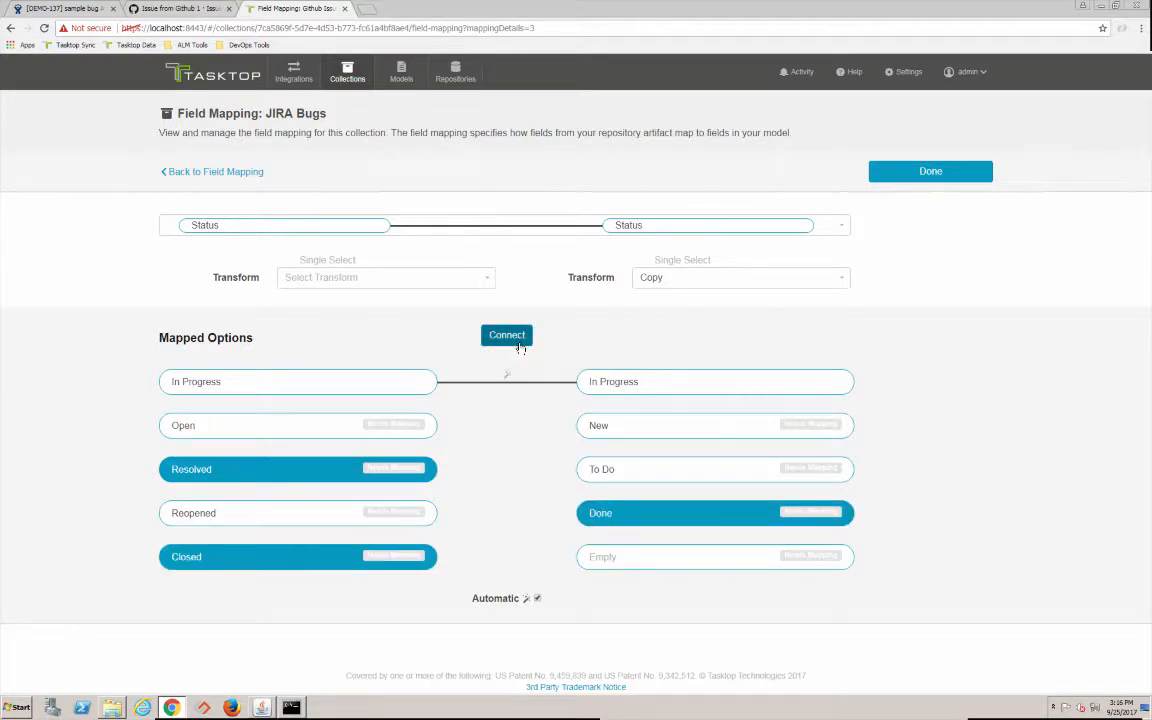
pyautogui.click(506, 335)
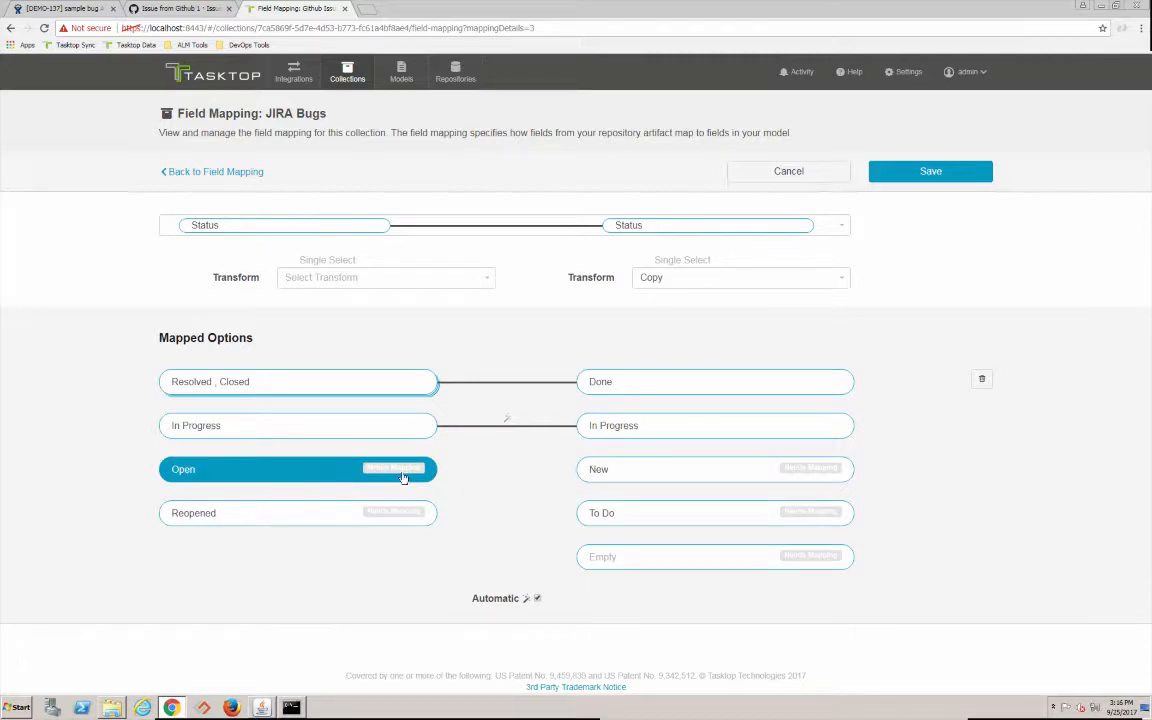
pyautogui.moveTo(460, 490)
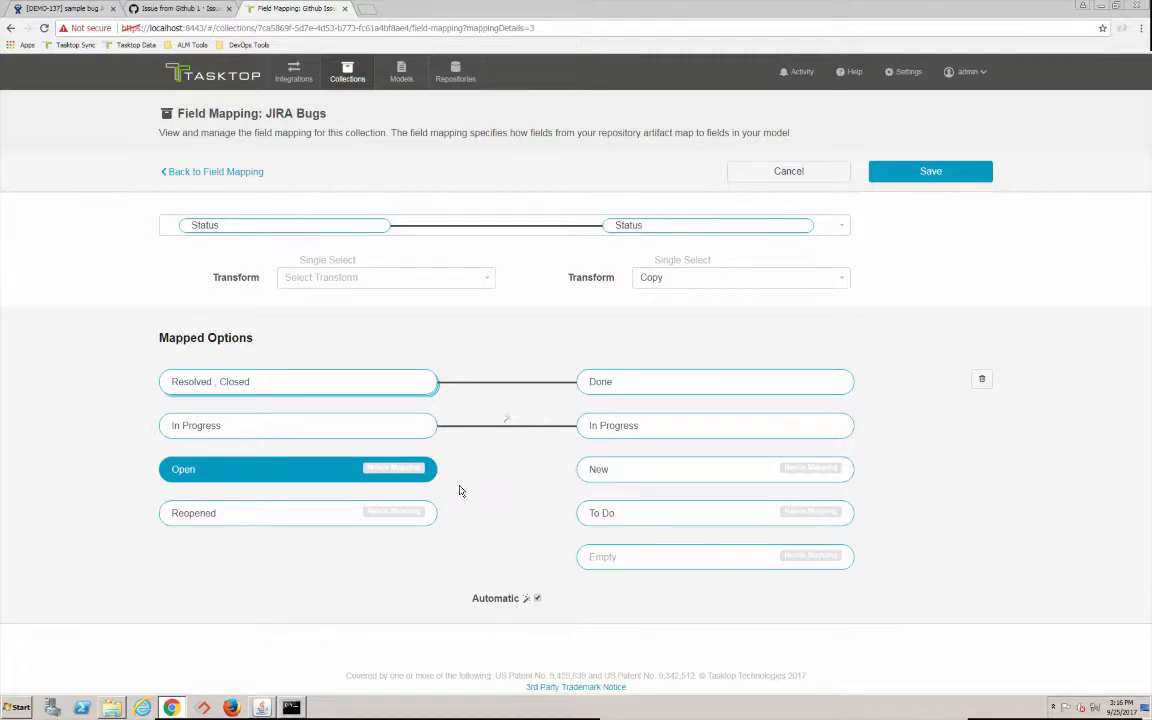
pyautogui.moveTo(560, 470)
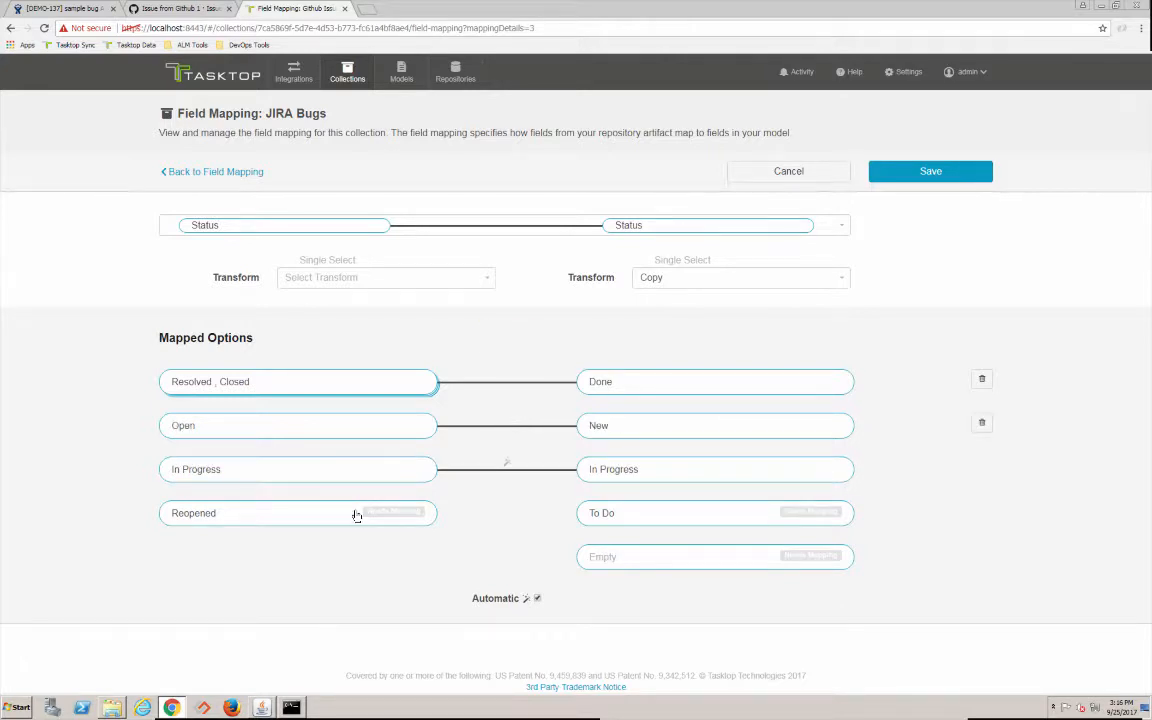
pyautogui.click(297, 513)
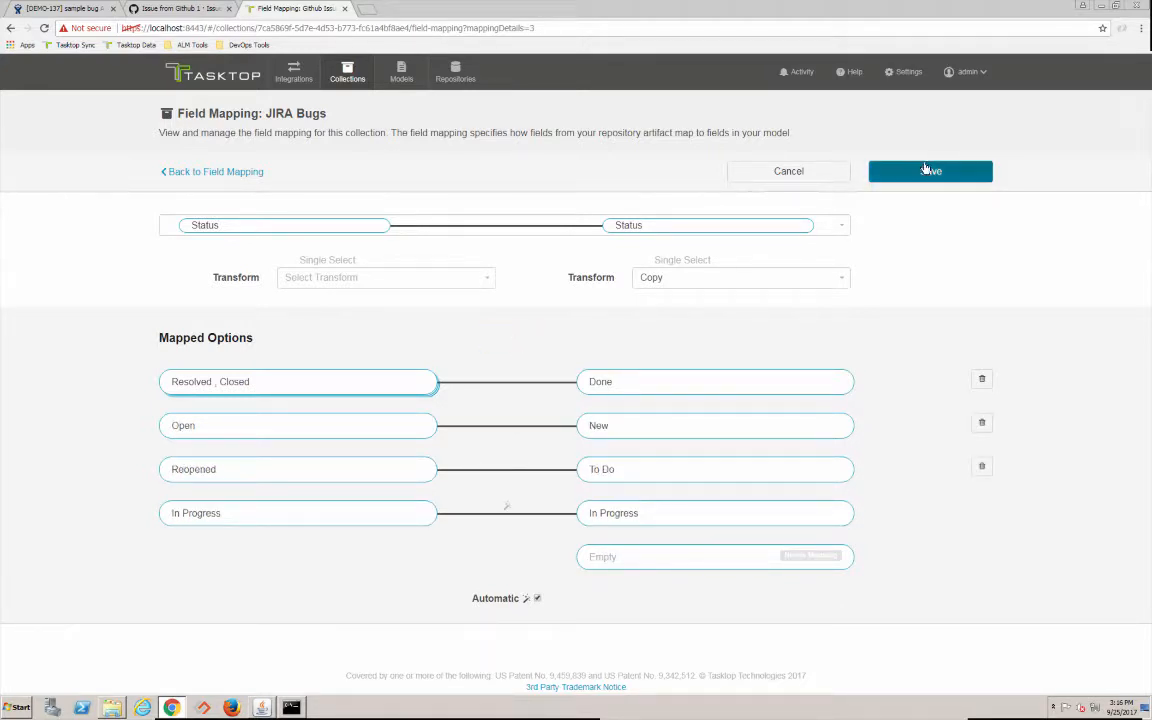
pyautogui.click(929, 171)
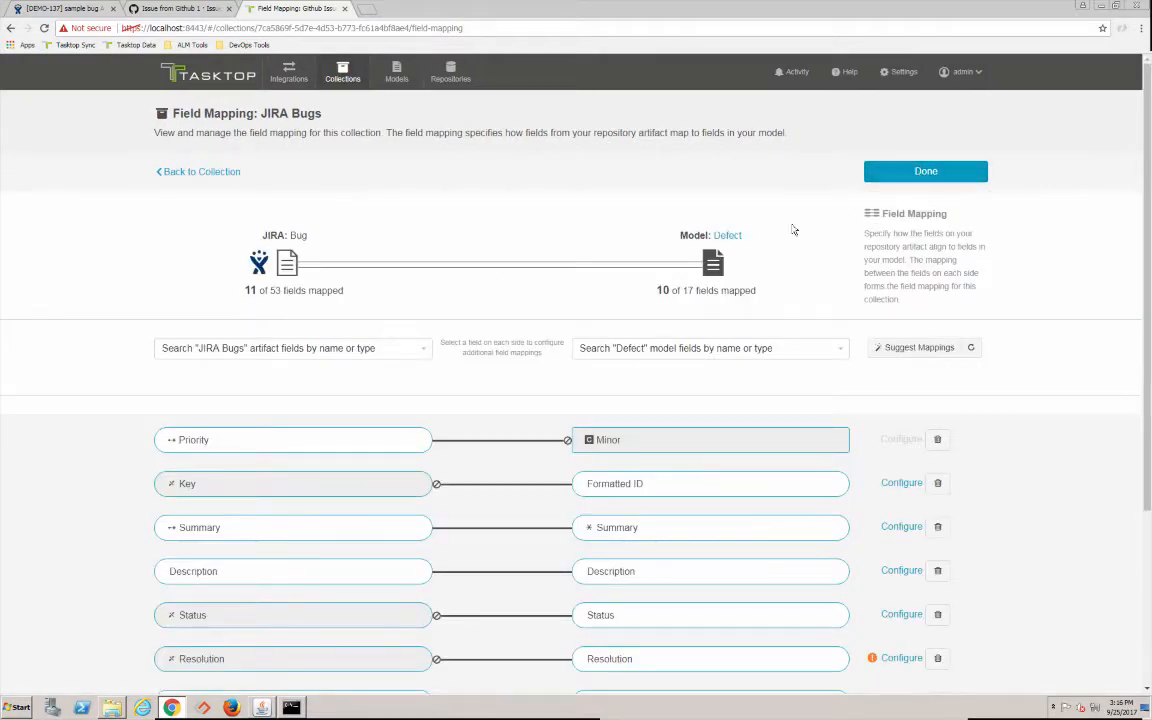
# Give the JIRA Bugs Sync Project field the constant value GitHub Issues and save
pyautogui.scroll(-3)
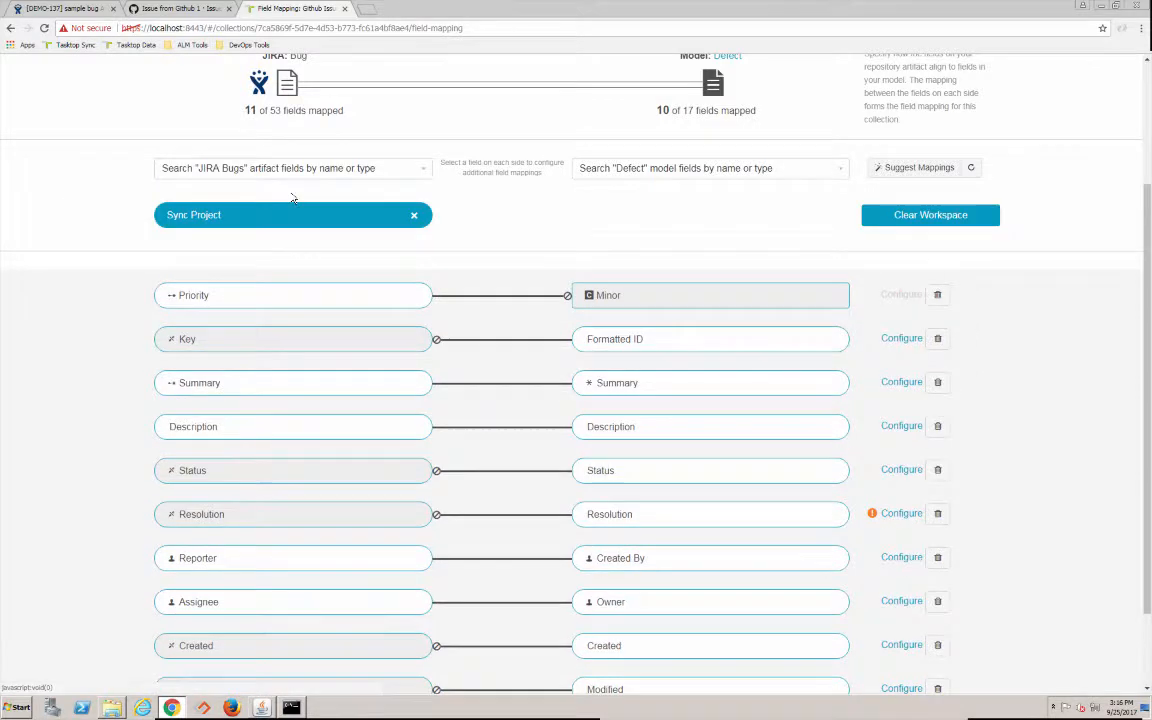
pyautogui.click(293, 167)
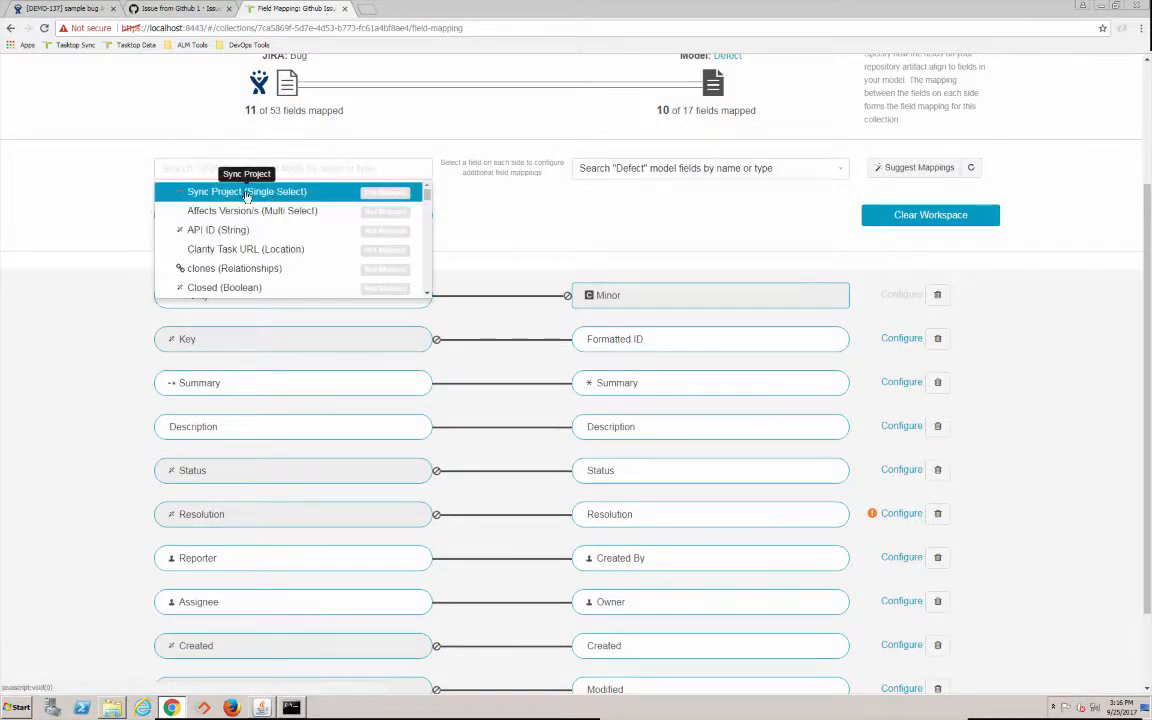
pyautogui.click(246, 191)
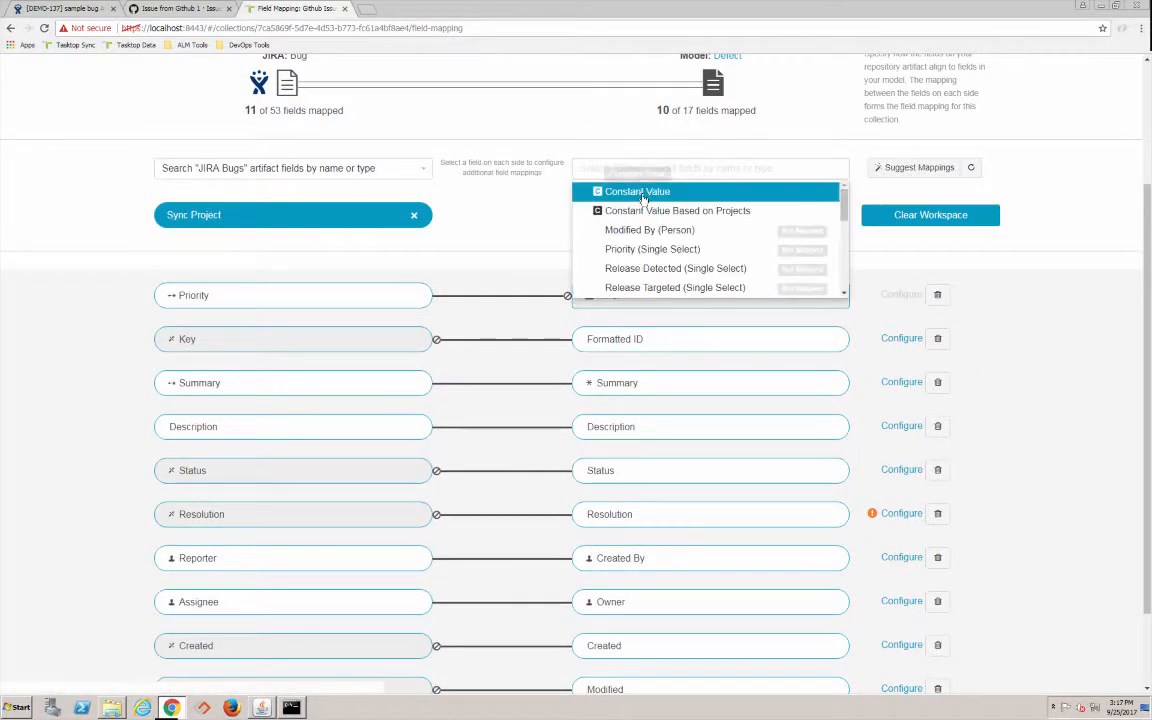
pyautogui.click(638, 191)
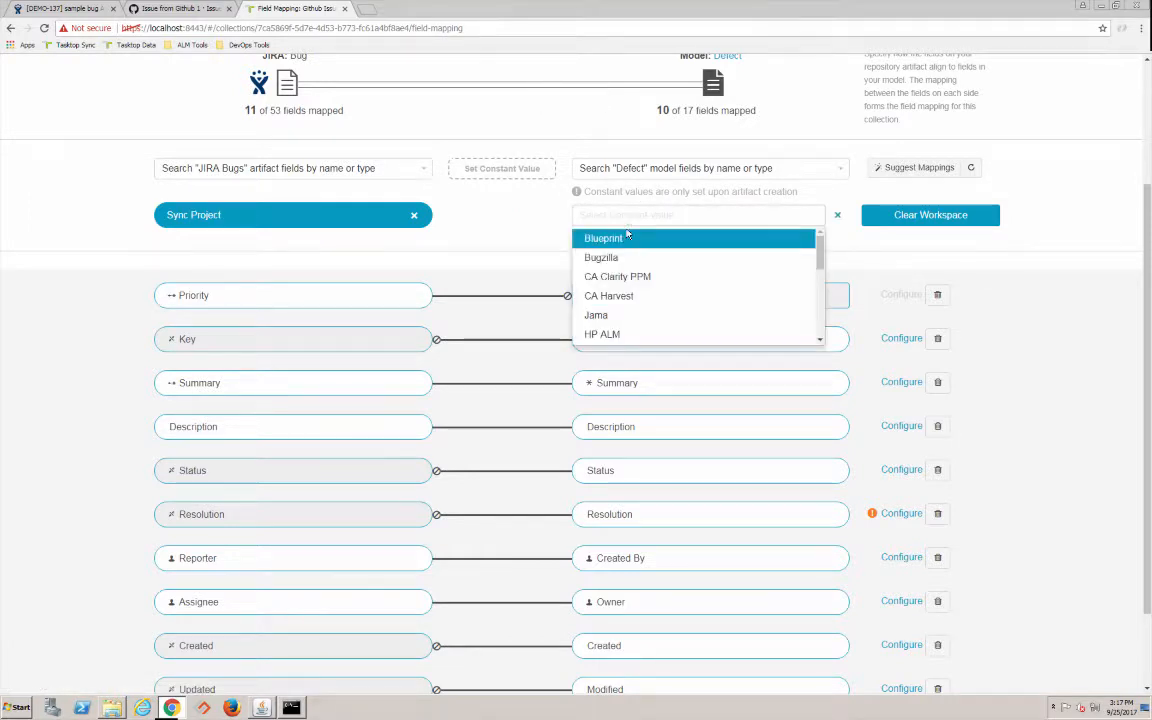
pyautogui.write('g')
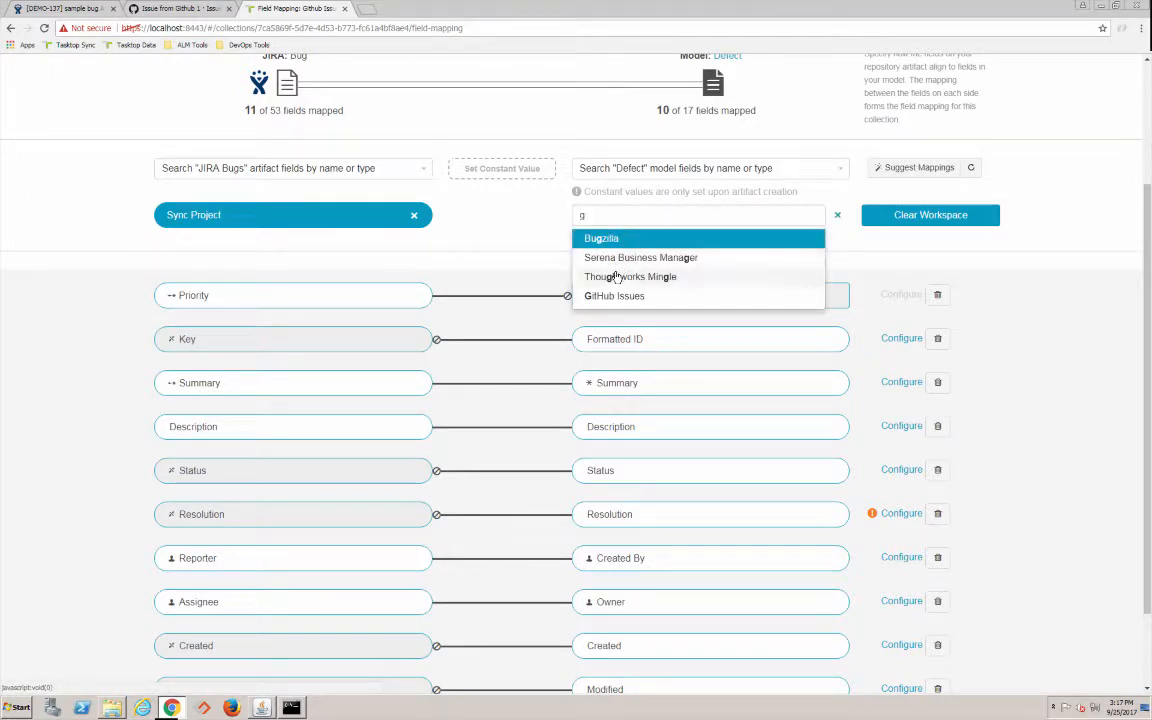
pyautogui.click(614, 295)
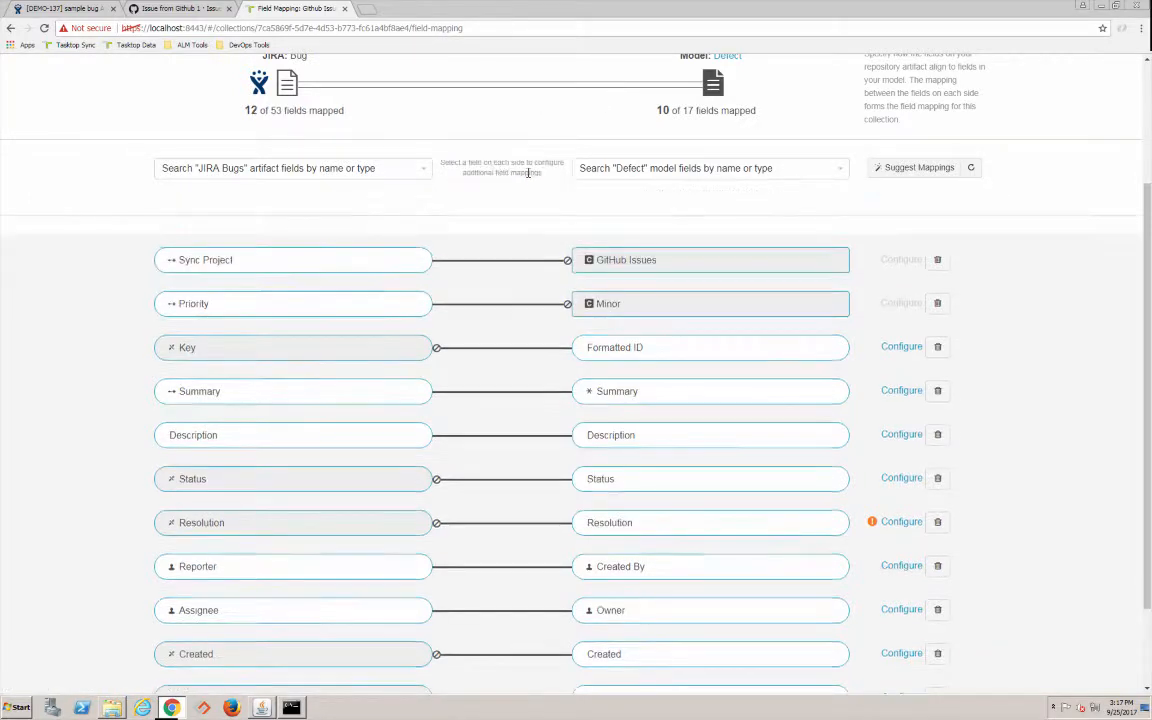
pyautogui.scroll(3)
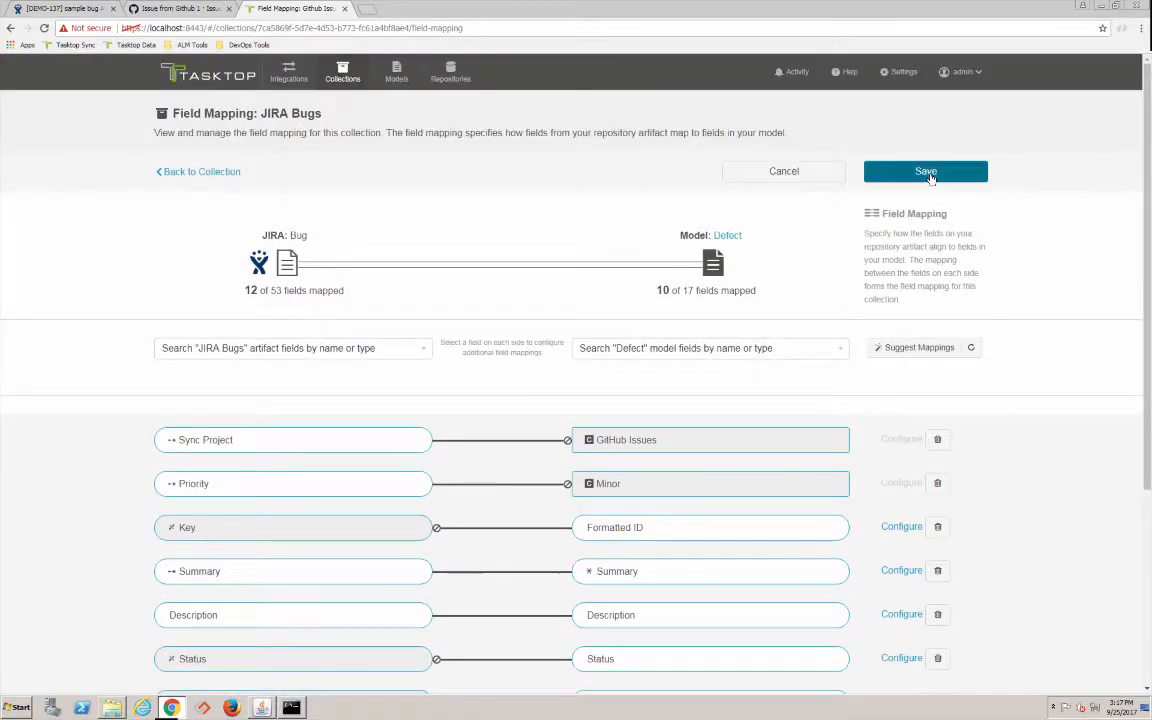
pyautogui.click(925, 171)
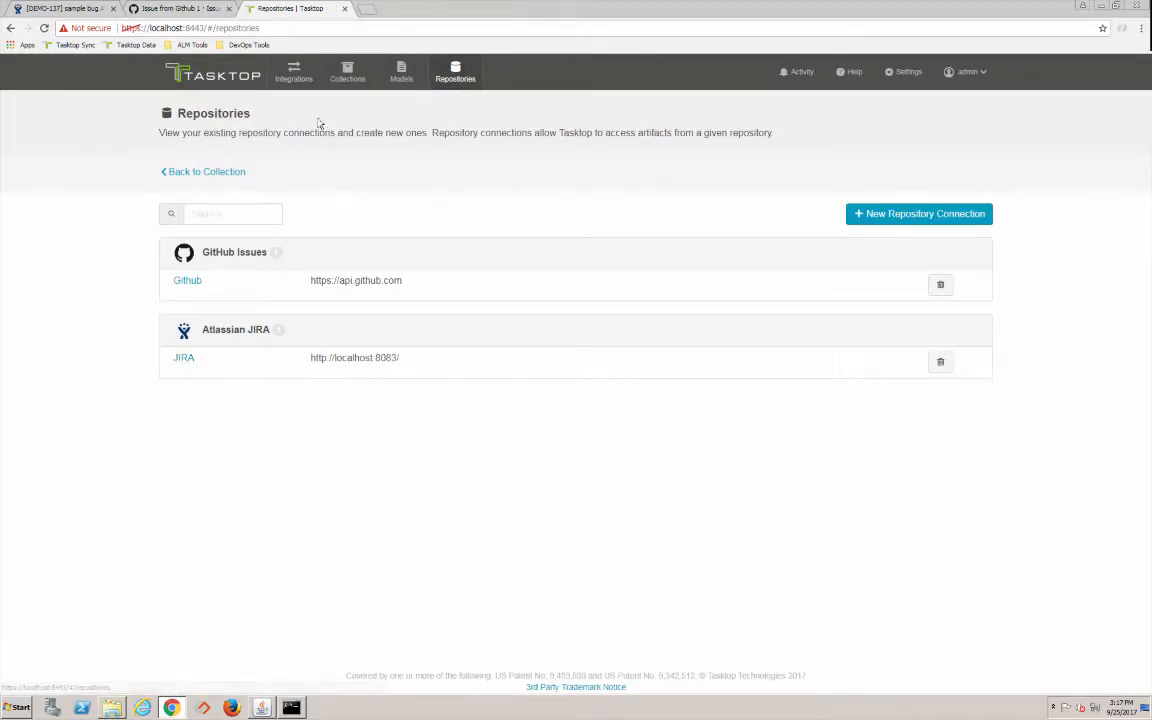
pyautogui.click(184, 357)
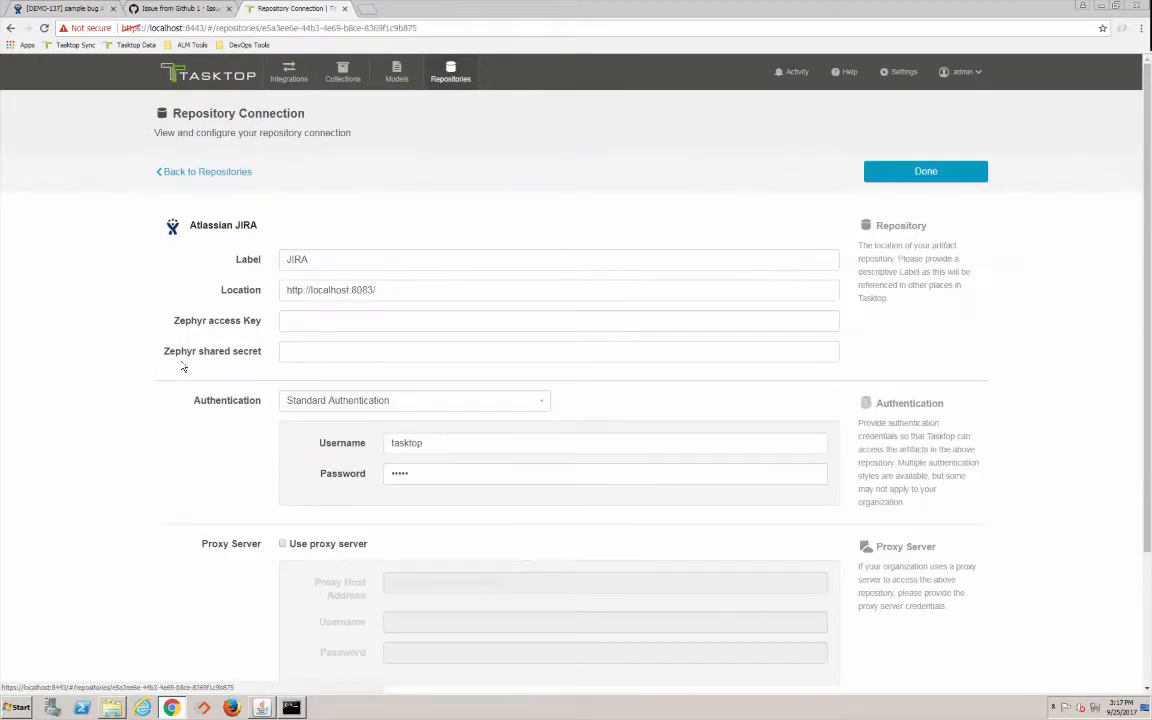
pyautogui.scroll(-3)
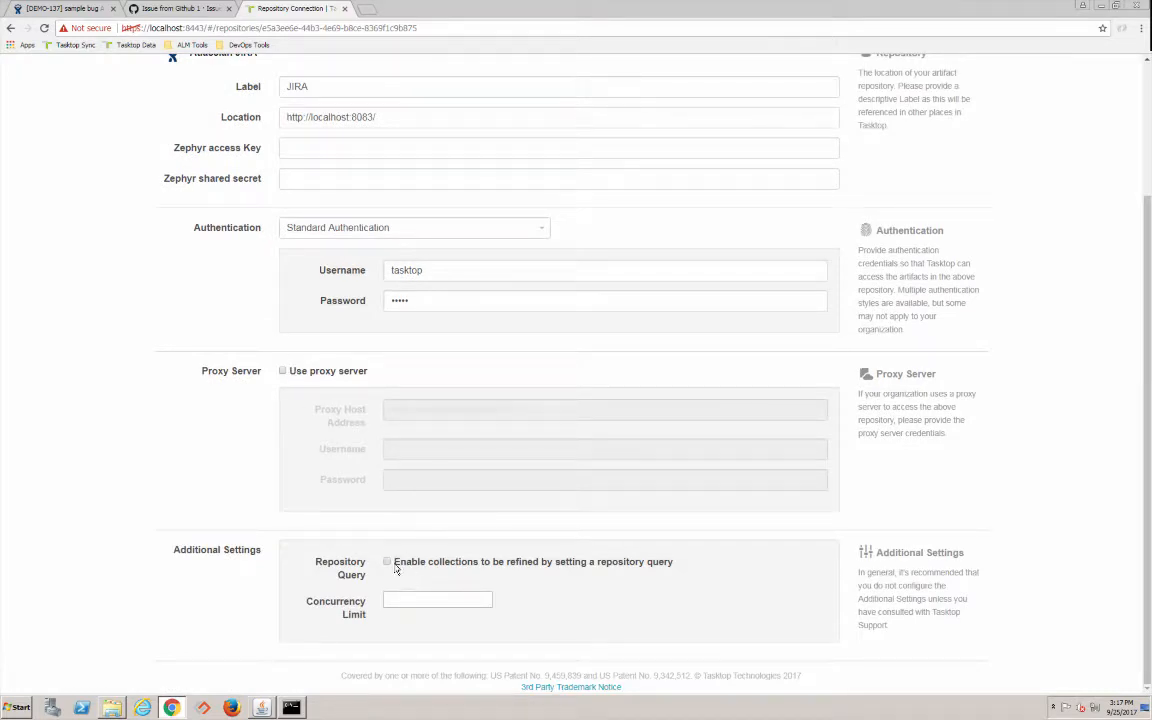
pyautogui.scroll(3)
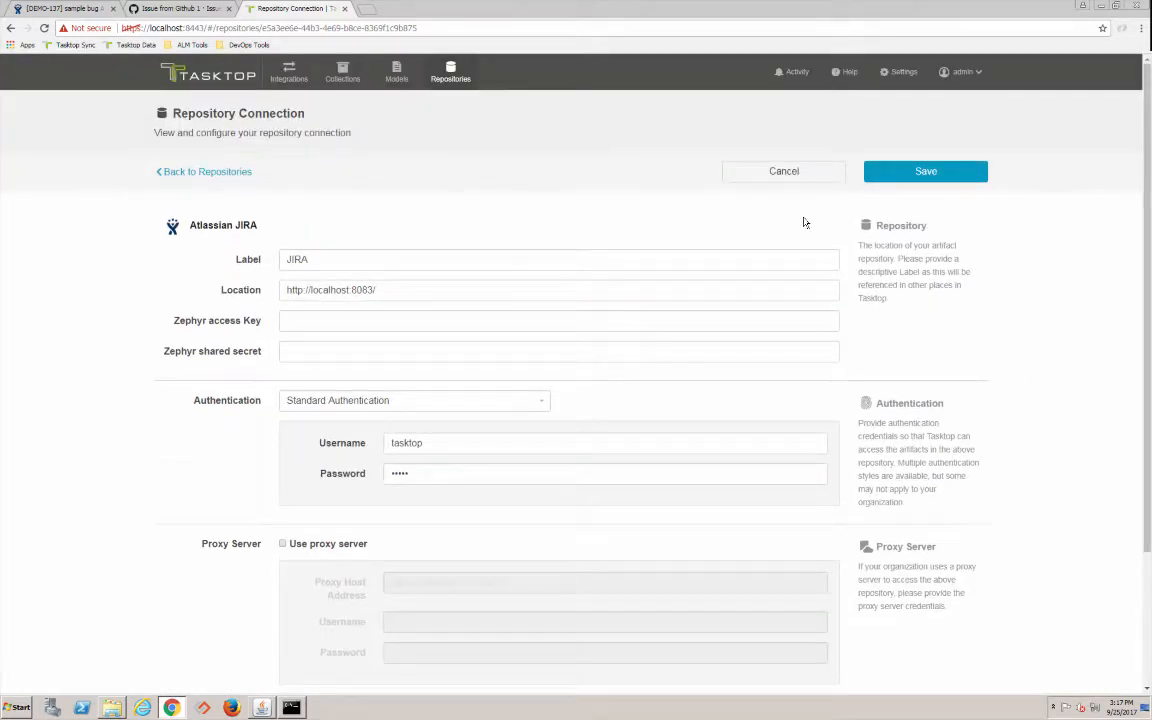
pyautogui.click(925, 171)
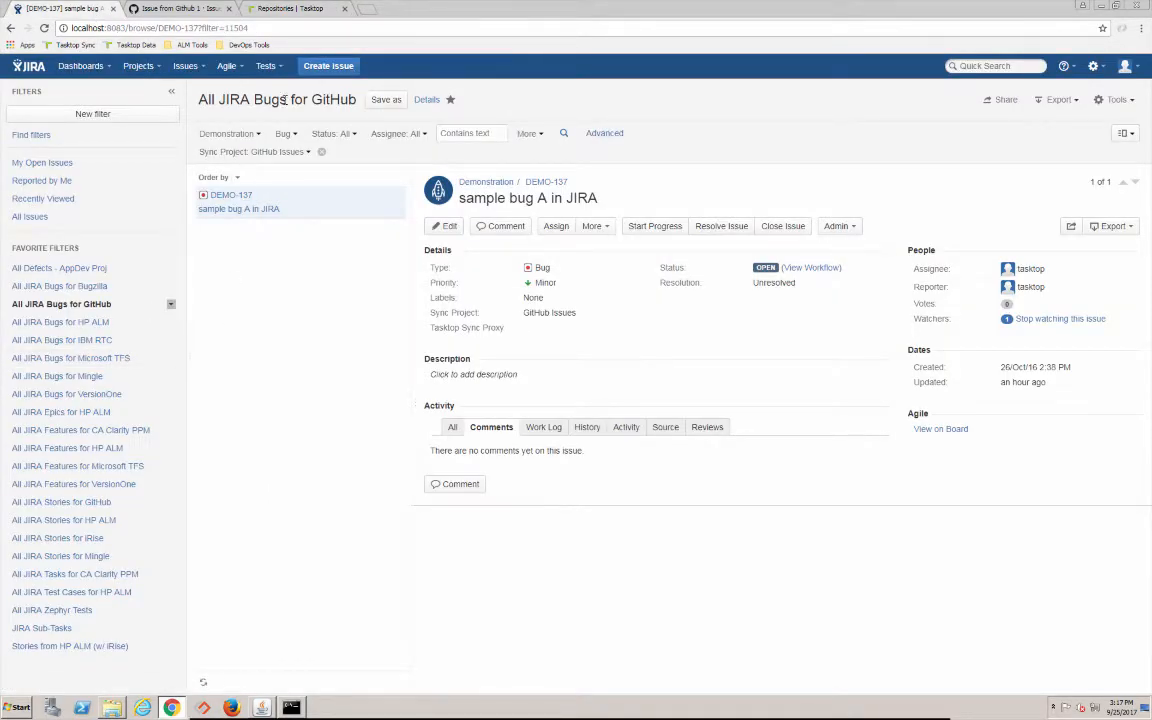
pyautogui.moveTo(228, 65)
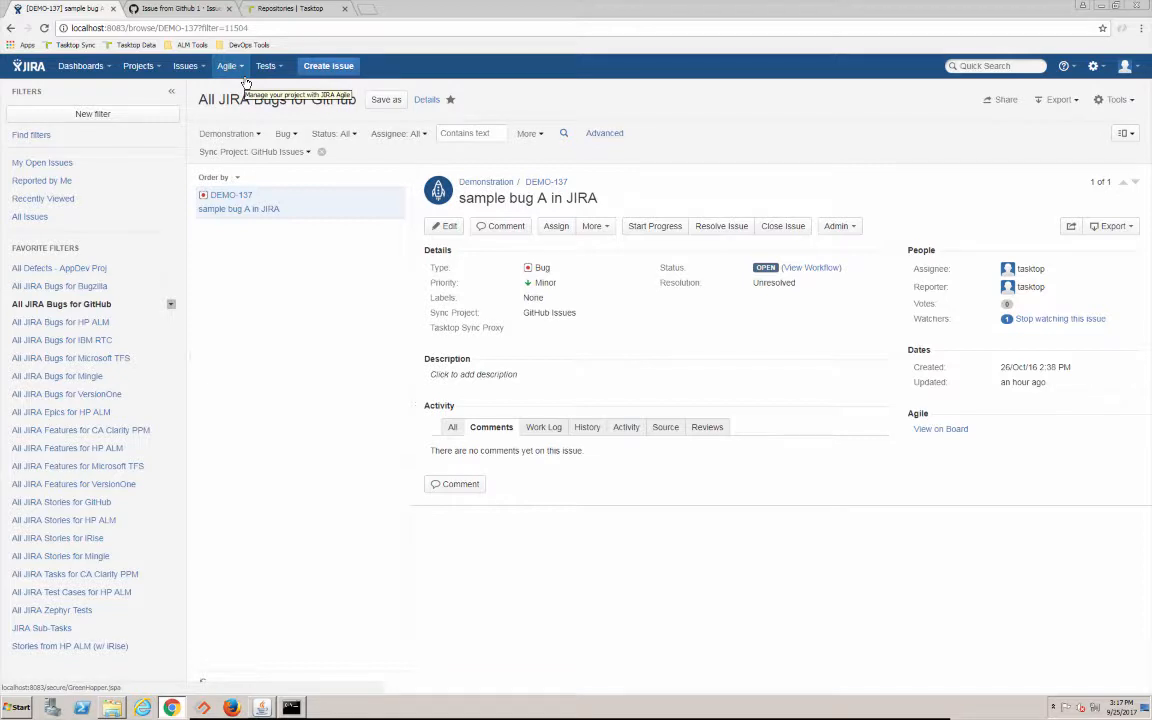
pyautogui.moveTo(262, 22)
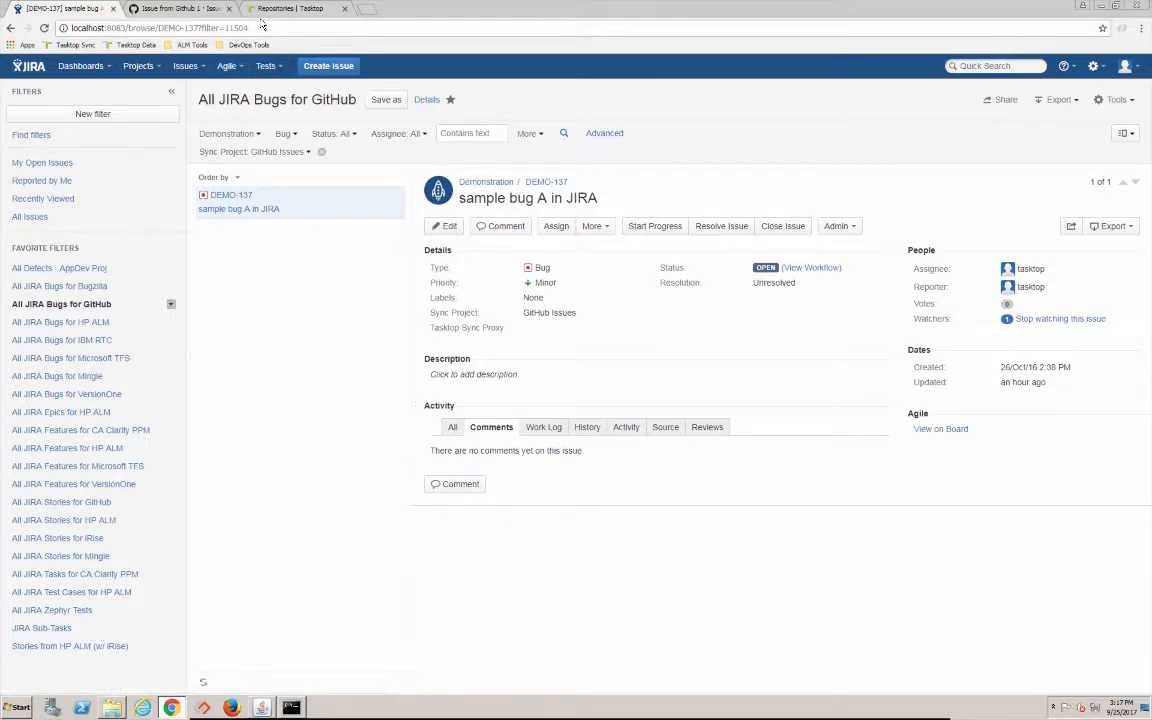
pyautogui.click(290, 9)
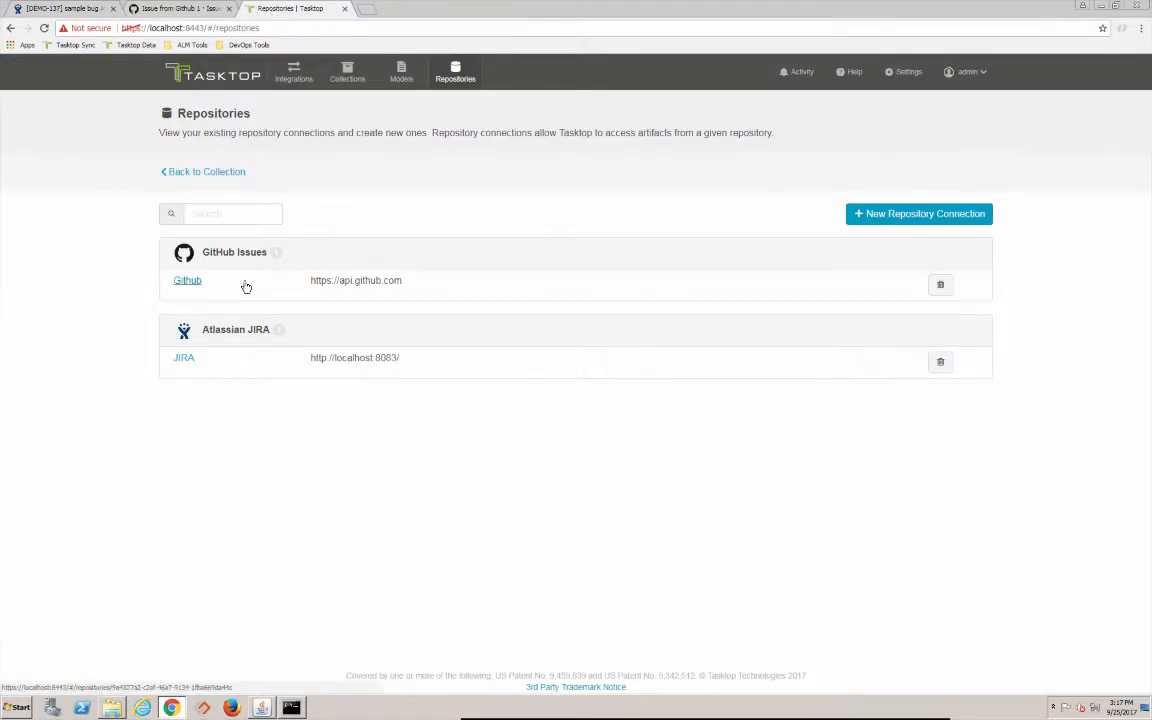
# Add a repository query limiting JIRA Bugs to the 'All JIRA Bugs for GitHub' favorite filter
pyautogui.click(347, 72)
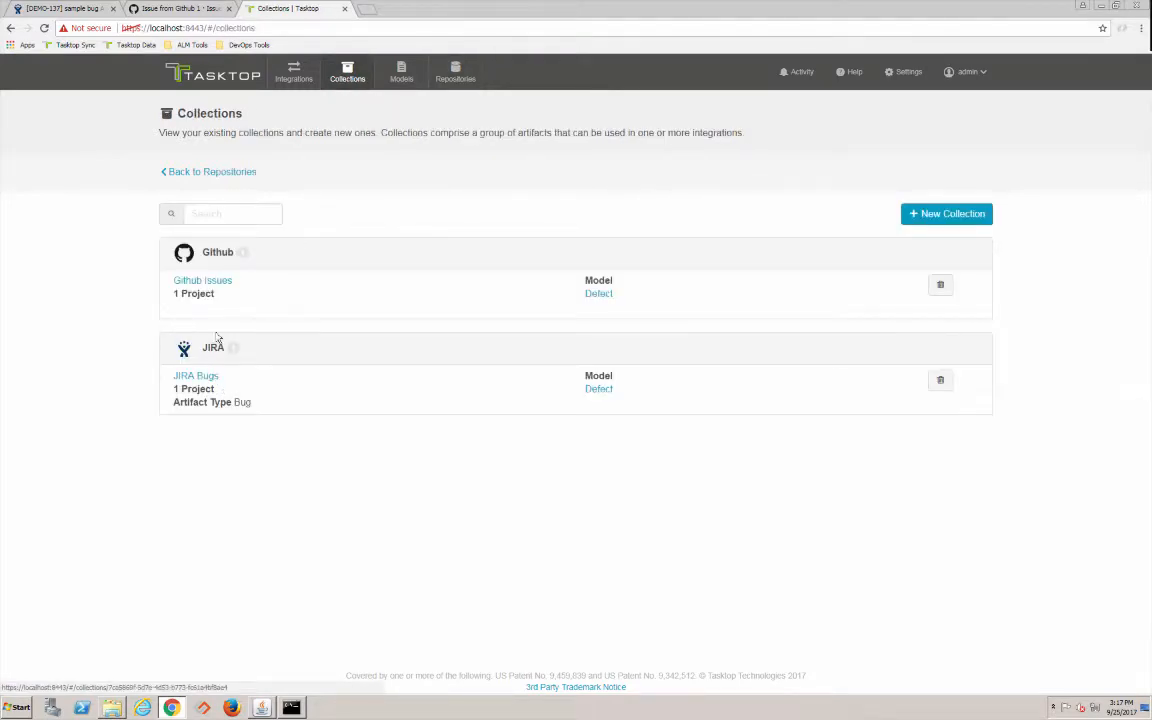
pyautogui.click(195, 375)
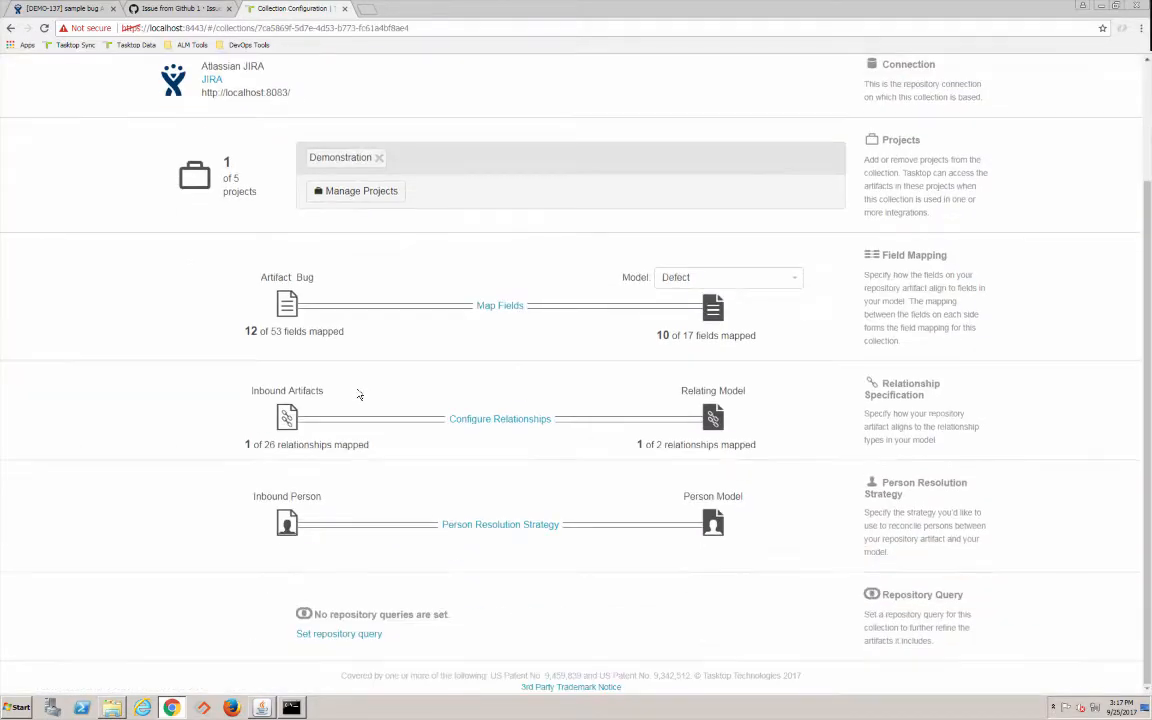
pyautogui.click(339, 633)
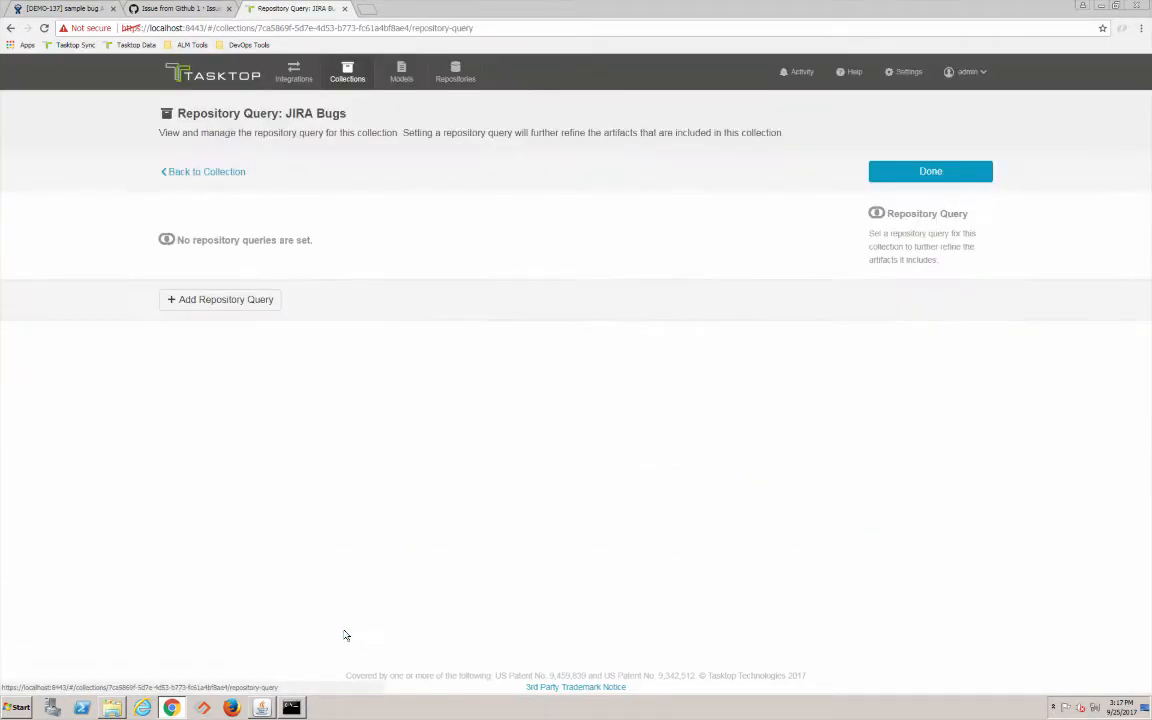
pyautogui.click(219, 299)
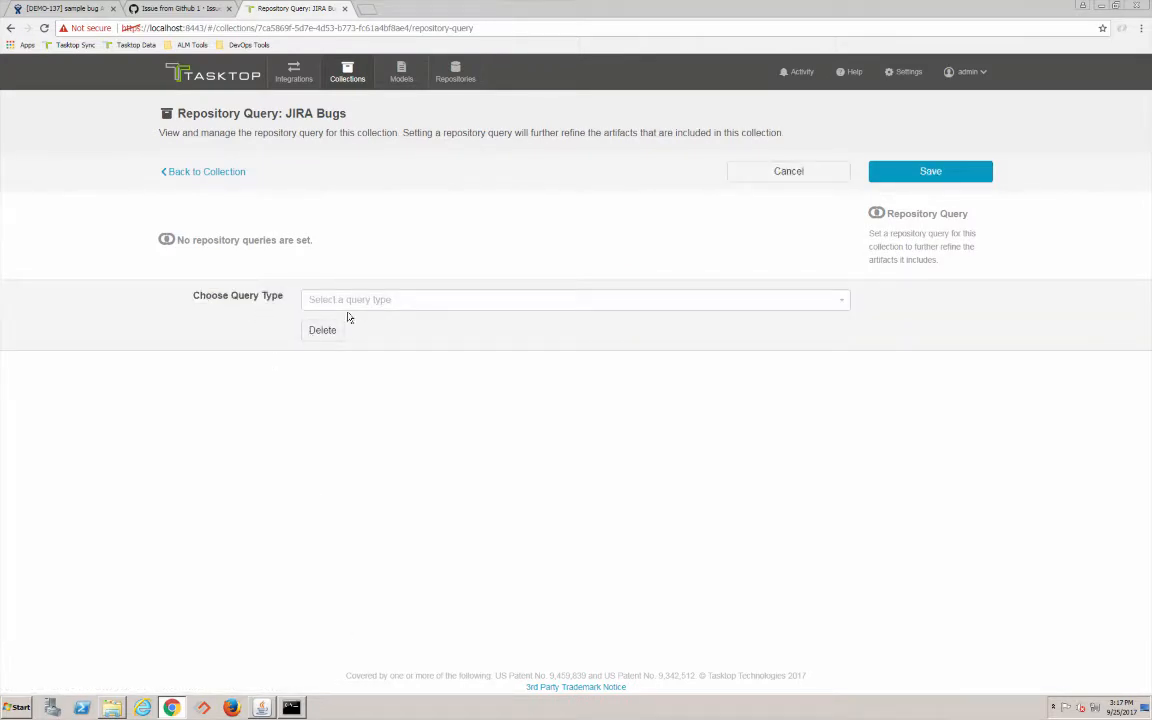
pyautogui.click(575, 299)
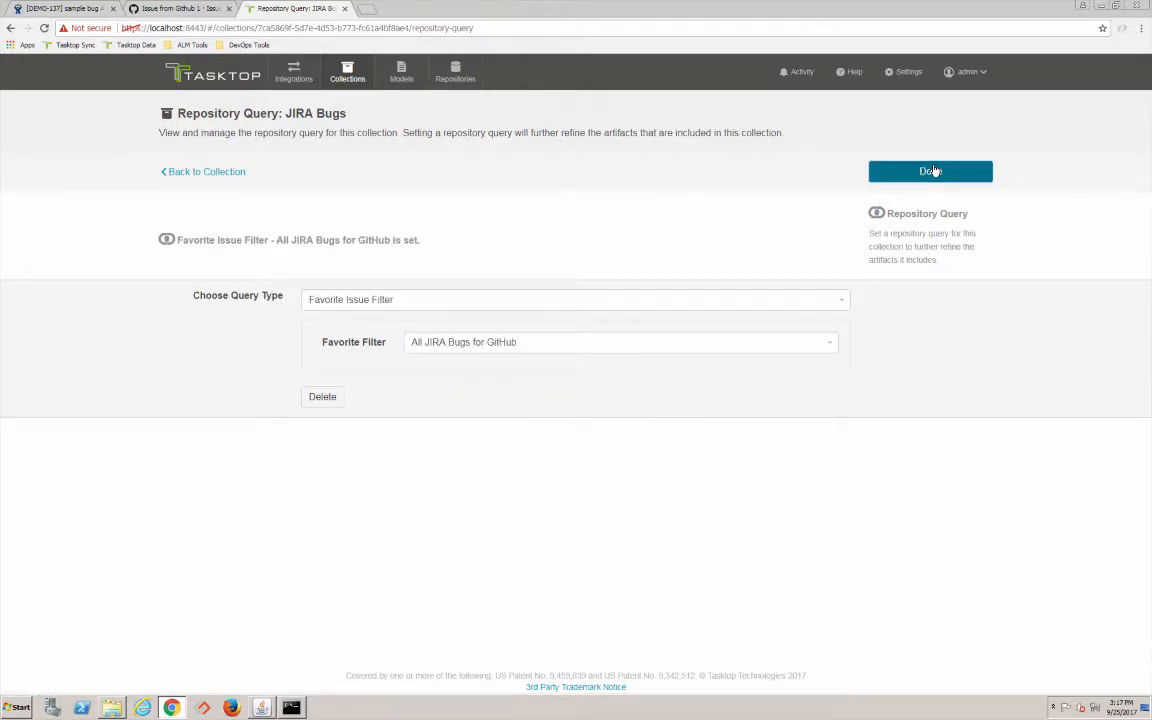
pyautogui.click(928, 171)
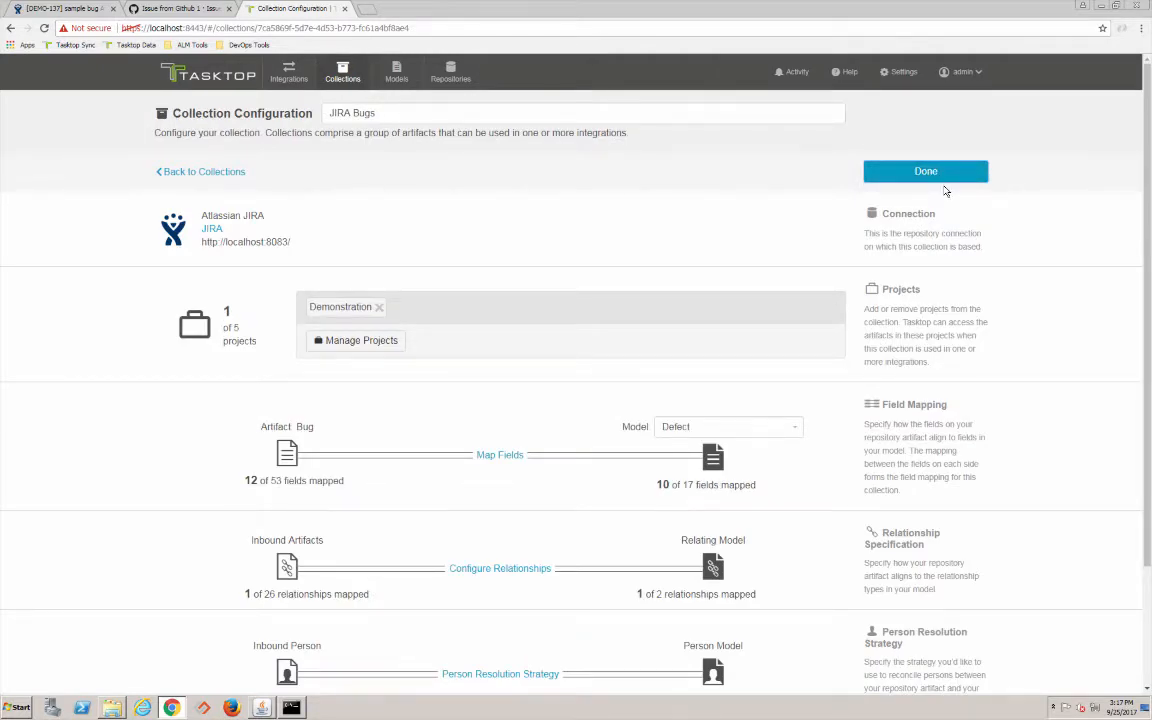
pyautogui.moveTo(970, 242)
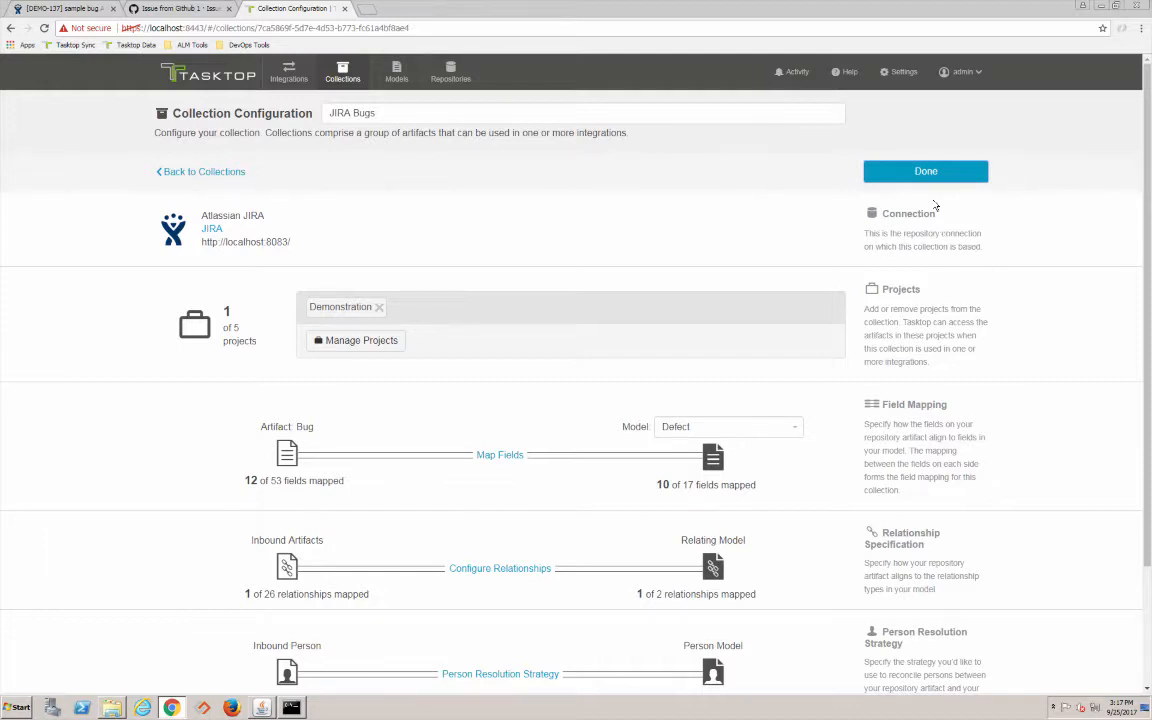
pyautogui.click(925, 170)
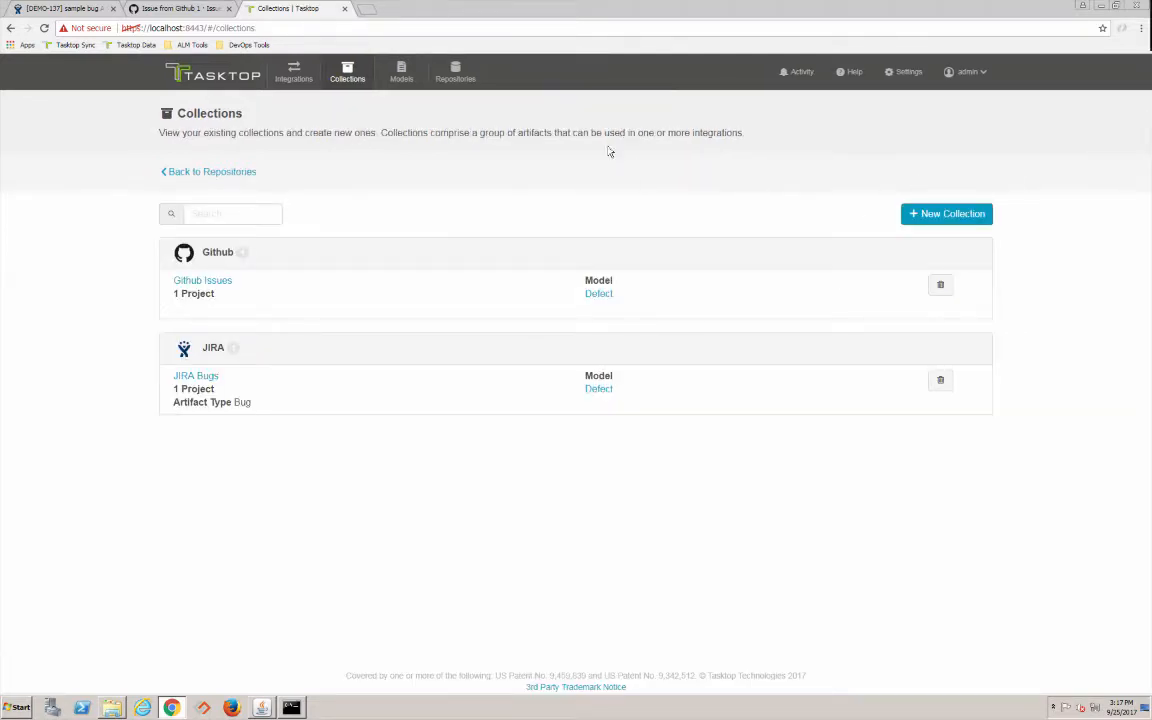
# Create an integration from the JIRA connection and JIRA Bugs collection, naming it JIRA to GitHub
pyautogui.click(294, 72)
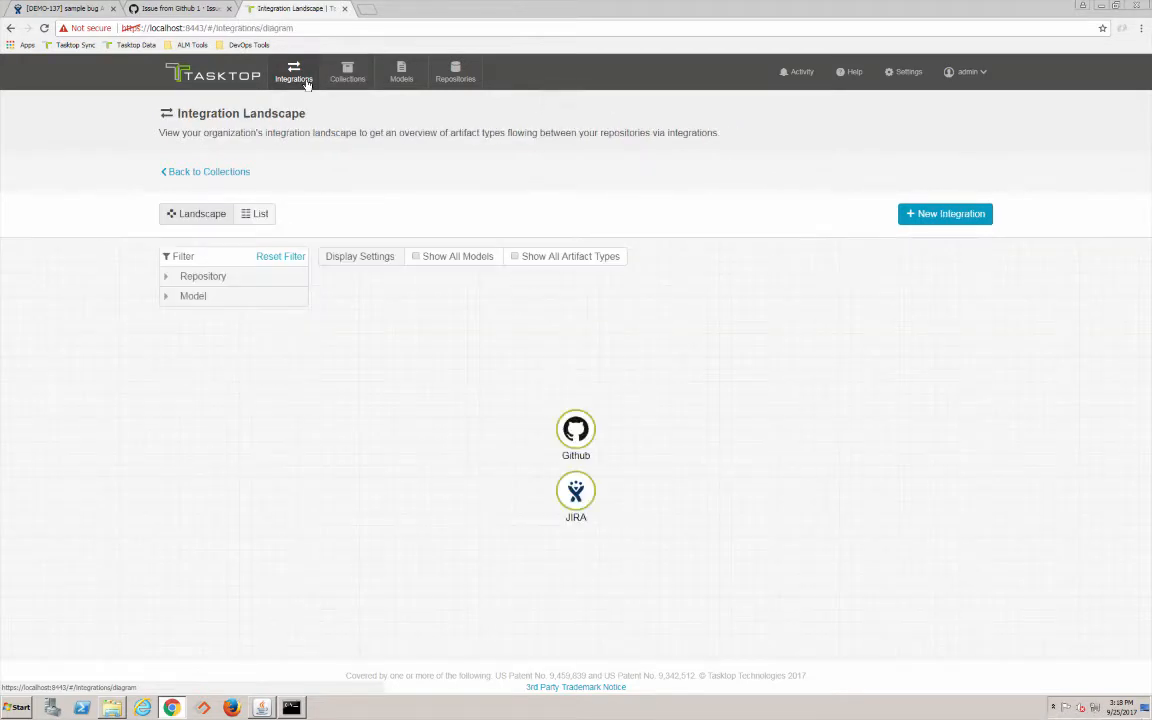
pyautogui.click(944, 213)
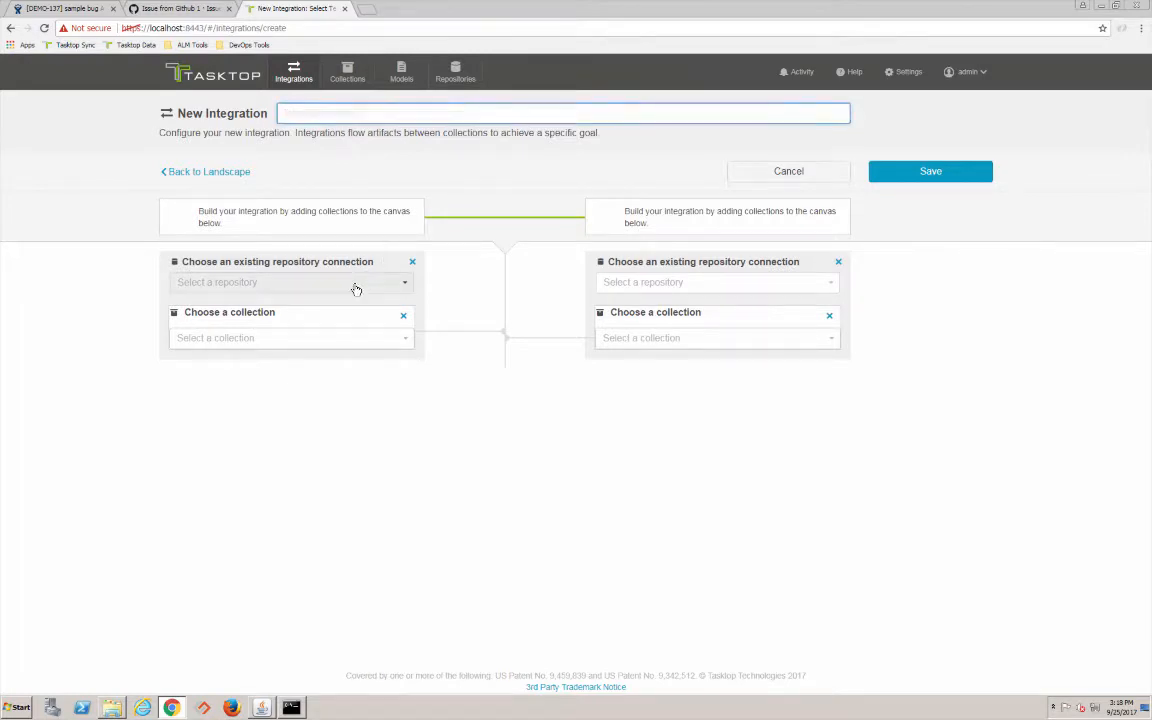
pyautogui.click(290, 282)
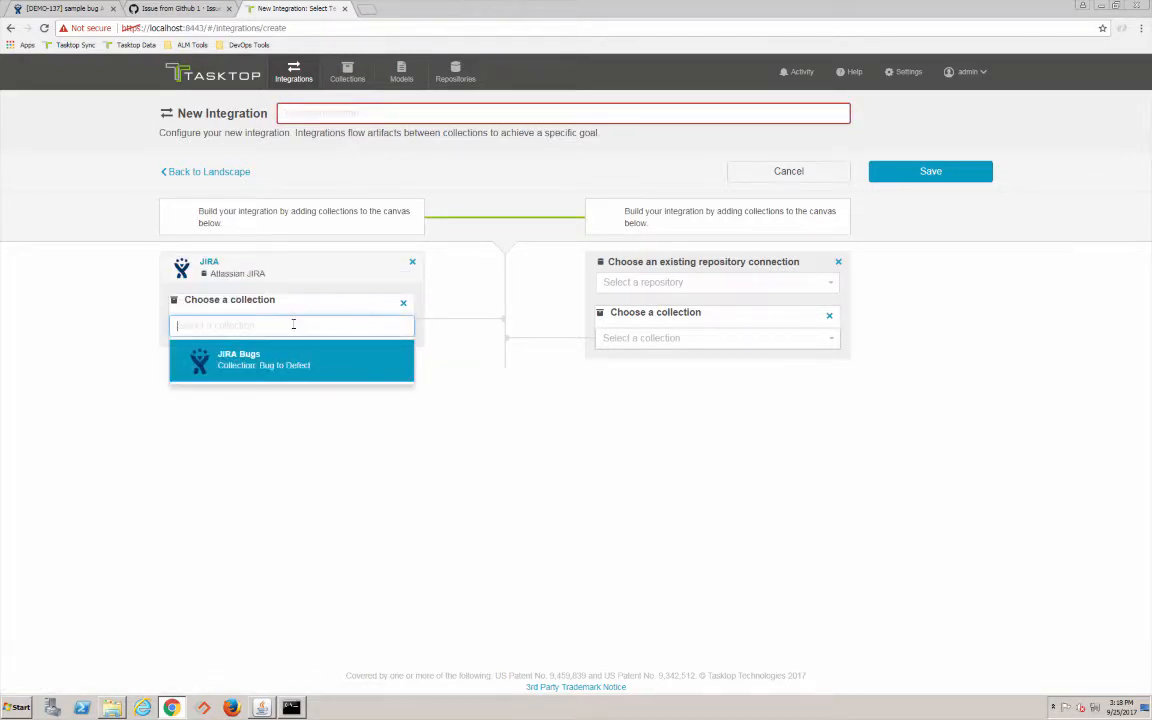
pyautogui.click(290, 359)
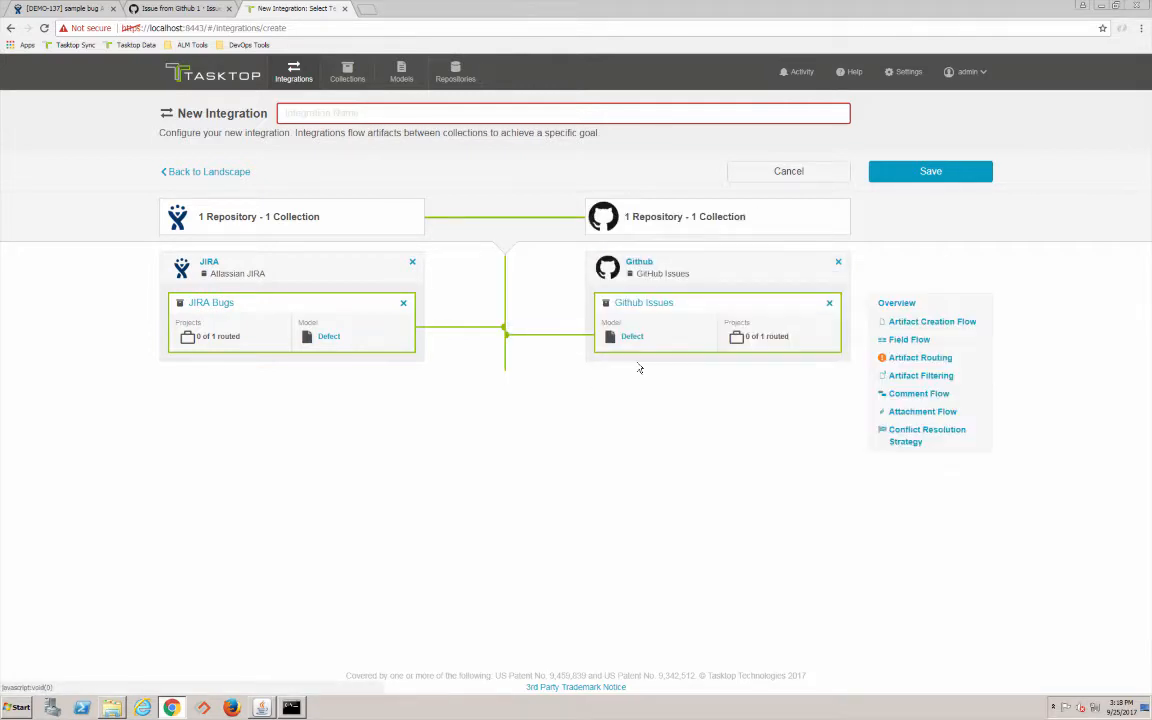
pyautogui.click(565, 113)
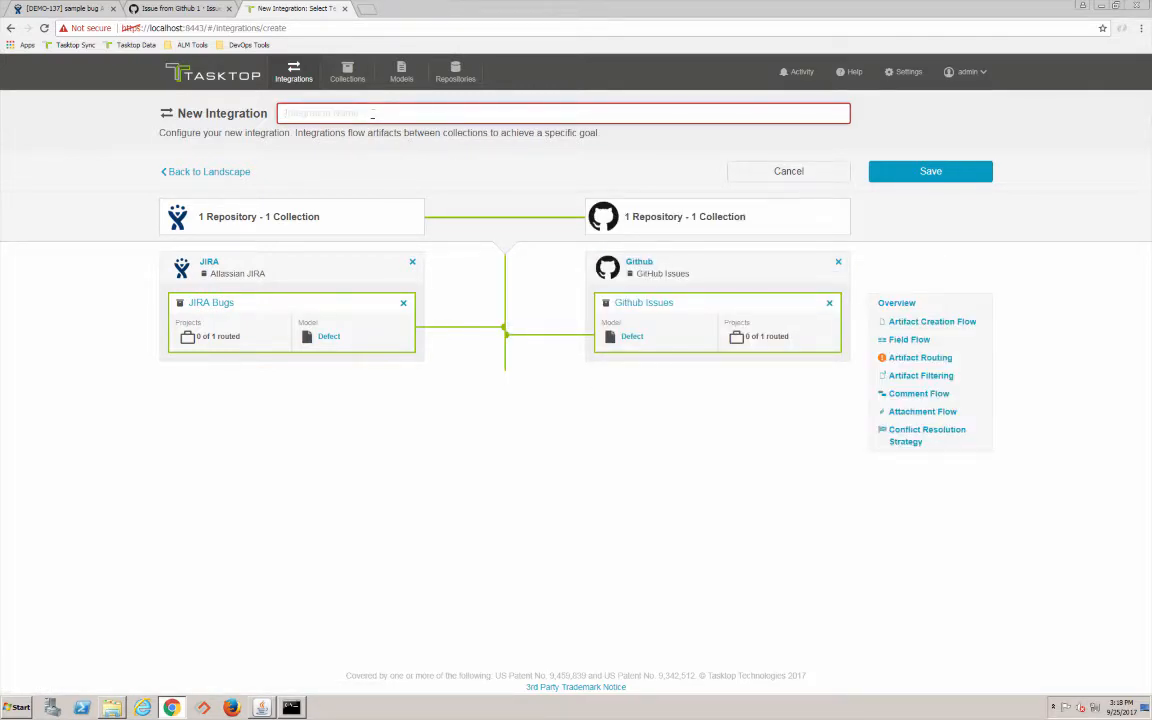
pyautogui.write('JIRA to Git')
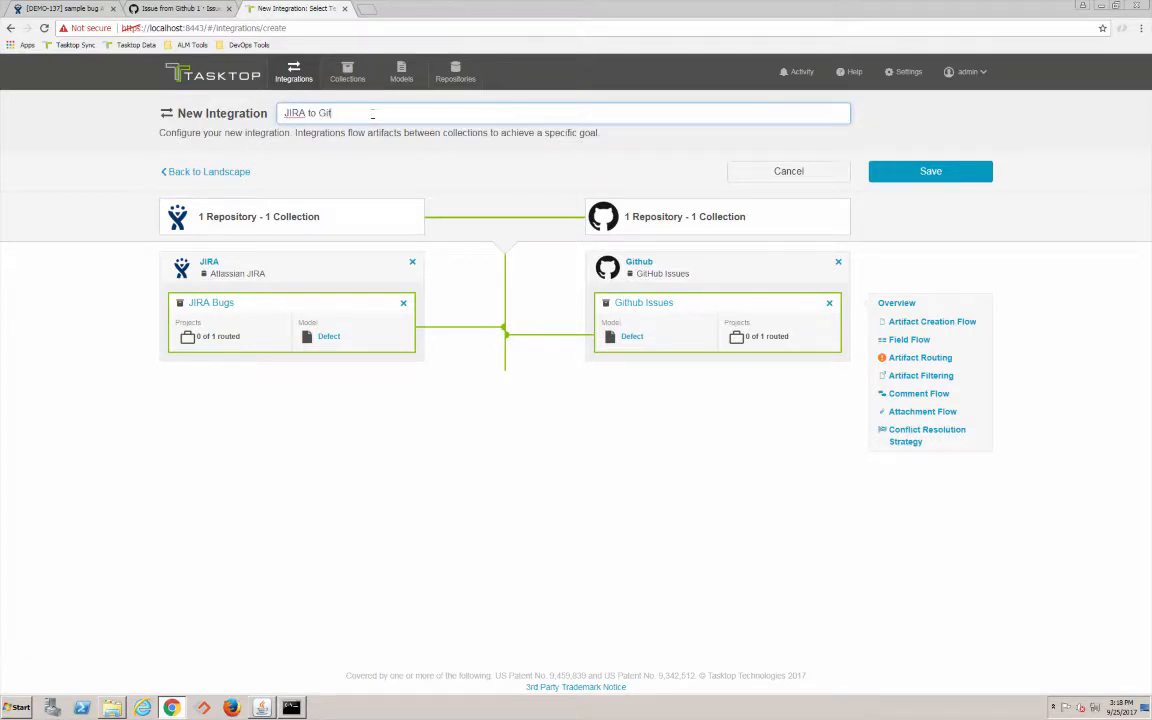
pyautogui.write('Hub')
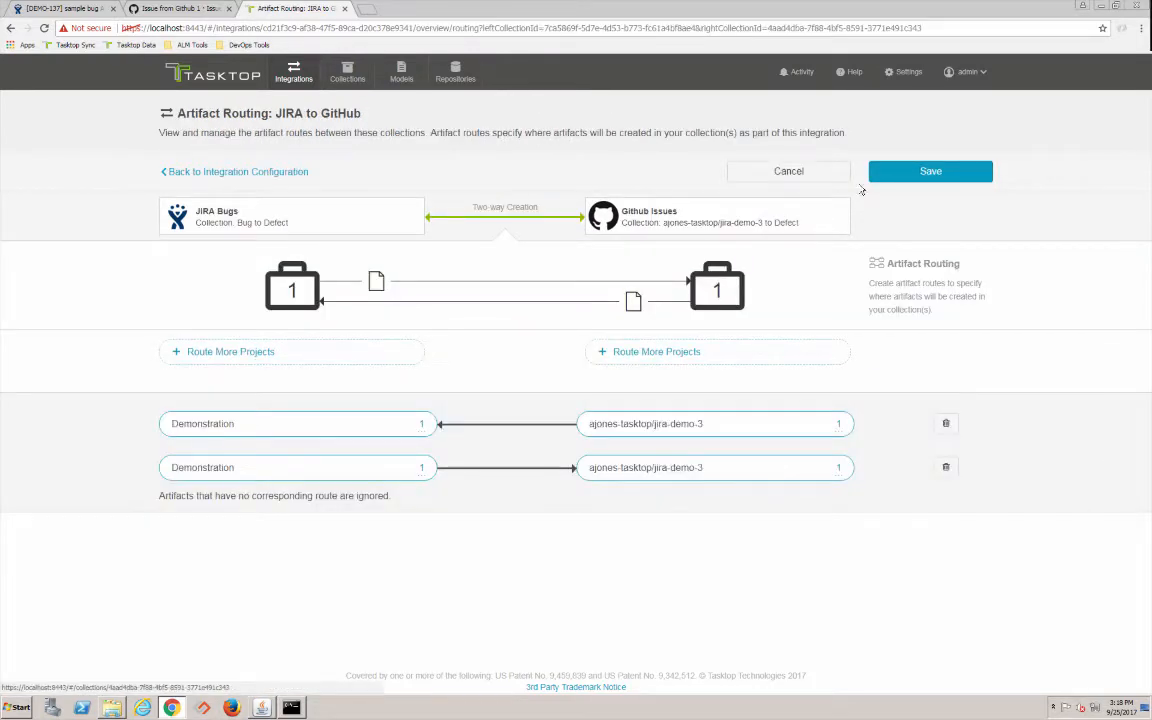
# Review the two-way artifact creation flow, then run the JIRA to GitHub integration
pyautogui.click(929, 171)
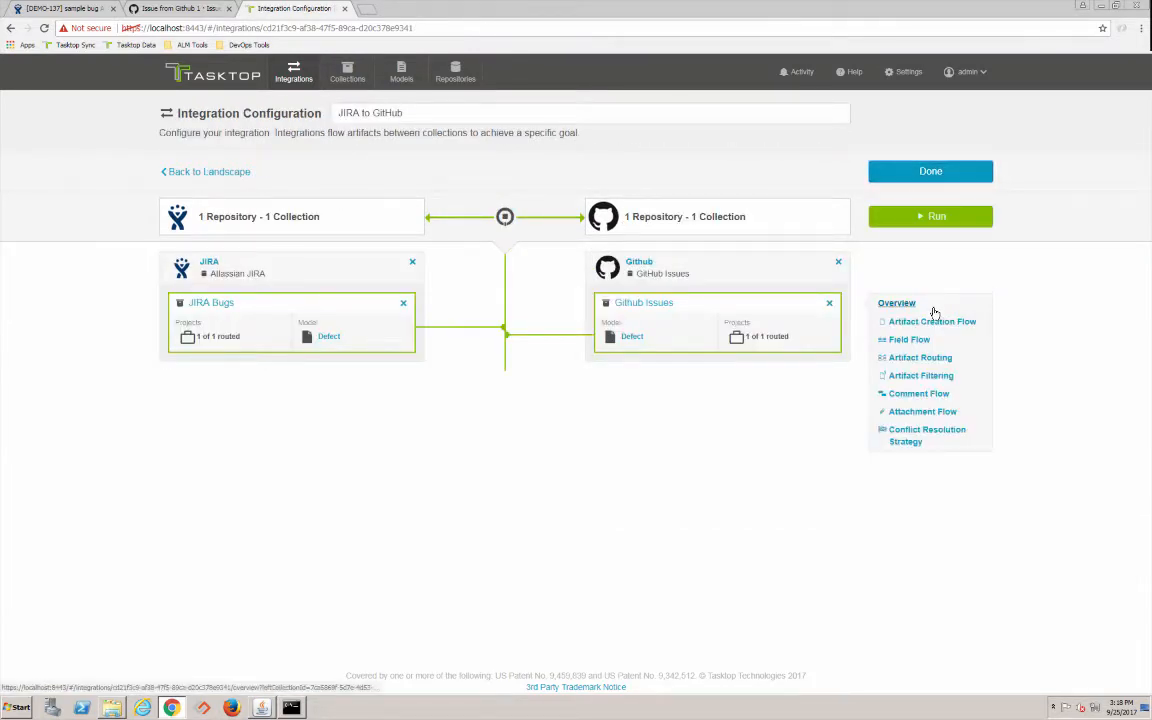
pyautogui.click(931, 321)
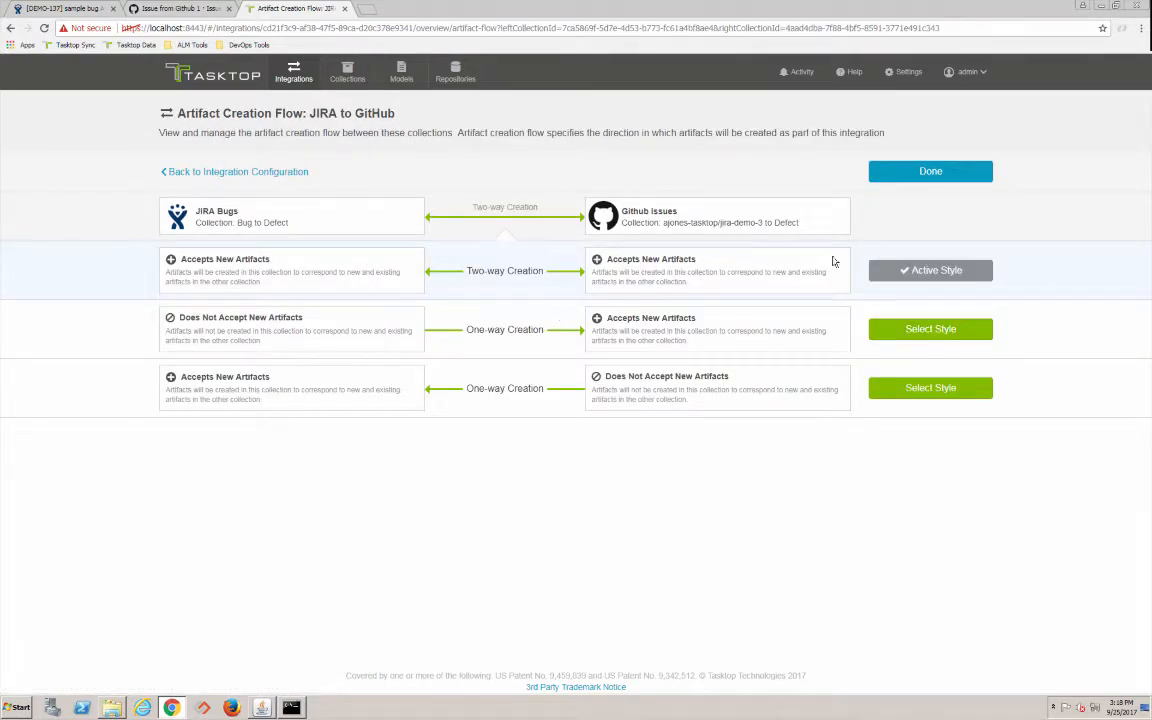
pyautogui.click(929, 171)
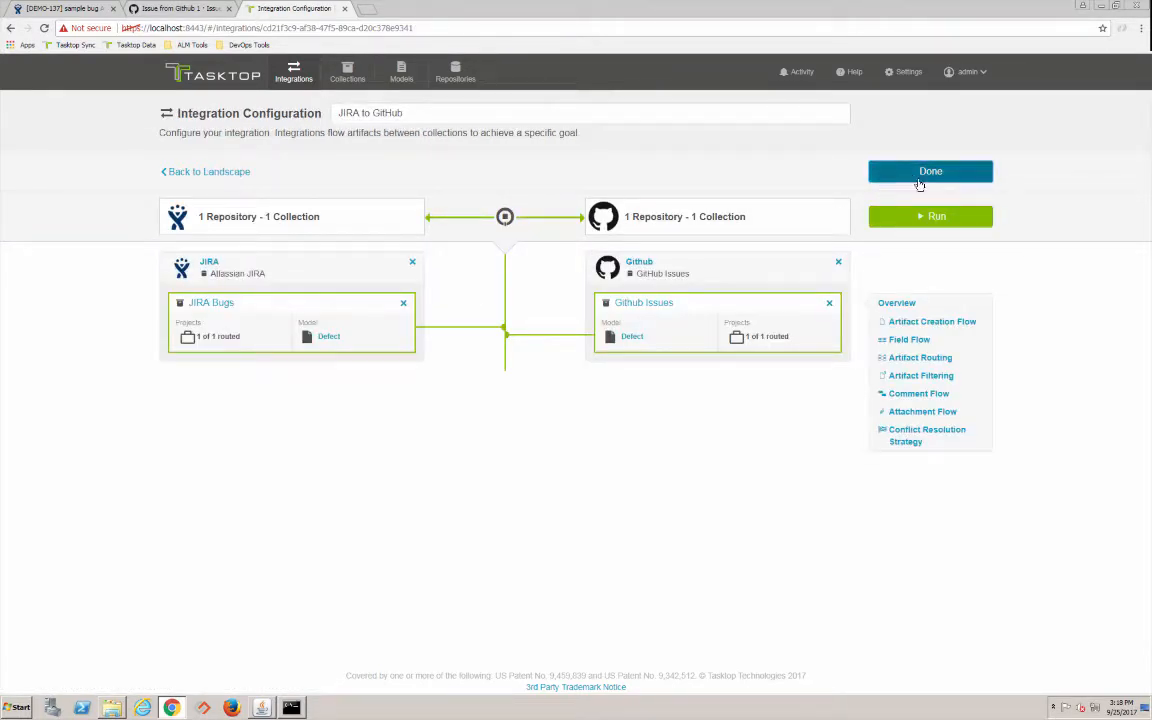
pyautogui.moveTo(895, 153)
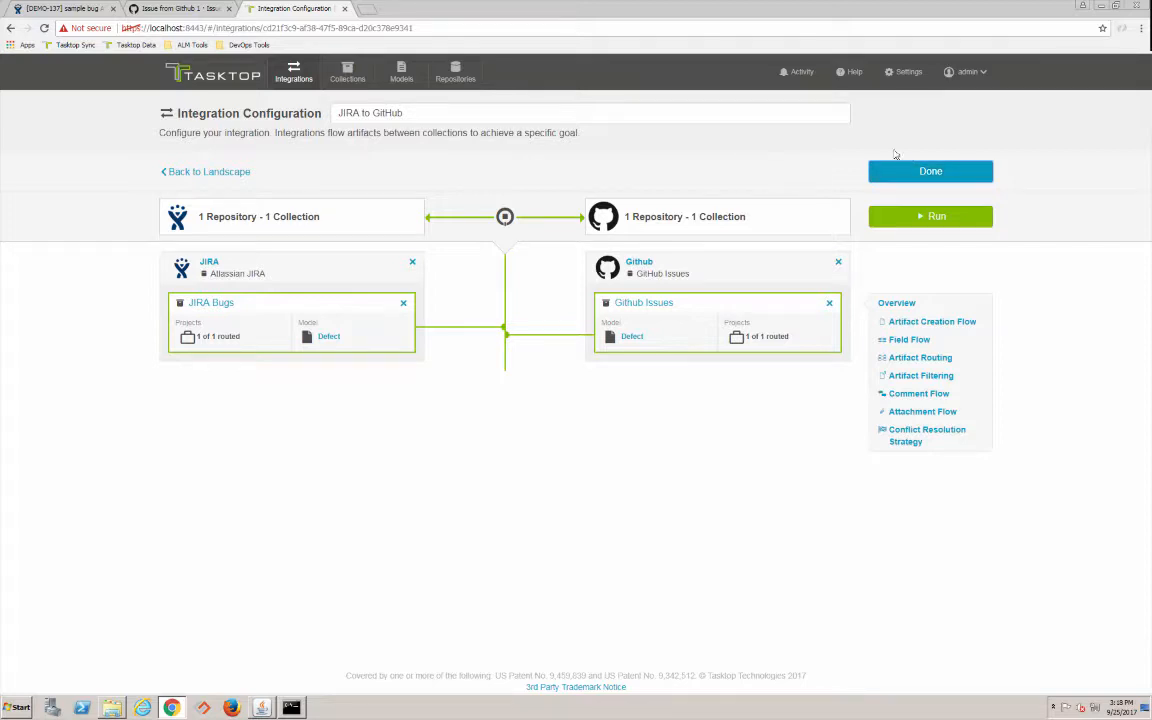
pyautogui.moveTo(930, 171)
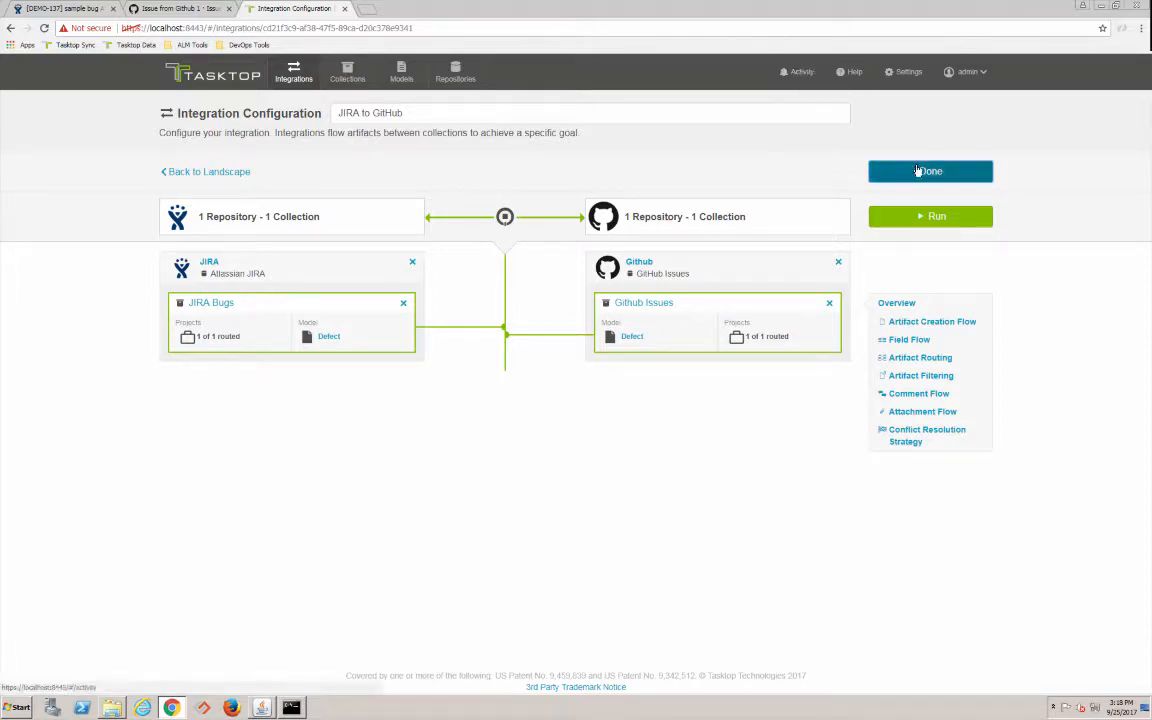
pyautogui.moveTo(930, 216)
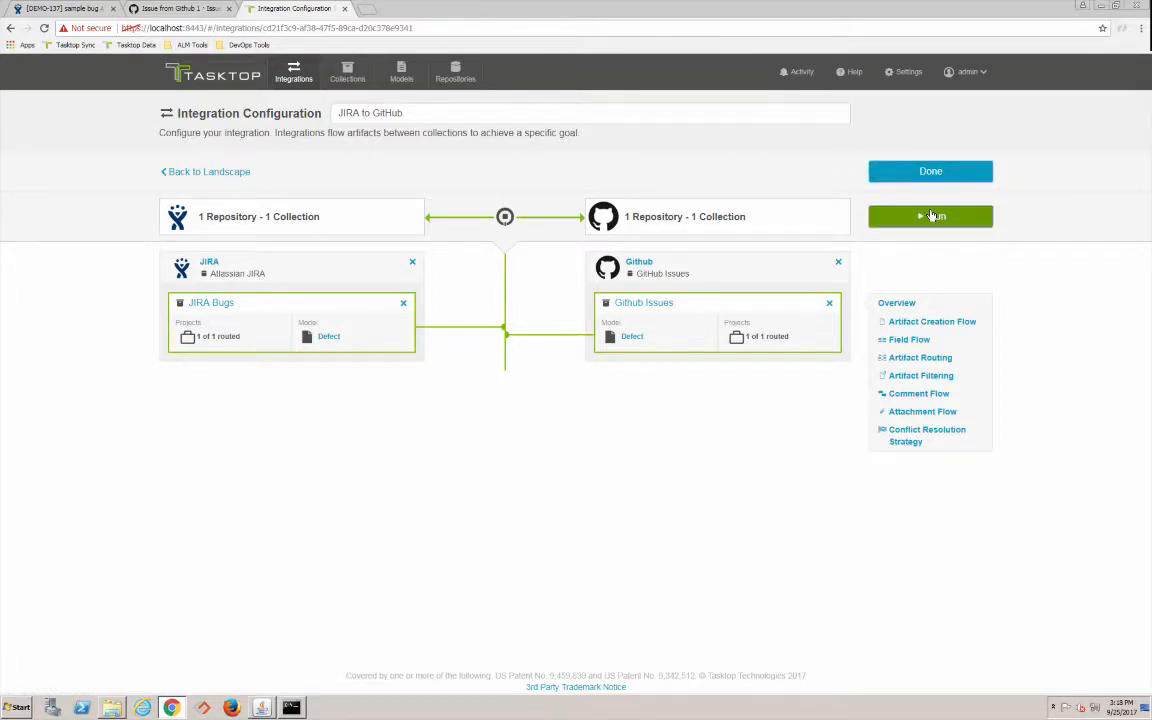
pyautogui.click(930, 216)
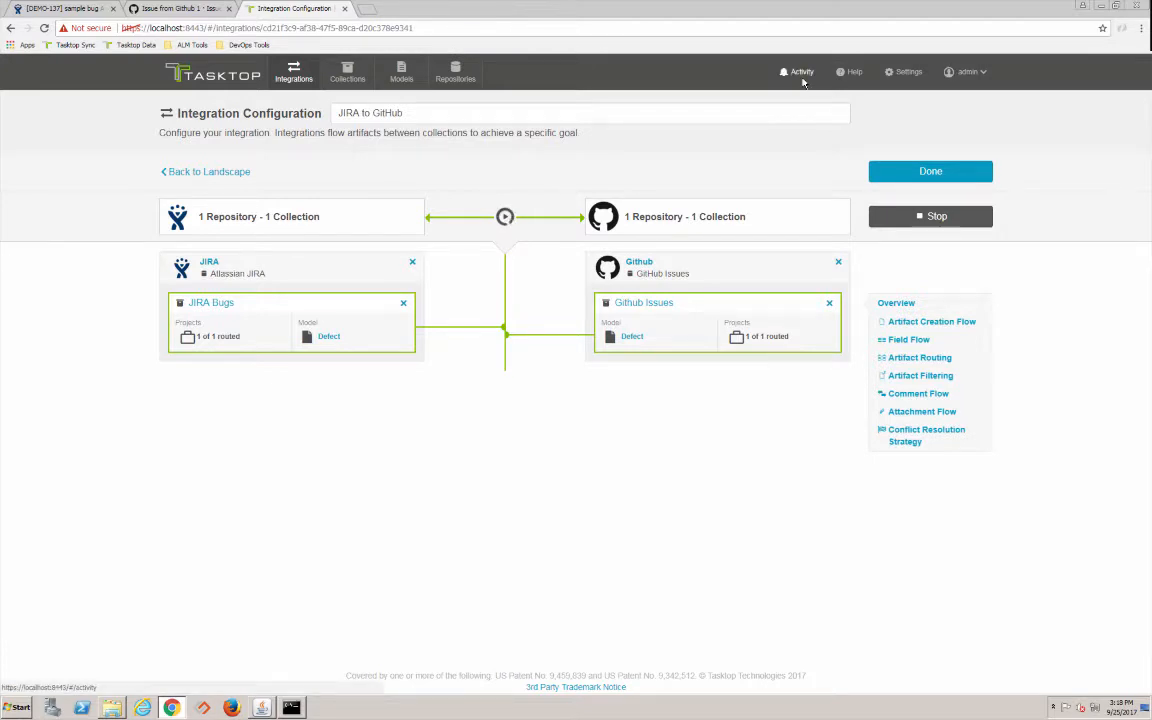
# List the two person-lookup sync errors under Activity and cancel all of them
pyautogui.click(801, 71)
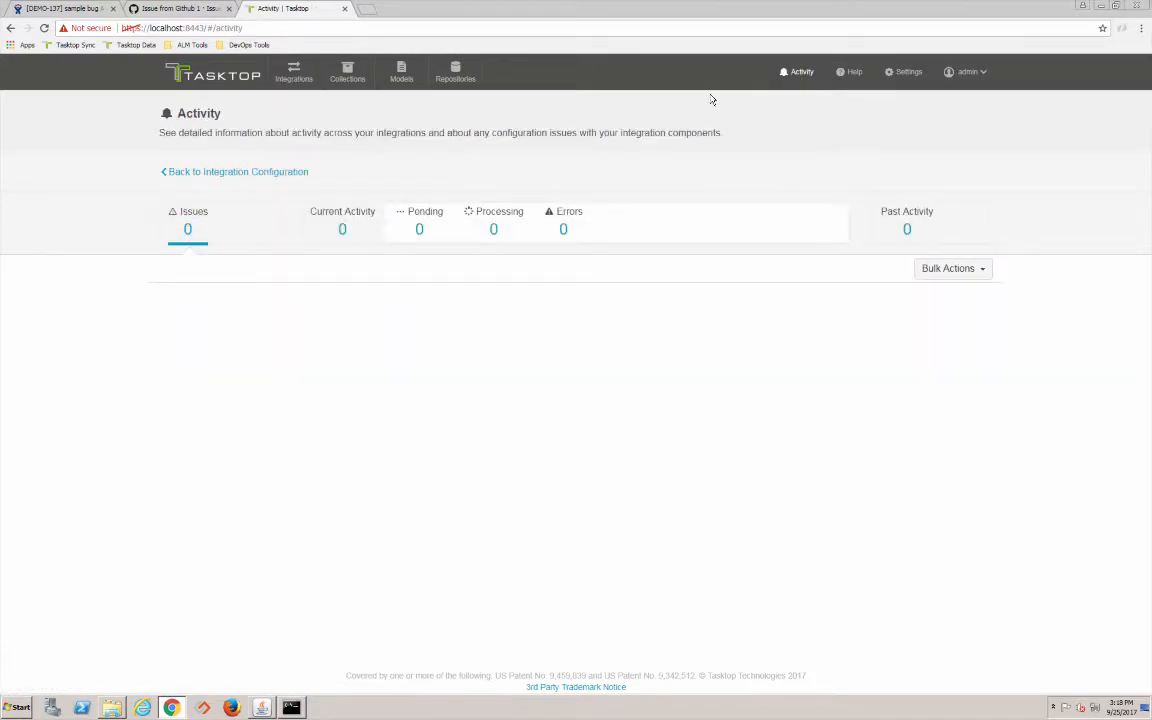
pyautogui.moveTo(552, 207)
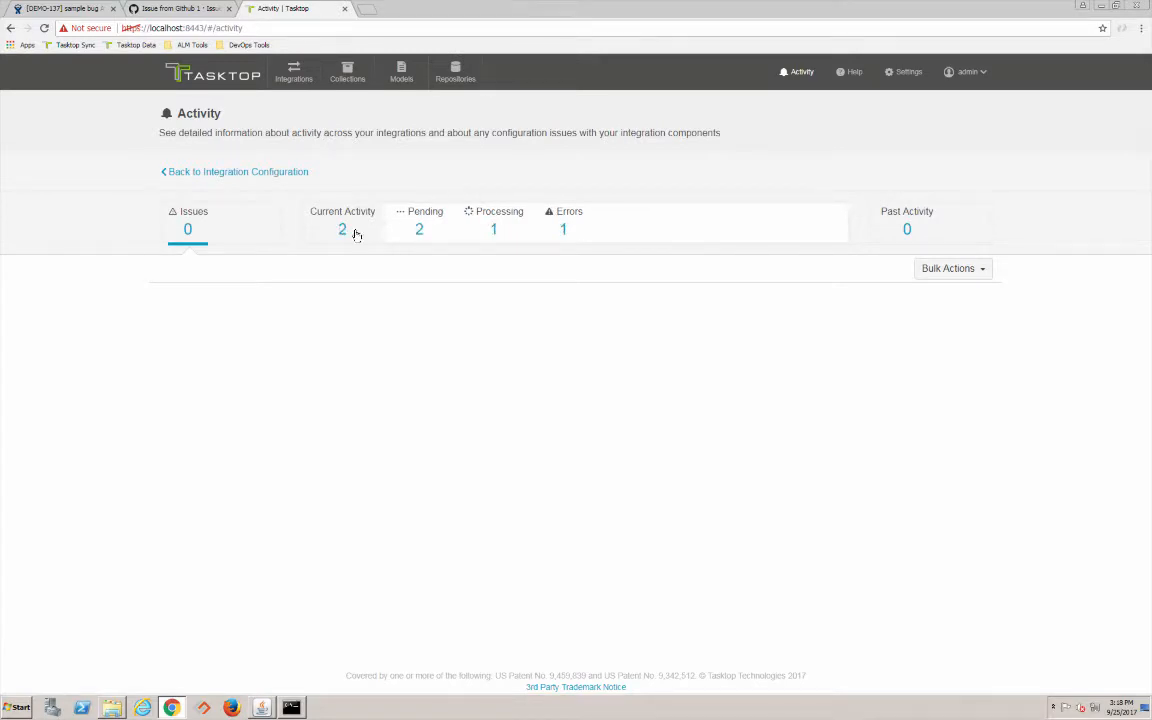
pyautogui.click(563, 229)
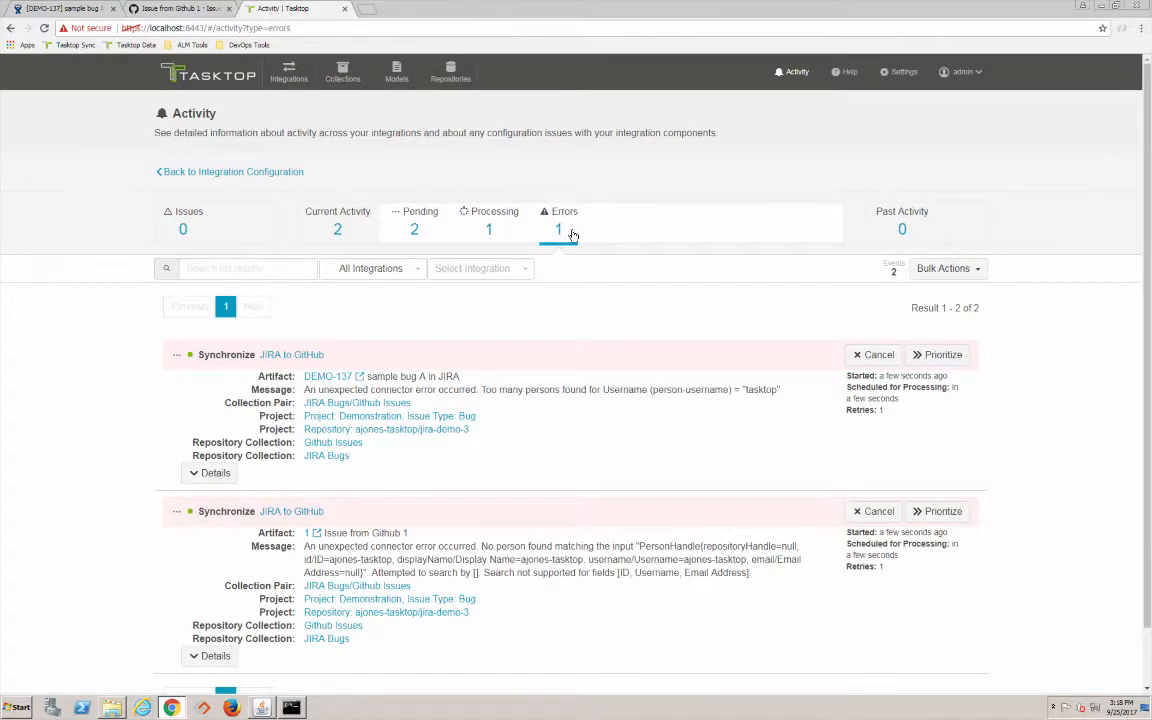
pyautogui.moveTo(939, 295)
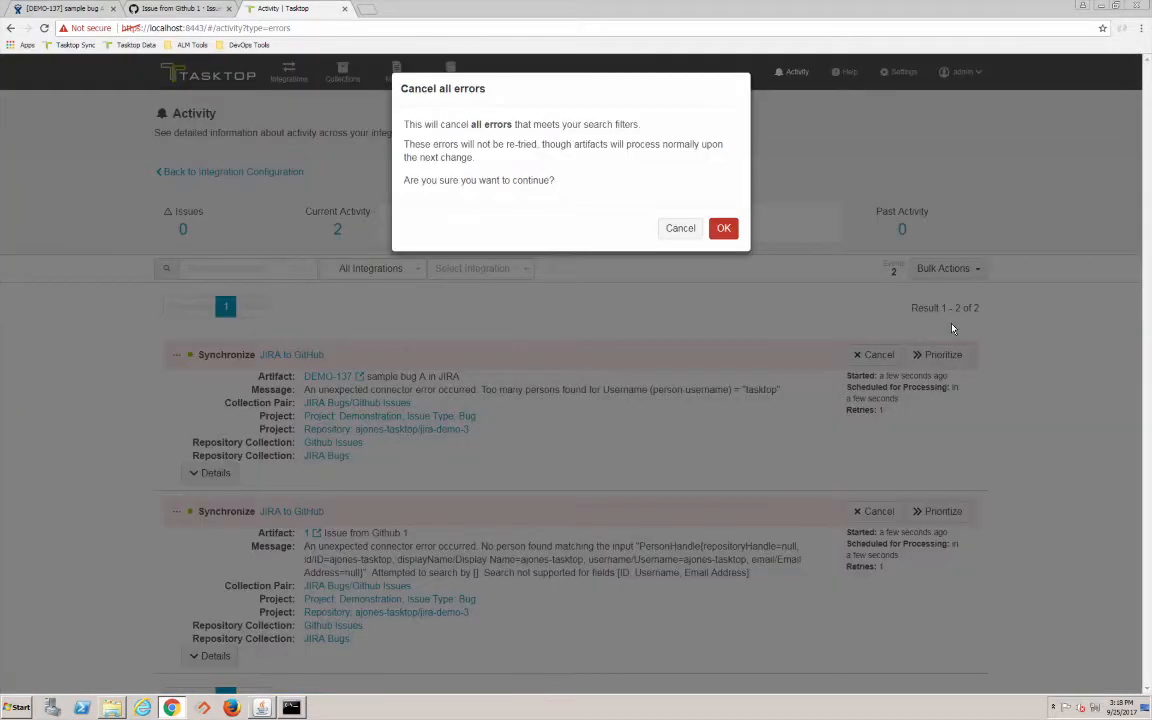
pyautogui.click(724, 228)
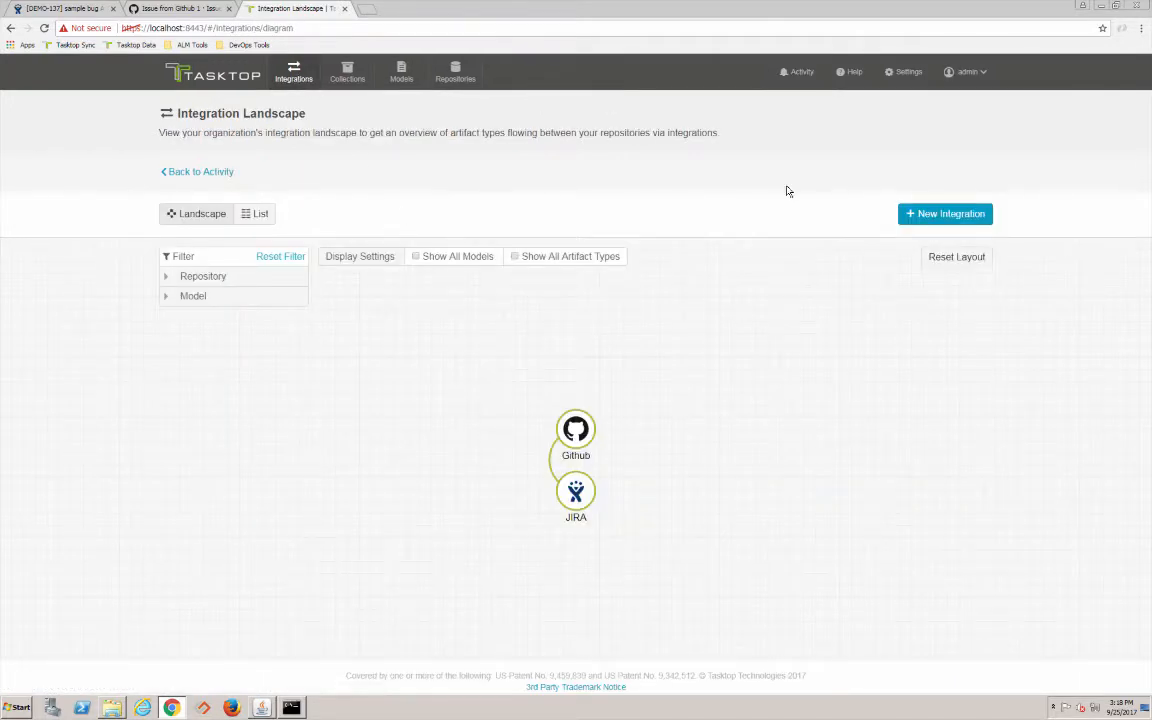
# Review the JIRA to GitHub field flow with 19 mapped fields, then save and close it
pyautogui.click(455, 75)
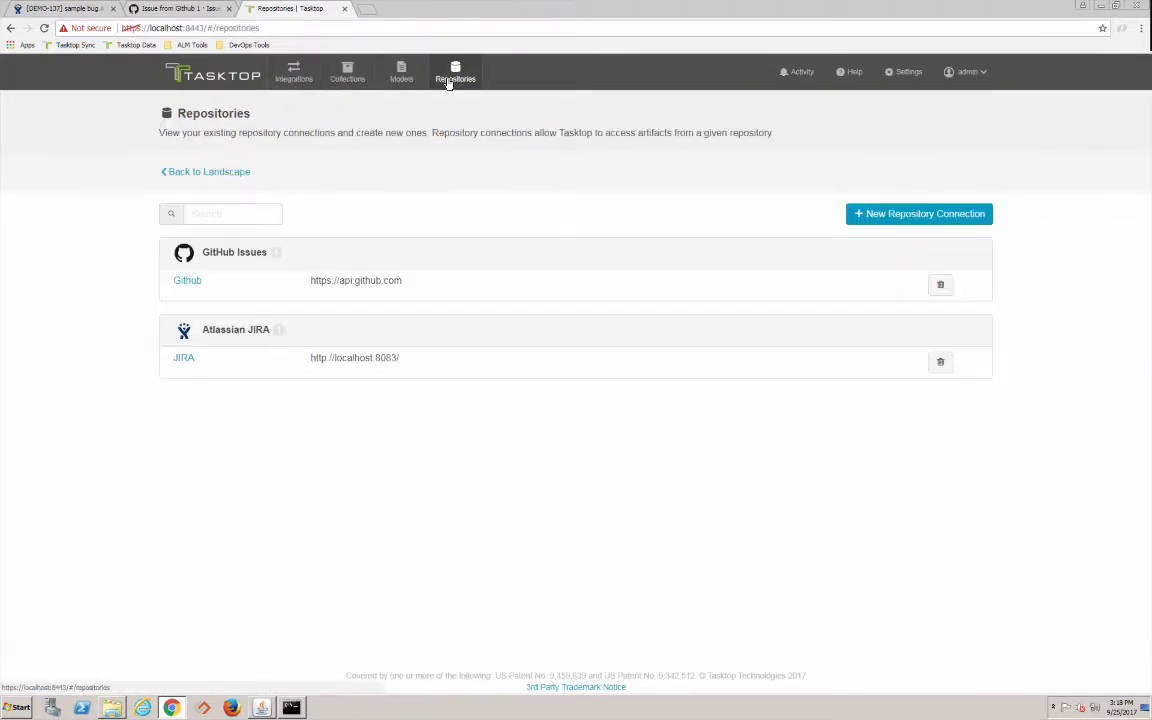
pyautogui.click(294, 71)
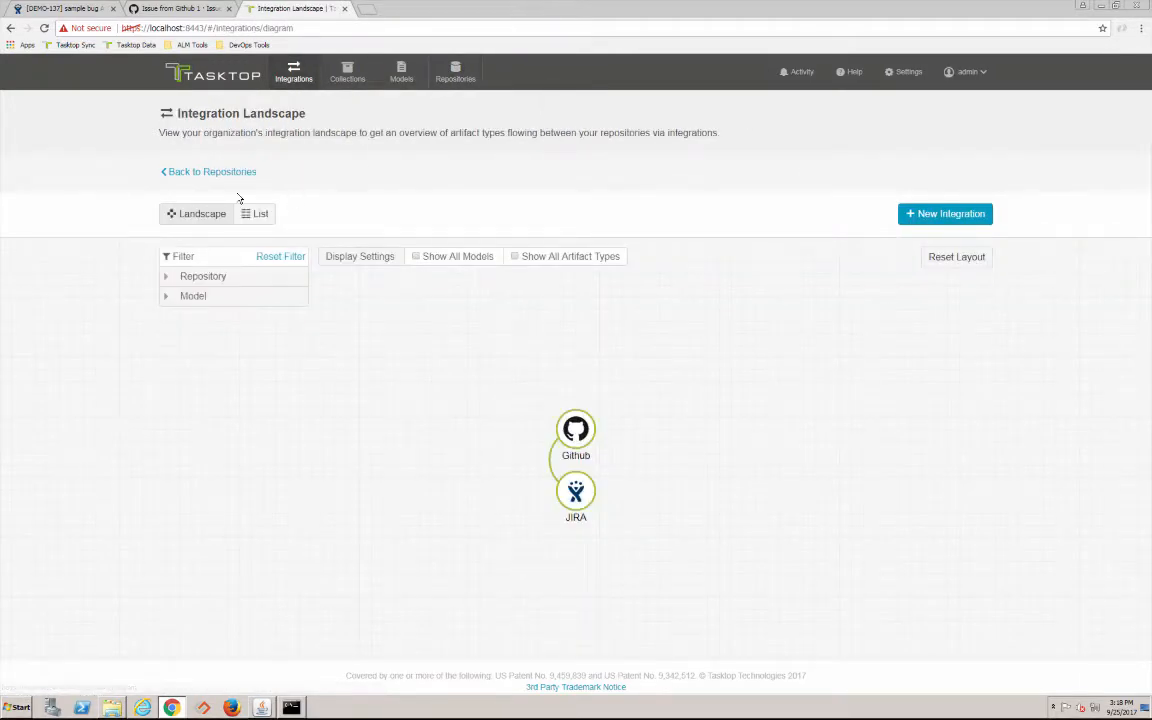
pyautogui.moveTo(270, 207)
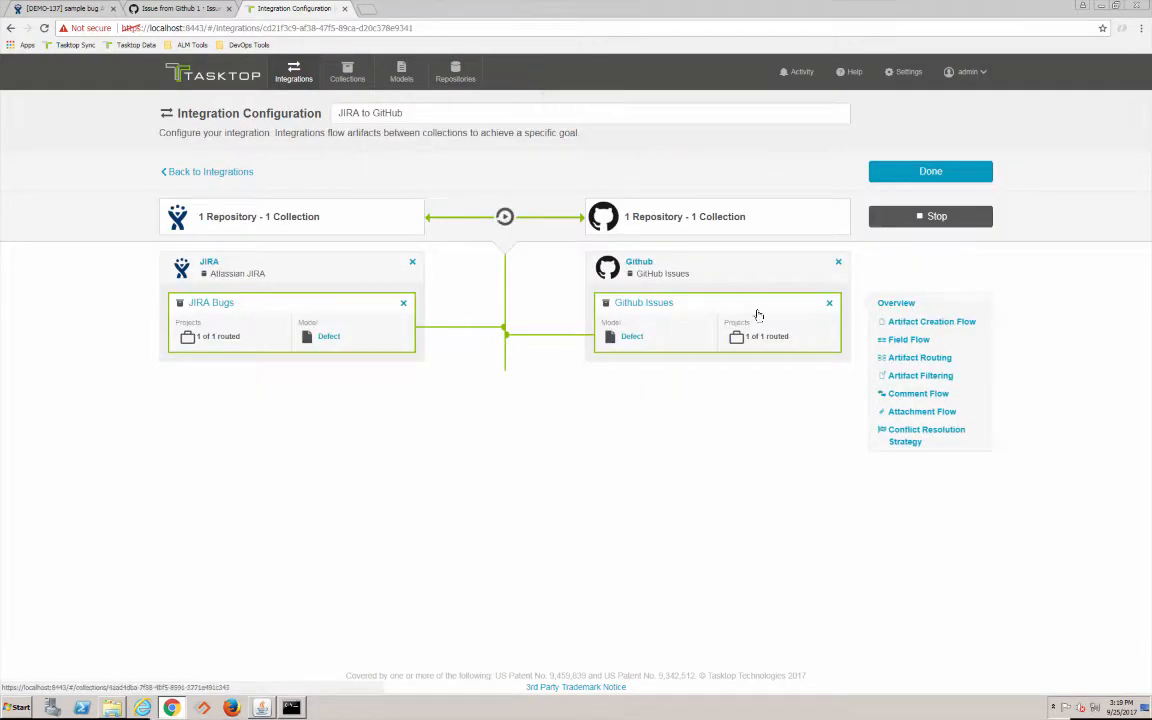
pyautogui.click(907, 339)
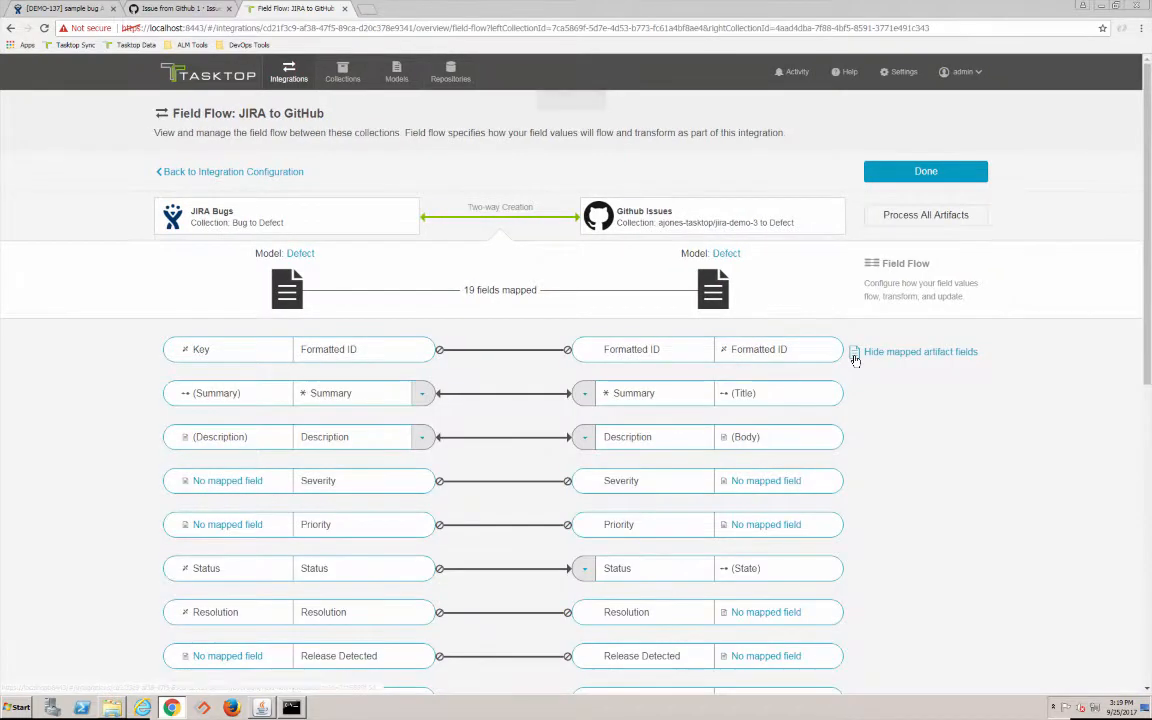
pyautogui.scroll(-3)
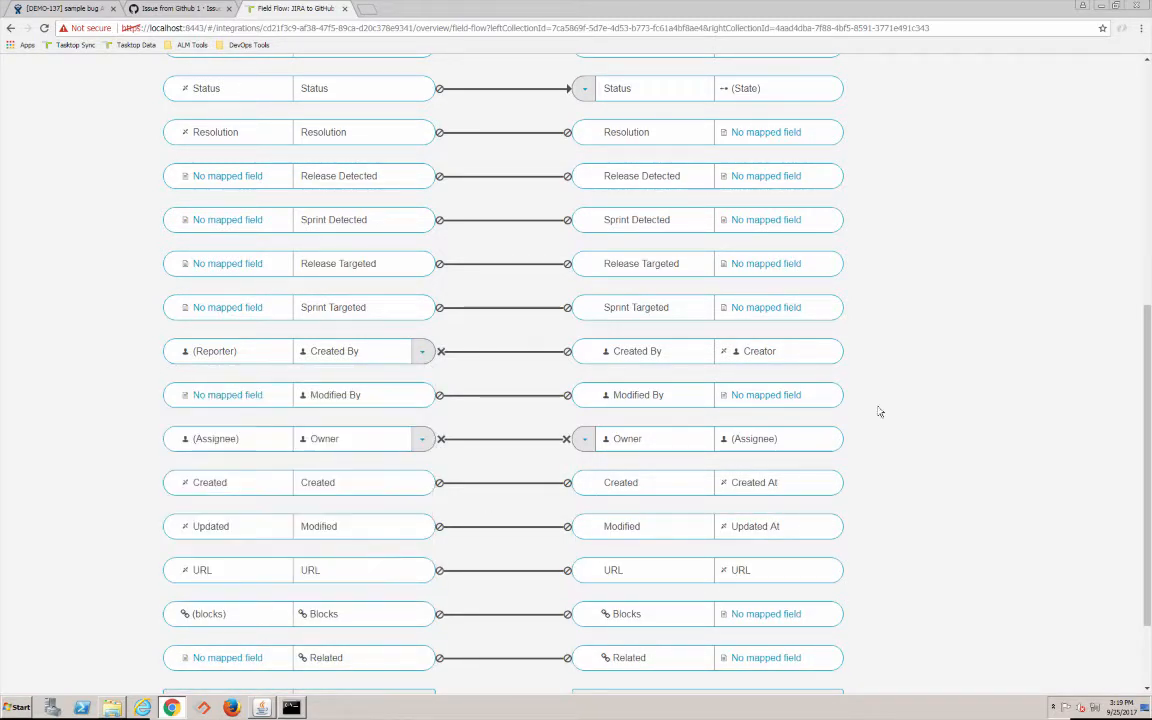
pyautogui.scroll(3)
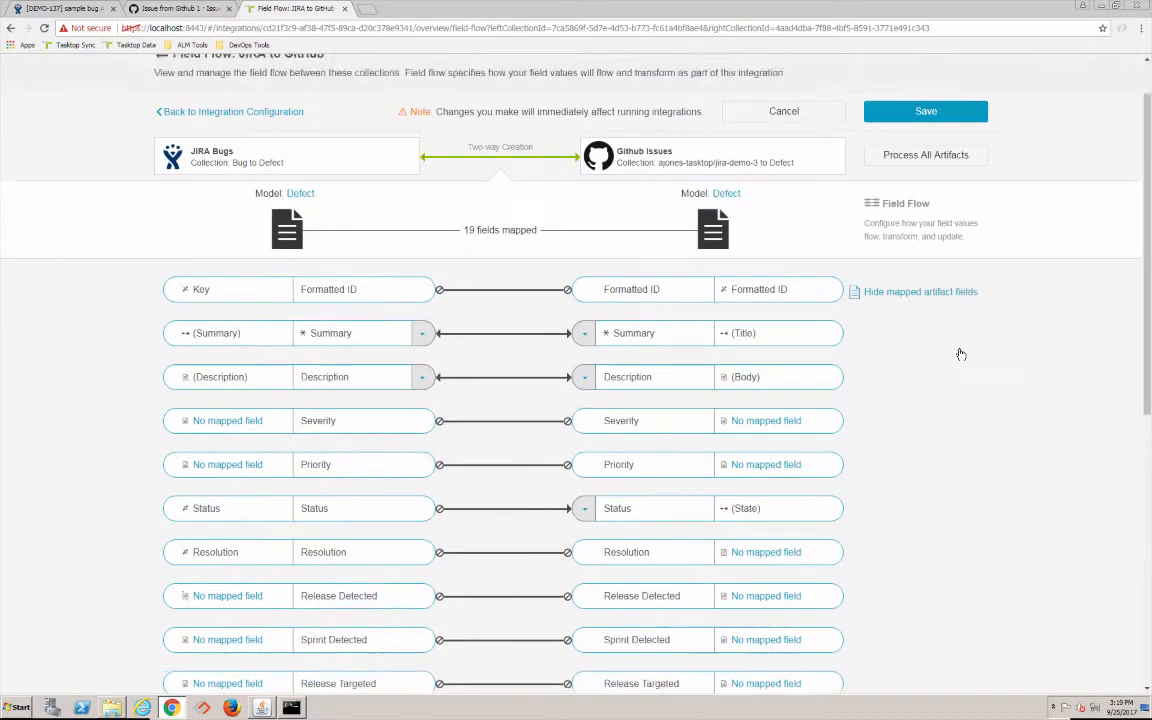
pyautogui.click(924, 111)
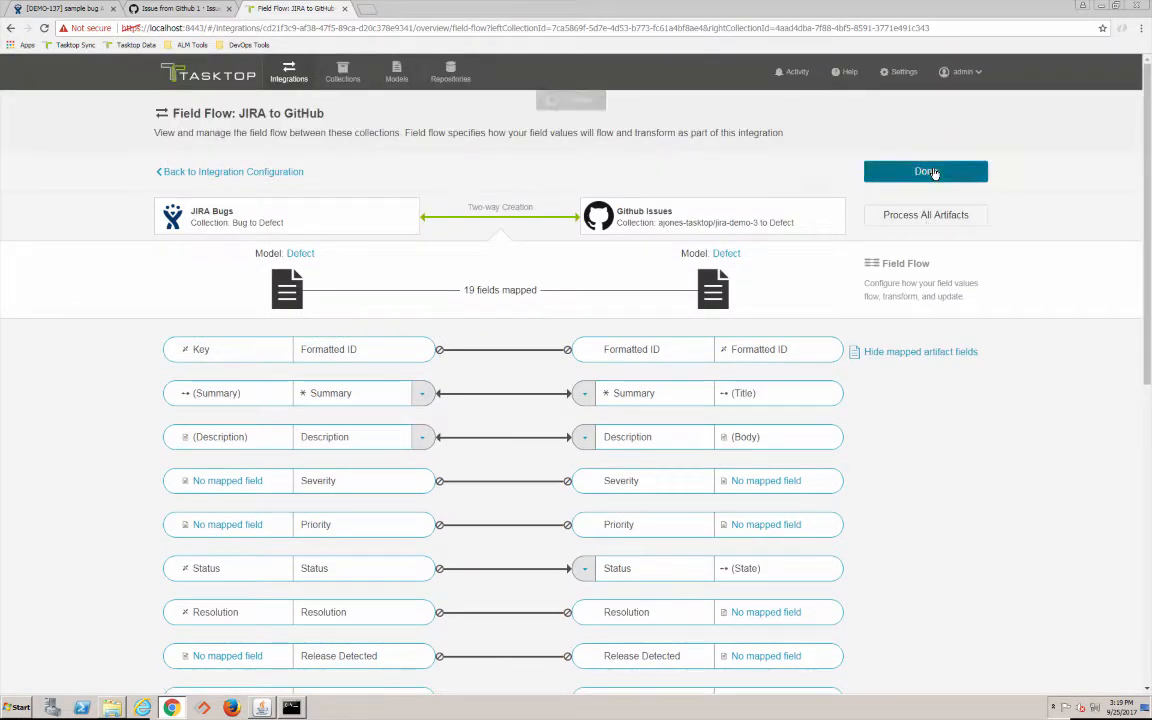
pyautogui.click(925, 171)
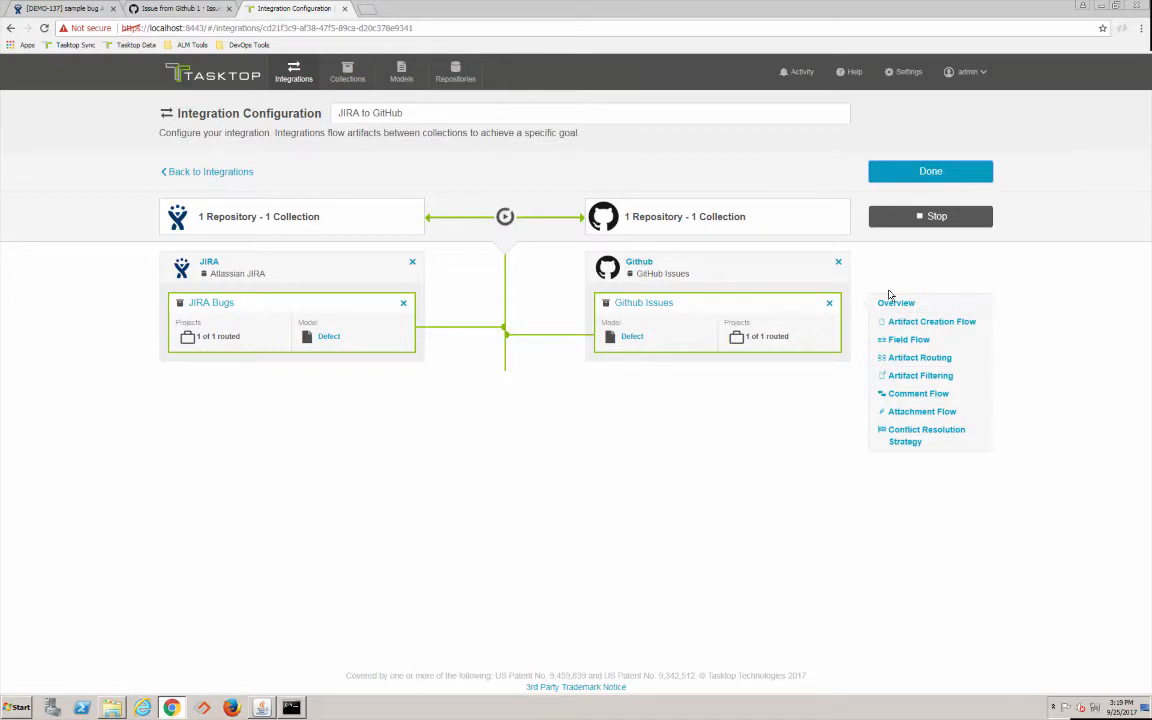
# Retry all synchronization errors, refresh to reach 0 errors, and check past activity
pyautogui.click(801, 71)
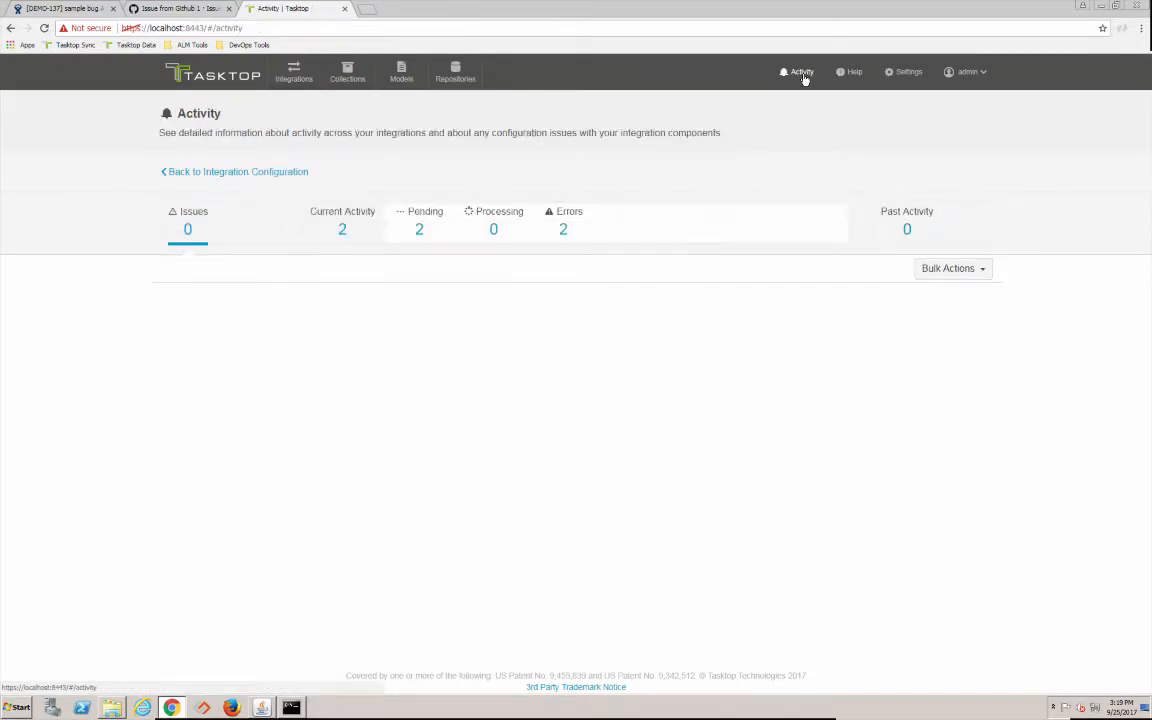
pyautogui.click(558, 220)
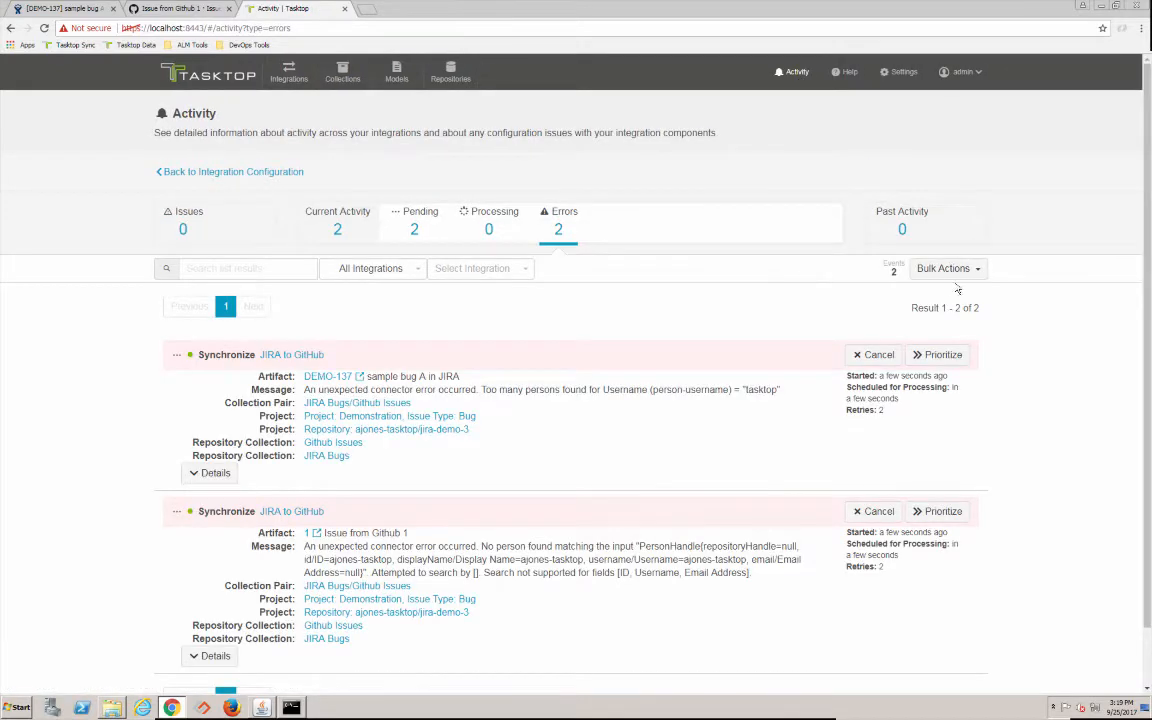
pyautogui.click(944, 268)
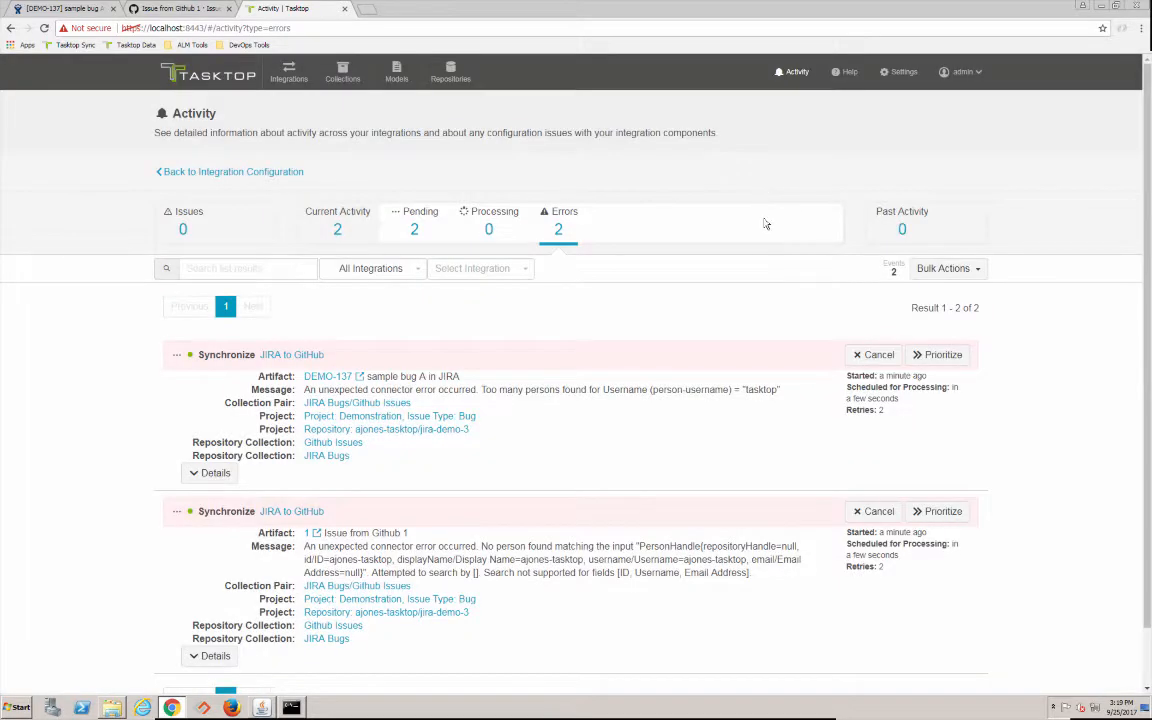
pyautogui.click(943, 268)
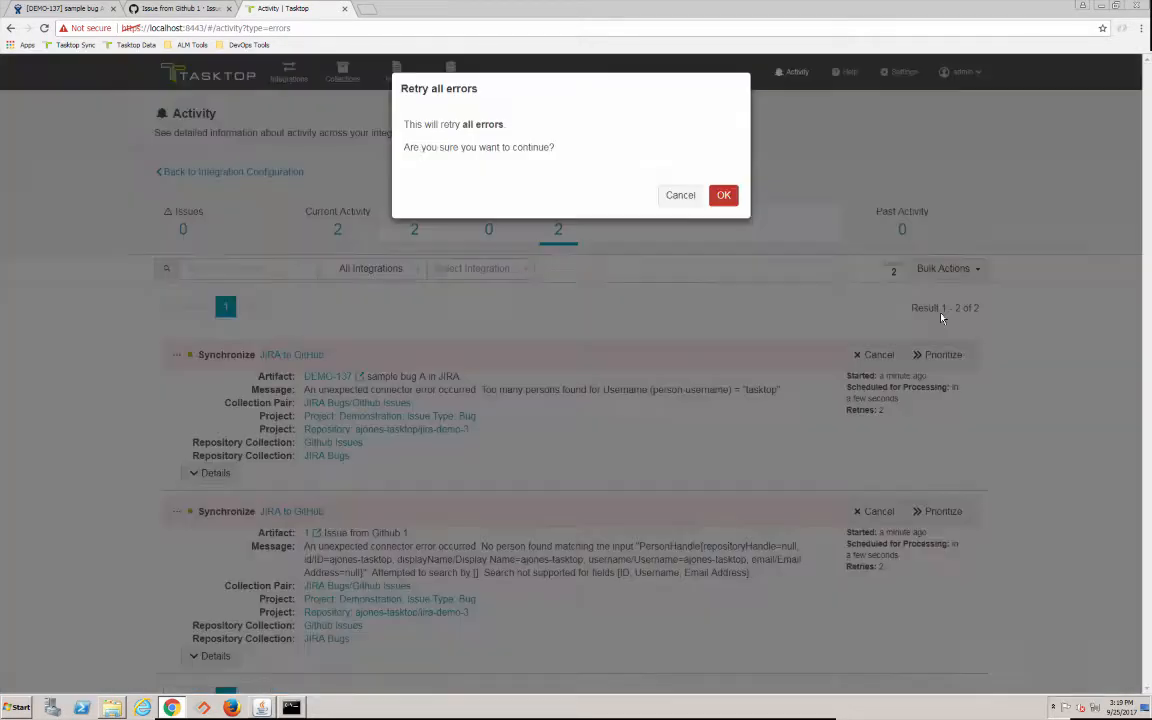
pyautogui.click(724, 195)
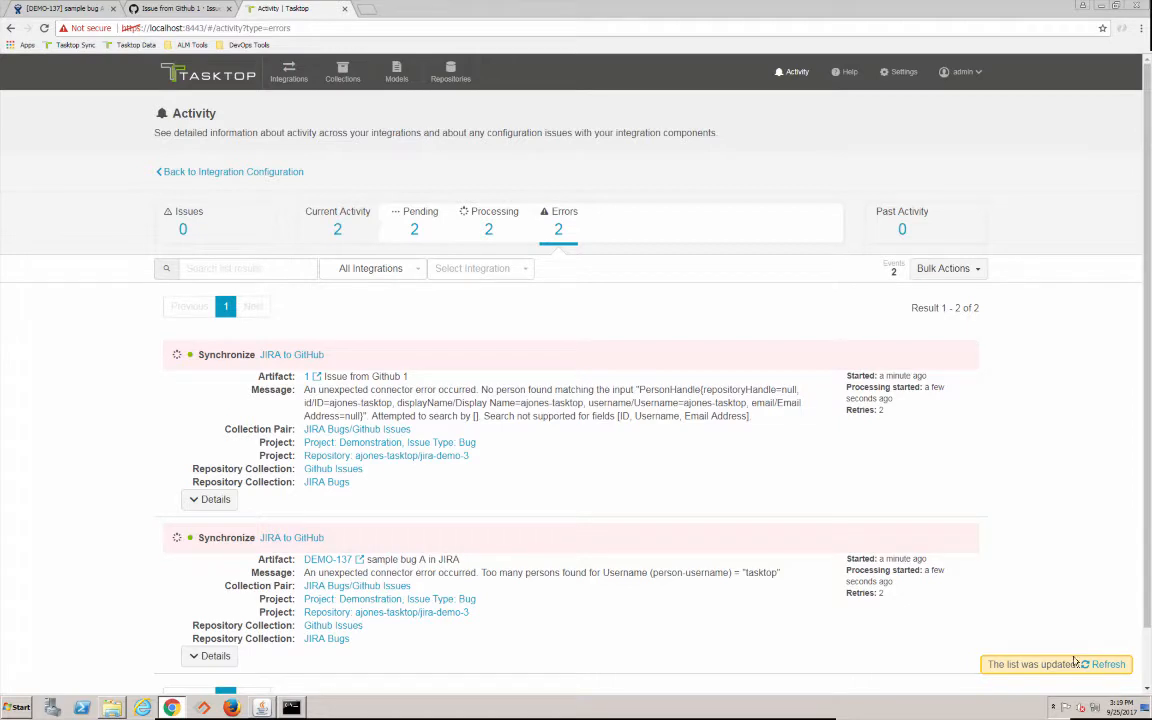
pyautogui.click(1108, 664)
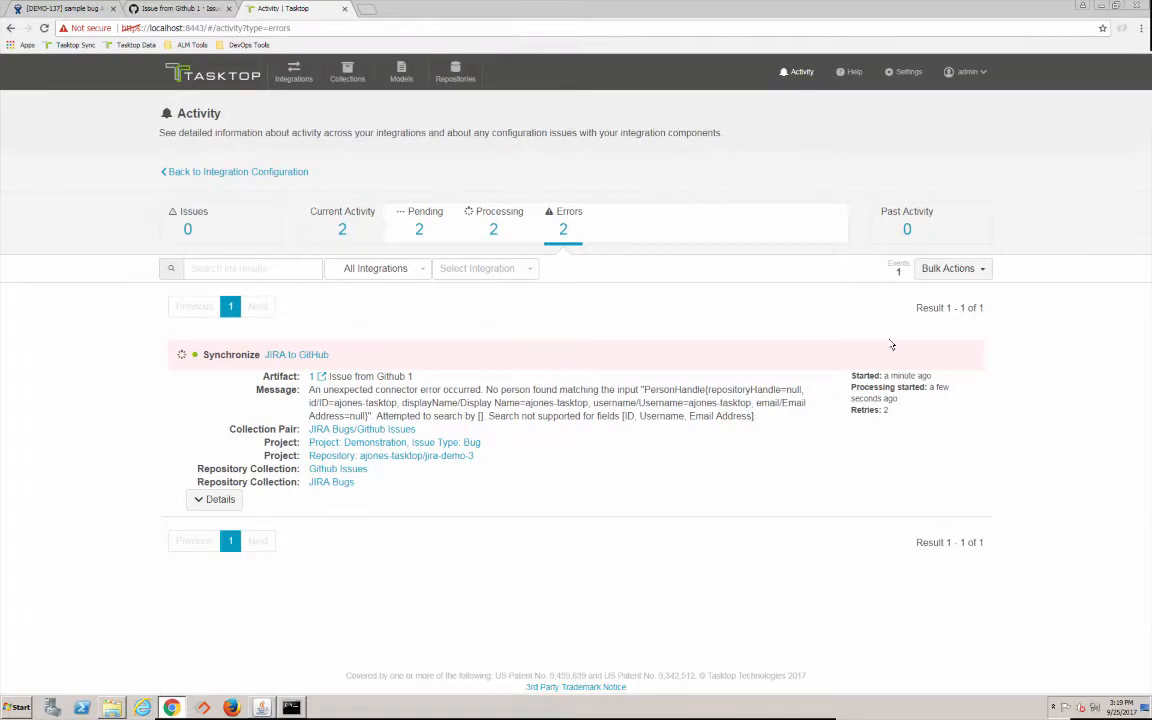
pyautogui.moveTo(502, 237)
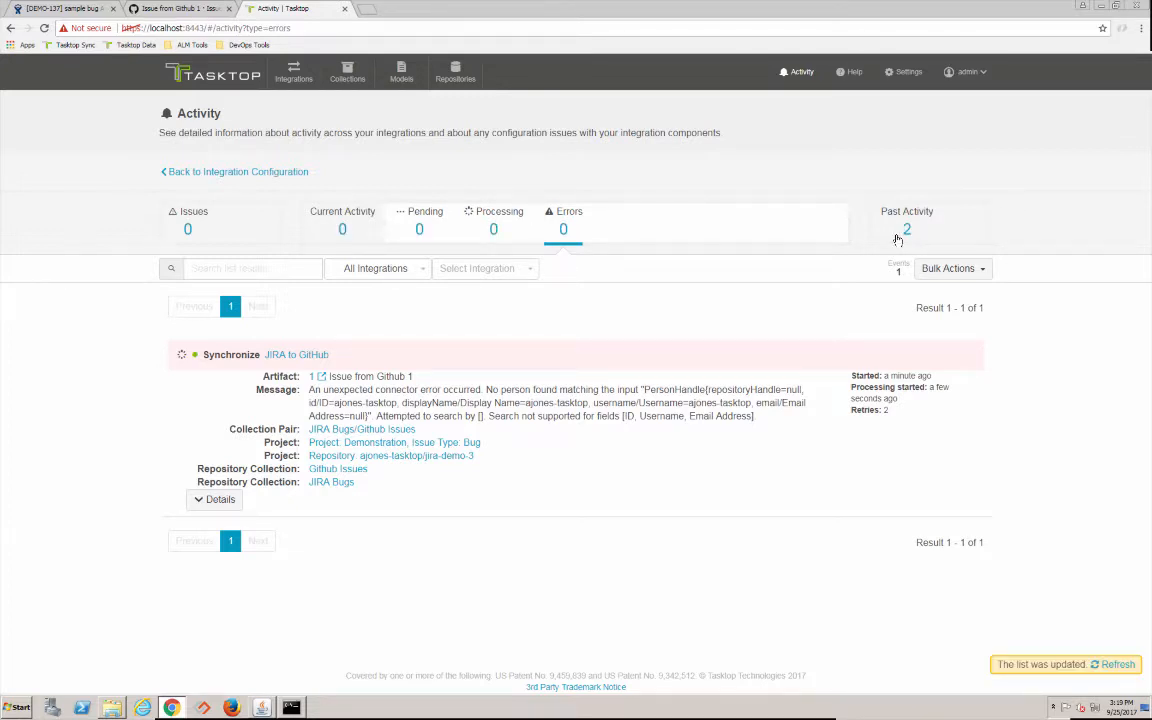
pyautogui.click(906, 211)
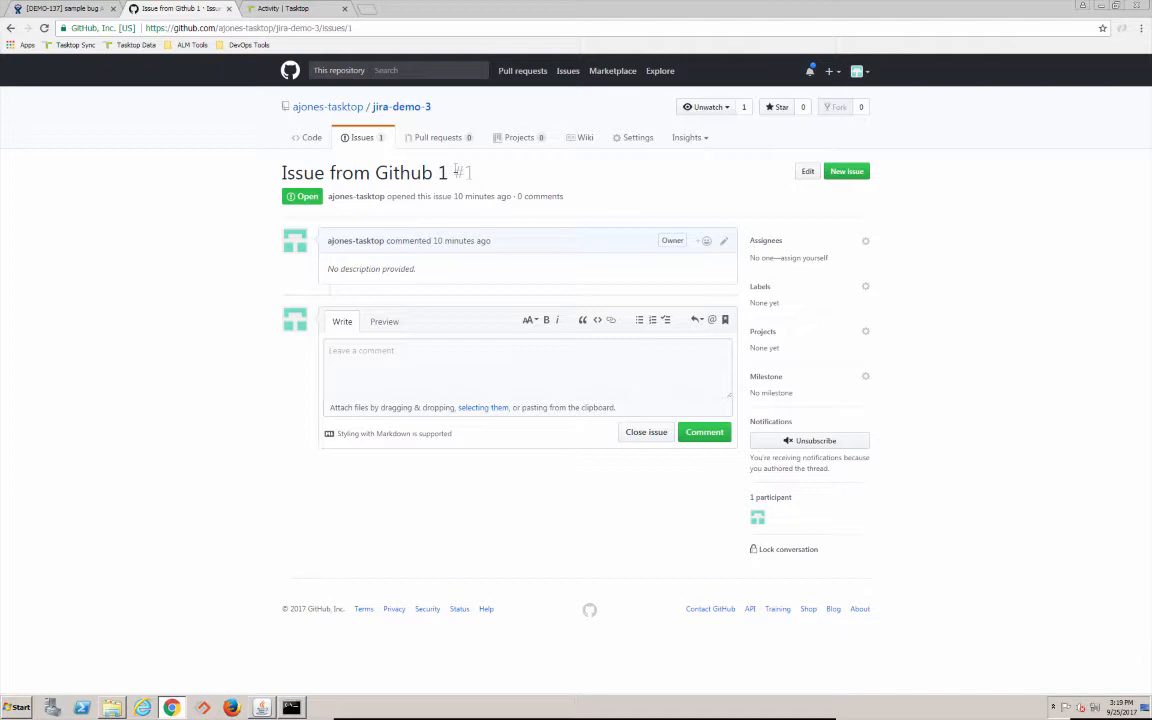
pyautogui.moveTo(483, 196)
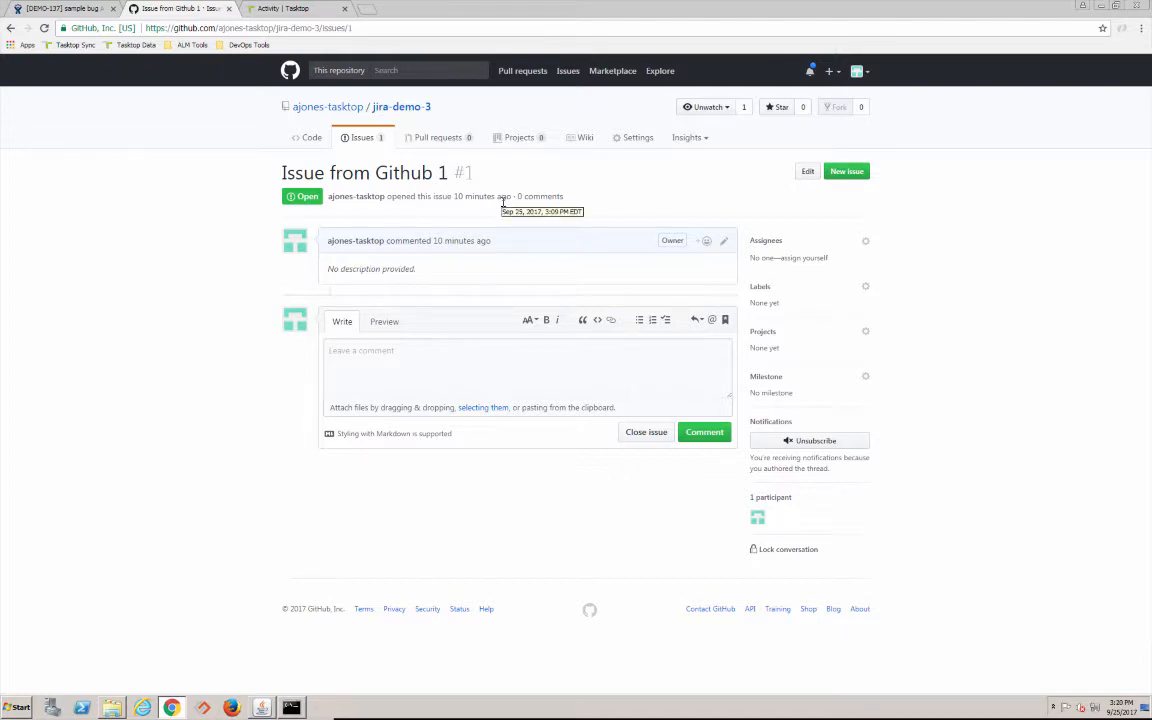
pyautogui.moveTo(530, 237)
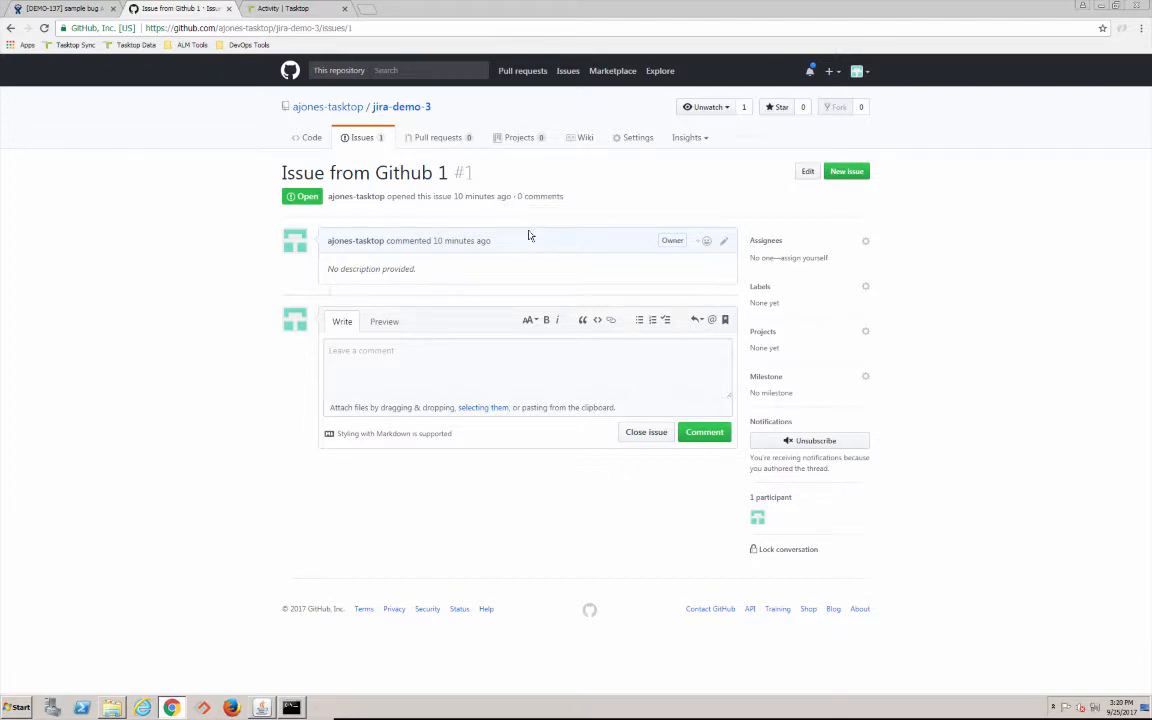
pyautogui.moveTo(362, 145)
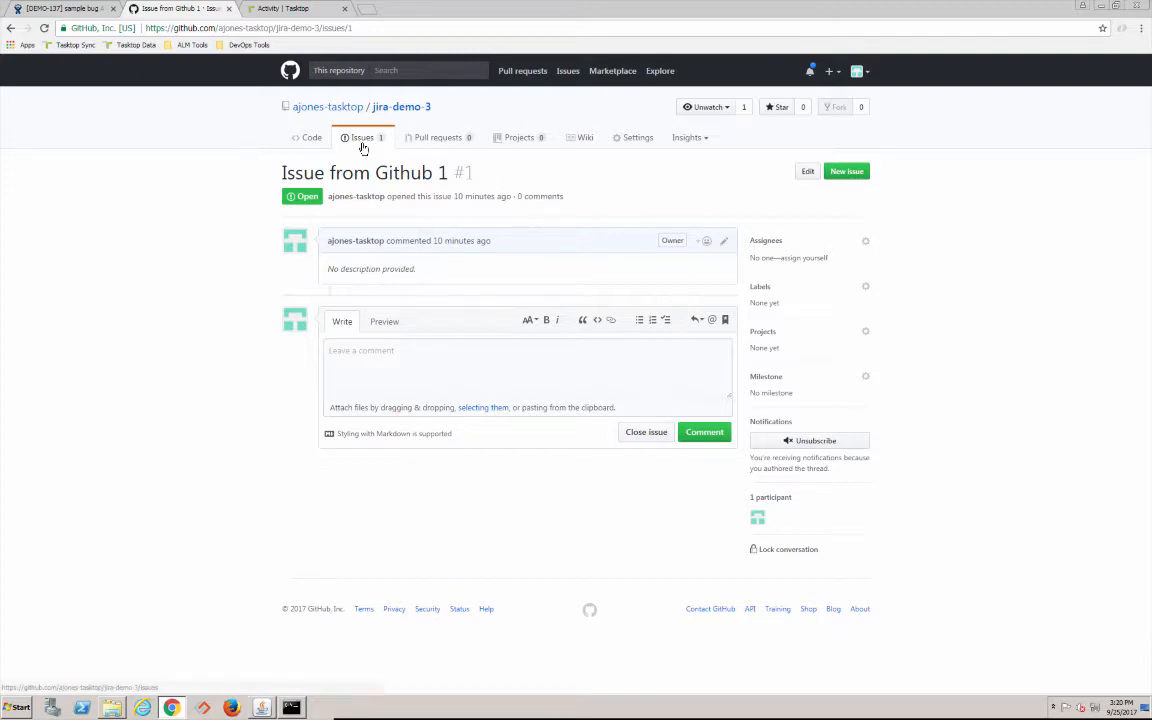
# Return from 'Issue from Github 1' to the jira-demo-3 repository's issue list
pyautogui.click(362, 137)
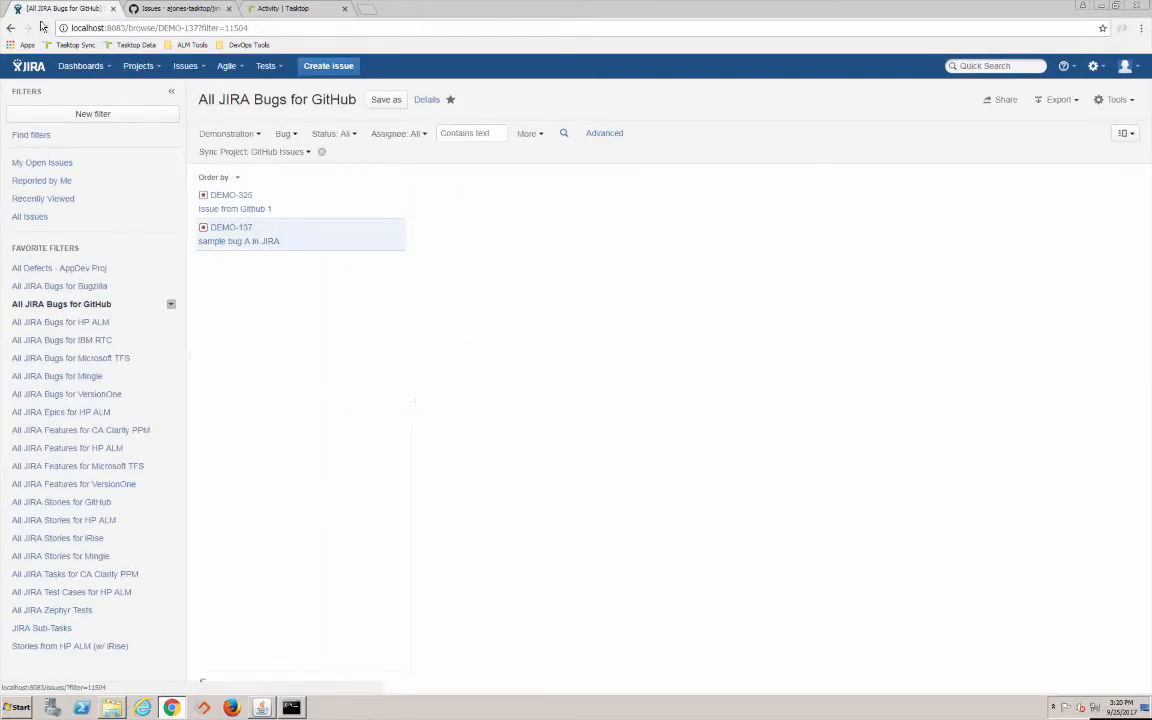
# Check synced bug DEMO-325, then view DEMO-137 'sample bug A in JIRA' details
pyautogui.click(234, 201)
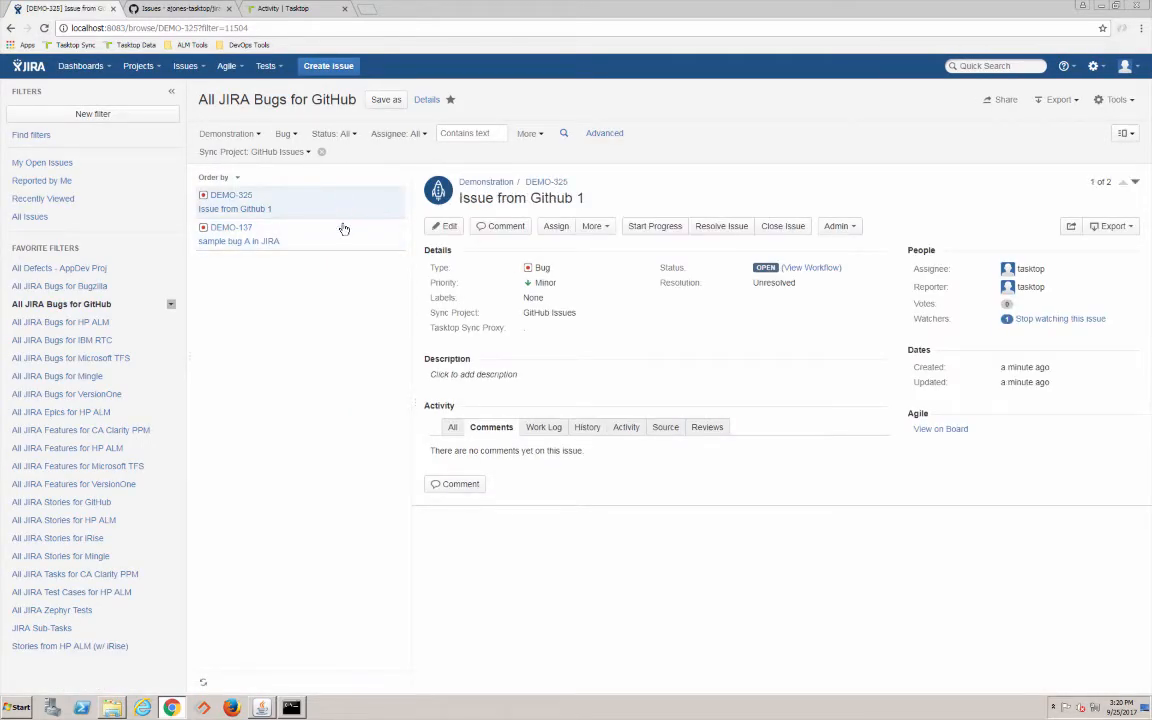
pyautogui.click(238, 234)
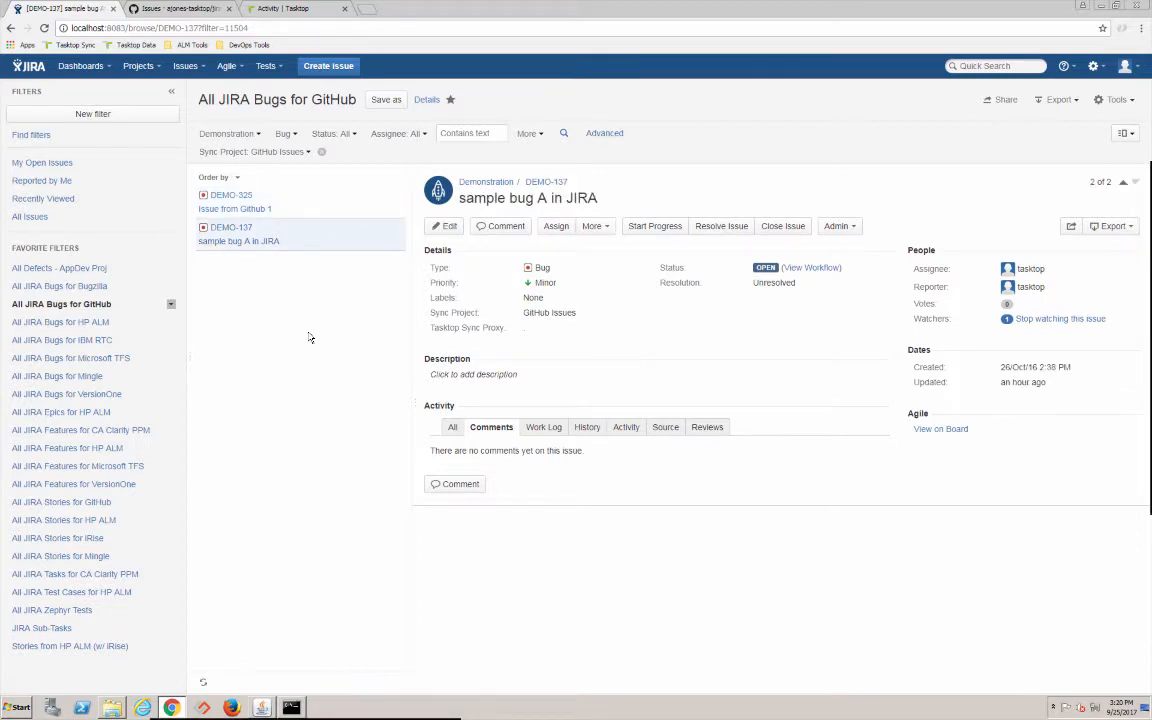
pyautogui.moveTo(328, 65)
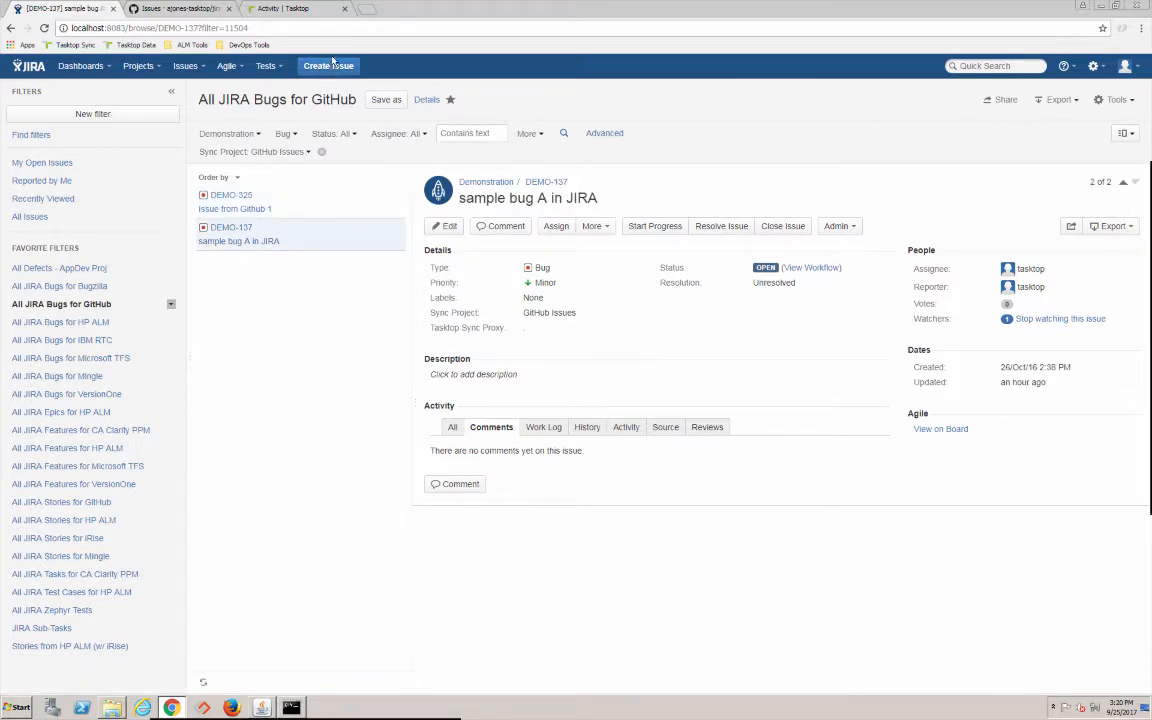
# Create JIRA bug 'sample Bug B in JIRA' with Sync Project set to GitHub Issues
pyautogui.click(328, 65)
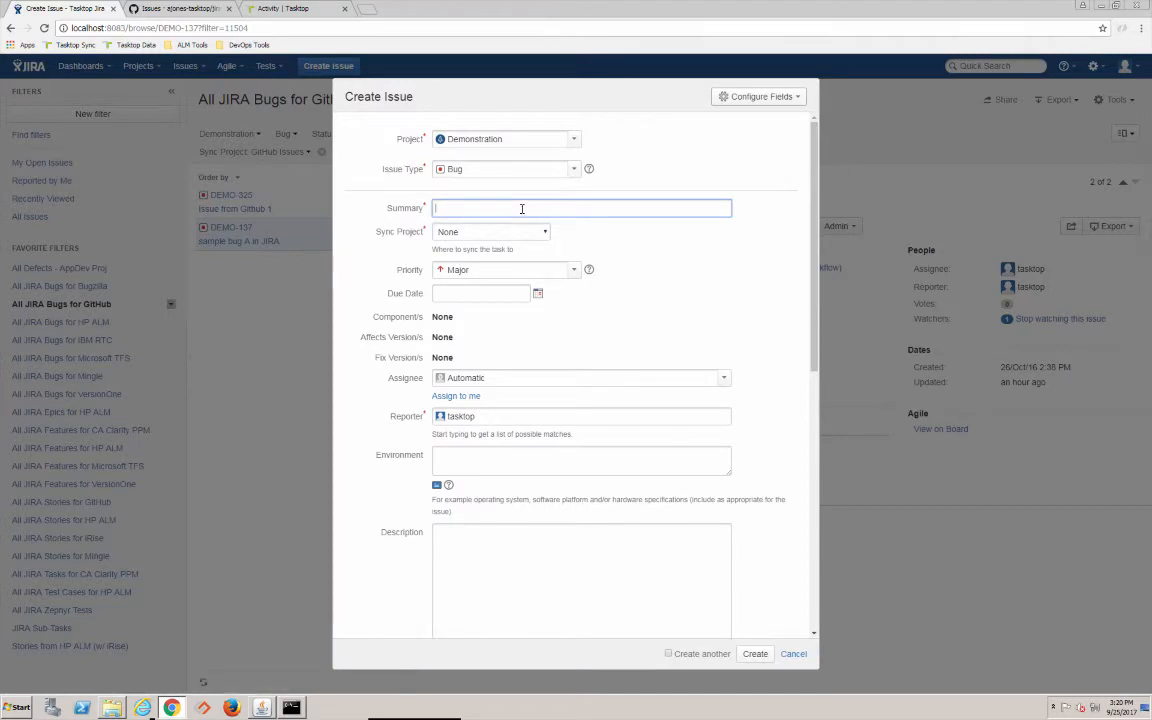
pyautogui.write('sampl')
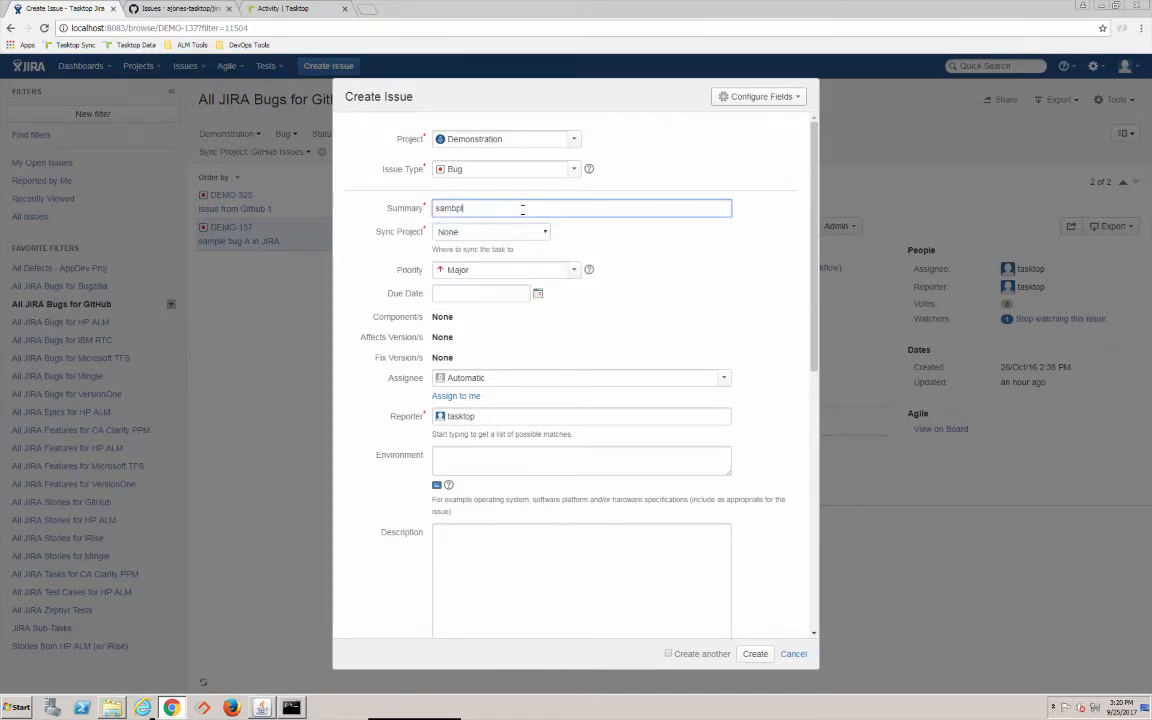
pyautogui.write('sample Bug B in JIRA')
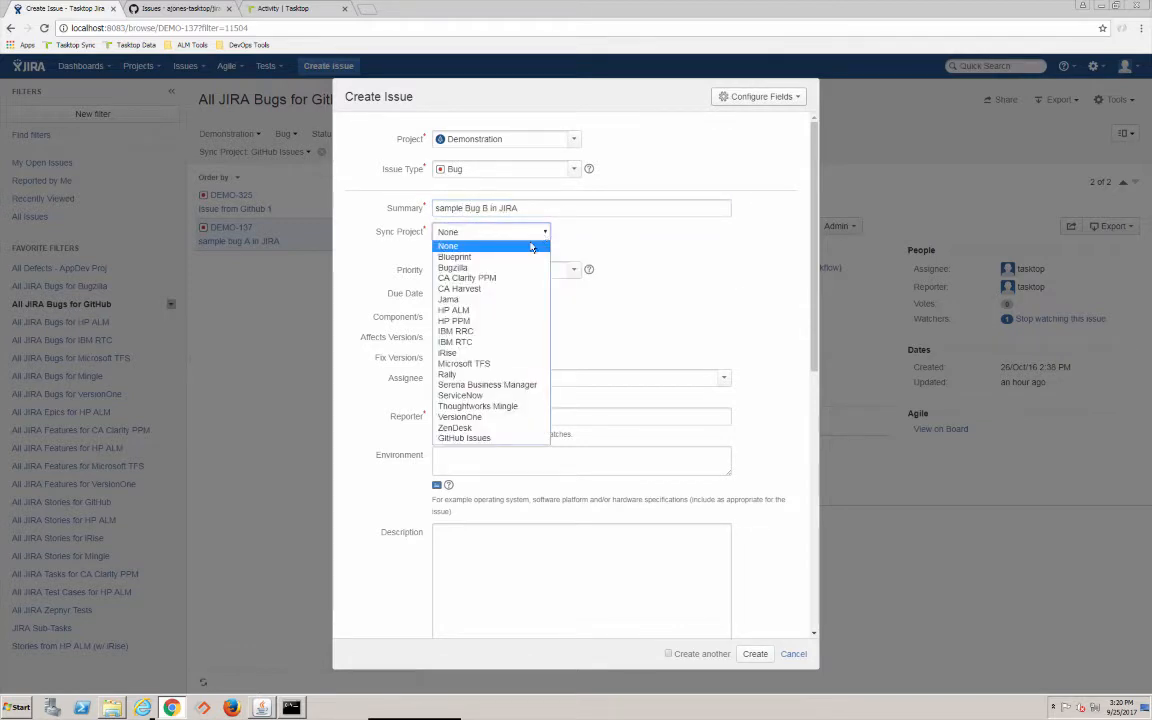
pyautogui.moveTo(516, 258)
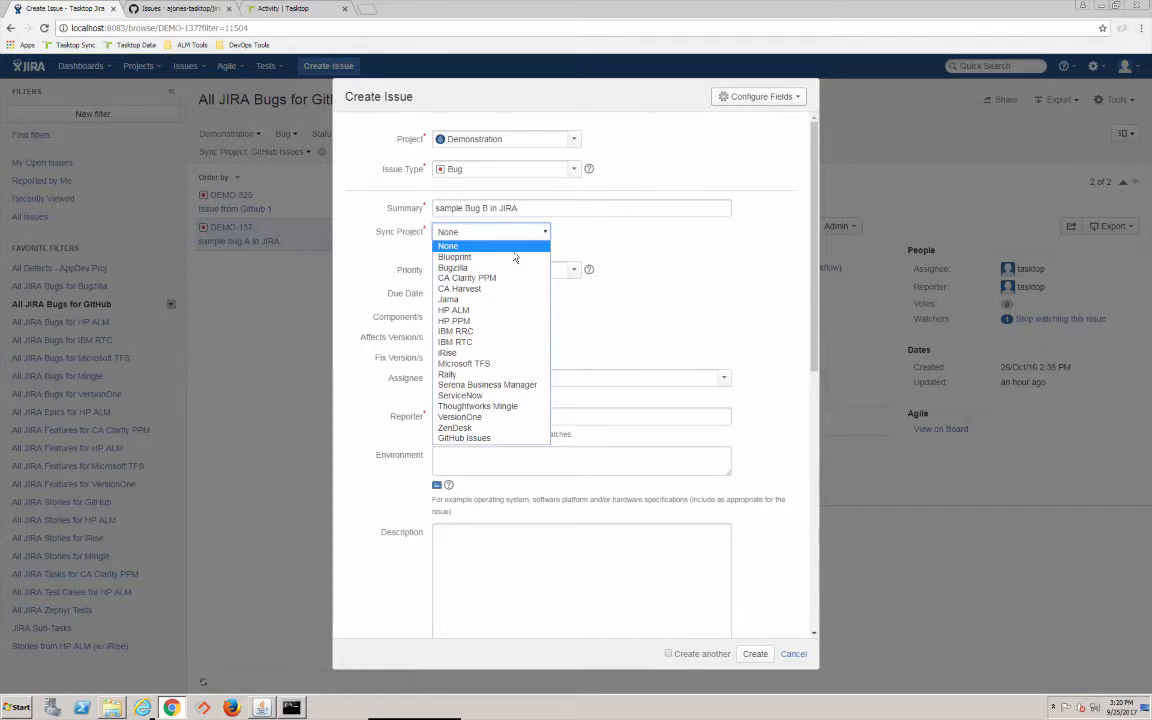
pyautogui.click(463, 438)
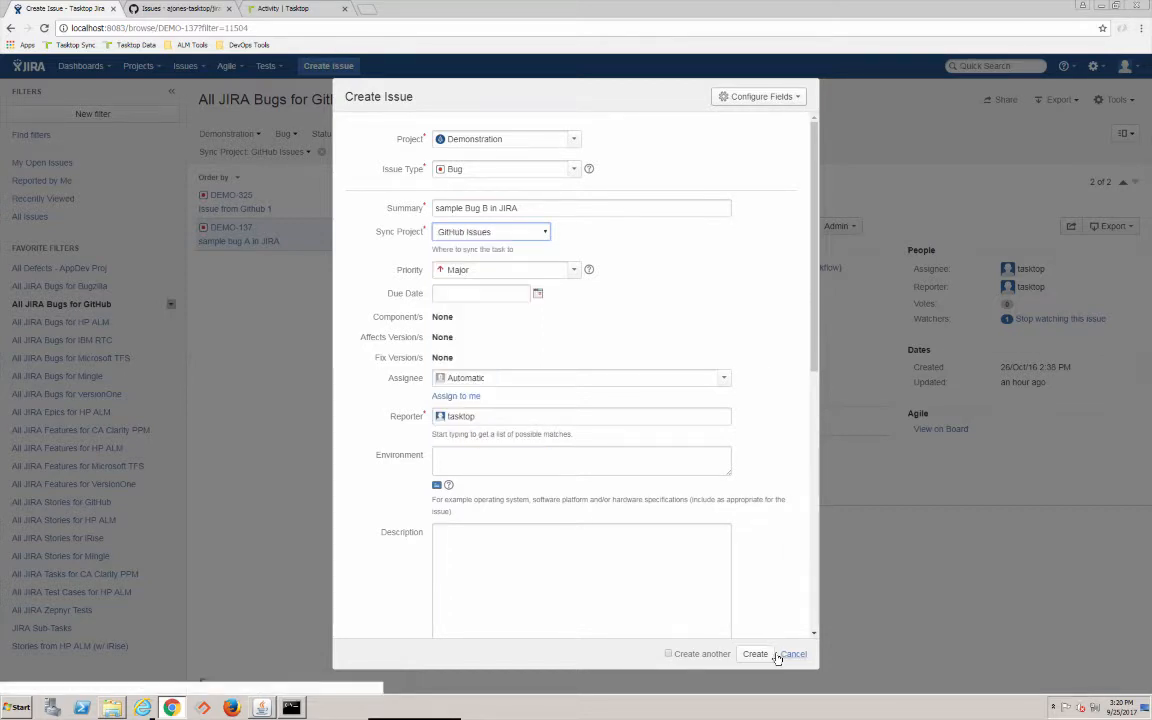
pyautogui.click(755, 654)
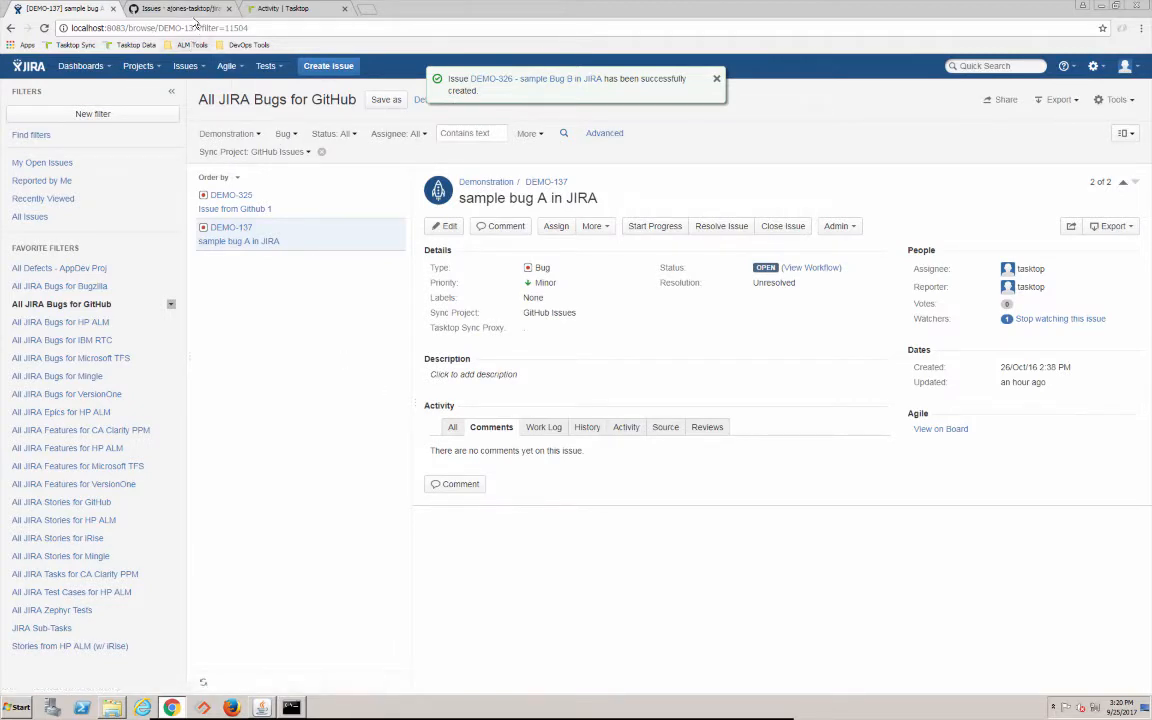
# Reload GitHub's two open issues, then view Tasktop Activity showing two completed syncs
pyautogui.click(180, 8)
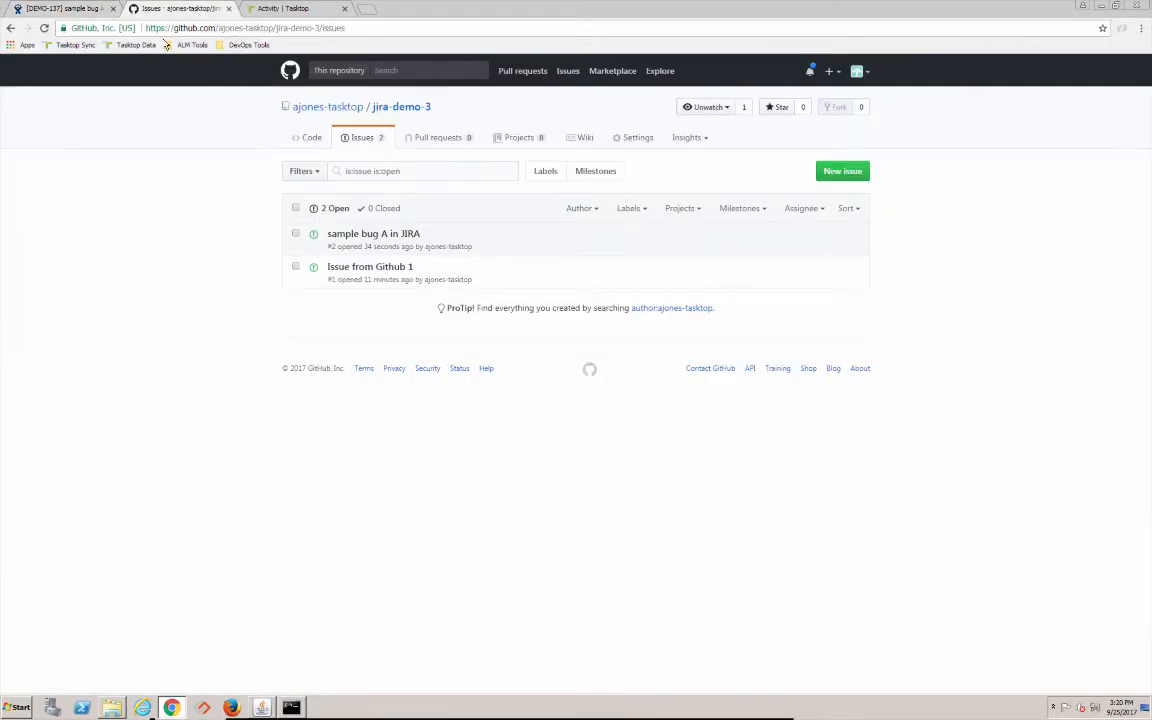
pyautogui.click(44, 28)
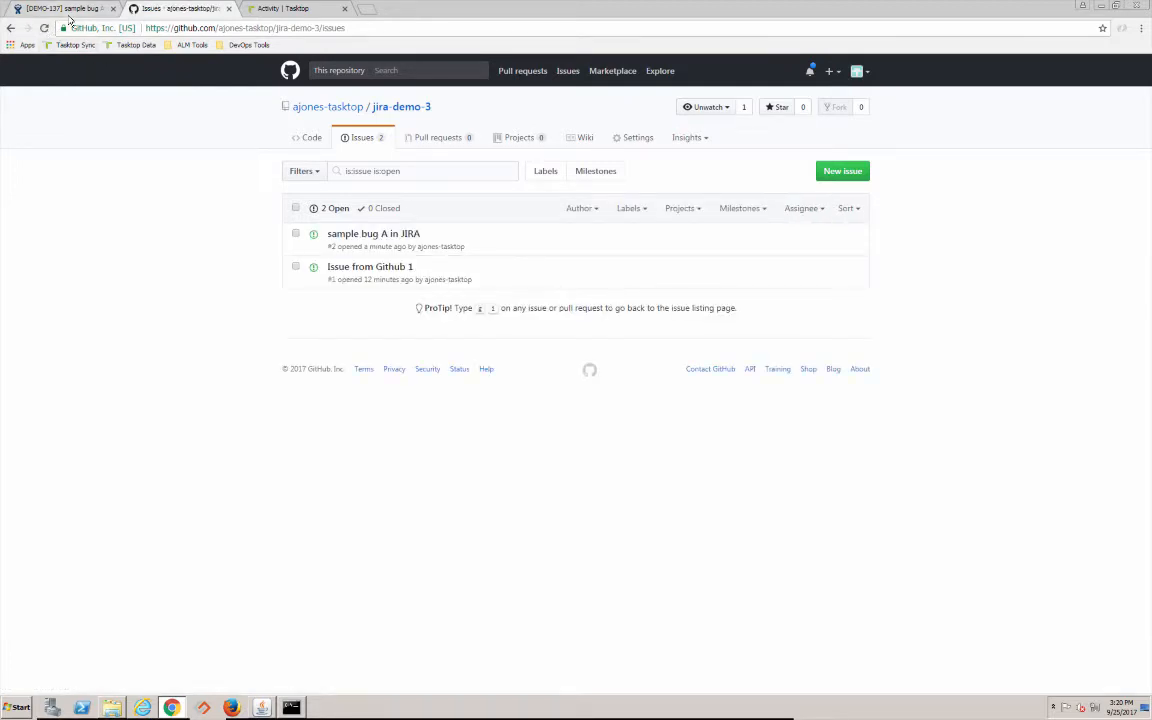
pyautogui.click(290, 8)
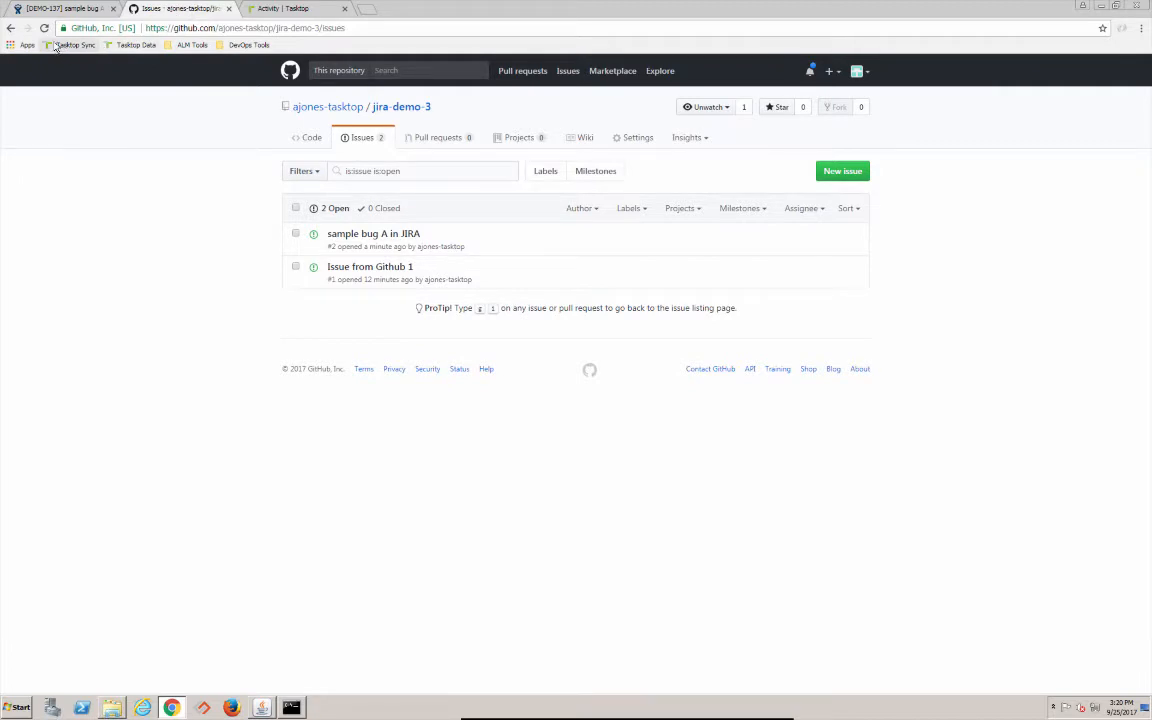
pyautogui.click(45, 28)
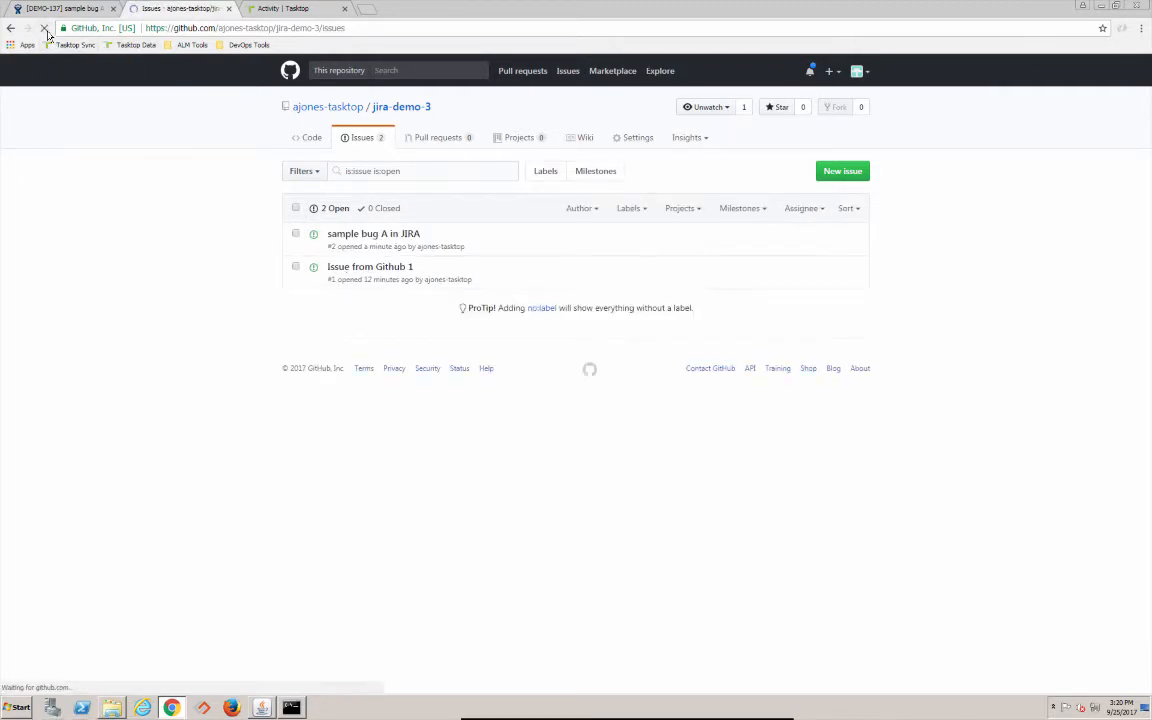
pyautogui.click(290, 9)
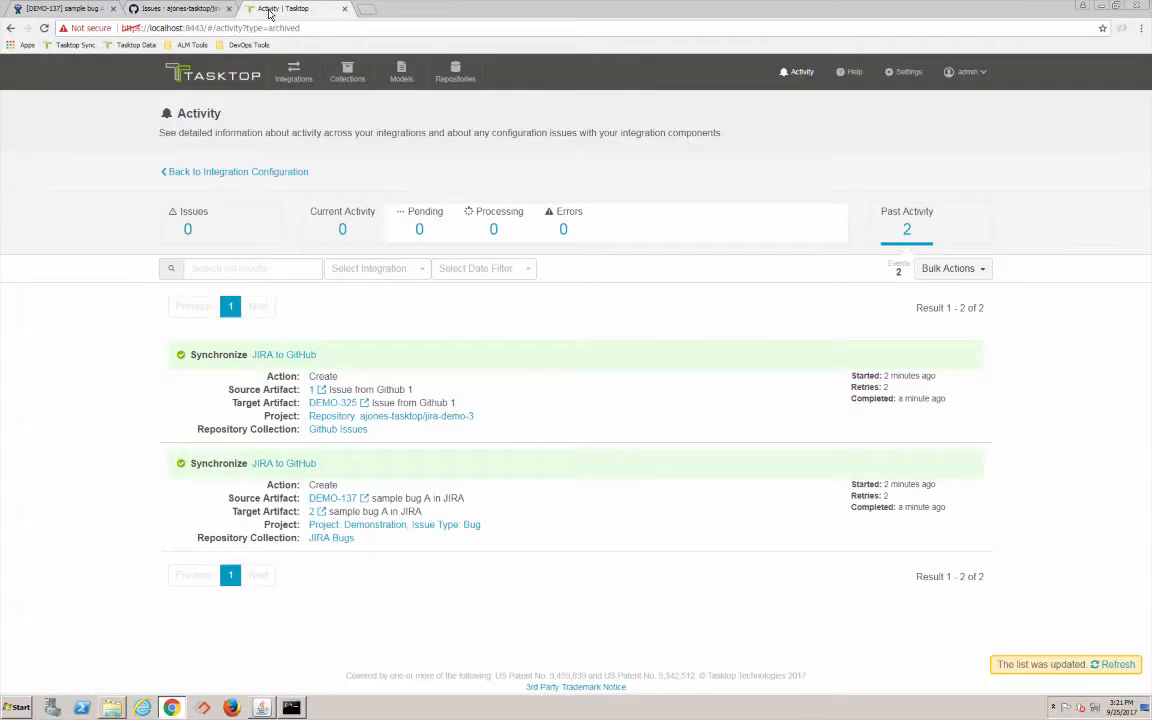
pyautogui.moveTo(866, 104)
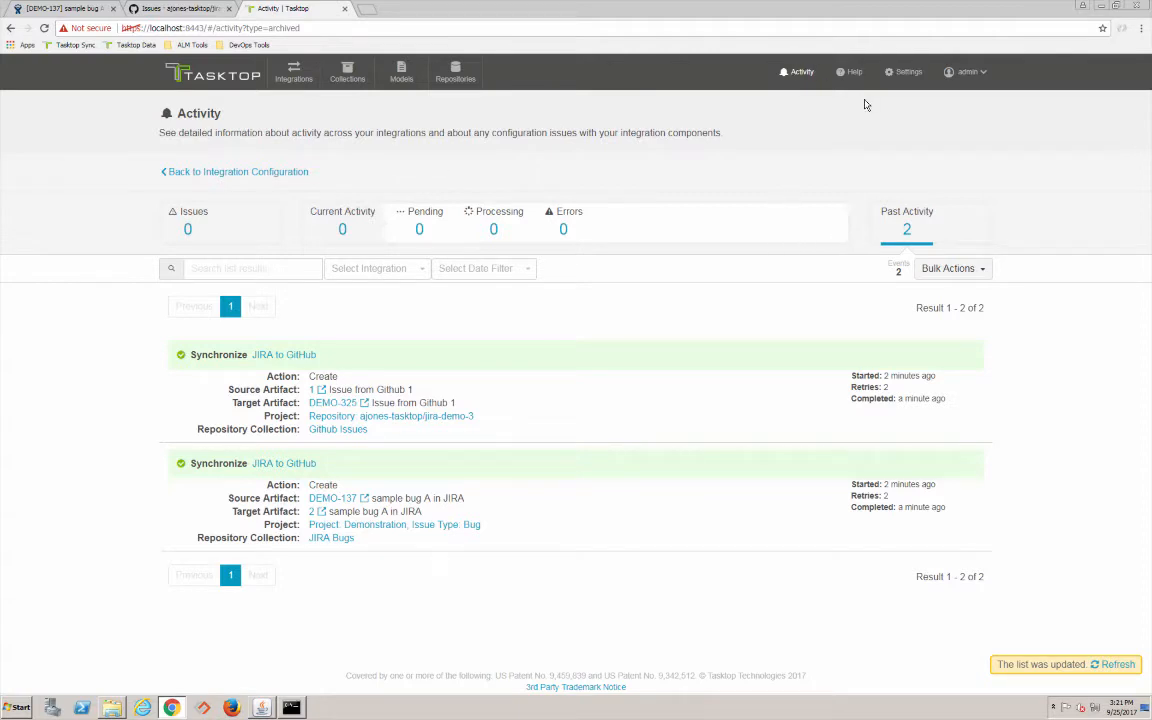
# Set the change detection polling interval to 3 seconds and recheck GitHub's issue list
pyautogui.click(902, 71)
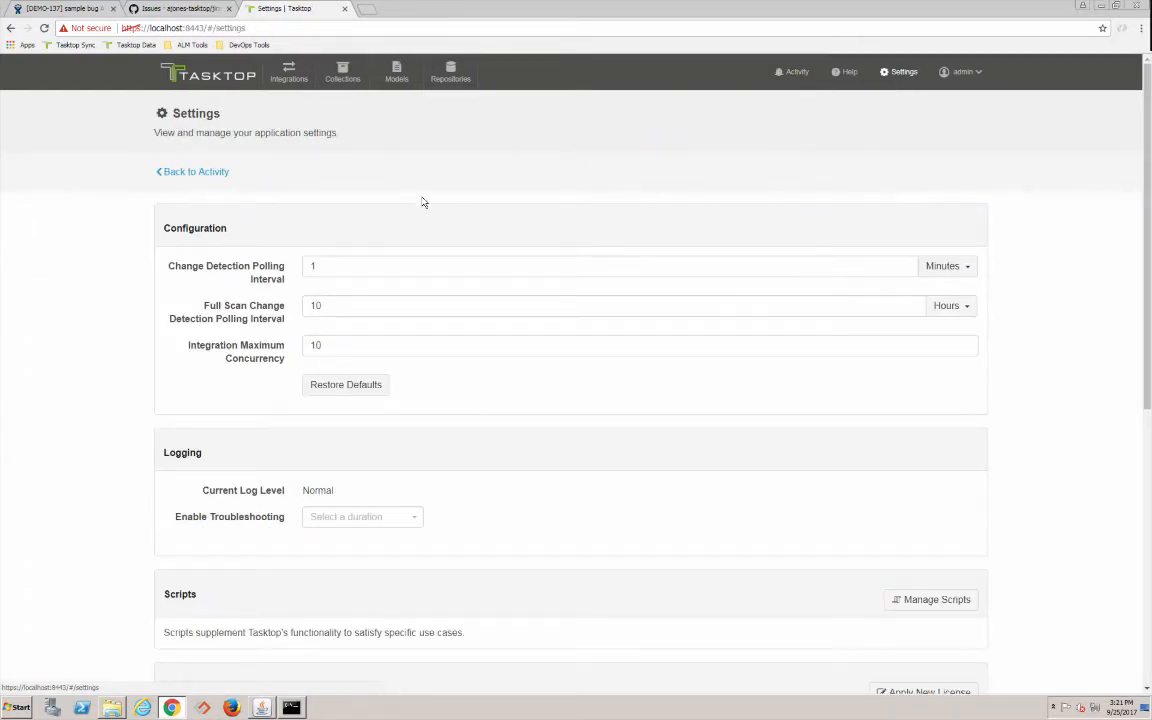
pyautogui.click(610, 265)
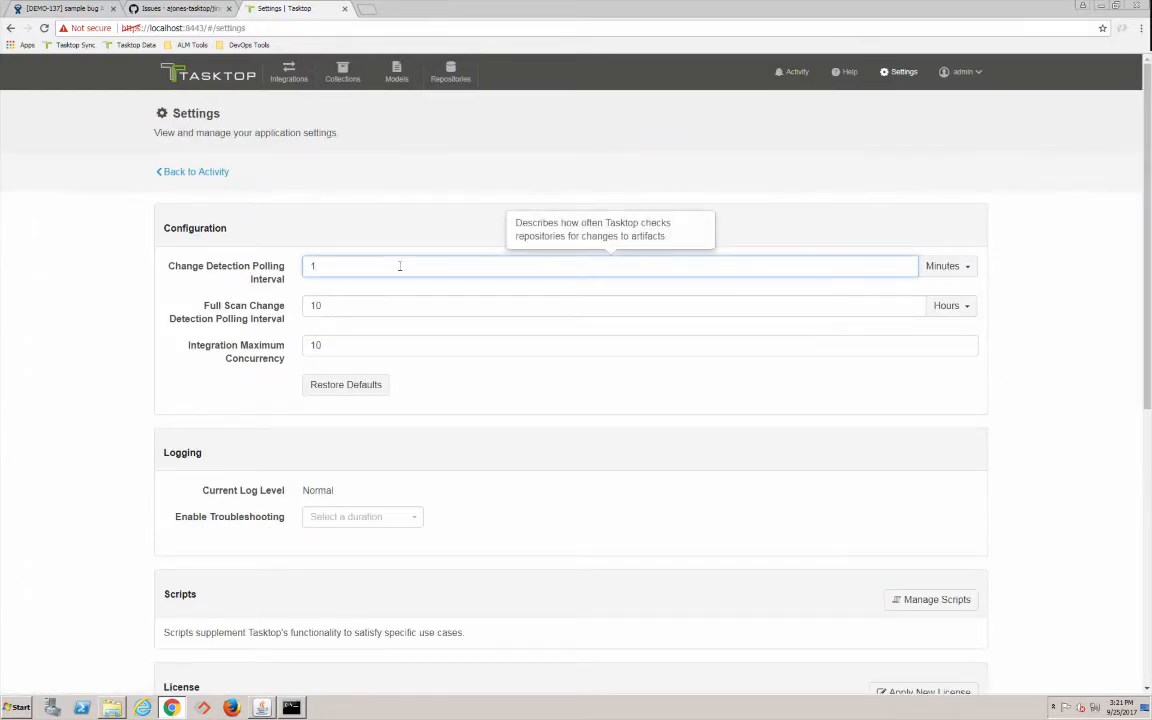
pyautogui.click(945, 266)
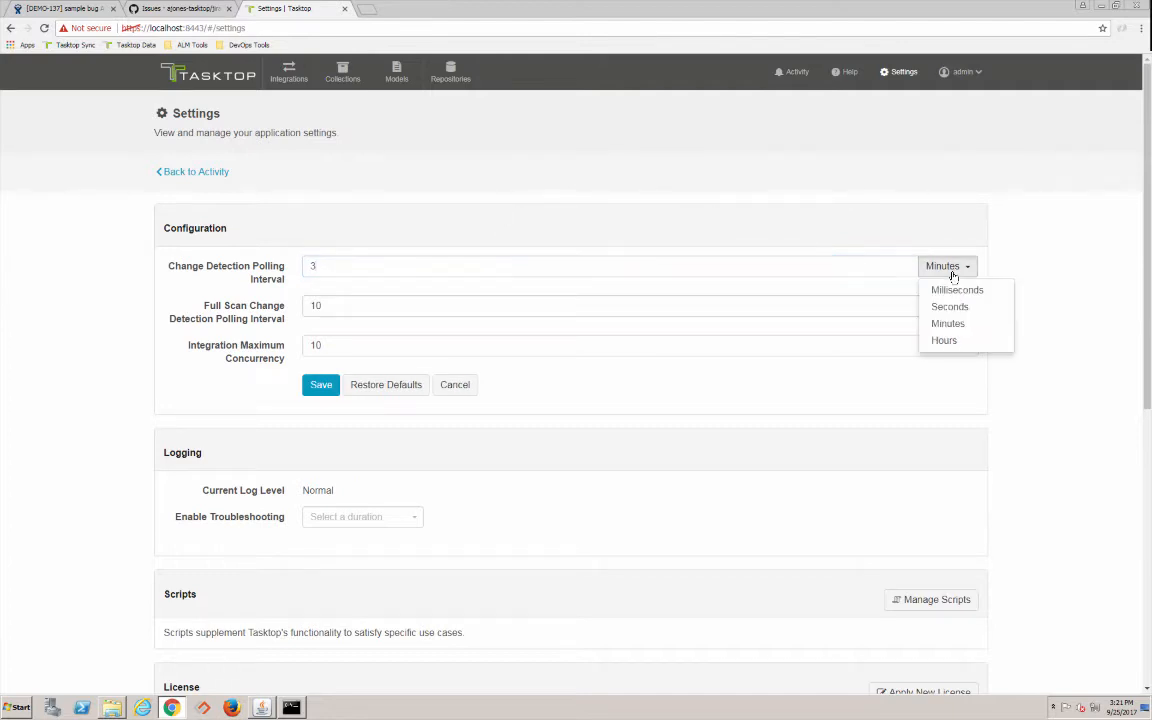
pyautogui.click(949, 306)
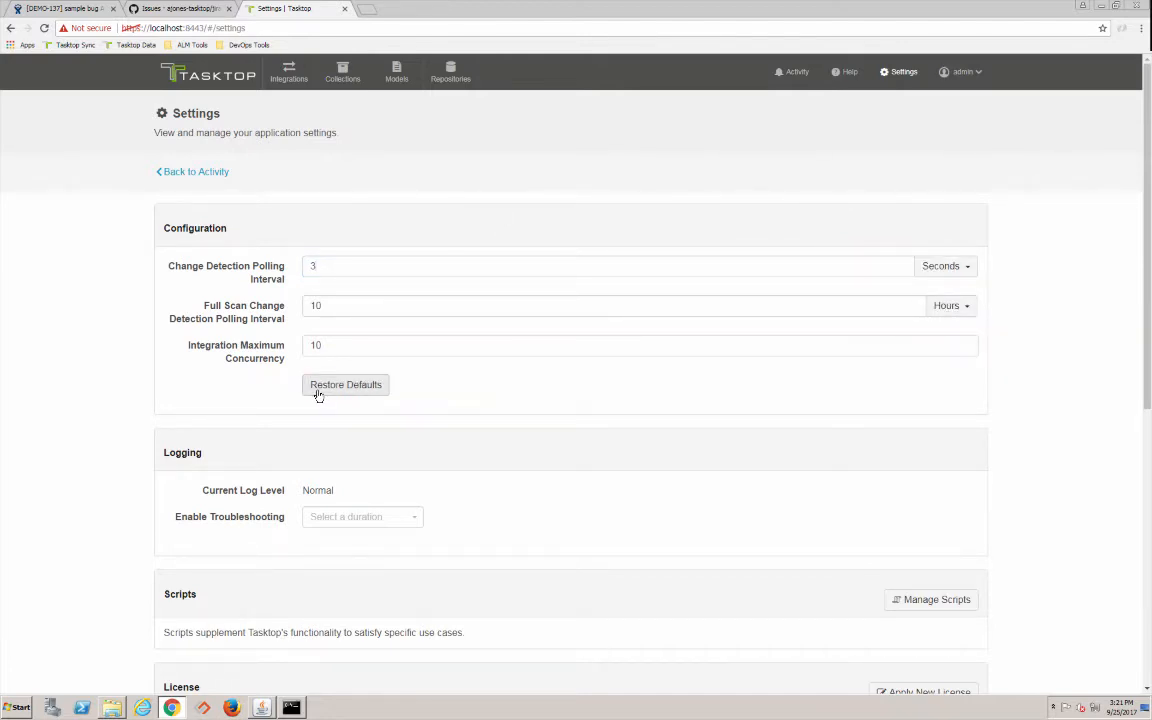
pyautogui.moveTo(208, 8)
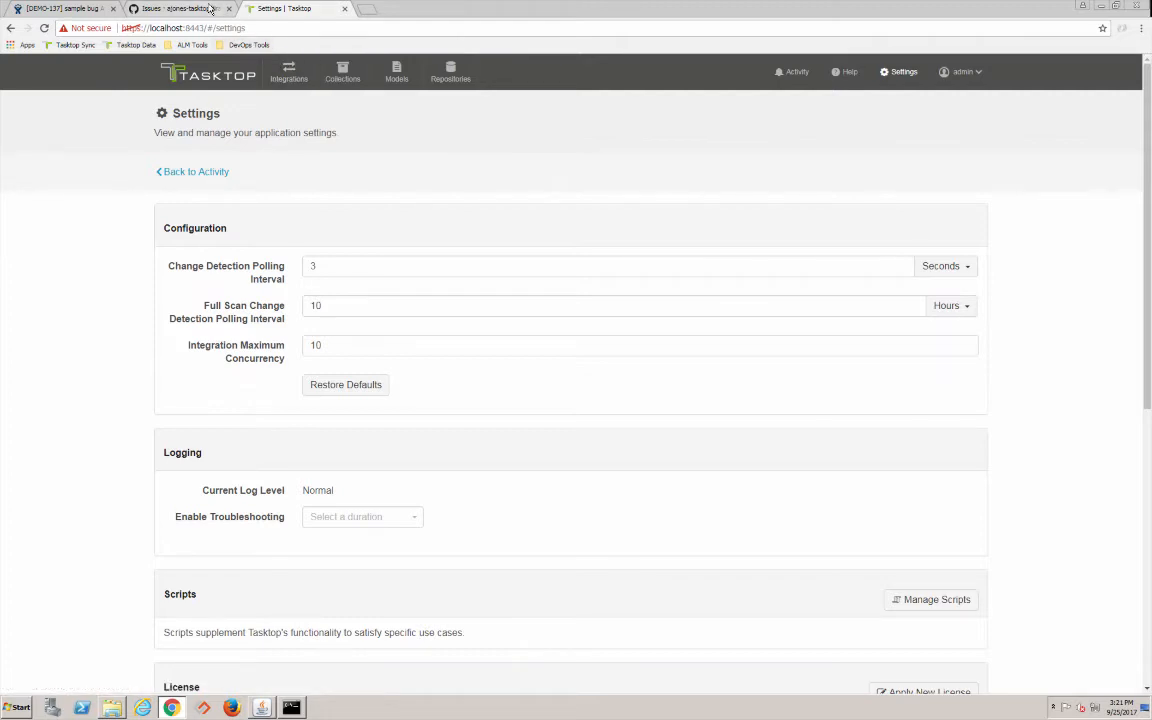
pyautogui.click(180, 9)
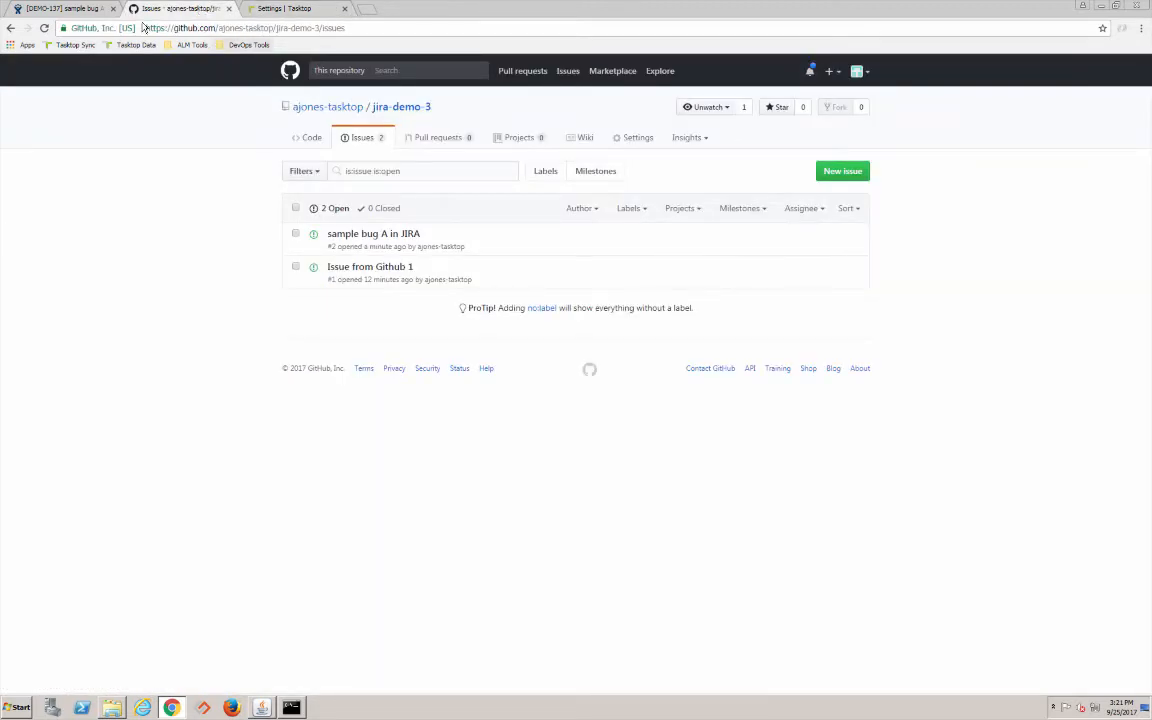
pyautogui.click(290, 8)
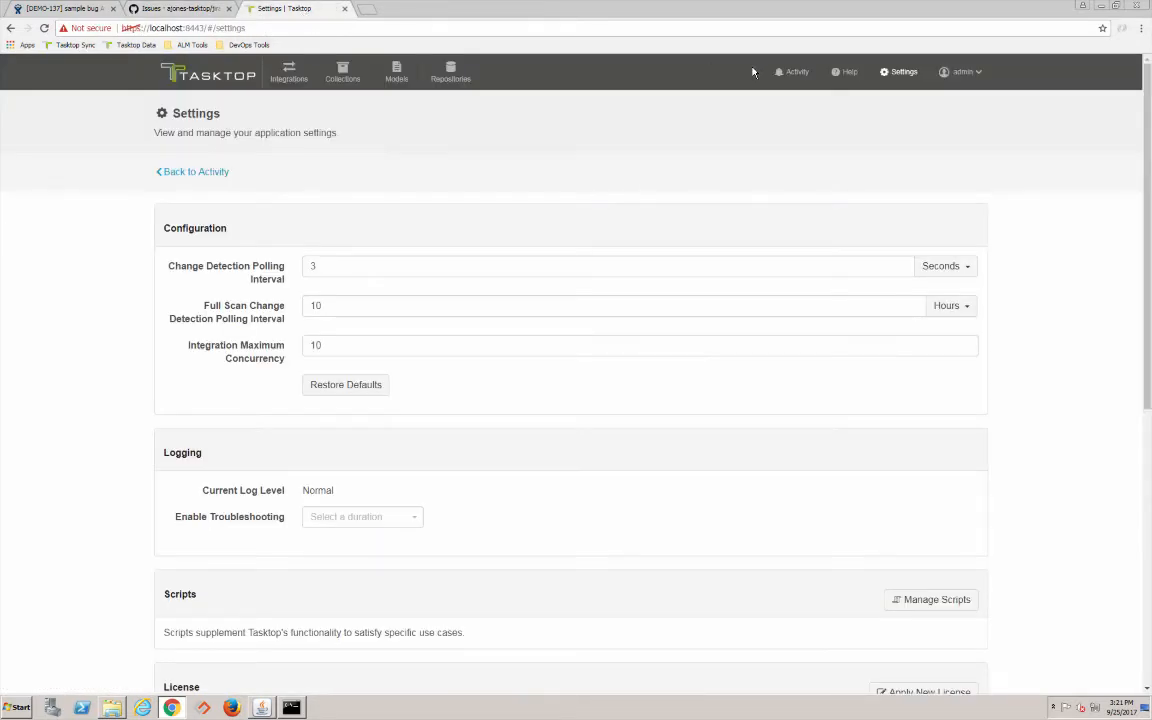
# Watch the third sync complete, then find 'sample Bug B in JIRA' in GitHub
pyautogui.click(192, 171)
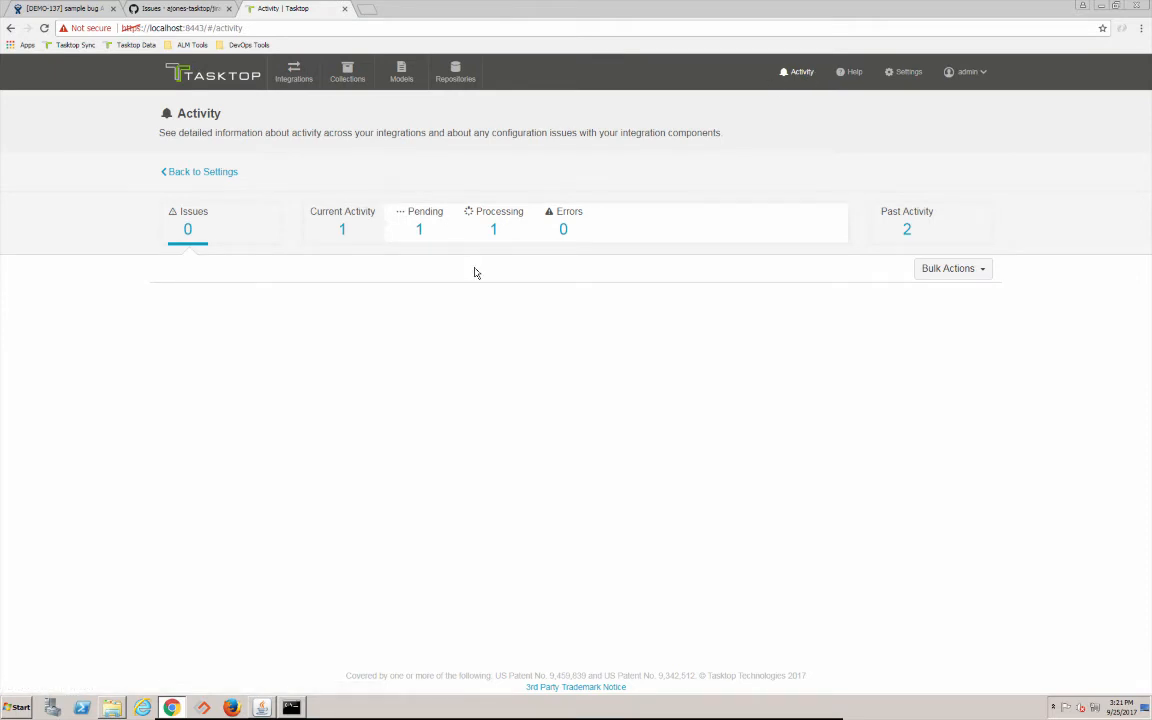
pyautogui.moveTo(494, 235)
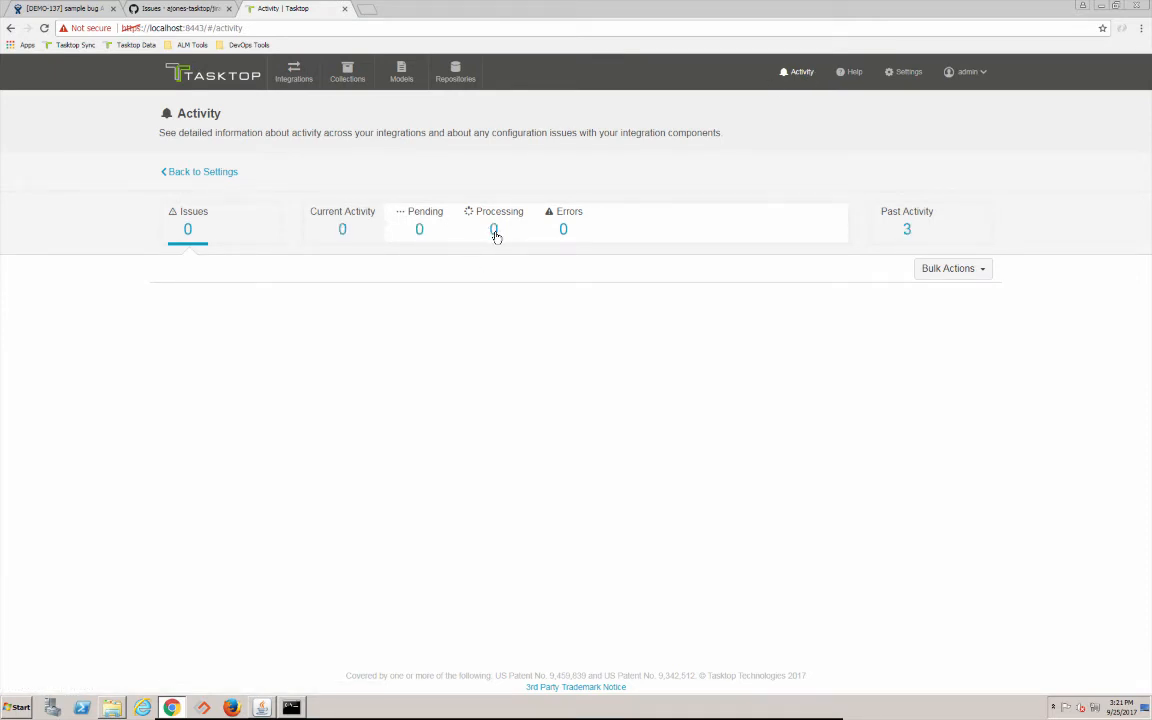
pyautogui.click(180, 8)
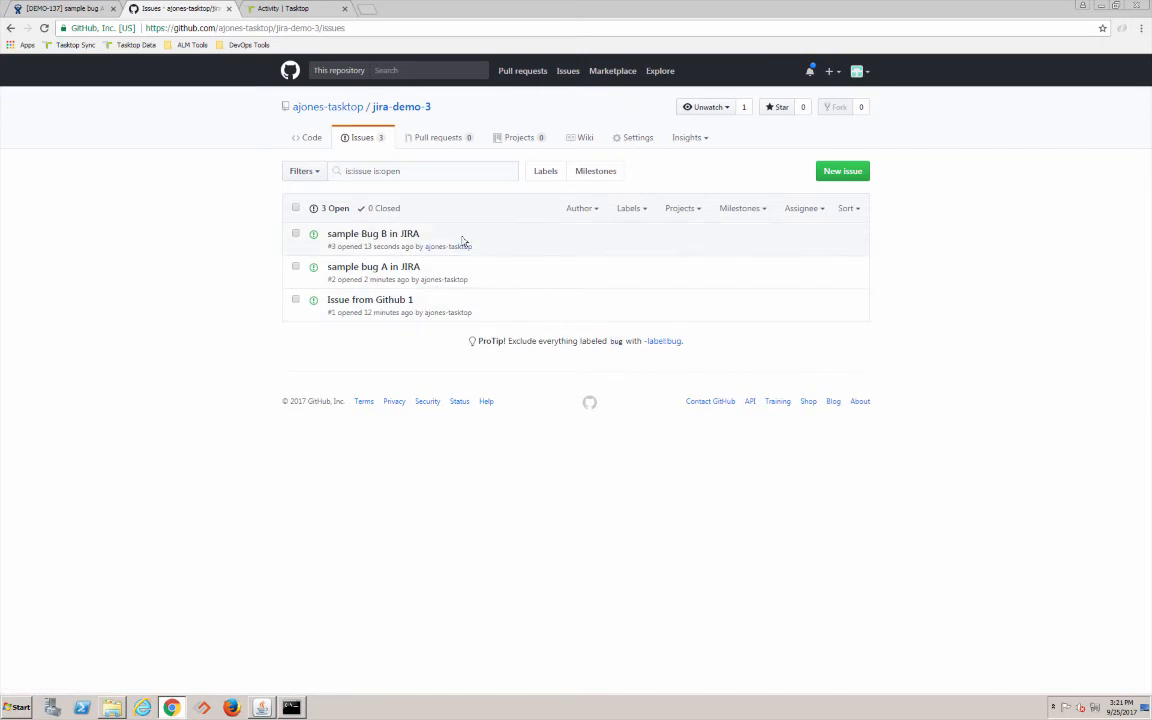
pyautogui.moveTo(485, 238)
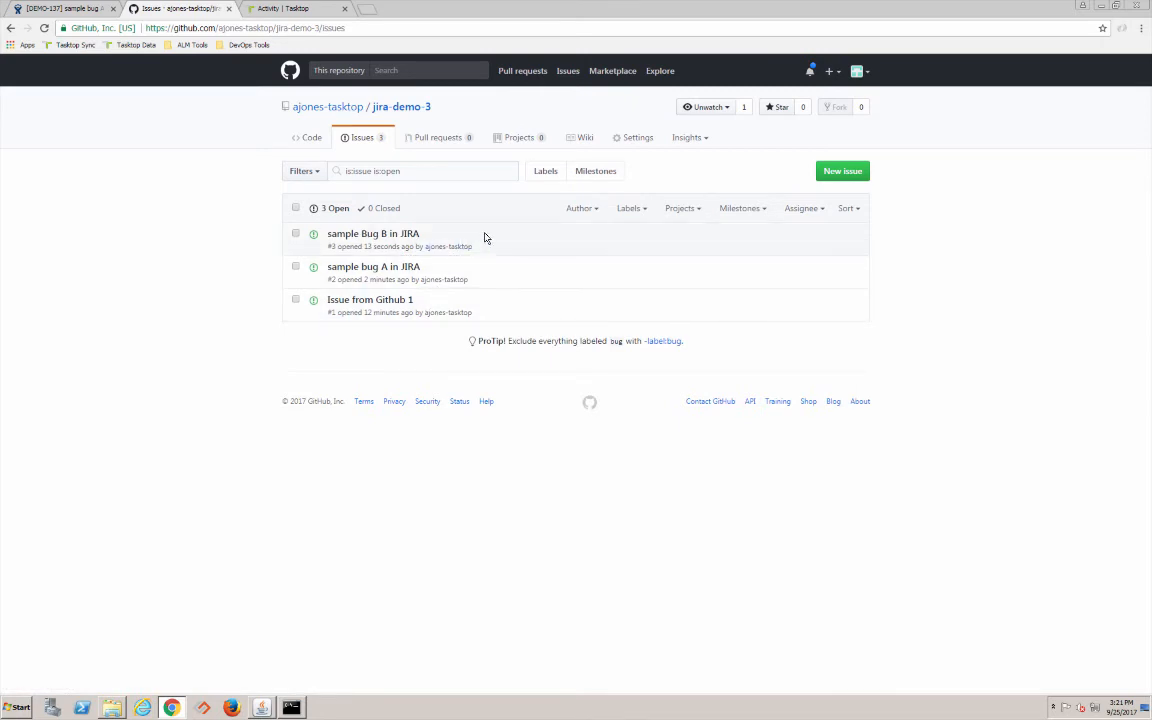